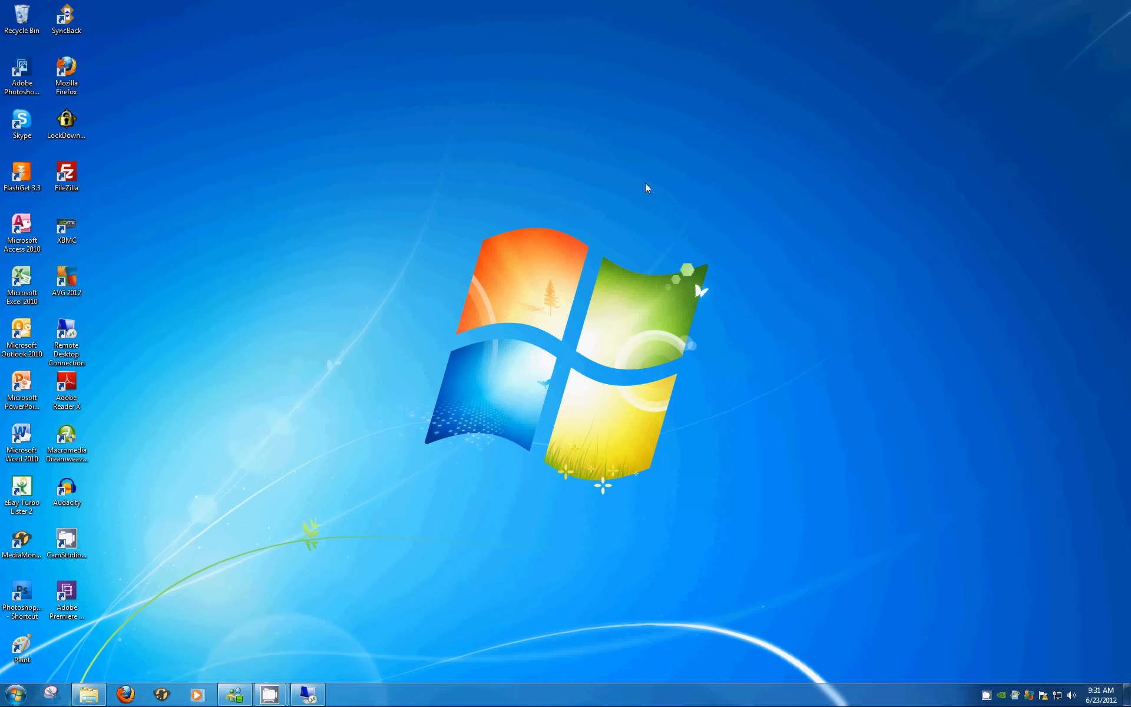
{"action": "mouse_move", "coordinate": [582, 229]}
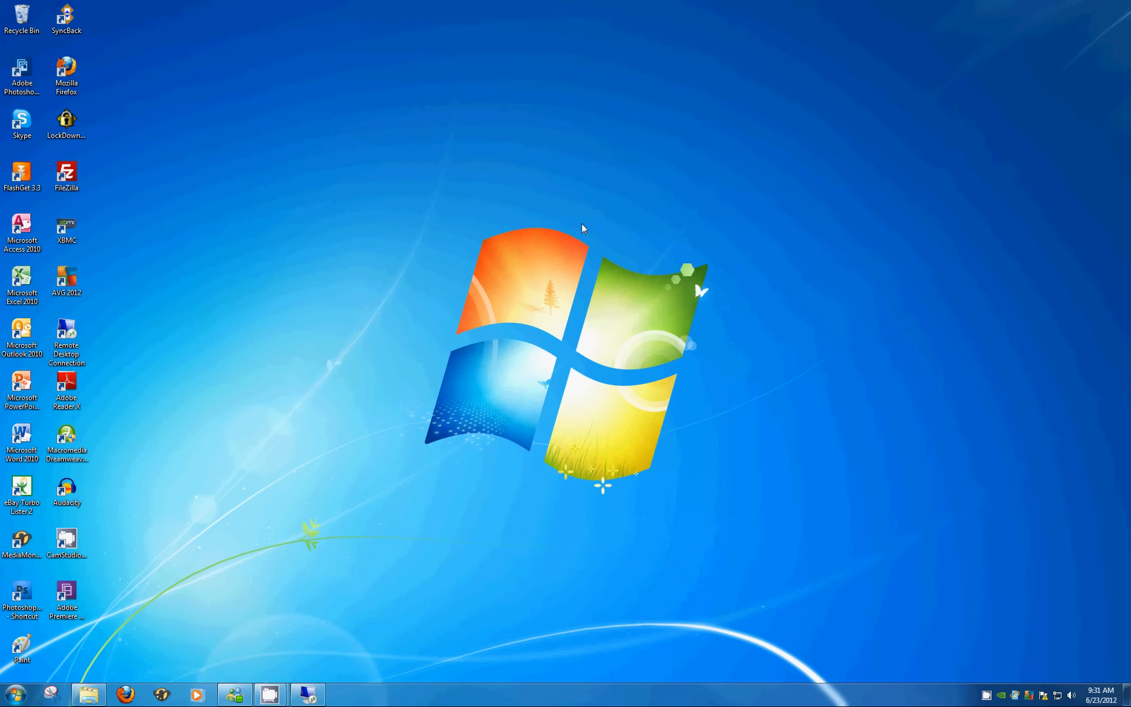
{"action": "mouse_move", "coordinate": [428, 279]}
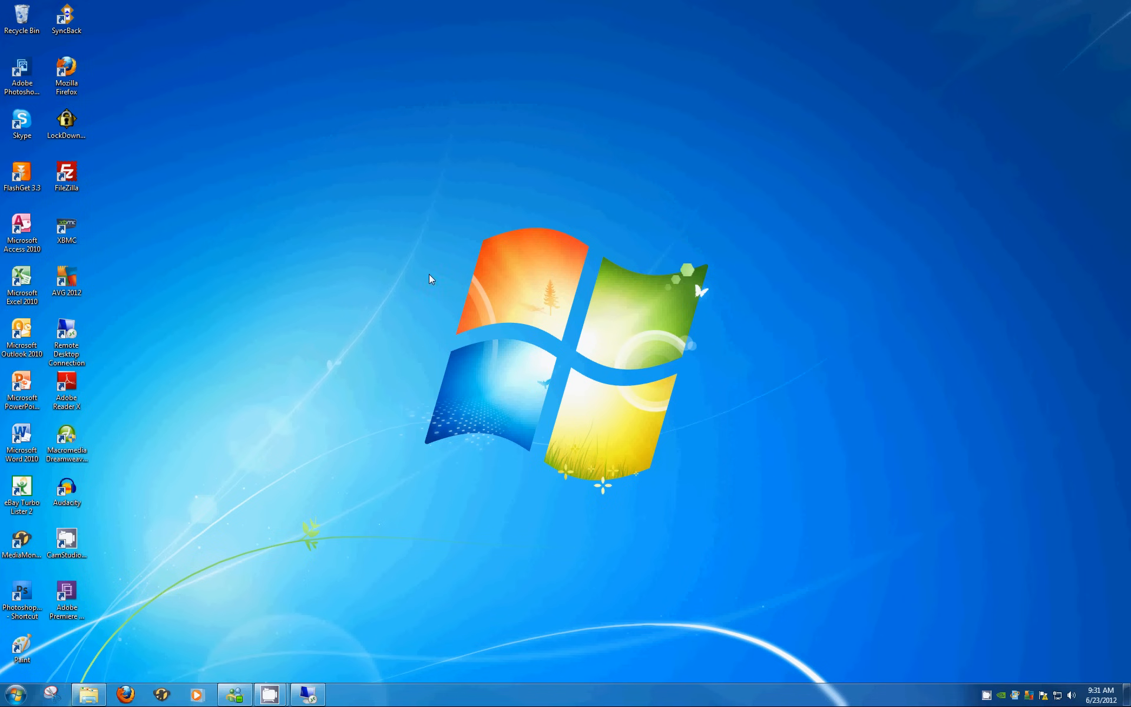
{"action": "mouse_move", "coordinate": [487, 248]}
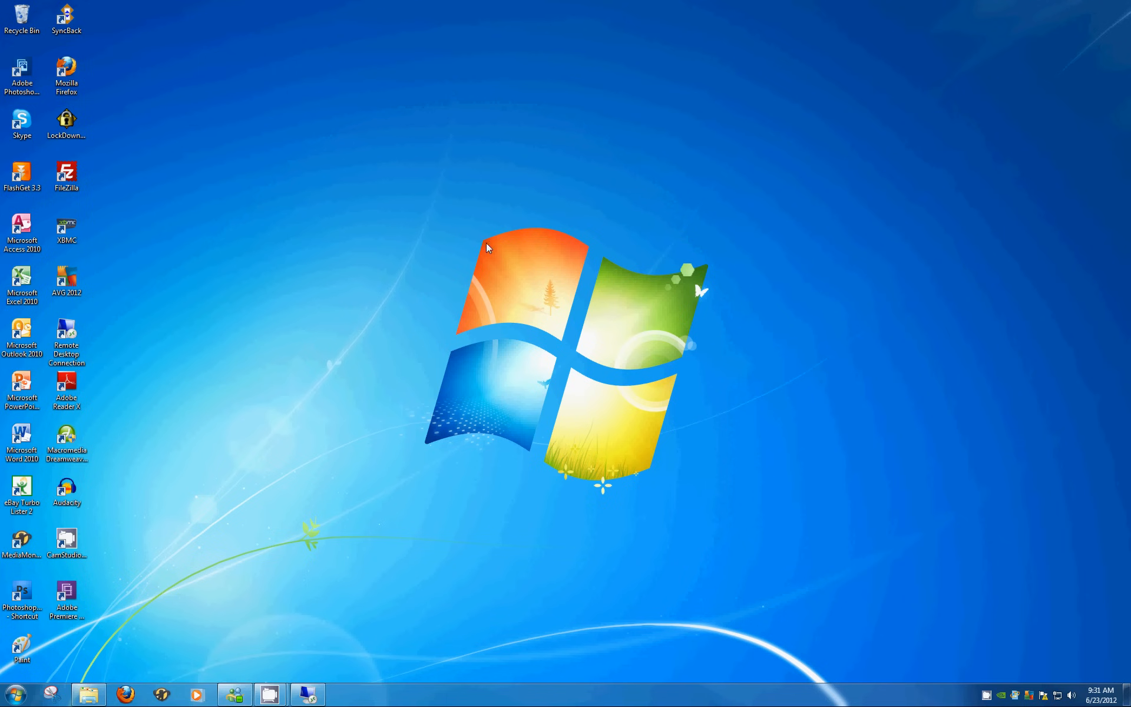
{"action": "mouse_move", "coordinate": [485, 245]}
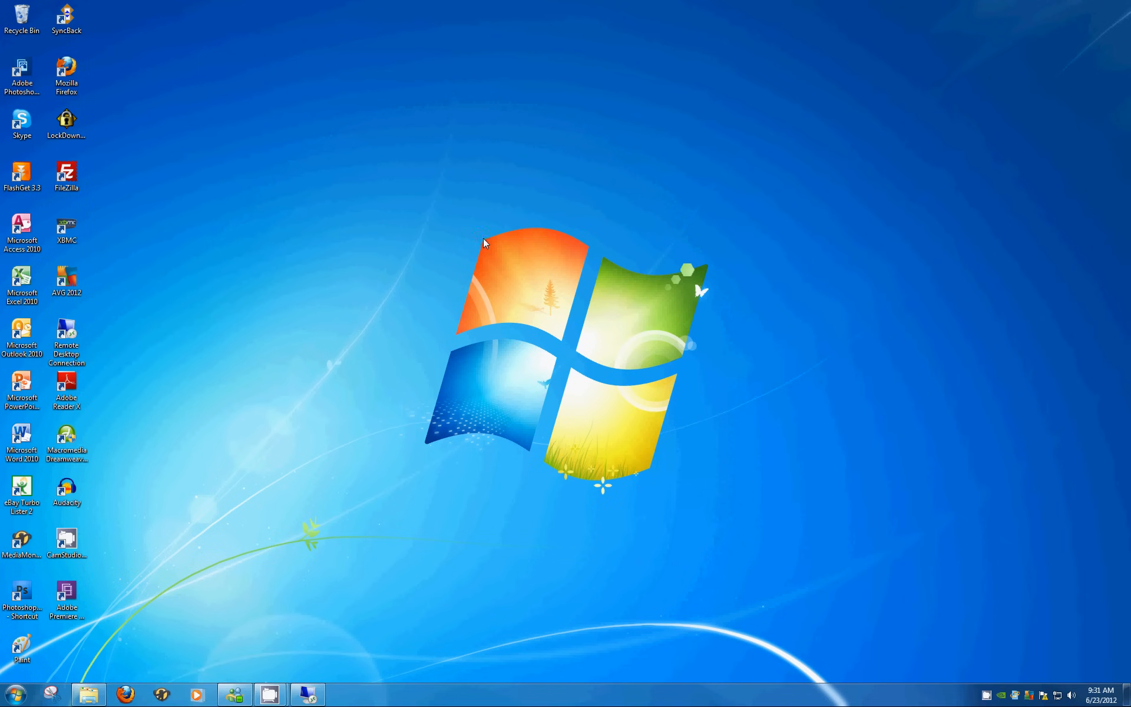
{"action": "mouse_move", "coordinate": [485, 245]}
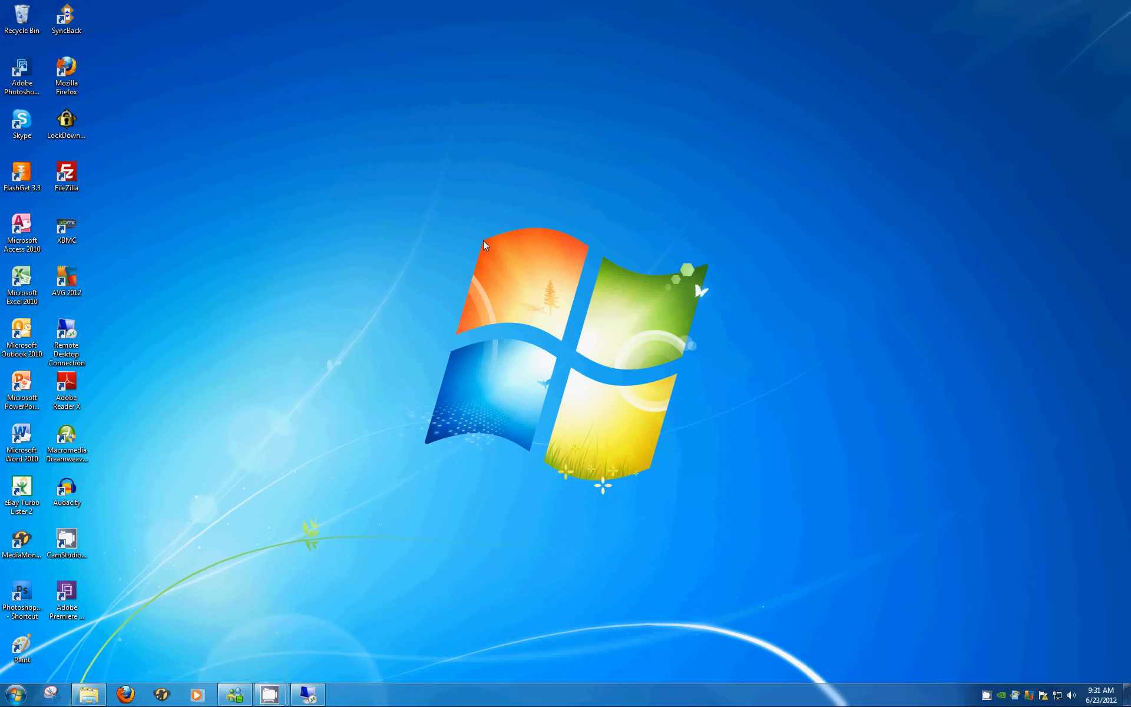
{"action": "mouse_move", "coordinate": [401, 271]}
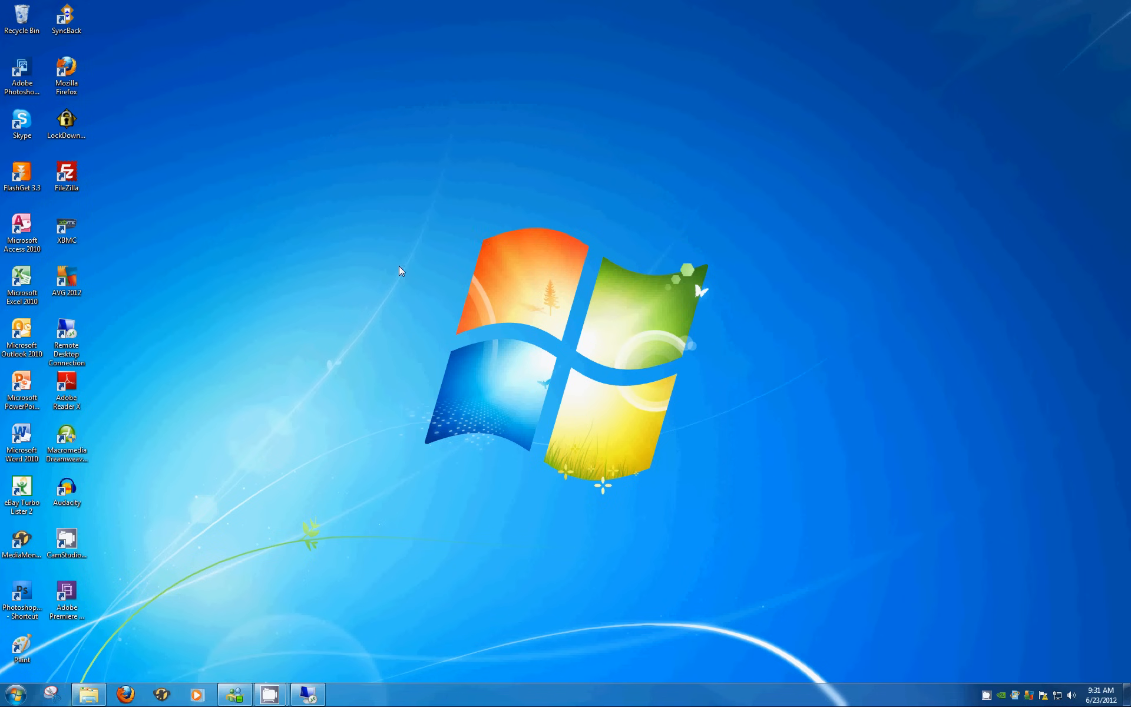
{"action": "mouse_move", "coordinate": [401, 277]}
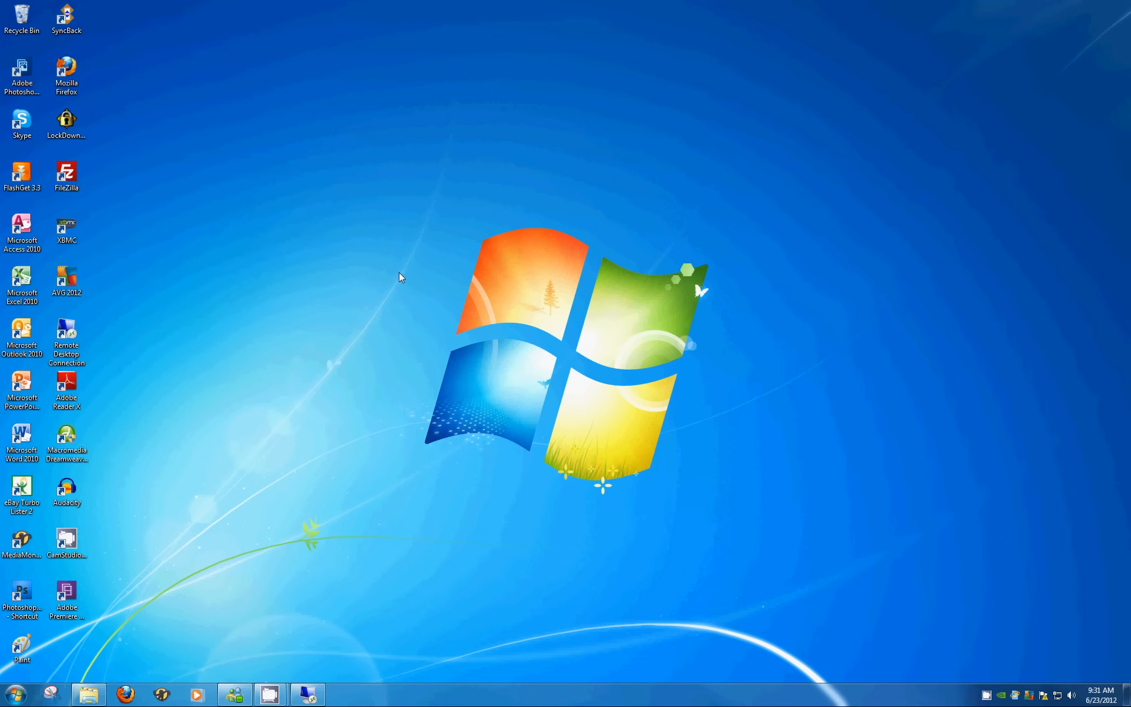
{"action": "mouse_move", "coordinate": [333, 400]}
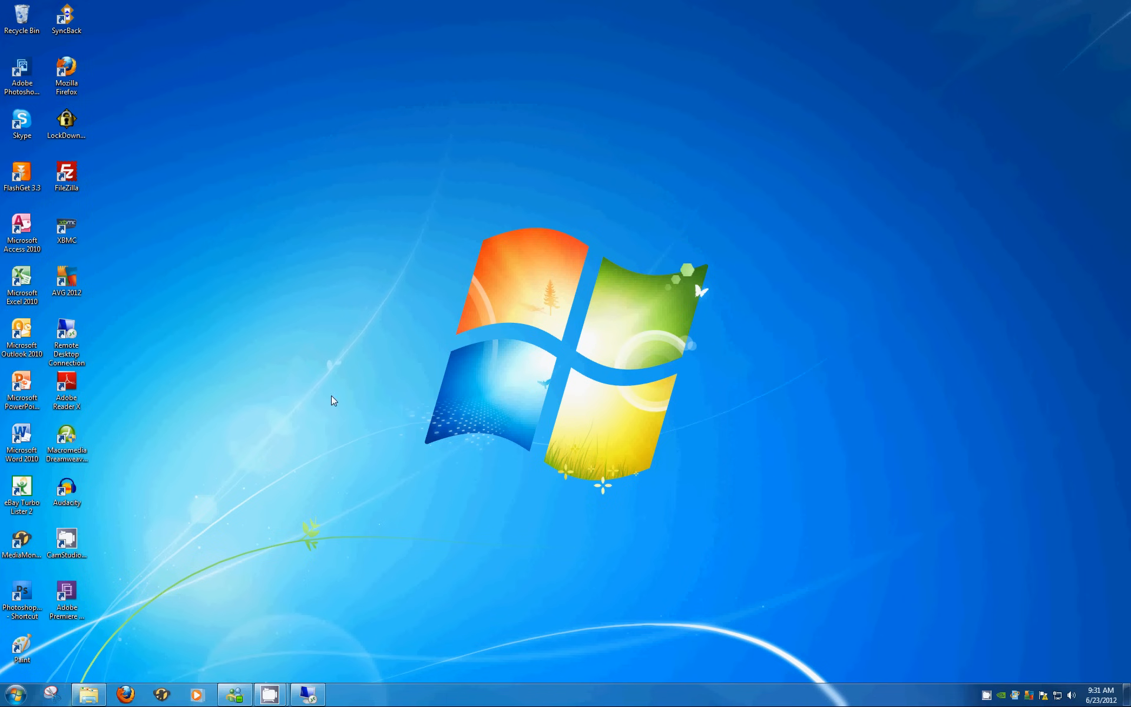
{"action": "mouse_move", "coordinate": [329, 361]}
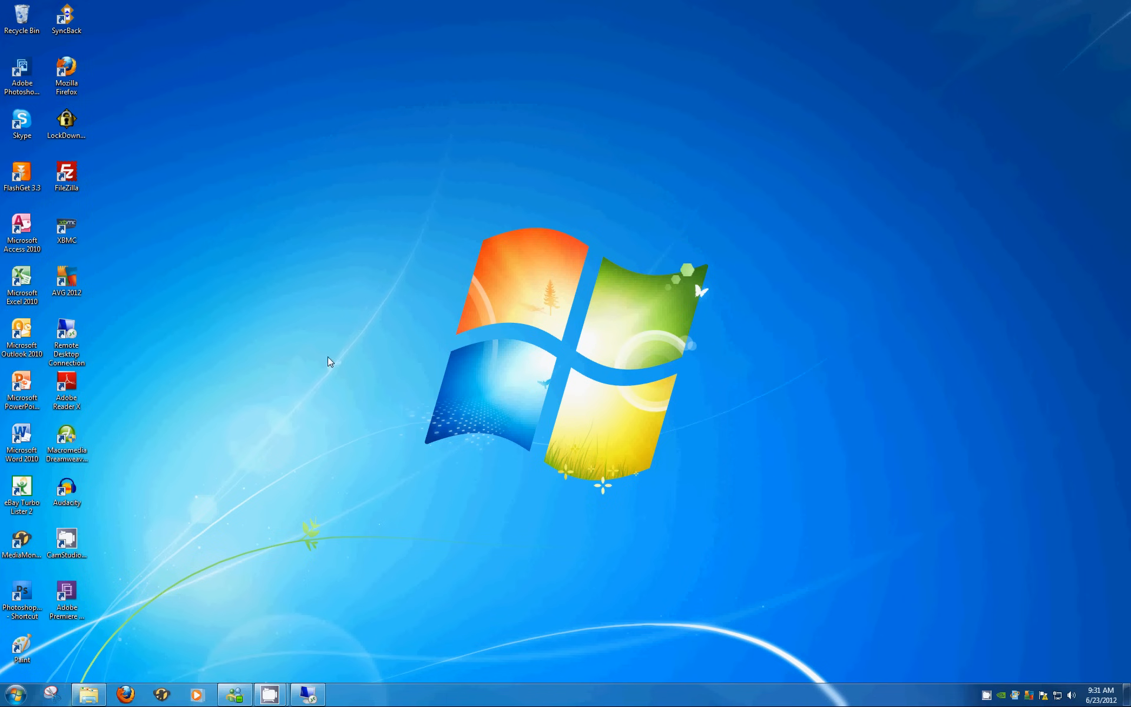
{"action": "mouse_move", "coordinate": [327, 362]}
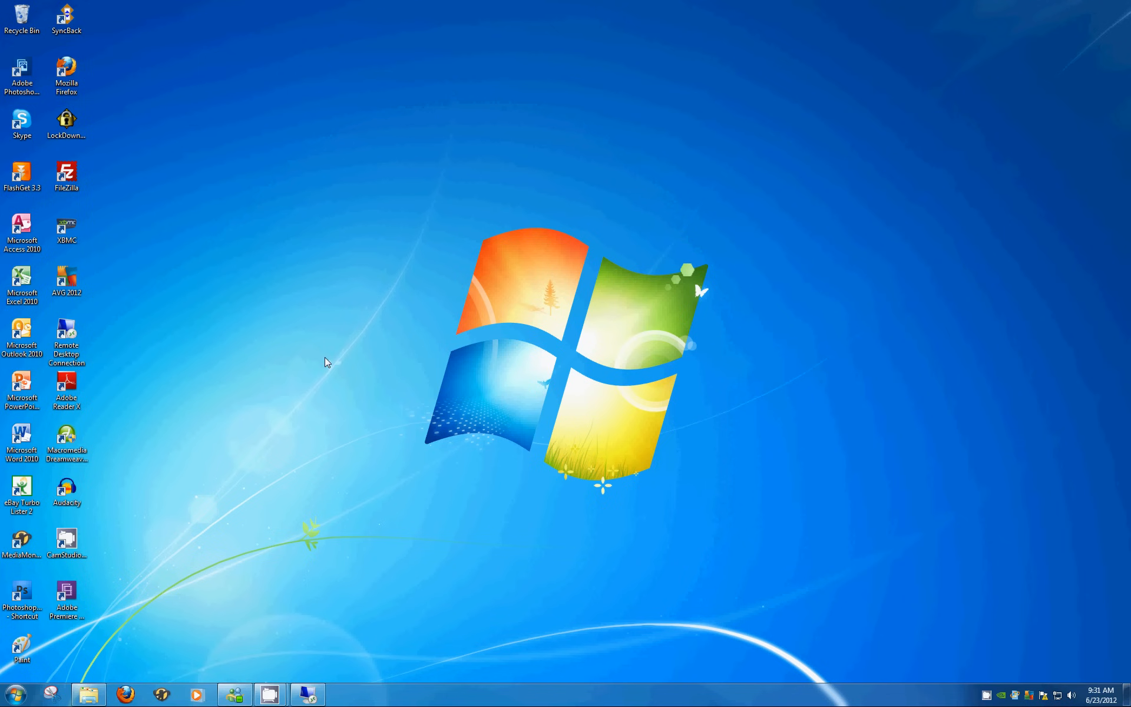
{"action": "mouse_move", "coordinate": [332, 365]}
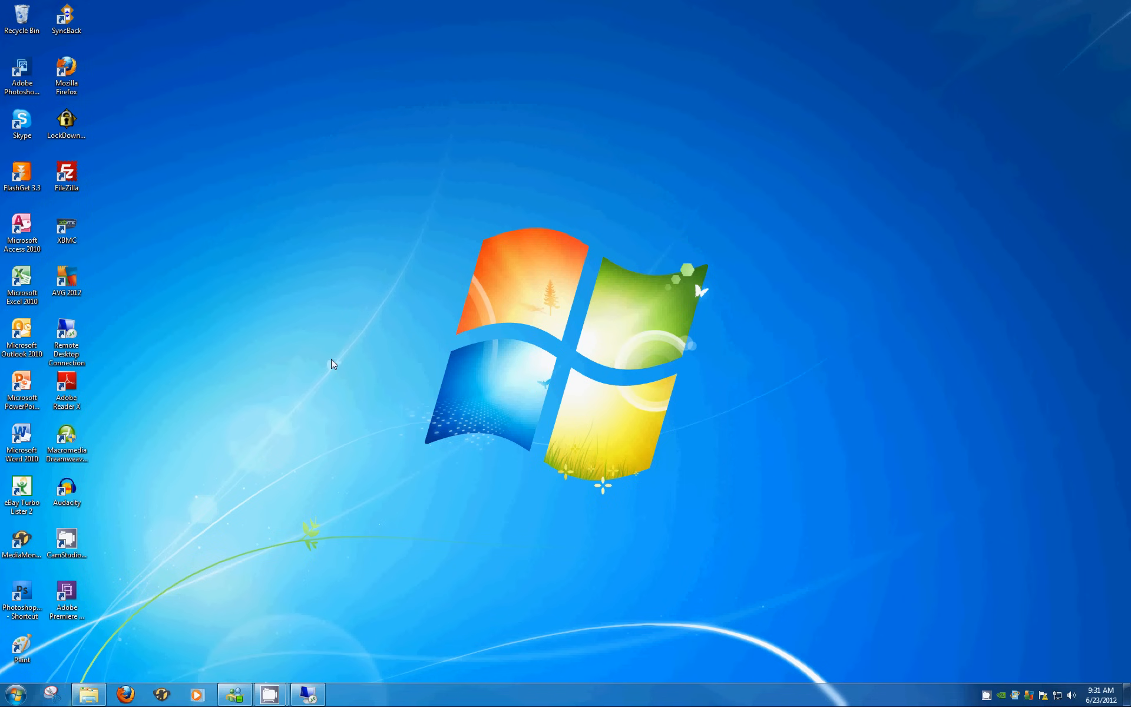
{"action": "mouse_move", "coordinate": [330, 363]}
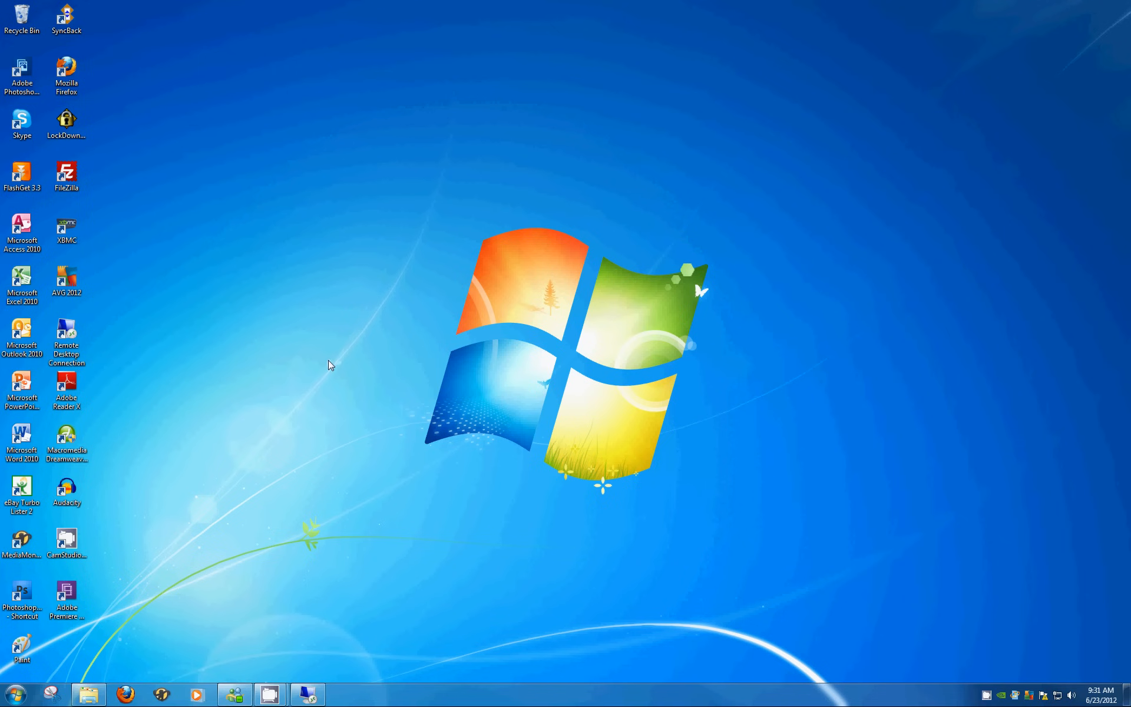
{"action": "mouse_move", "coordinate": [298, 418]}
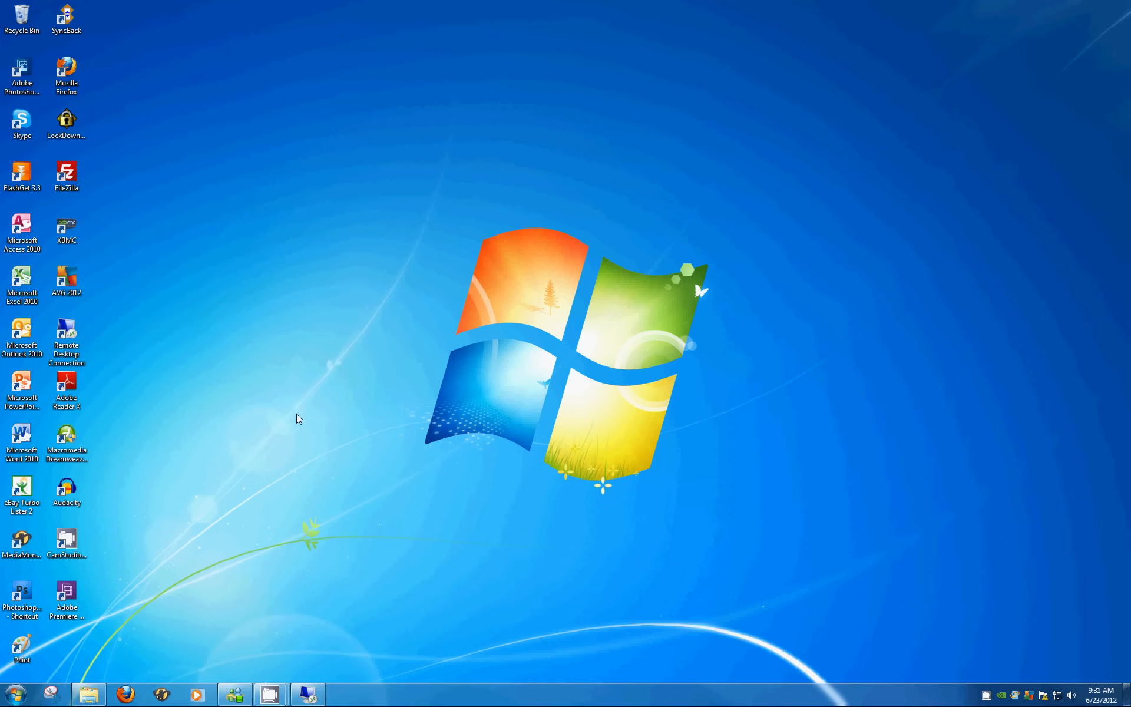
{"action": "mouse_move", "coordinate": [10, 695]}
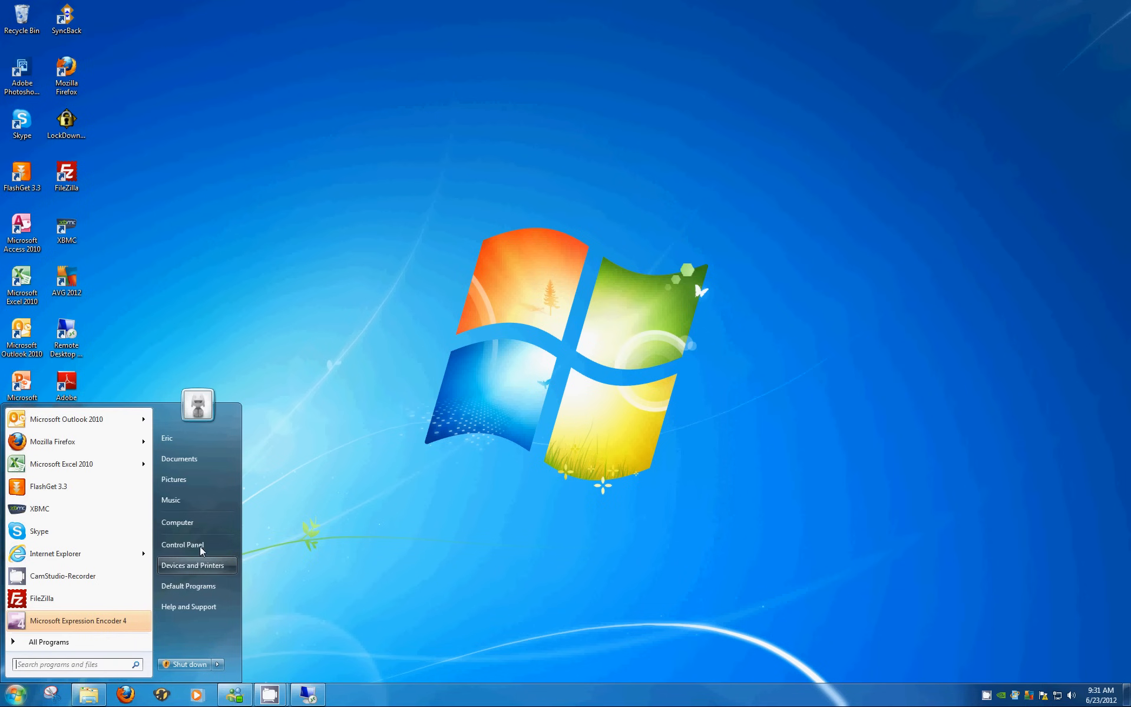
{"action": "mouse_move", "coordinate": [196, 523]}
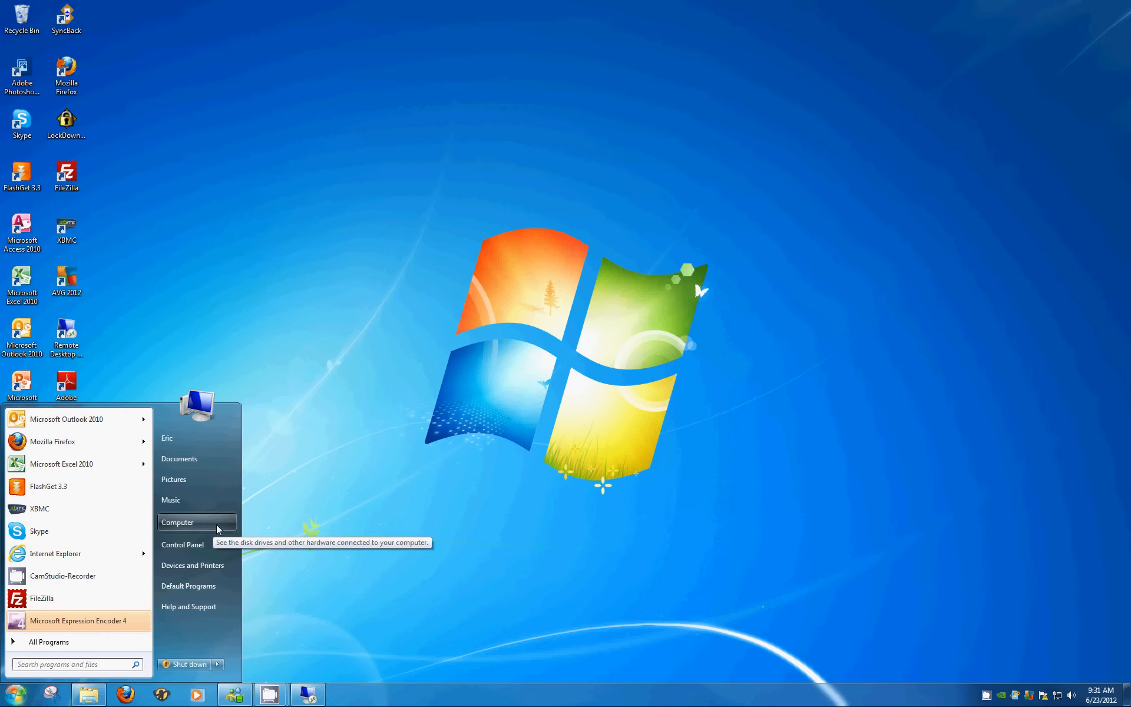
Right-click Computer in the Start menu to show Open, Manage and Properties
{"action": "right_click", "coordinate": [177, 523]}
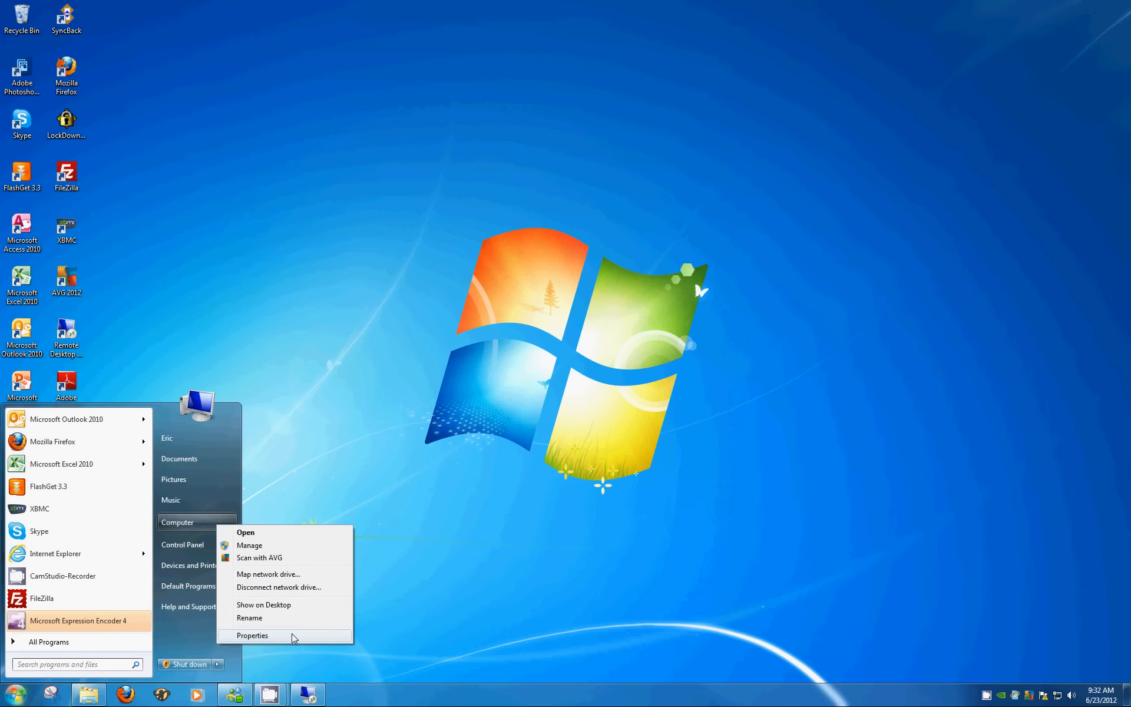
Open Computer Properties, then Change settings for the computer name and workgroup
{"action": "left_click", "coordinate": [252, 636]}
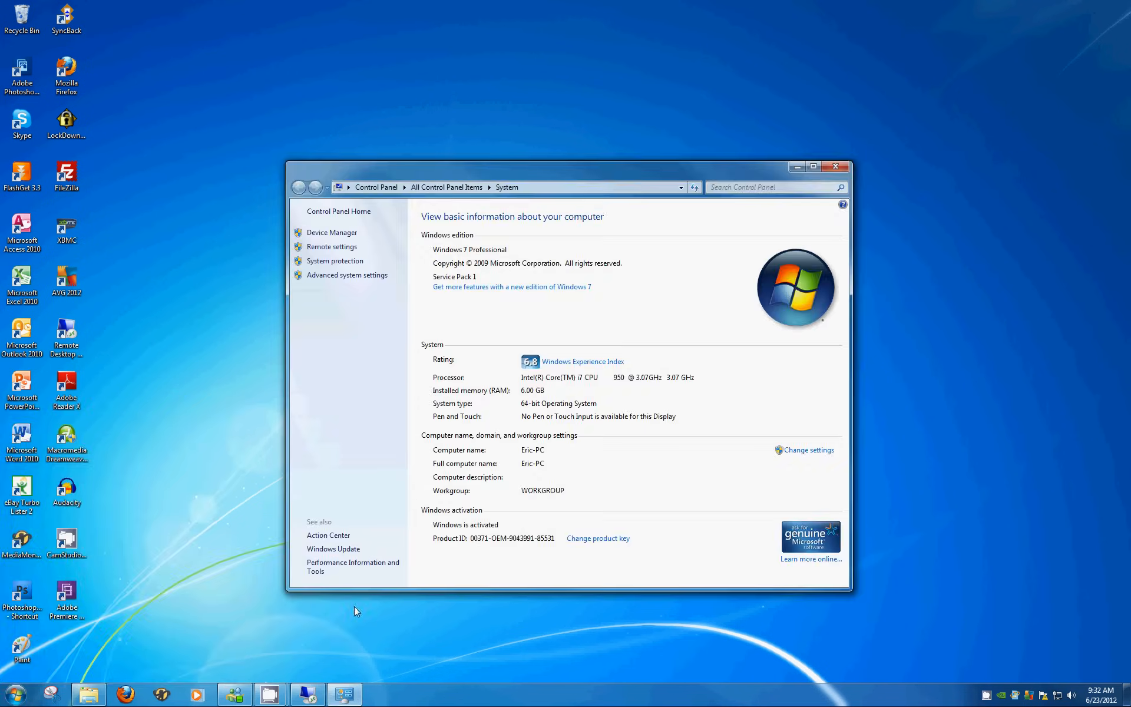
{"action": "mouse_move", "coordinate": [427, 446]}
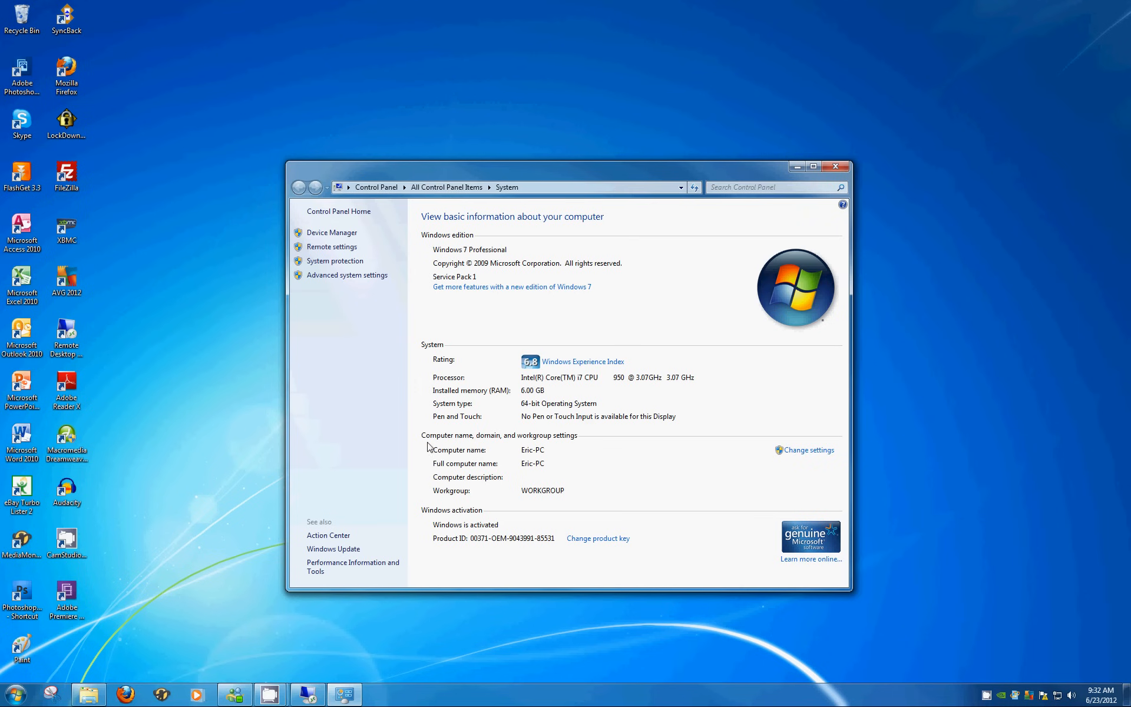
{"action": "mouse_move", "coordinate": [489, 443]}
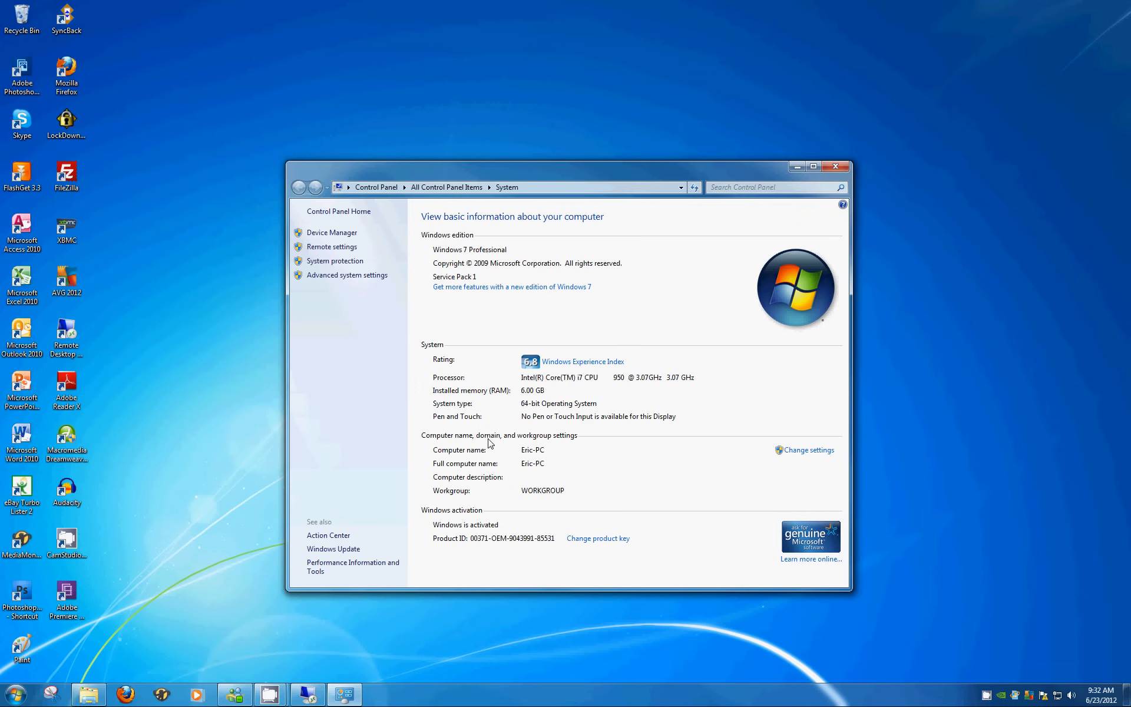
{"action": "mouse_move", "coordinate": [582, 451]}
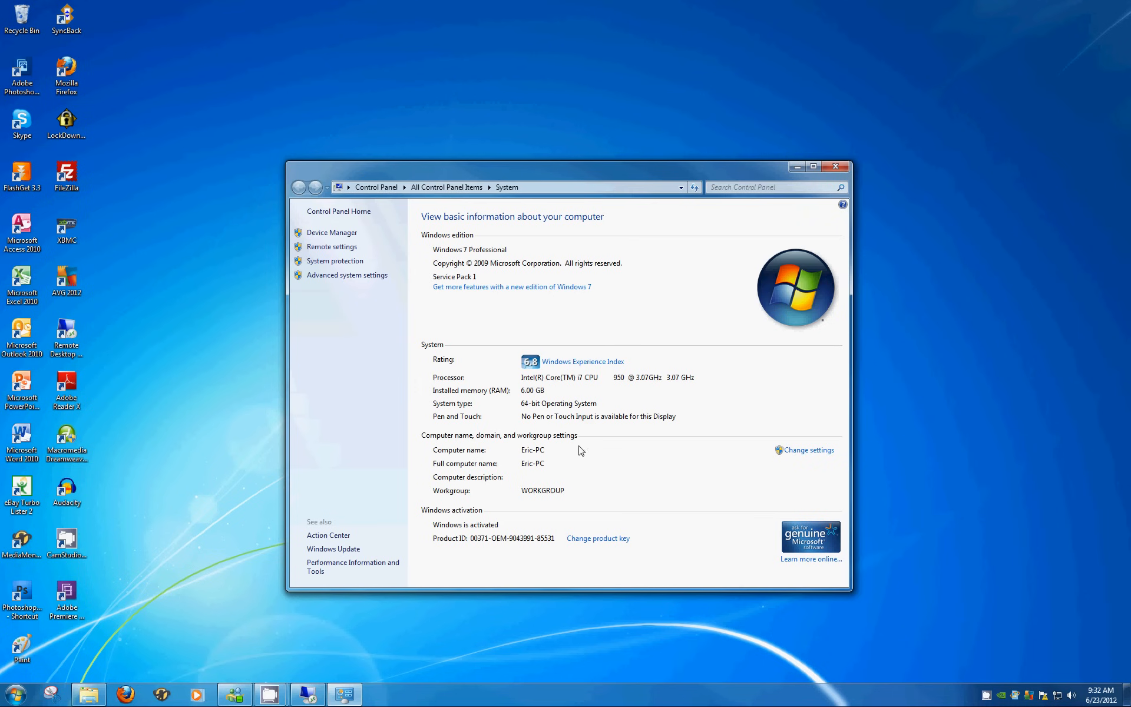
{"action": "mouse_move", "coordinate": [828, 460]}
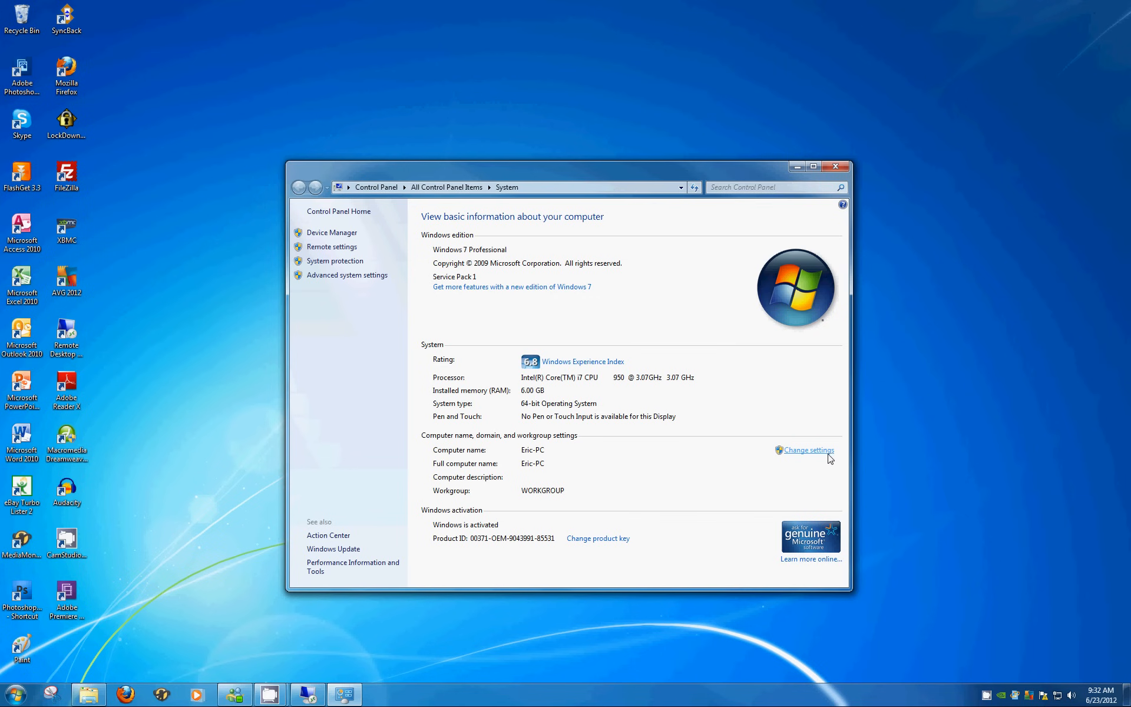
{"action": "left_click", "coordinate": [807, 450]}
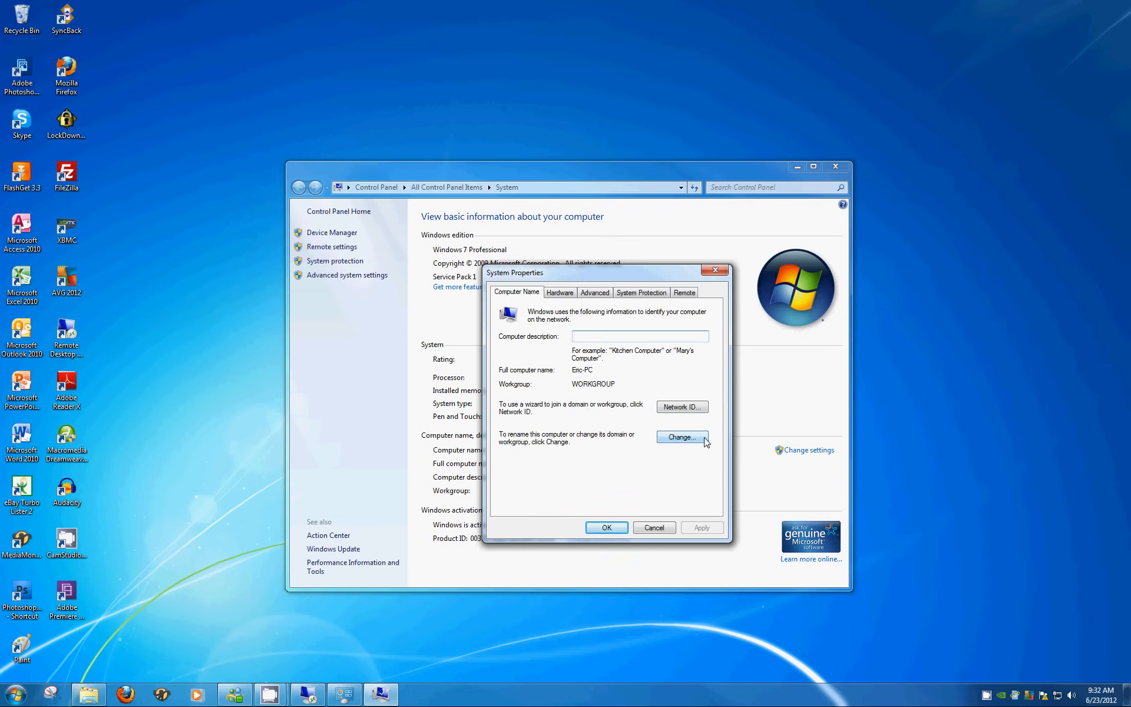
Open Computer Name/Domain Changes for Eric-PC and select the computer name field
{"action": "left_click", "coordinate": [681, 437]}
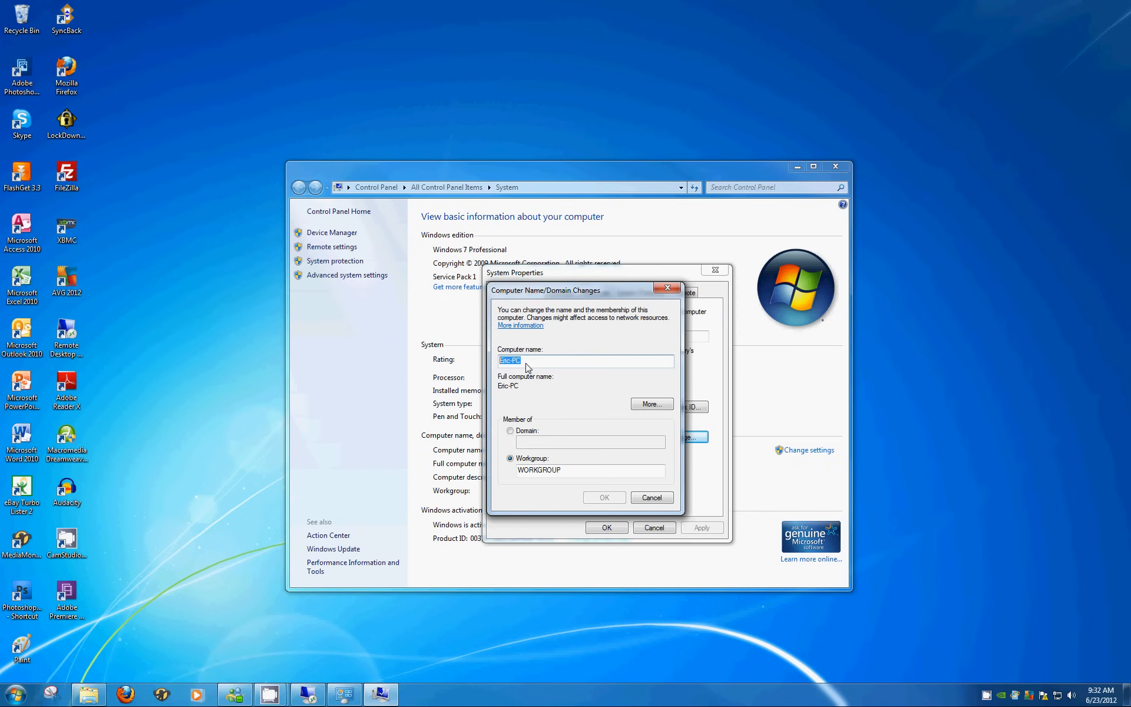
{"action": "mouse_move", "coordinate": [527, 366]}
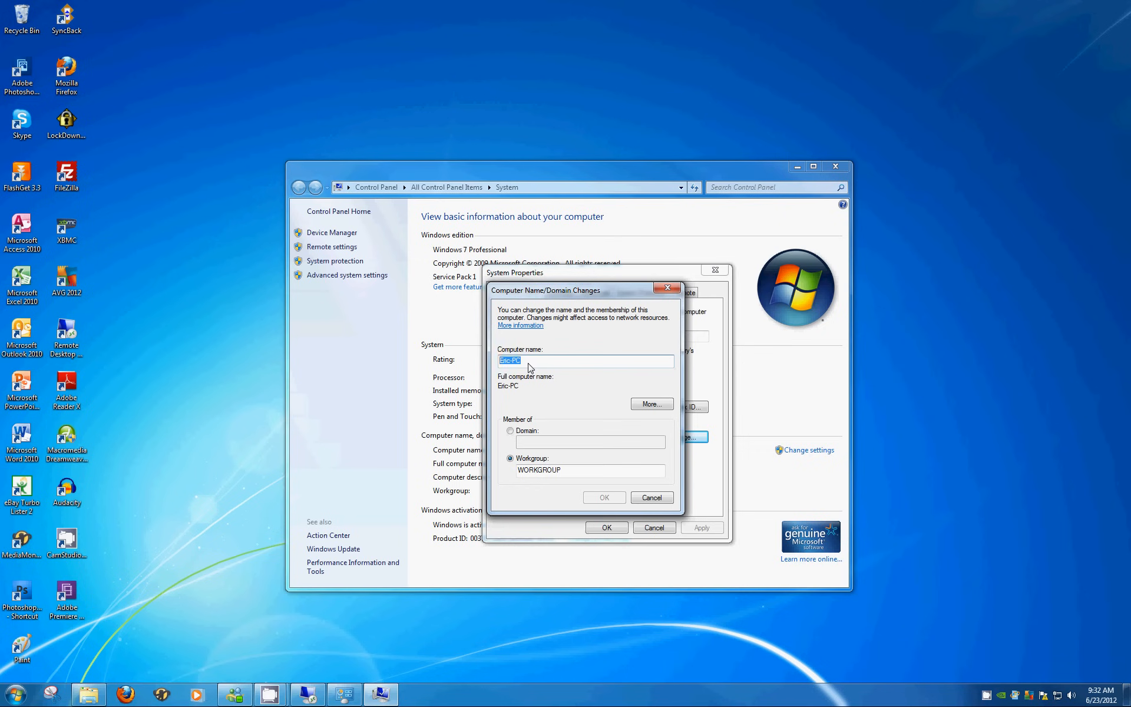
{"action": "mouse_move", "coordinate": [532, 367]}
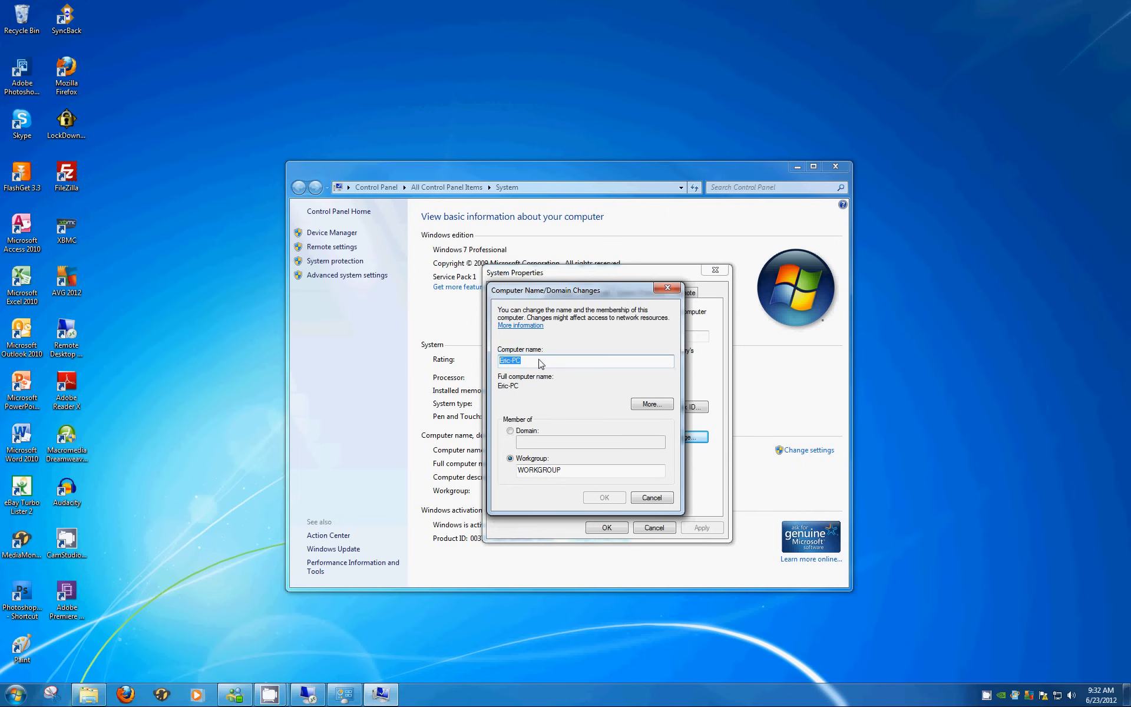
{"action": "mouse_move", "coordinate": [559, 366]}
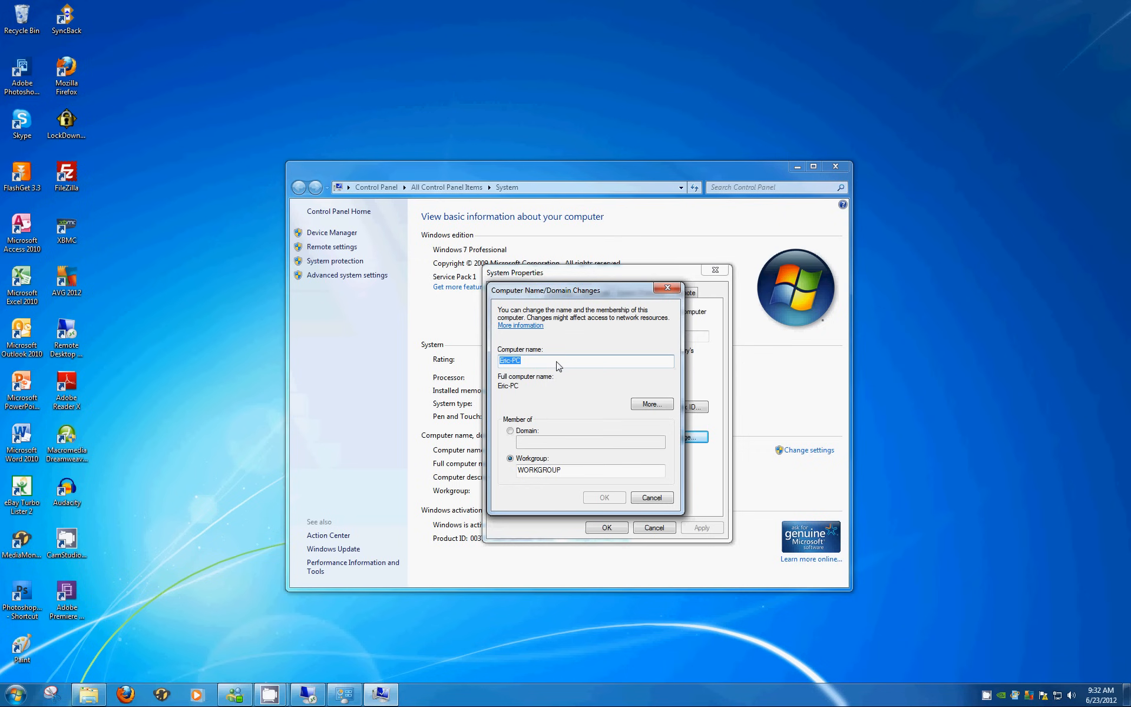
{"action": "mouse_move", "coordinate": [552, 369]}
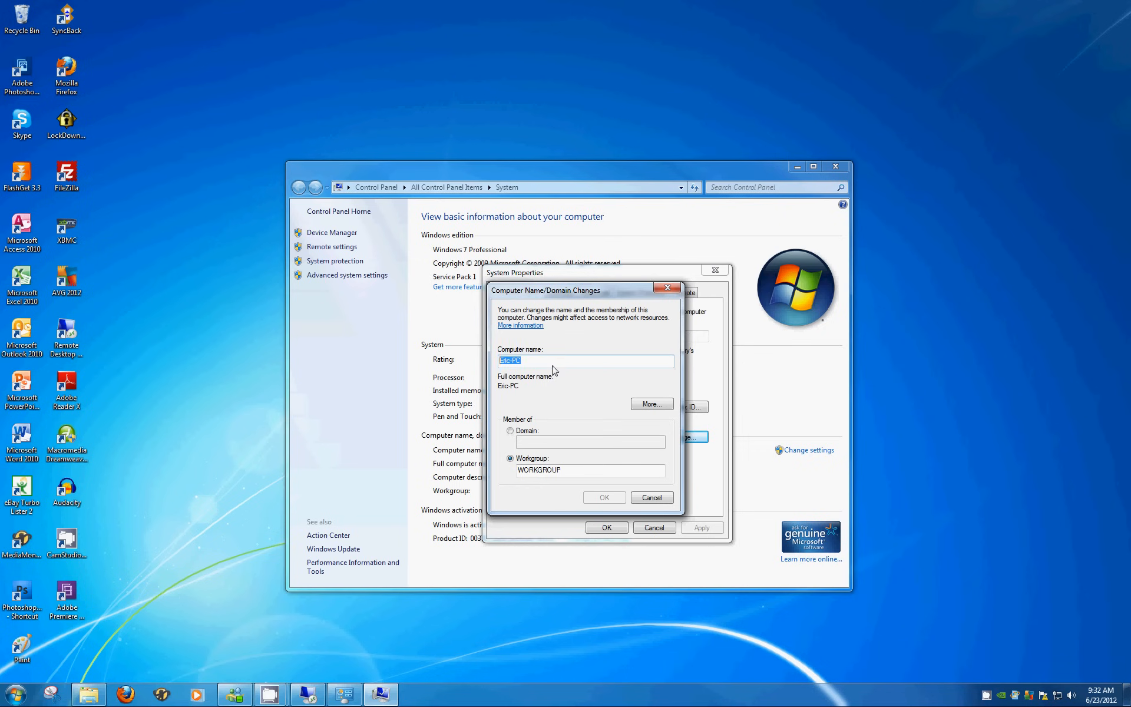
{"action": "left_click", "coordinate": [536, 360]}
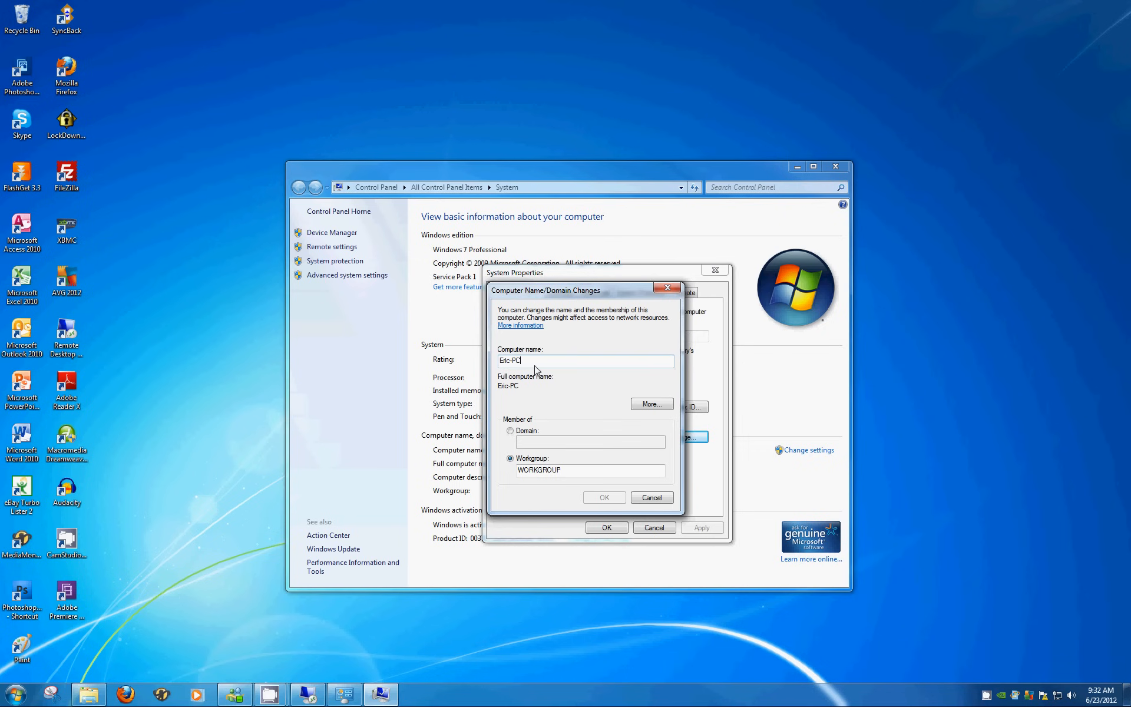
{"action": "mouse_move", "coordinate": [545, 389]}
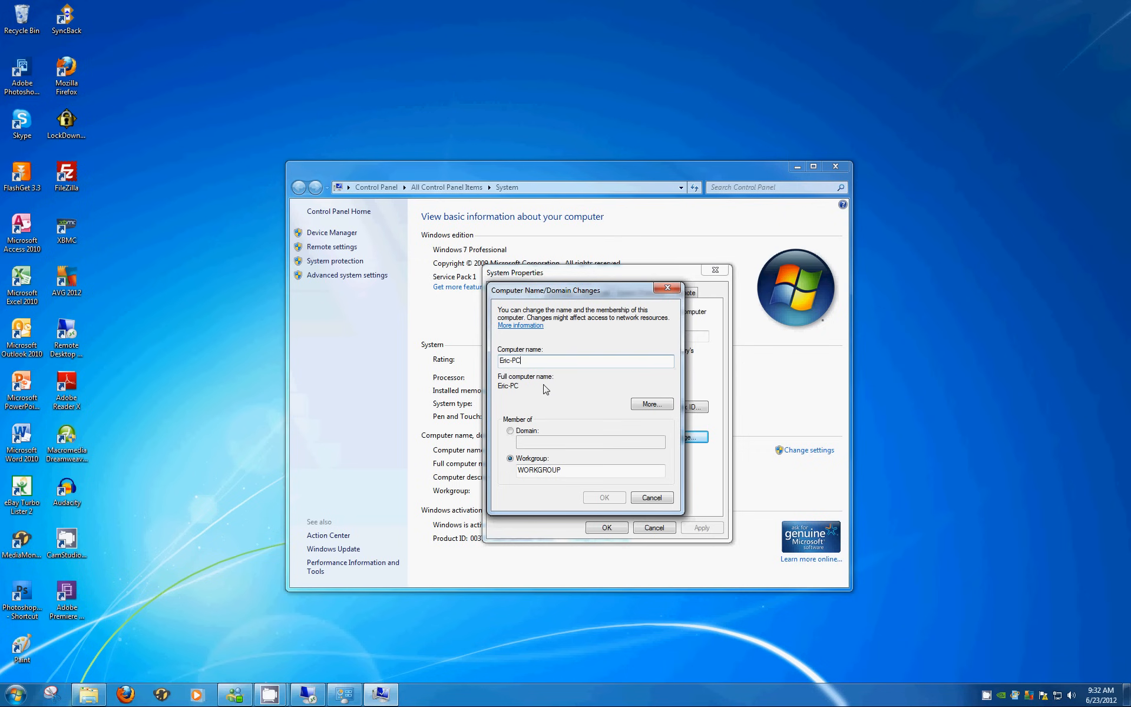
{"action": "mouse_move", "coordinate": [565, 384]}
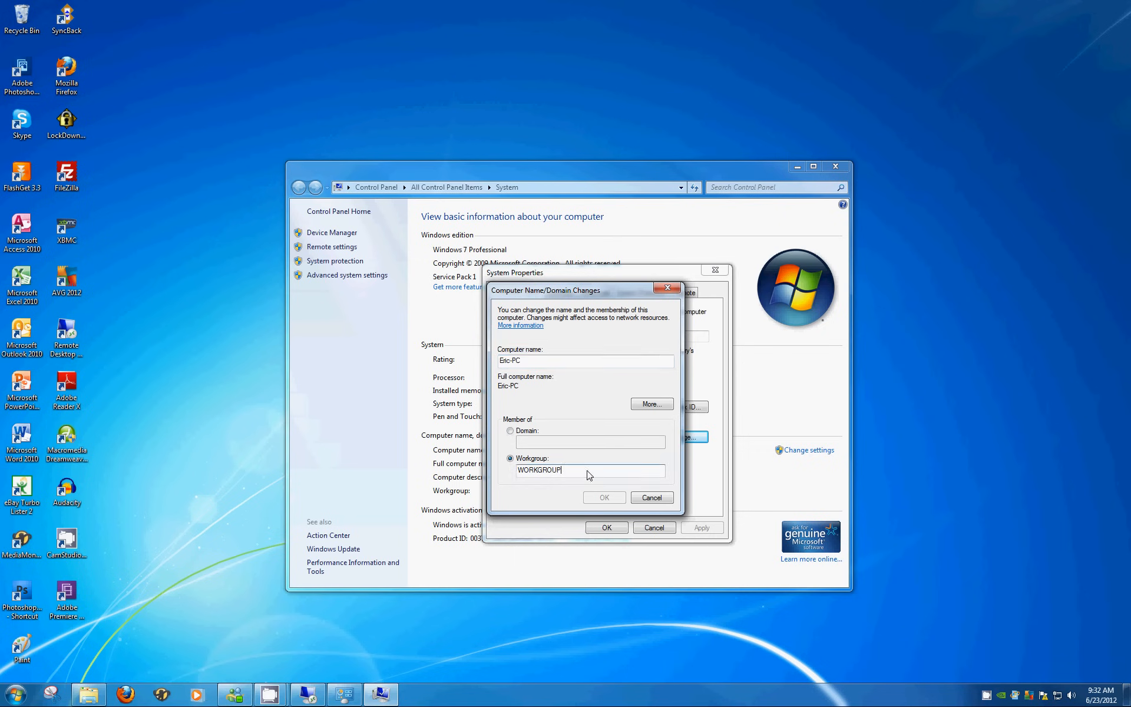
Inspect the WORKGROUP workgroup name, then cancel and close System Properties unchanged
{"action": "double_click", "coordinate": [539, 469]}
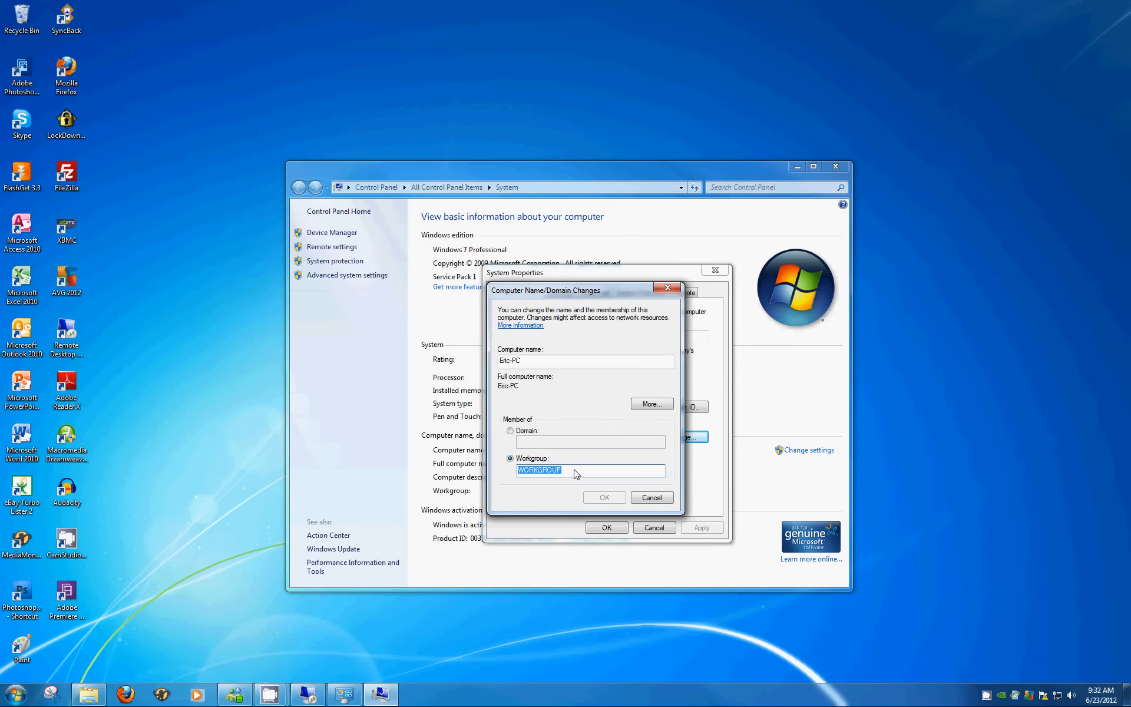
{"action": "mouse_move", "coordinate": [581, 477]}
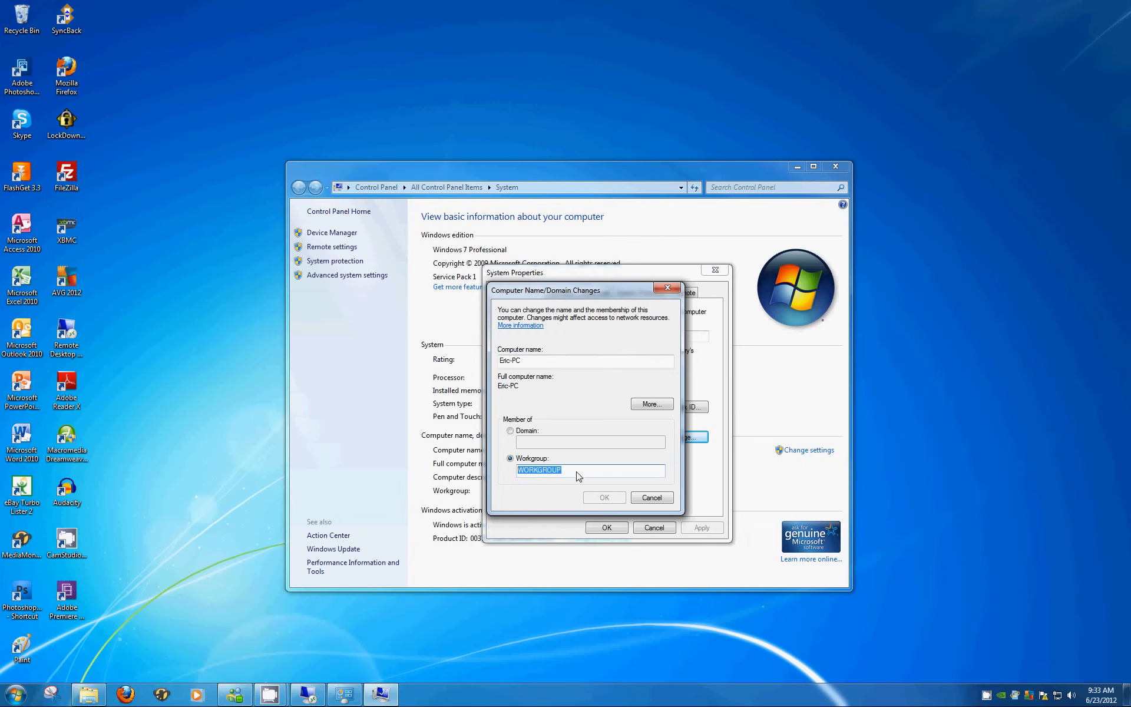
{"action": "left_click", "coordinate": [588, 470]}
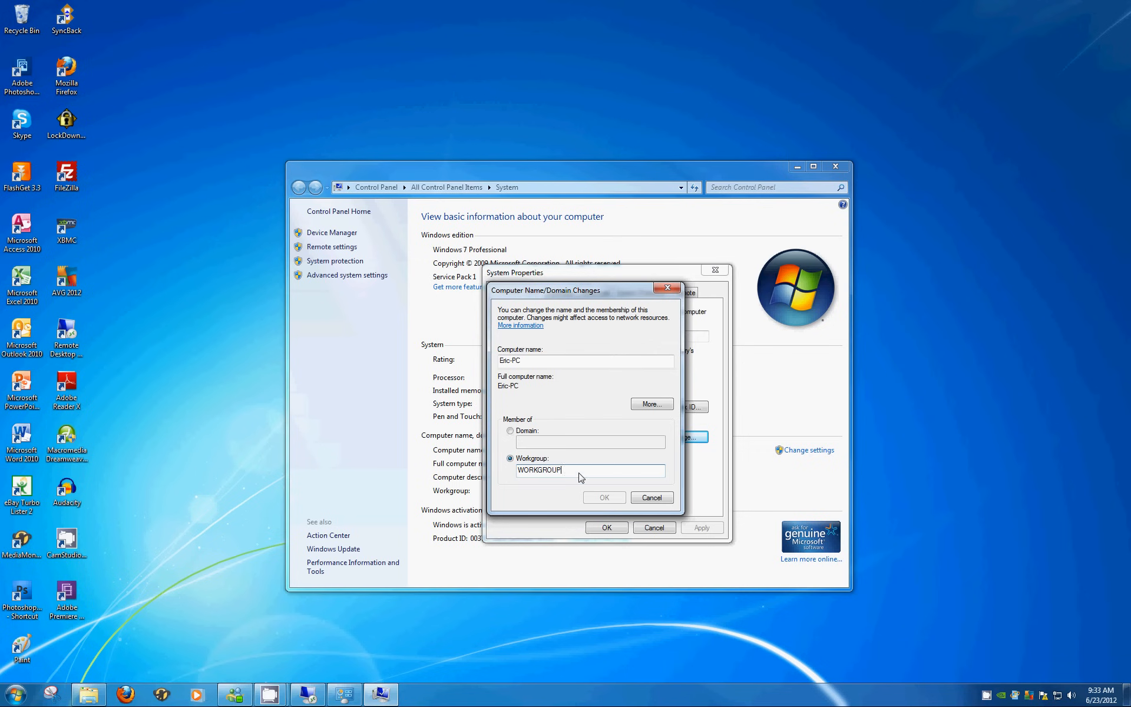
{"action": "mouse_move", "coordinate": [591, 460]}
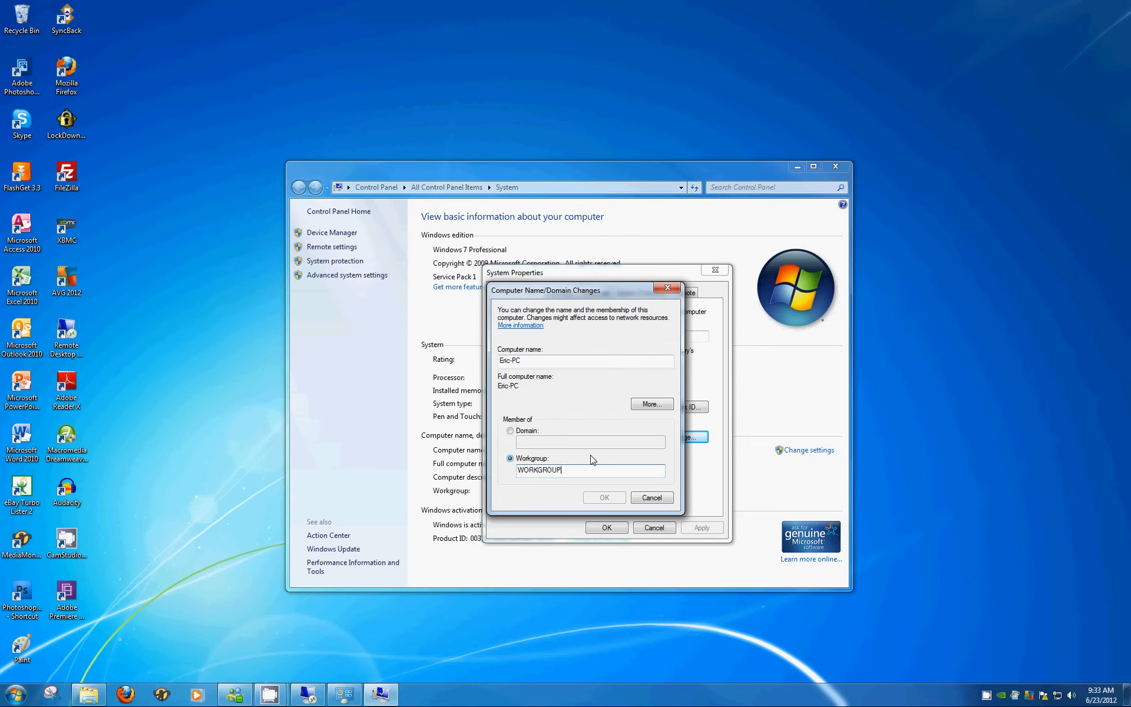
{"action": "mouse_move", "coordinate": [577, 475]}
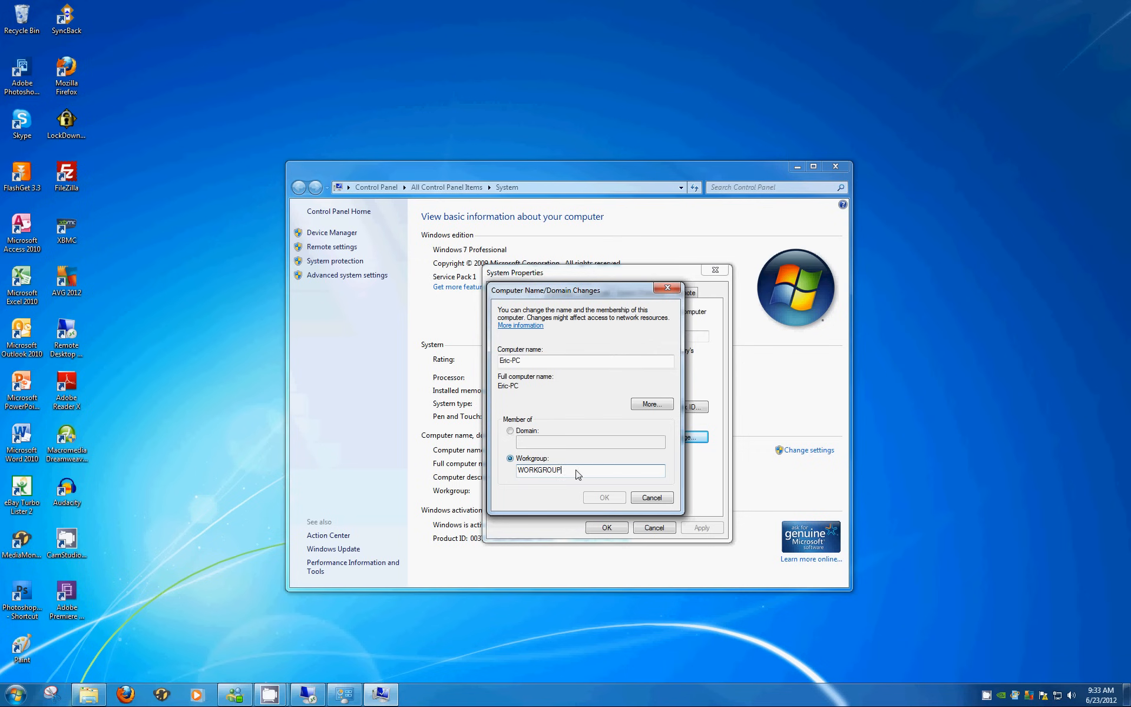
{"action": "double_click", "coordinate": [539, 470]}
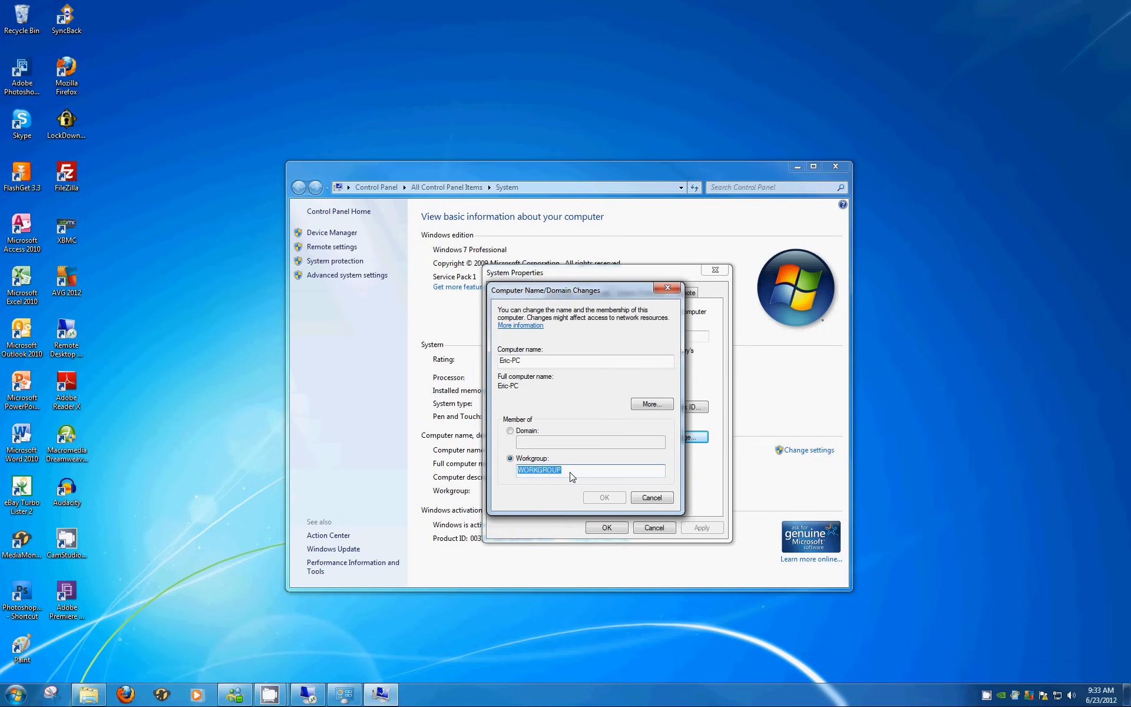
{"action": "left_click", "coordinate": [590, 470]}
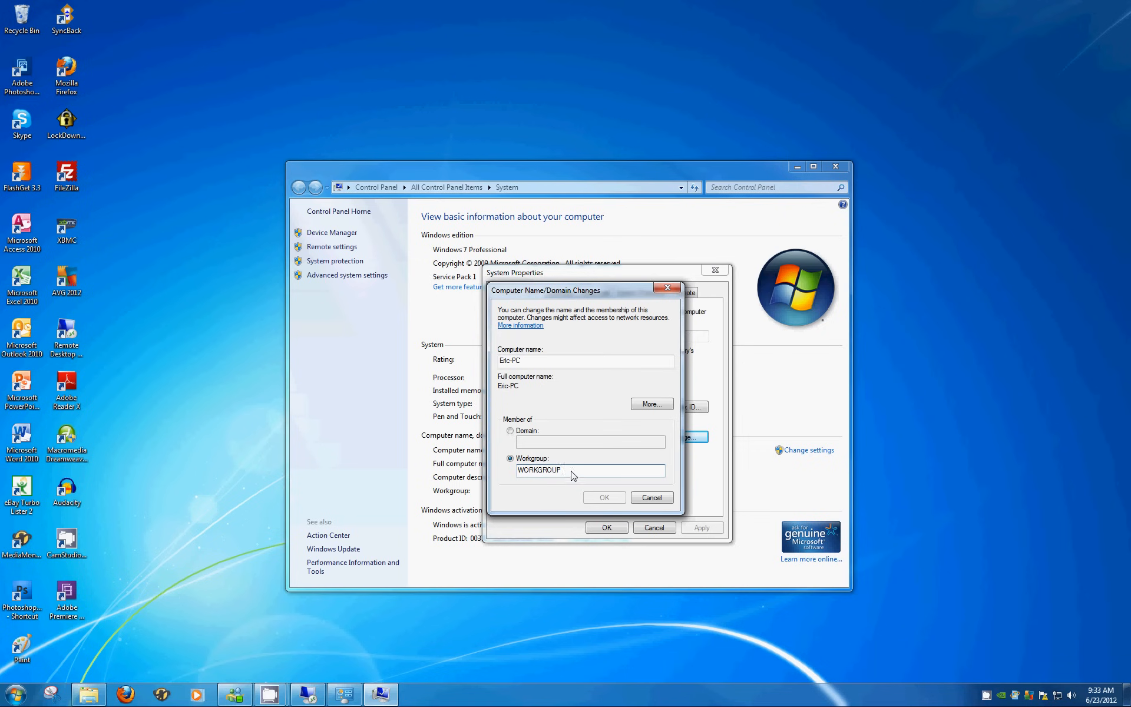
{"action": "mouse_move", "coordinate": [580, 475]}
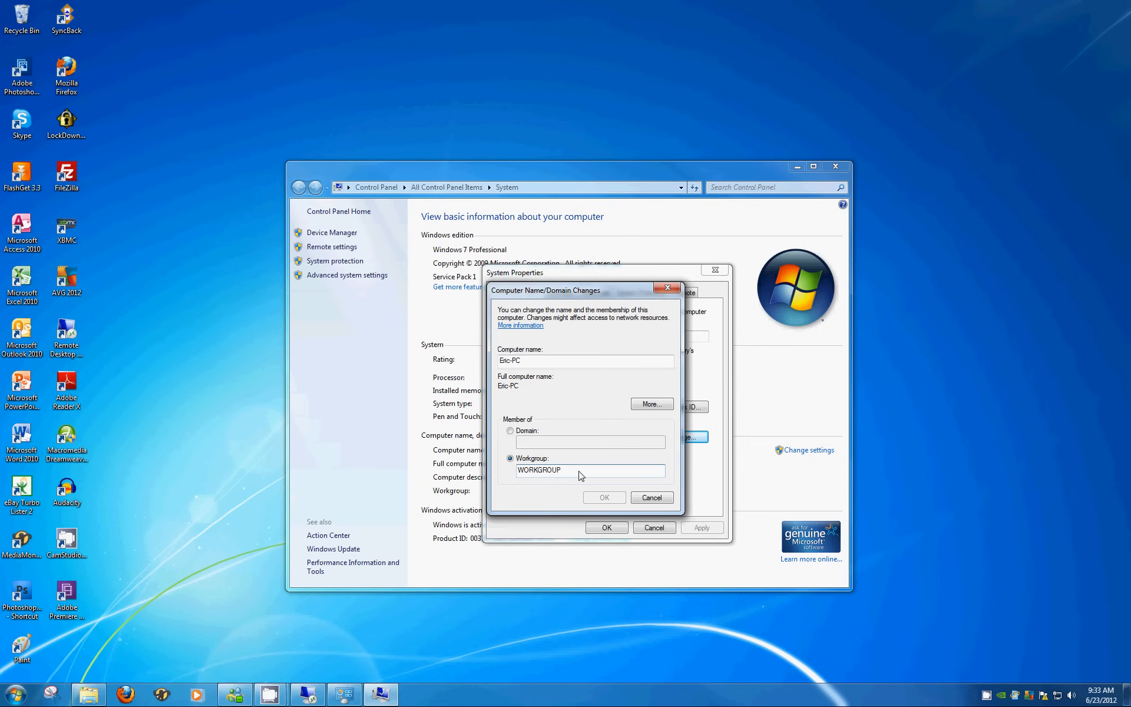
{"action": "mouse_move", "coordinate": [586, 481]}
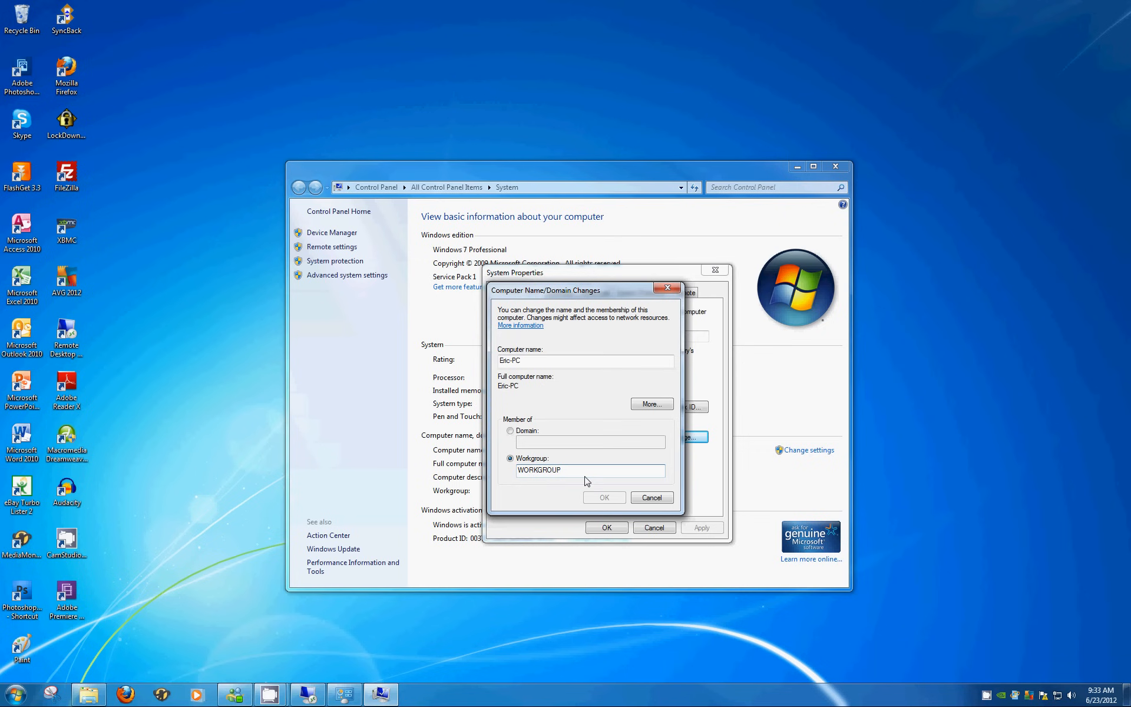
{"action": "left_click", "coordinate": [588, 470]}
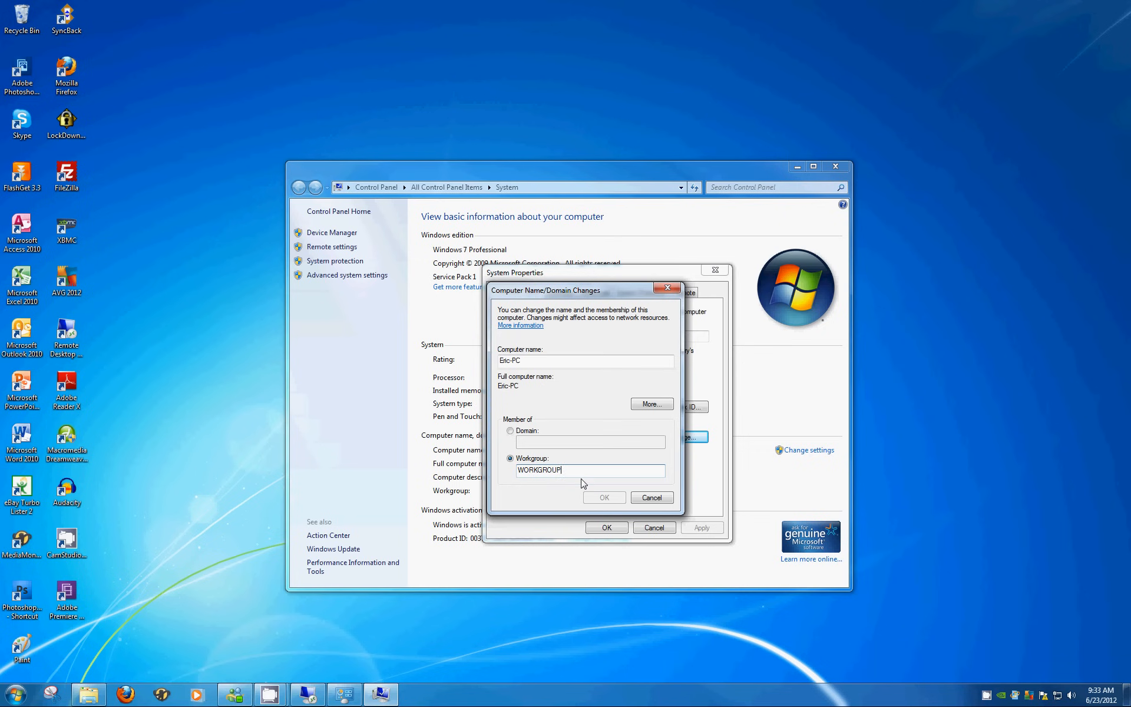
{"action": "mouse_move", "coordinate": [582, 476]}
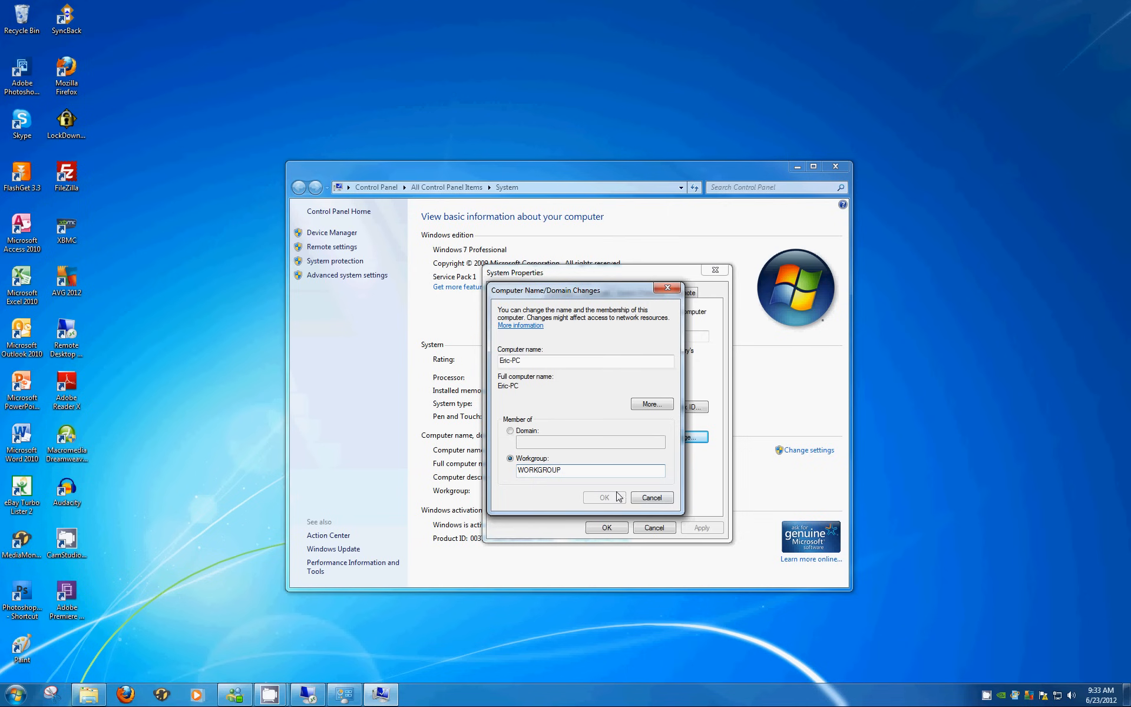
{"action": "mouse_move", "coordinate": [618, 499]}
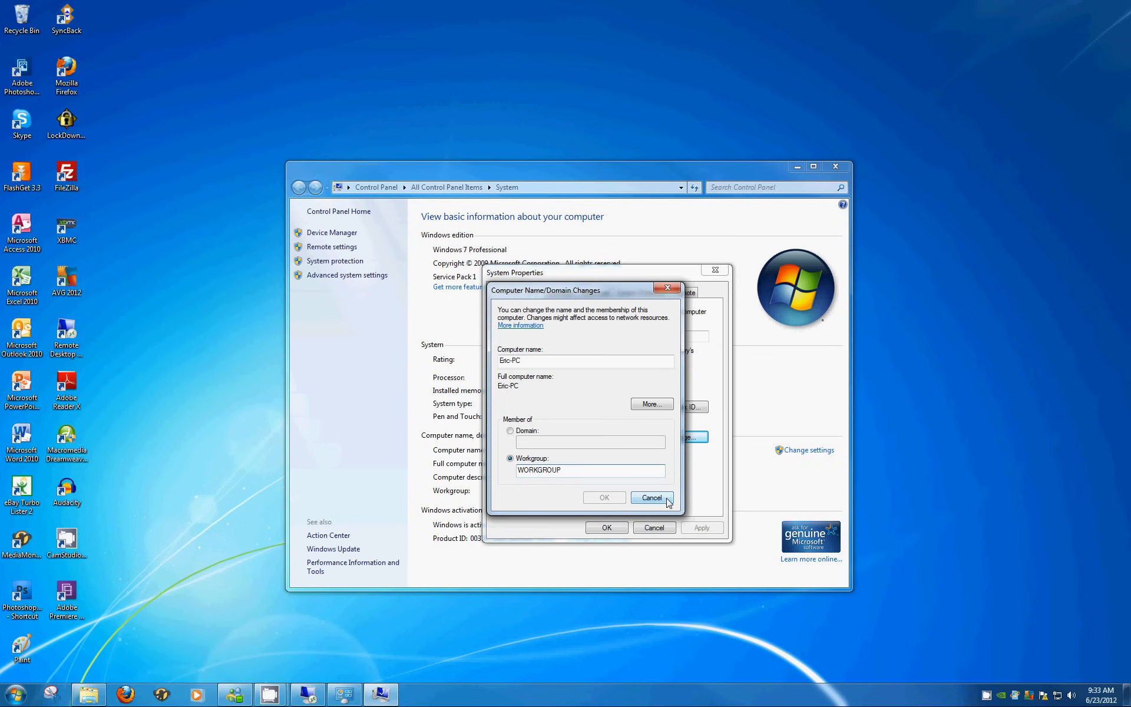
{"action": "left_click", "coordinate": [650, 497]}
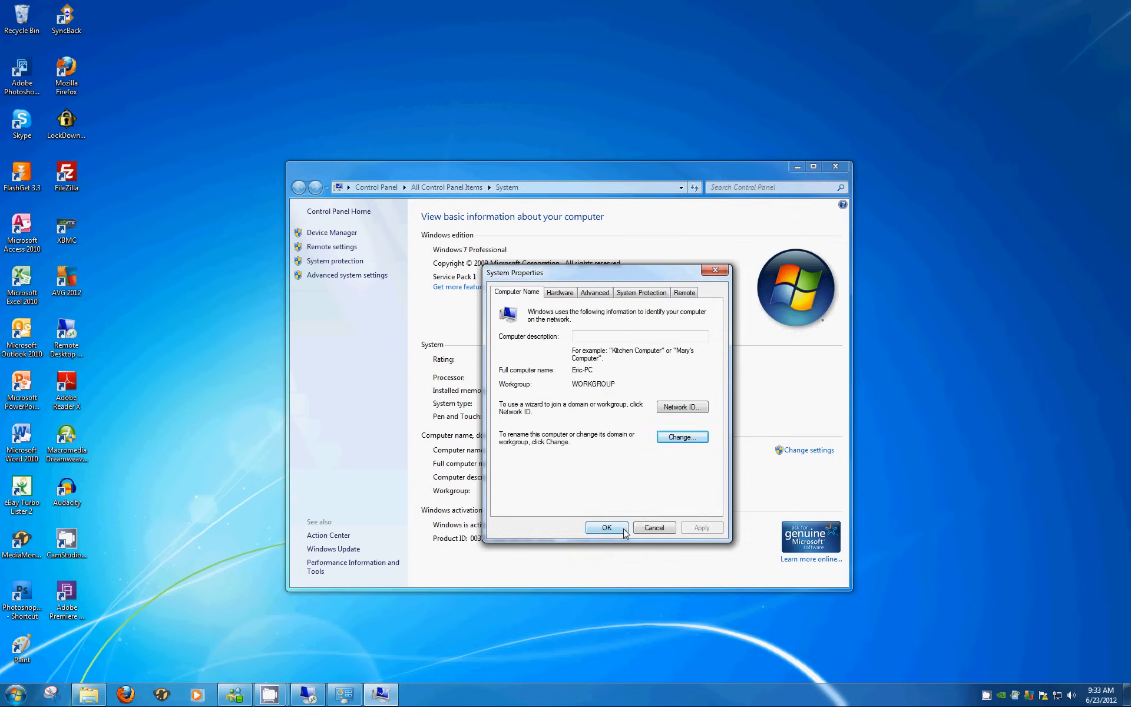
{"action": "left_click", "coordinate": [604, 527]}
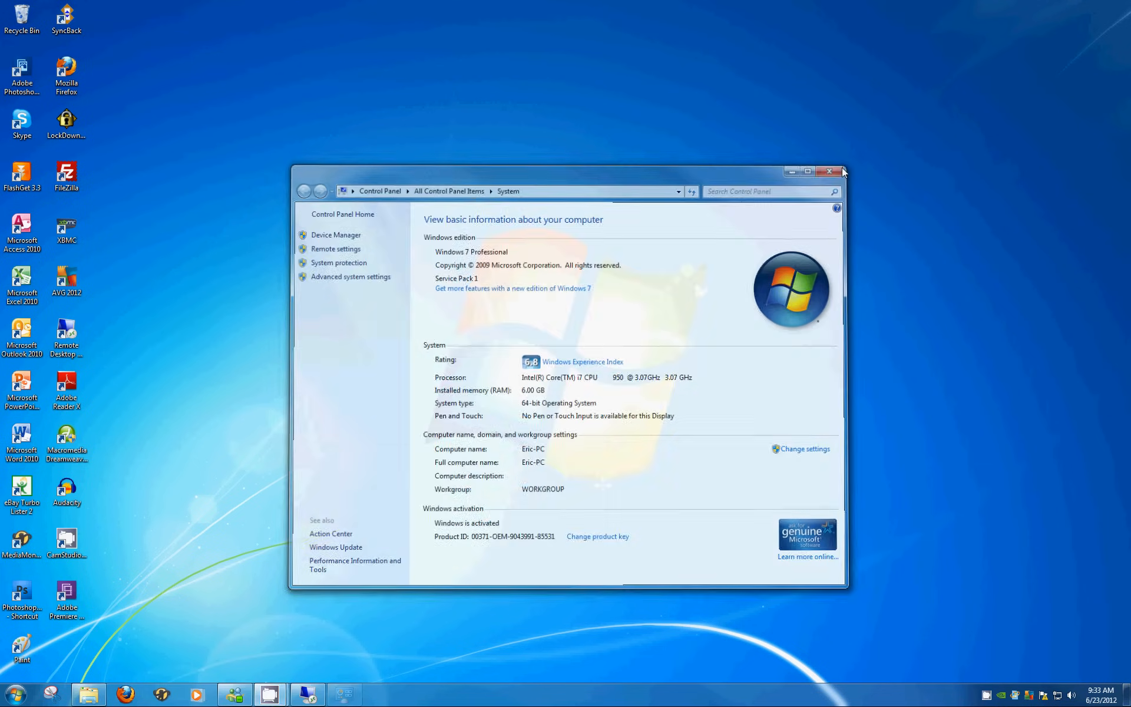
{"action": "left_click", "coordinate": [830, 172]}
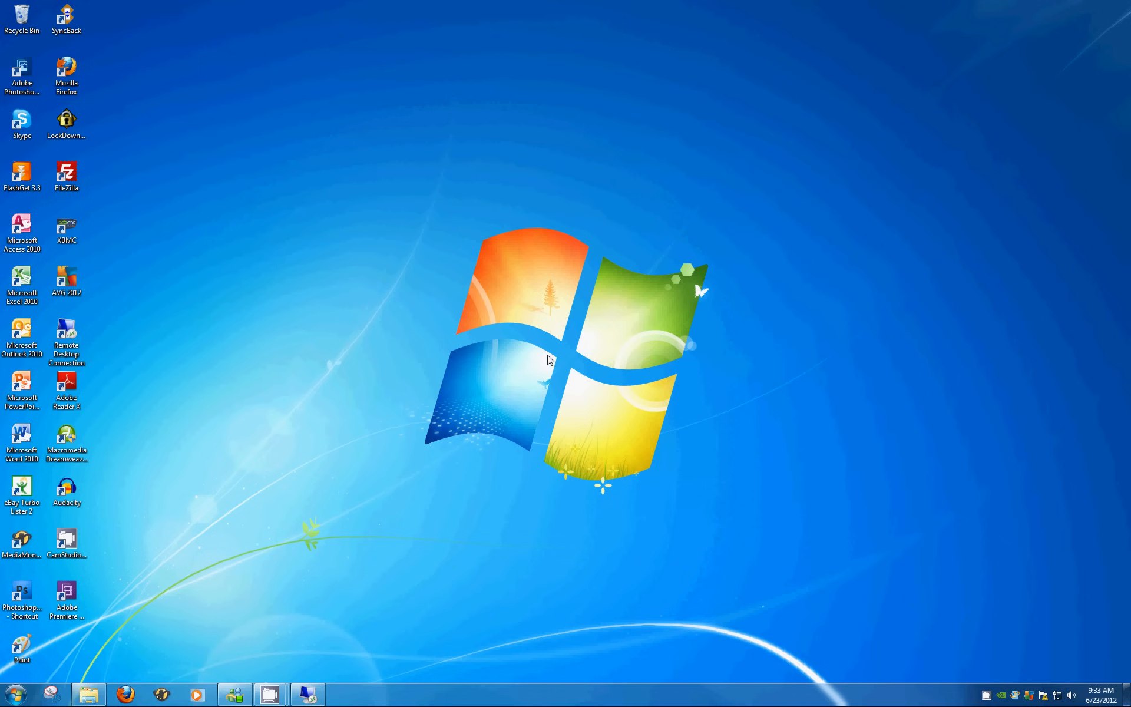
{"action": "mouse_move", "coordinate": [562, 346]}
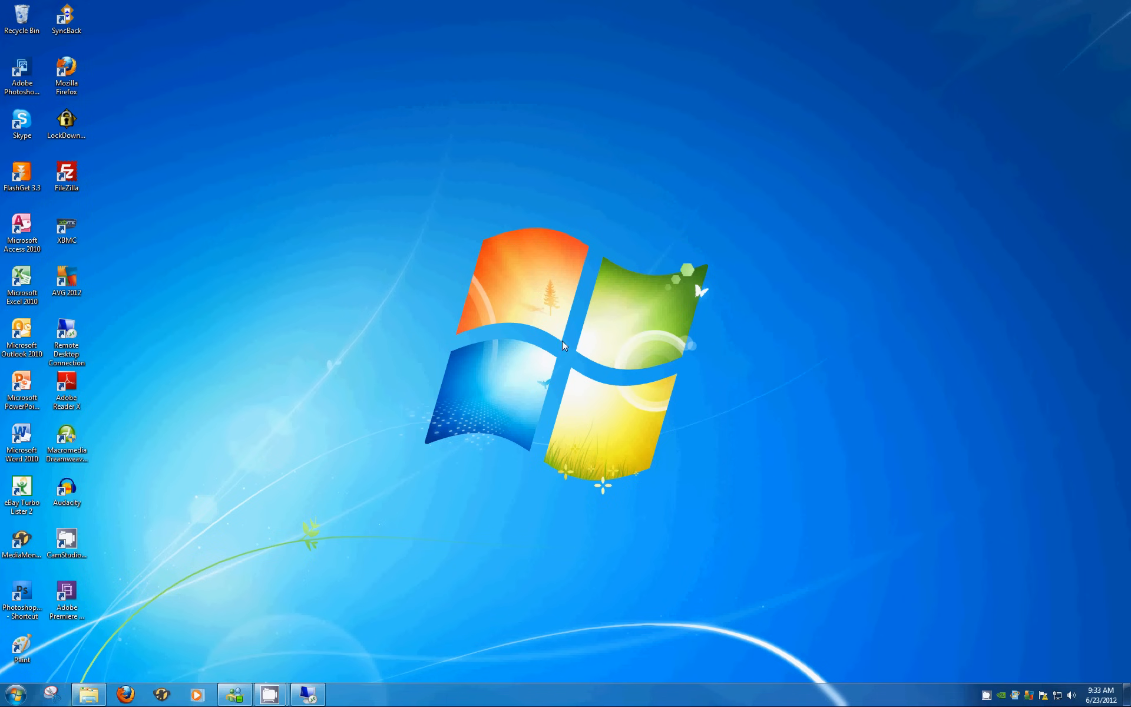
{"action": "mouse_move", "coordinate": [446, 423]}
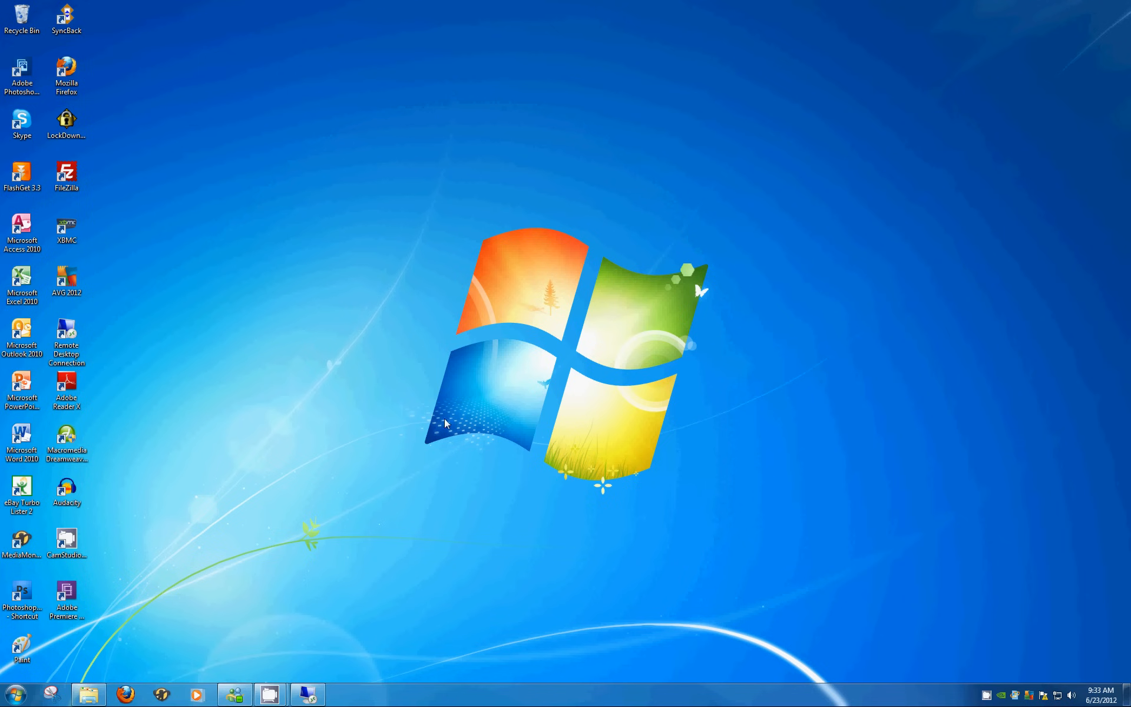
{"action": "mouse_move", "coordinate": [505, 495]}
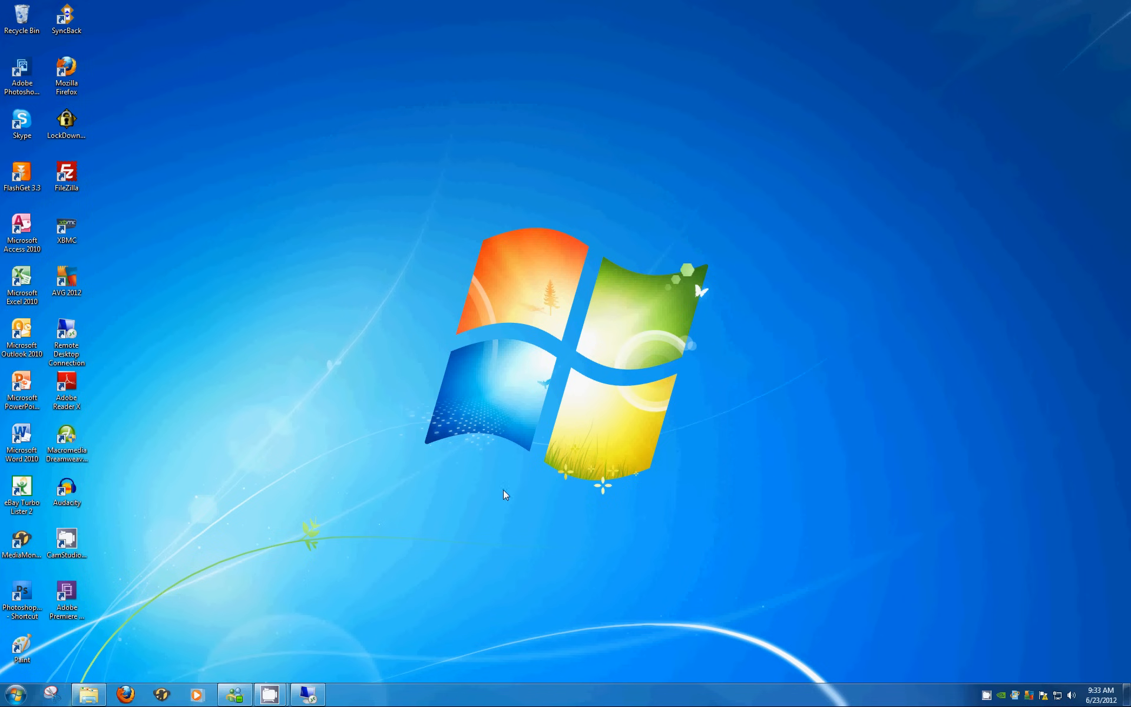
{"action": "mouse_move", "coordinate": [531, 454]}
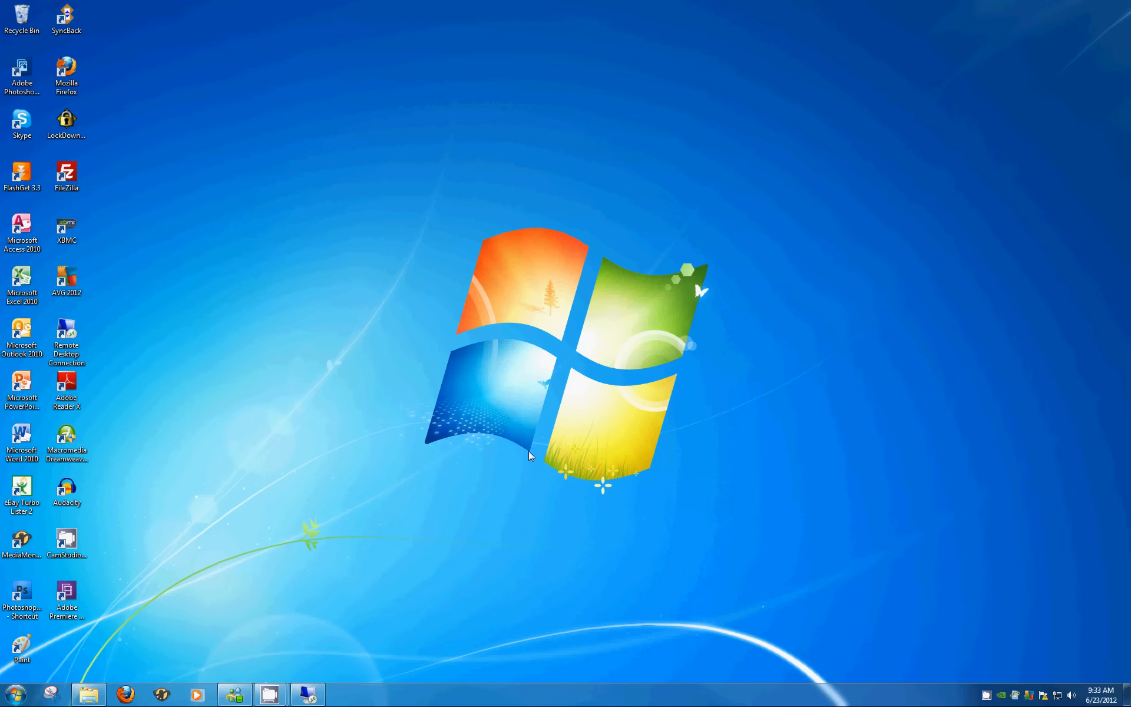
{"action": "mouse_move", "coordinate": [491, 482]}
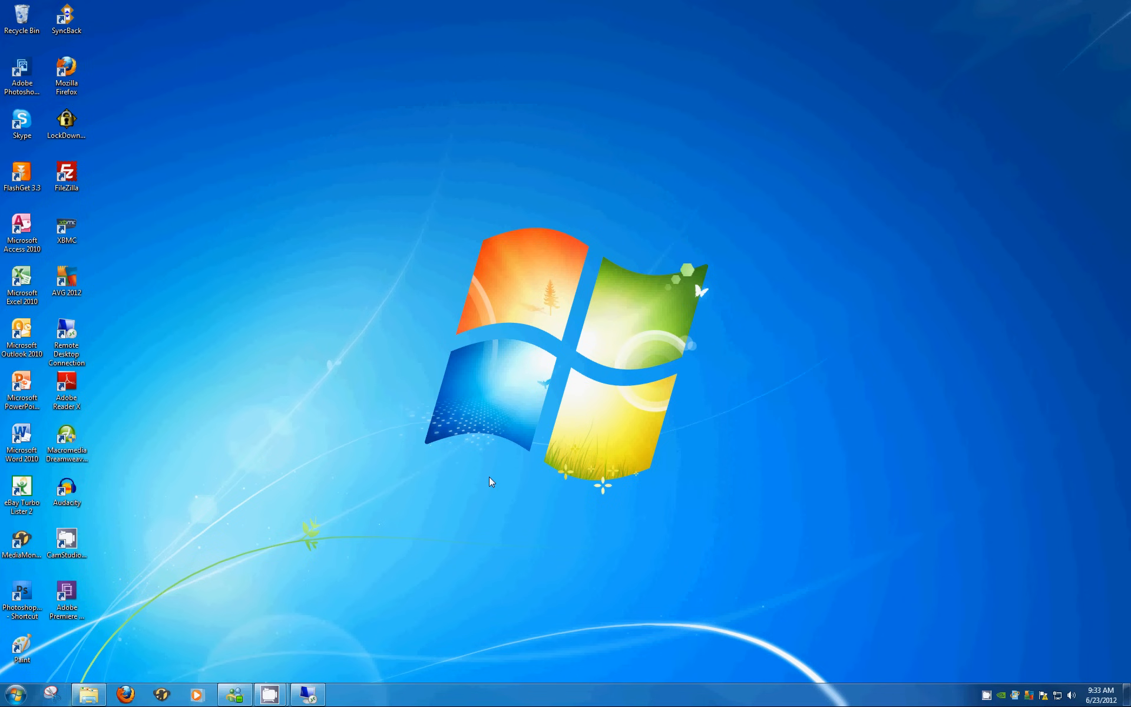
{"action": "mouse_move", "coordinate": [483, 488]}
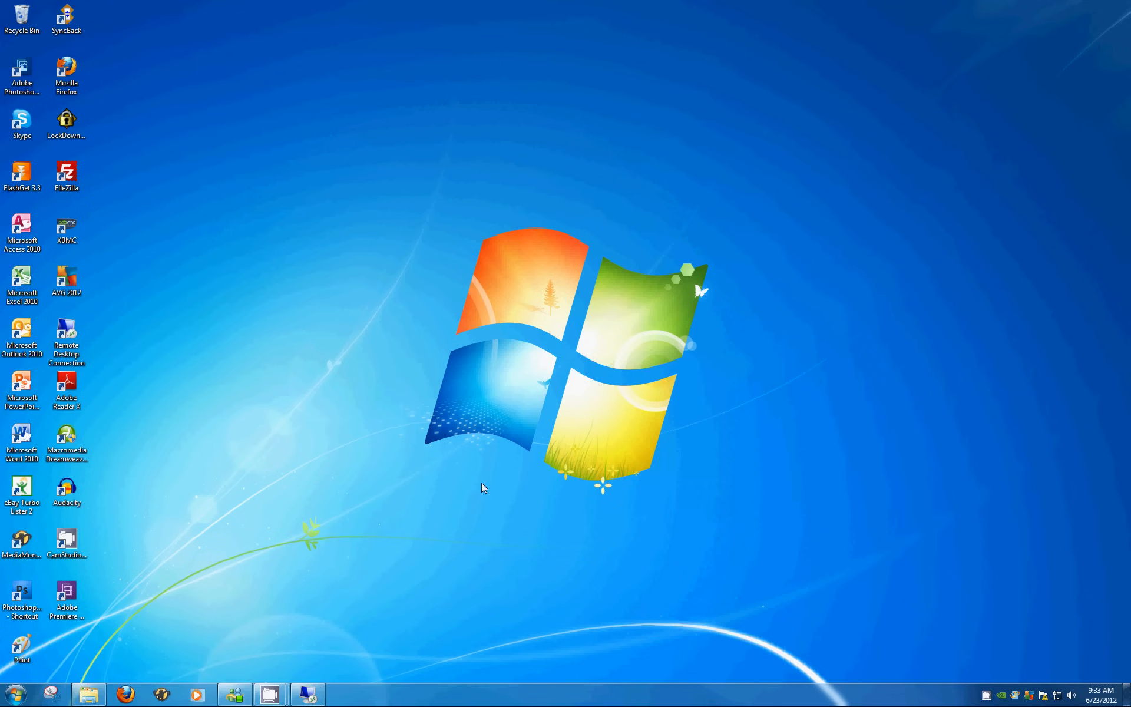
{"action": "mouse_move", "coordinate": [12, 694]}
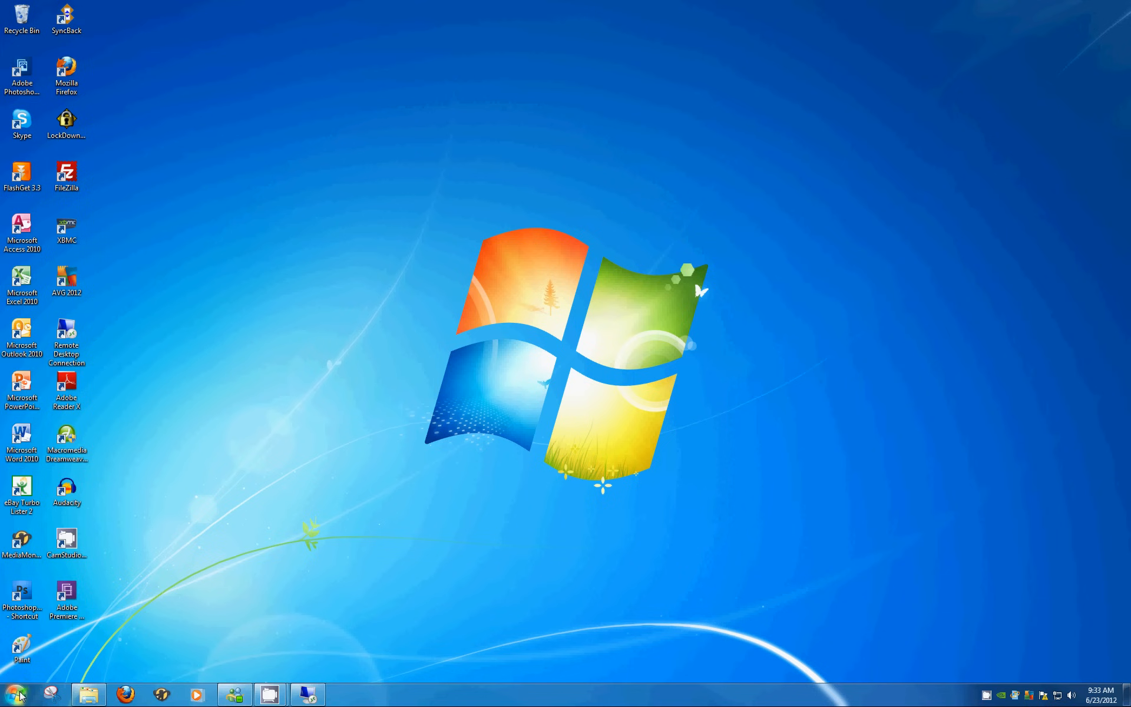
Open Computer from the Start menu to list the five hard disks and DVD drive
{"action": "left_click", "coordinate": [12, 695]}
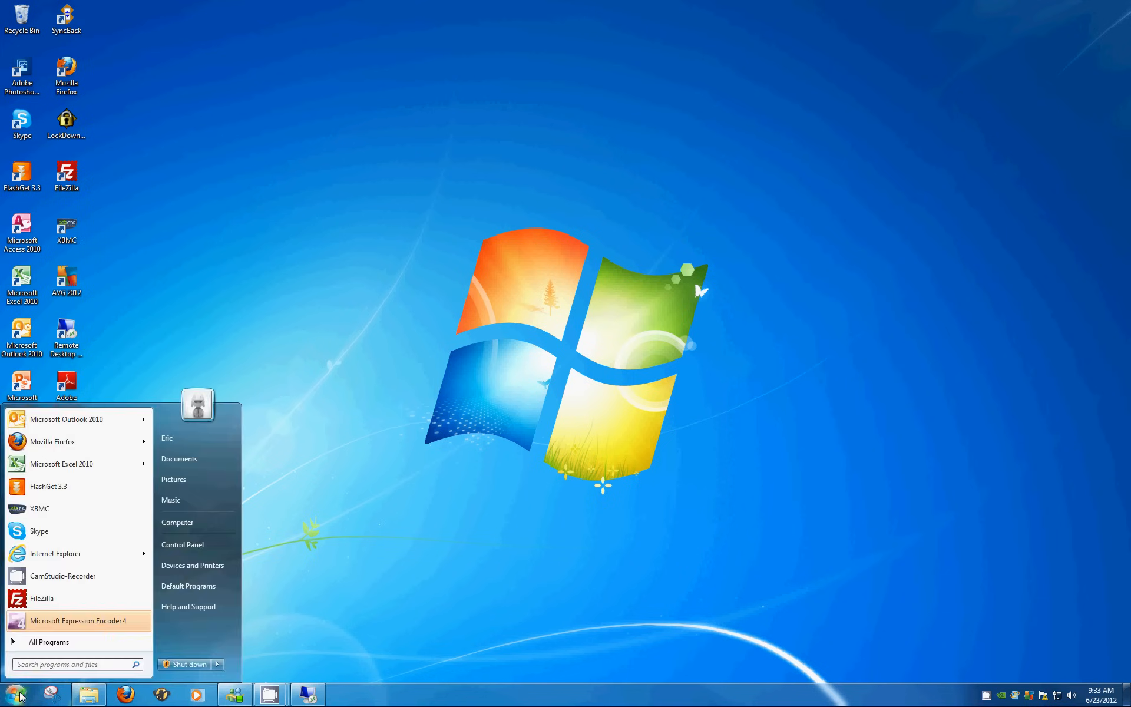
{"action": "mouse_move", "coordinate": [196, 523]}
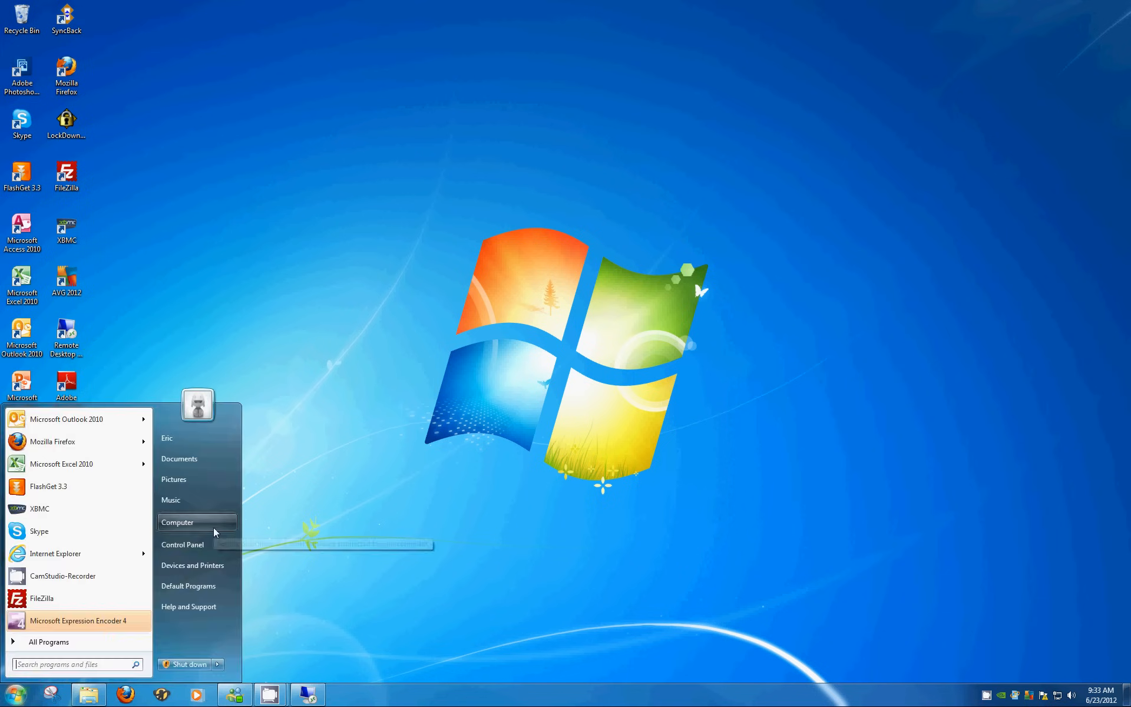
{"action": "mouse_move", "coordinate": [197, 521]}
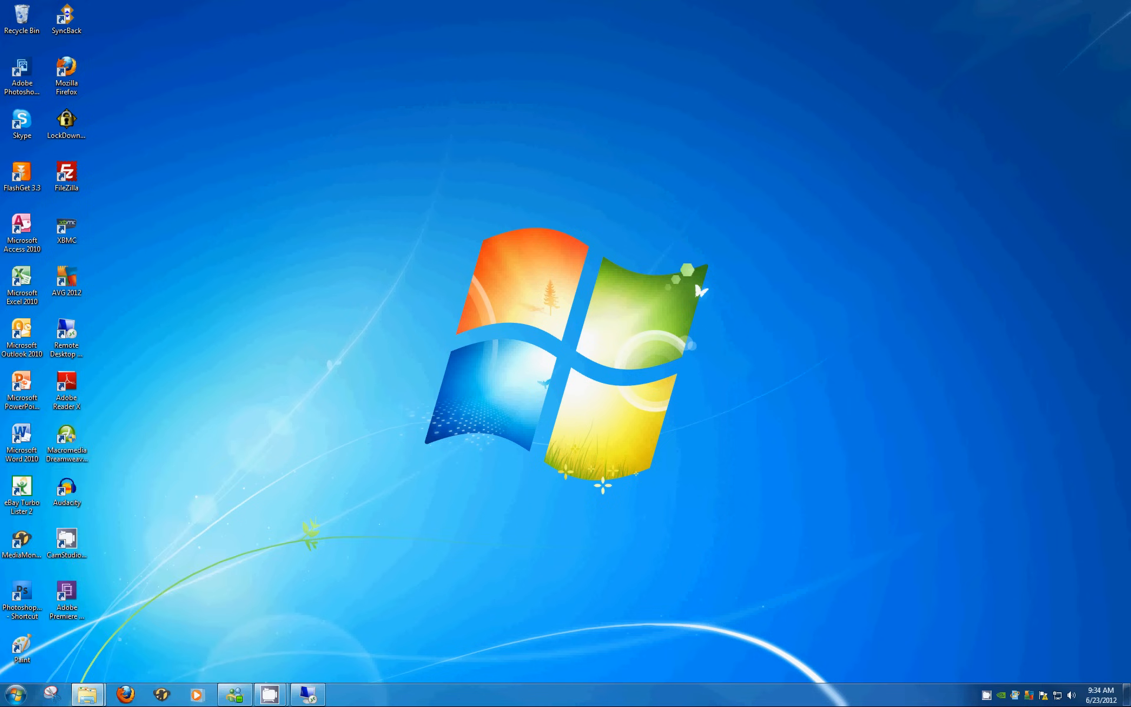
{"action": "left_click", "coordinate": [88, 694]}
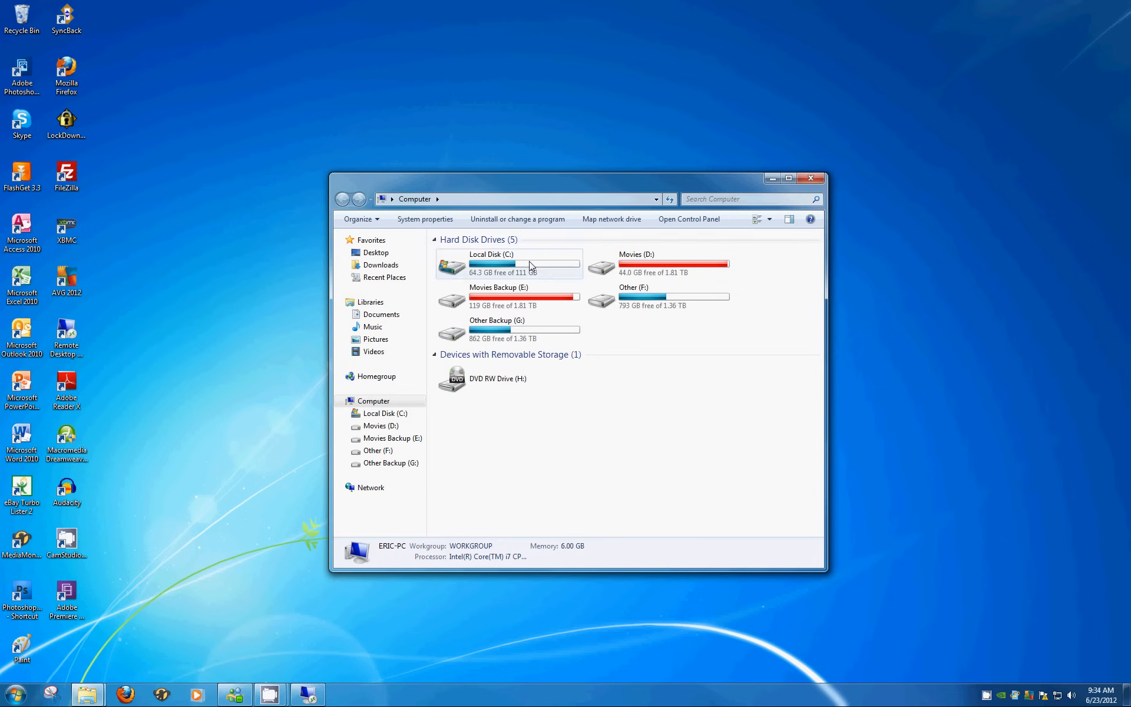
{"action": "mouse_move", "coordinate": [699, 317]}
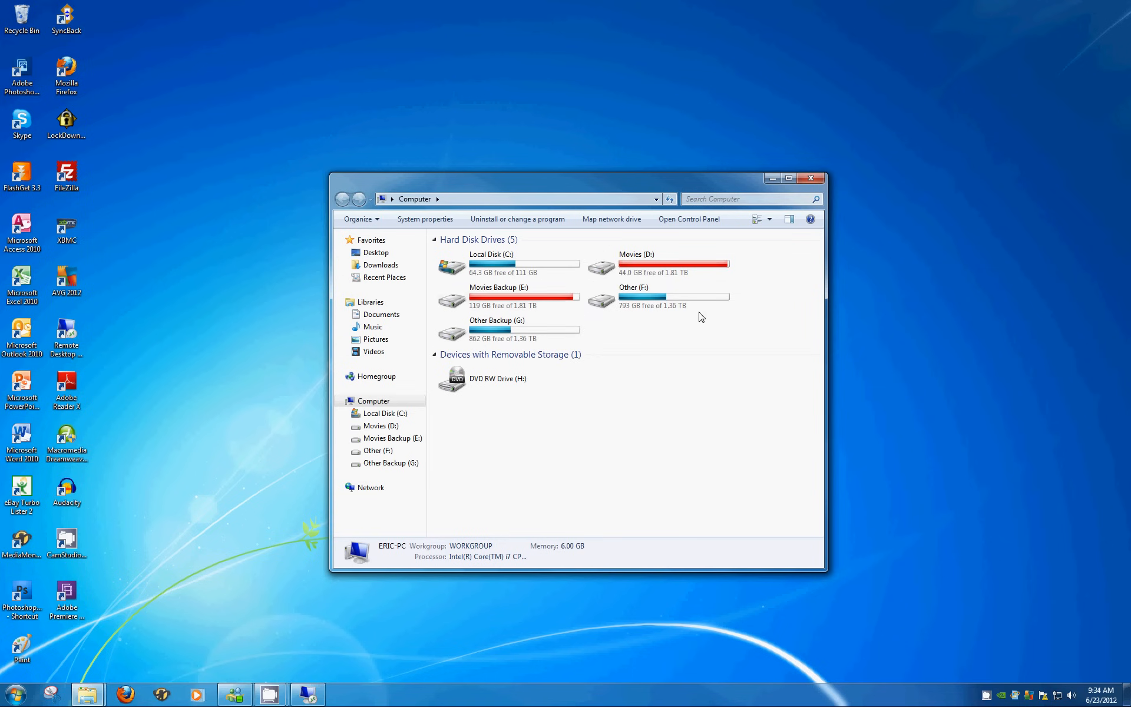
{"action": "mouse_move", "coordinate": [657, 263]}
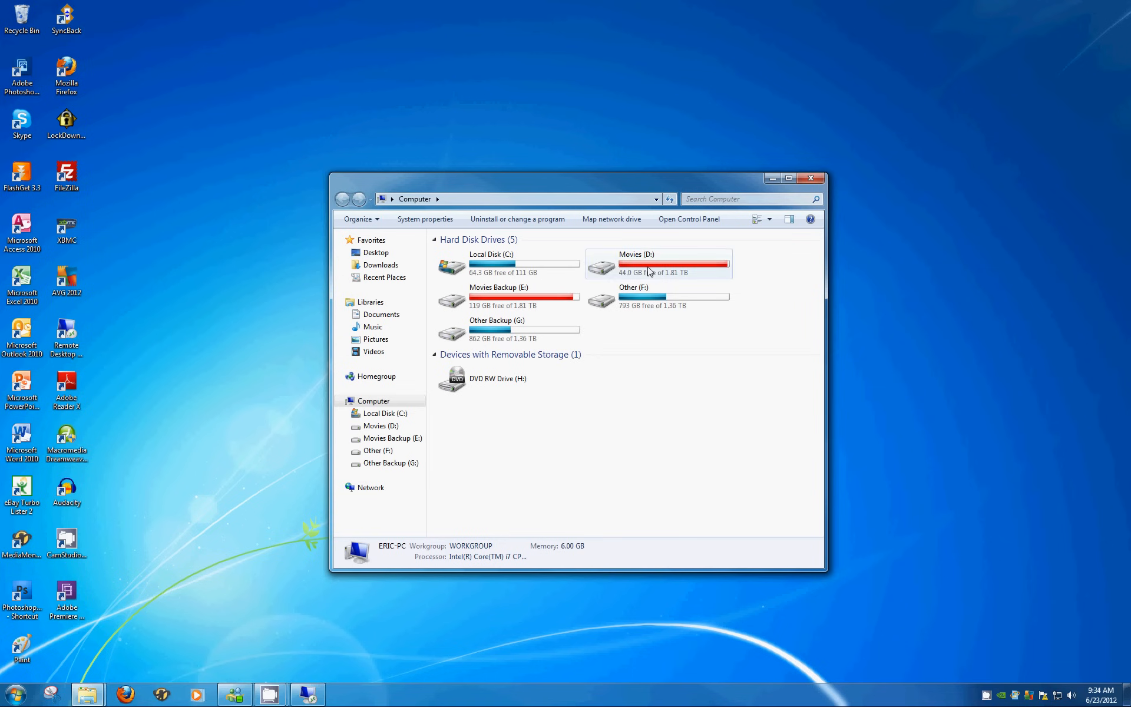
{"action": "mouse_move", "coordinate": [624, 273]}
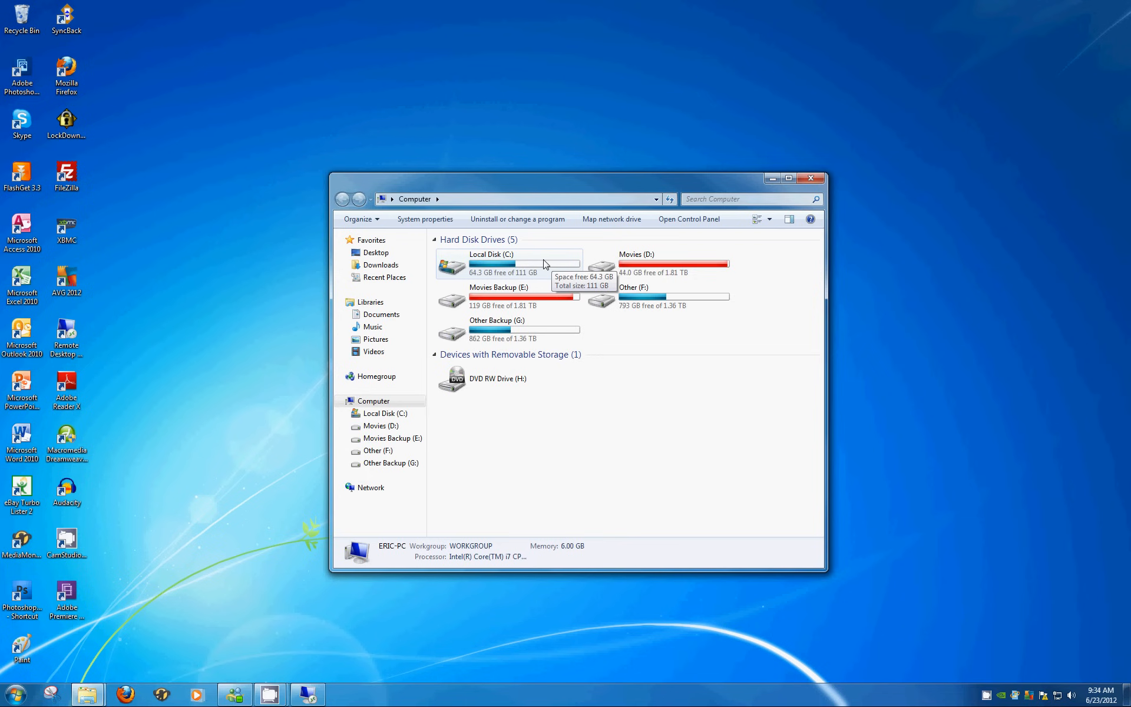
Open Local Disk (C:) and add a new folder named 'Erics Music 2'
{"action": "double_click", "coordinate": [491, 264]}
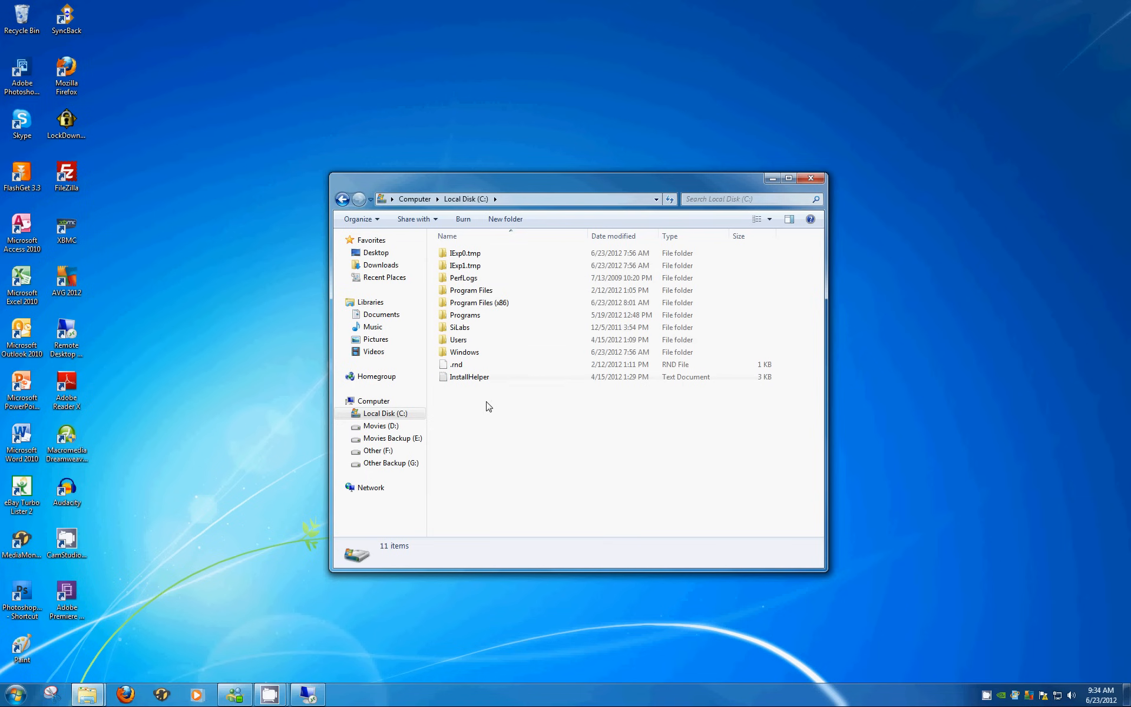
{"action": "mouse_move", "coordinate": [477, 411]}
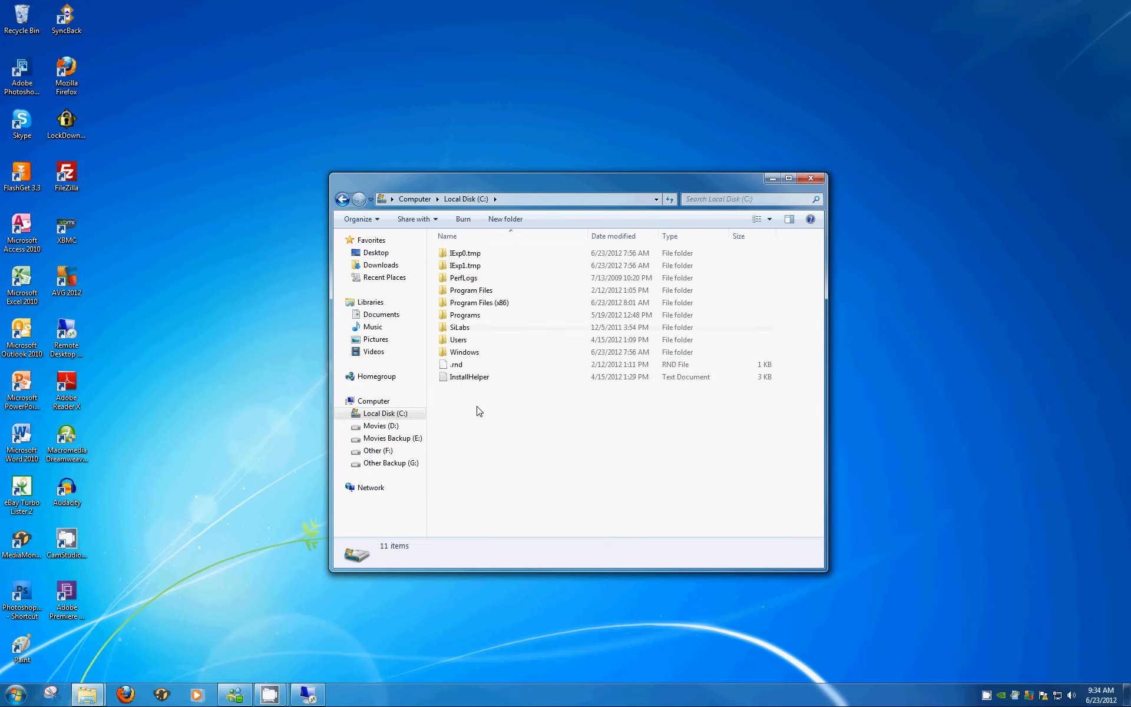
{"action": "mouse_move", "coordinate": [482, 327]}
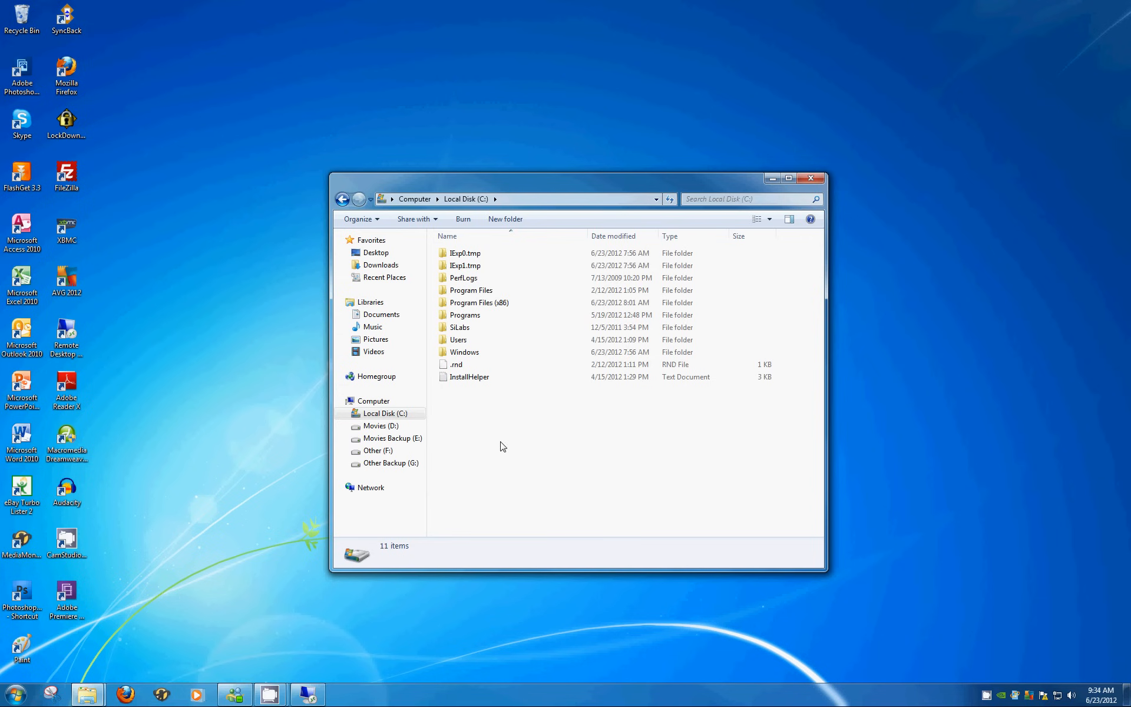
{"action": "mouse_move", "coordinate": [501, 449]}
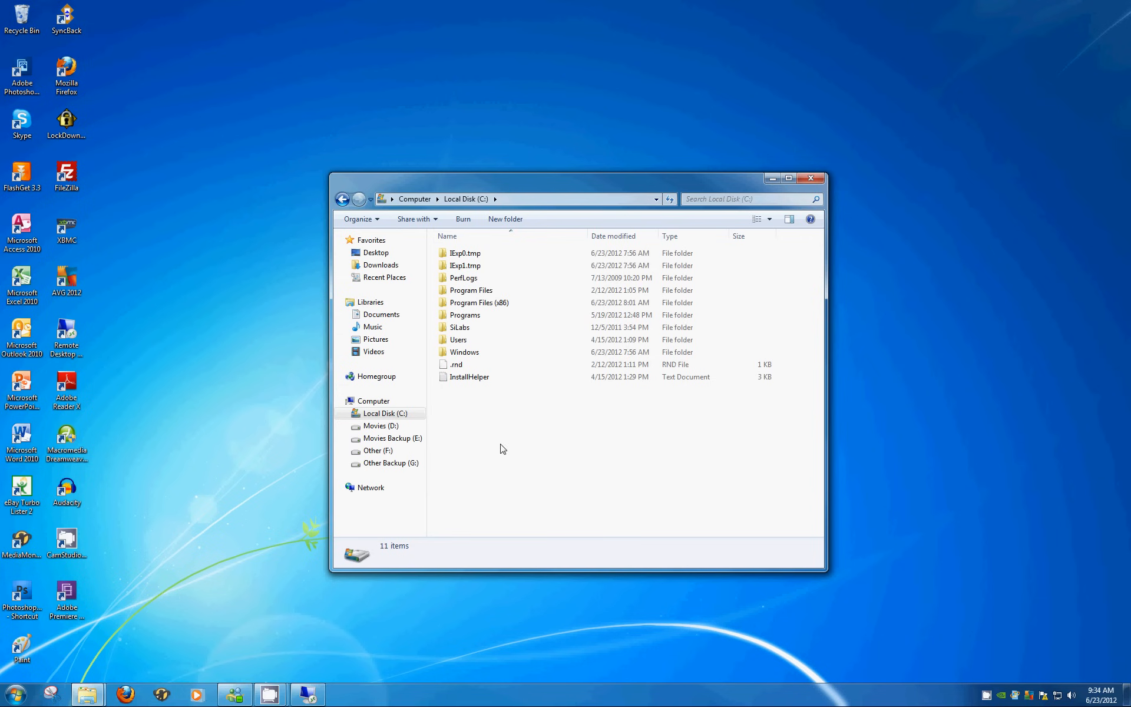
{"action": "mouse_move", "coordinate": [496, 446]}
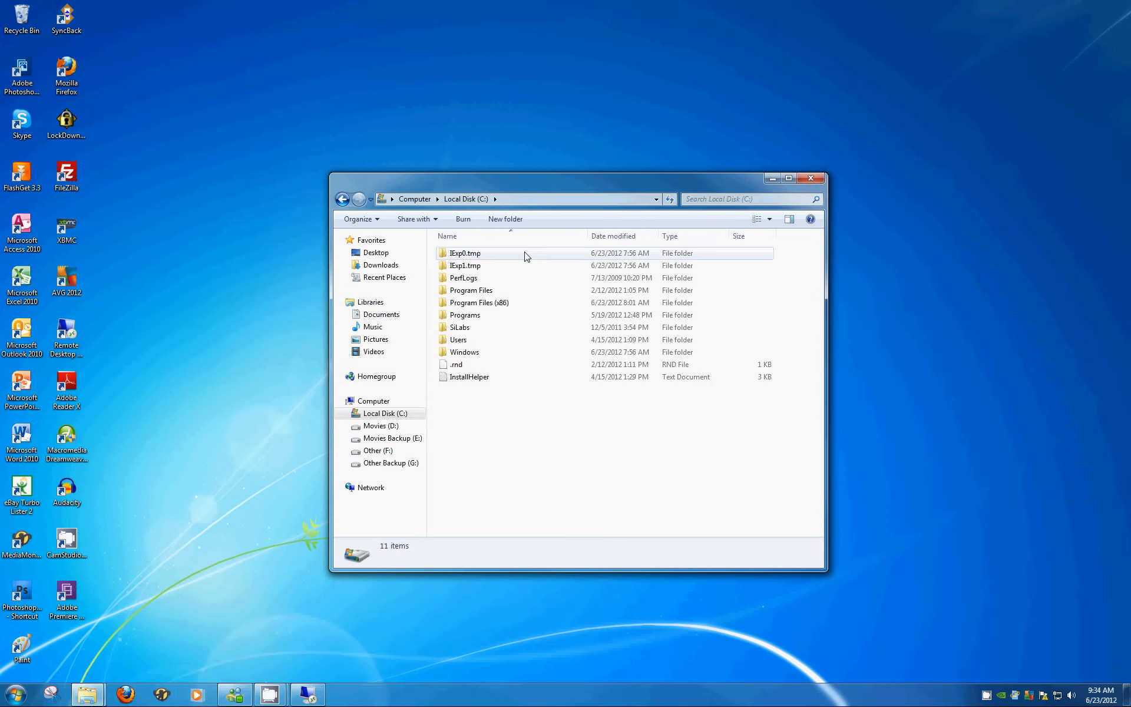
{"action": "mouse_move", "coordinate": [504, 219]}
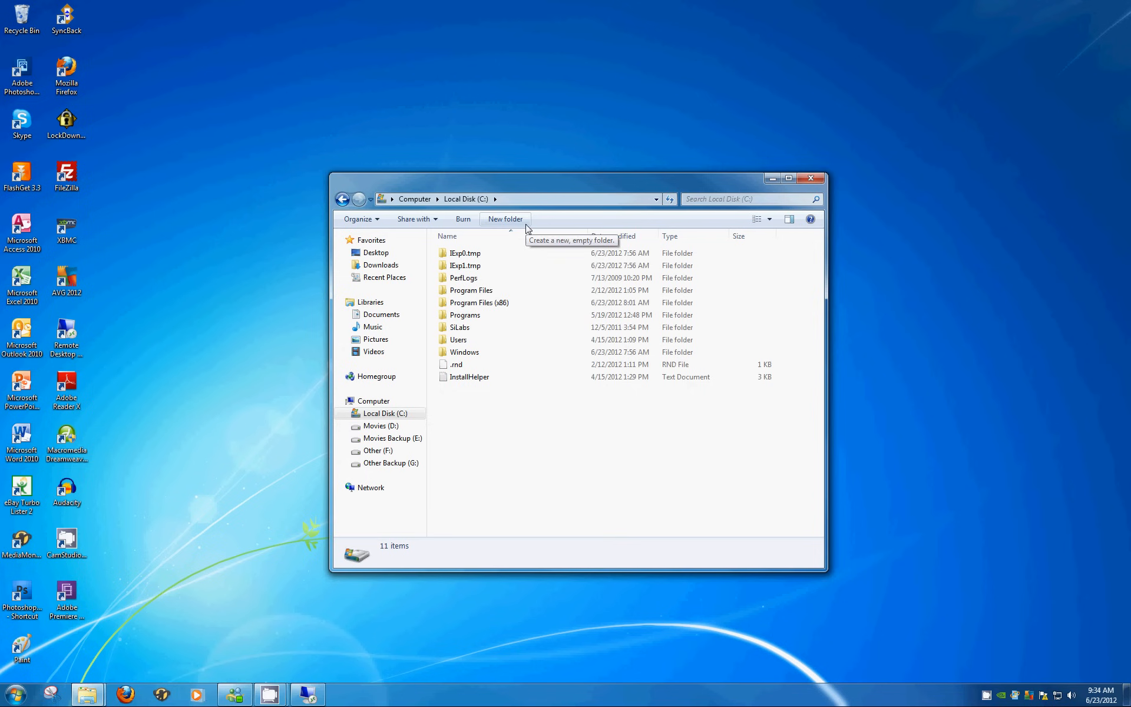
{"action": "left_click", "coordinate": [505, 218]}
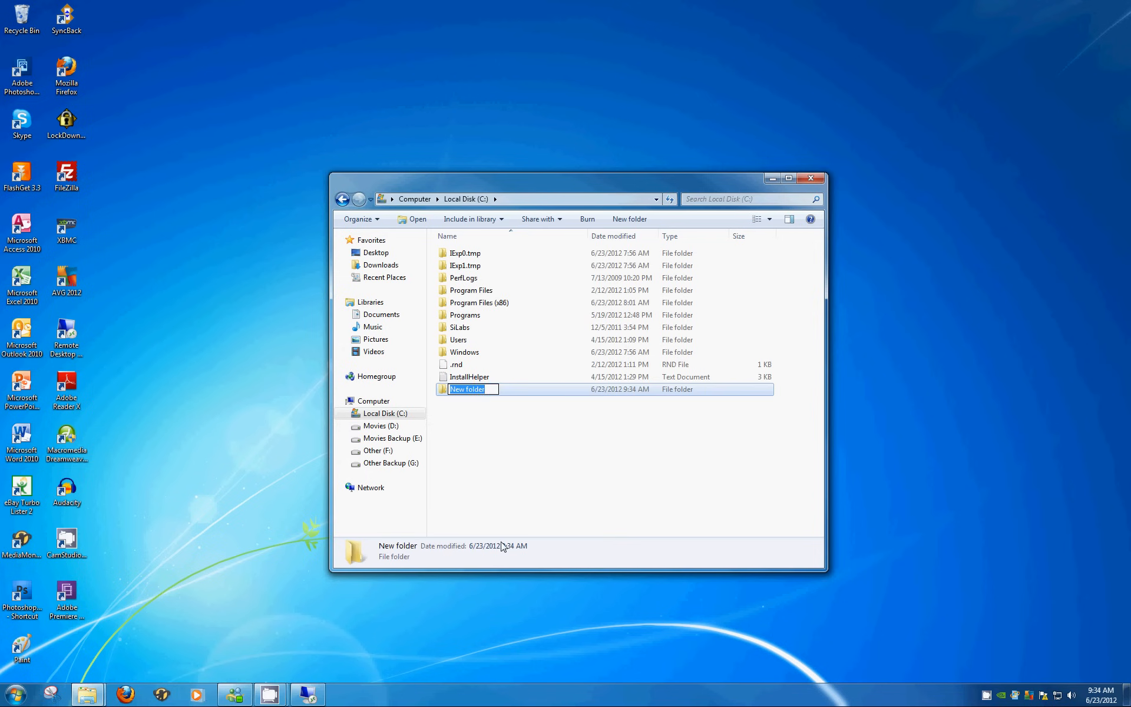
{"action": "type", "text": "Erics"}
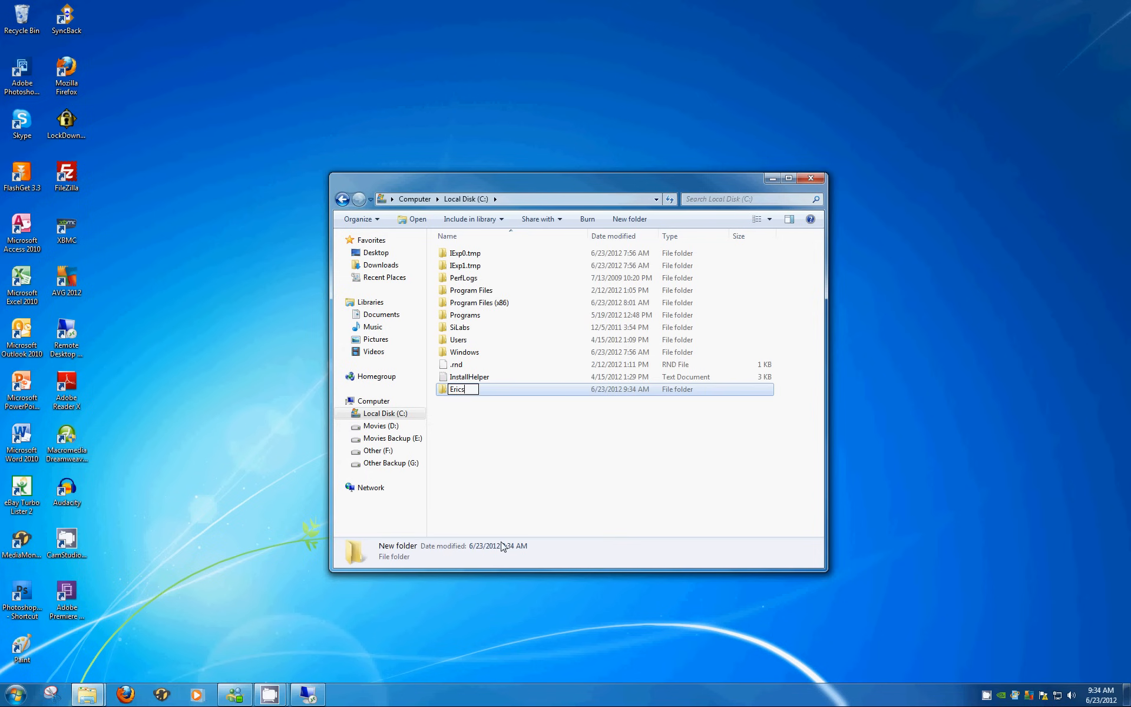
{"action": "type", "text": "Music 2"}
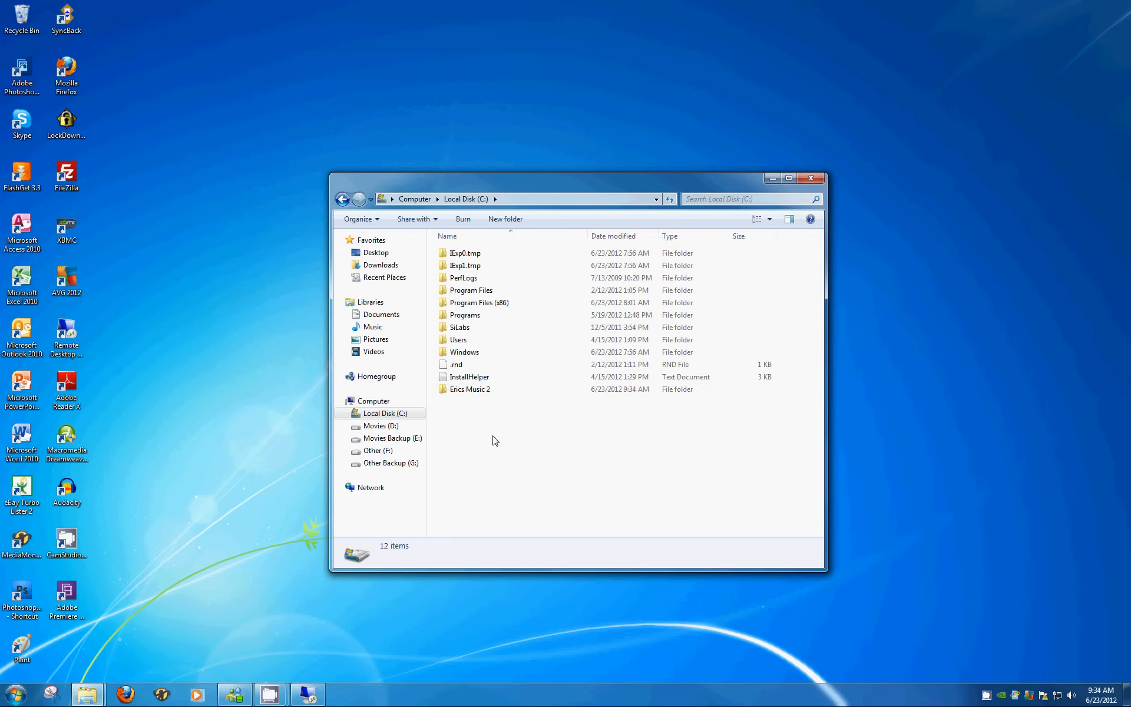
{"action": "mouse_move", "coordinate": [470, 389]}
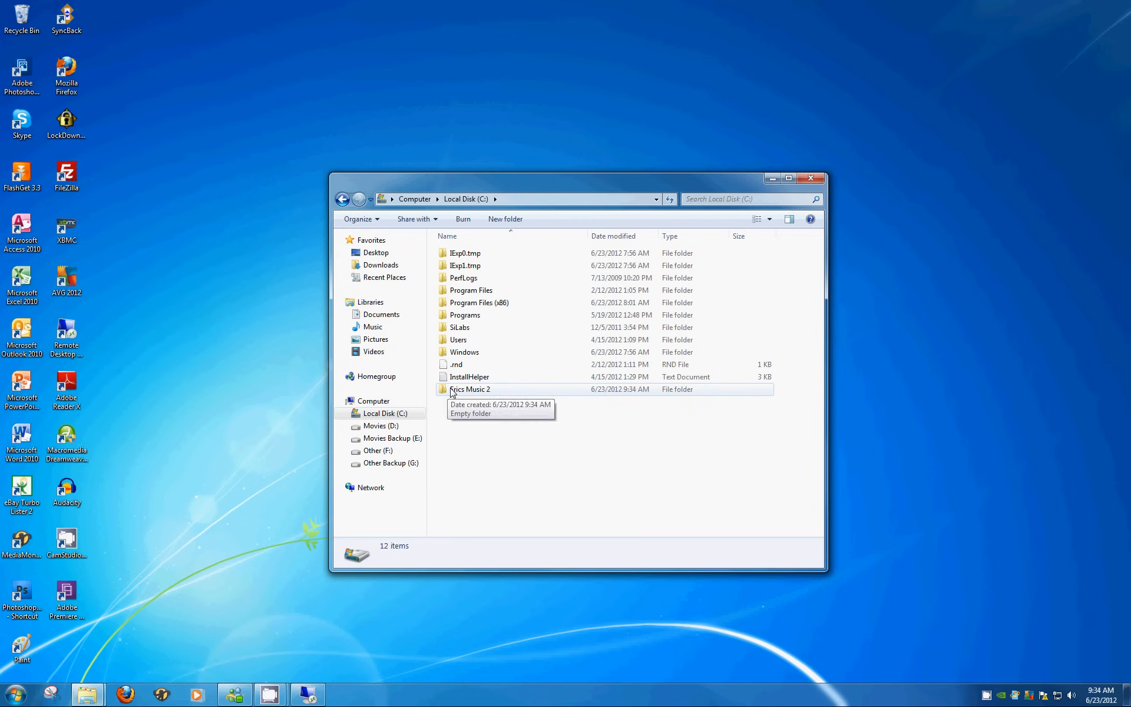
{"action": "mouse_move", "coordinate": [489, 400]}
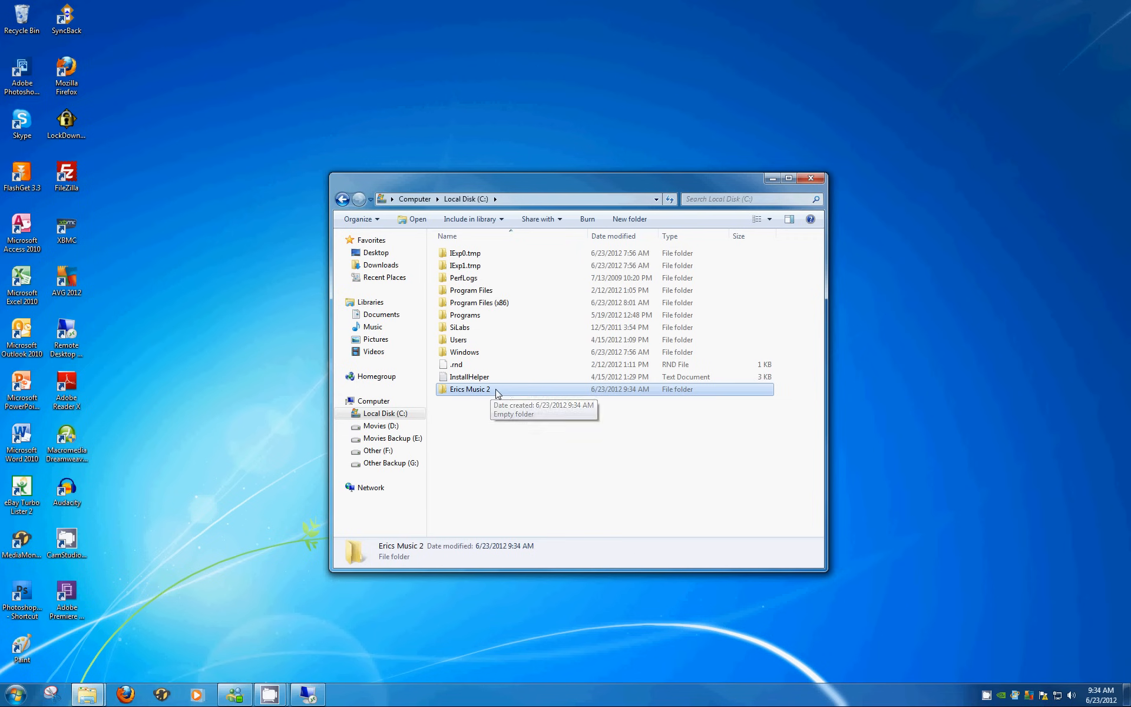
{"action": "mouse_move", "coordinate": [511, 395]}
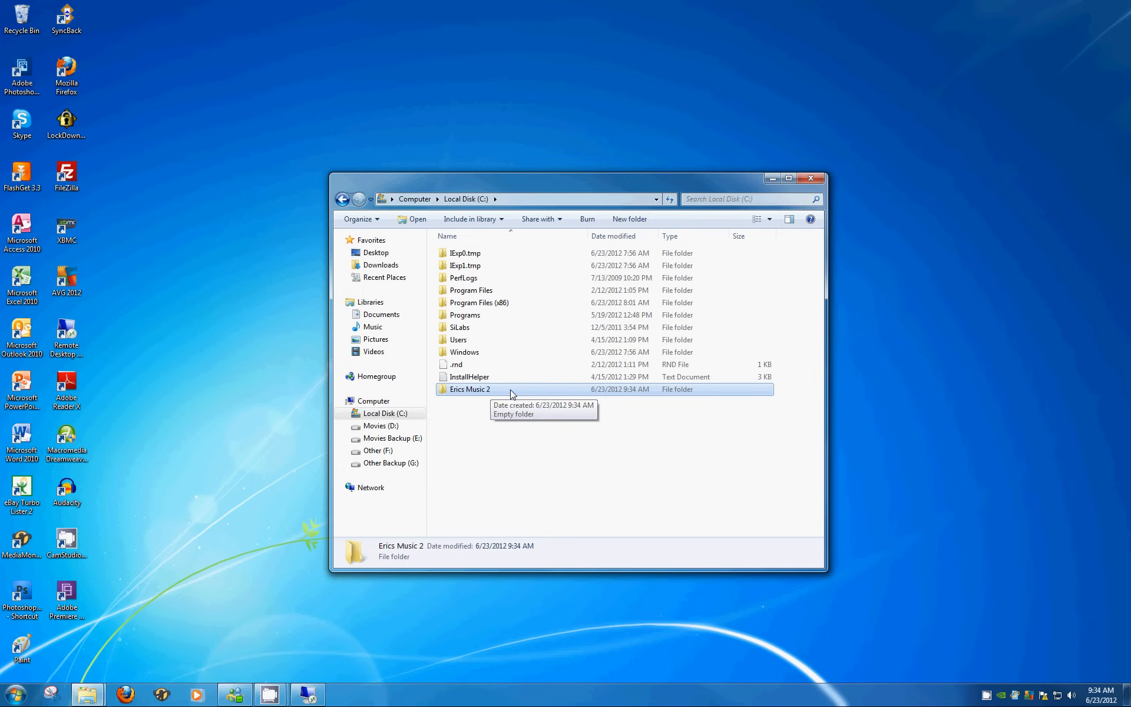
Open the Erics Music 2 folder's Properties on the Sharing tab
{"action": "right_click", "coordinate": [469, 389]}
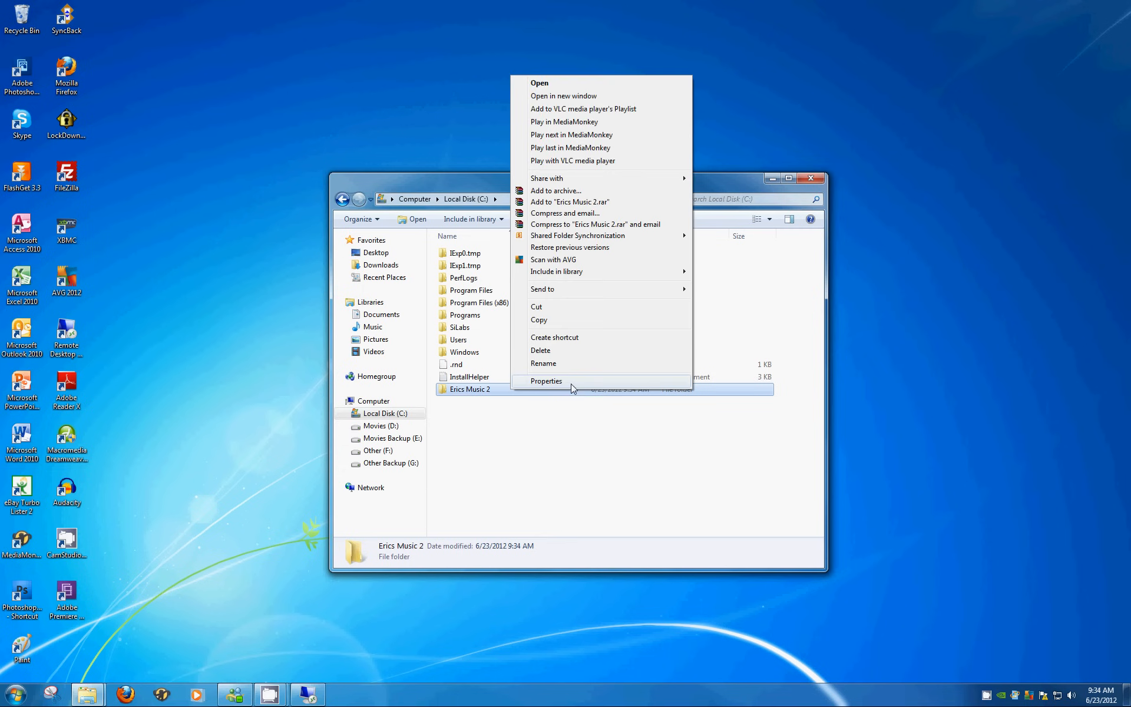
{"action": "left_click", "coordinate": [546, 381]}
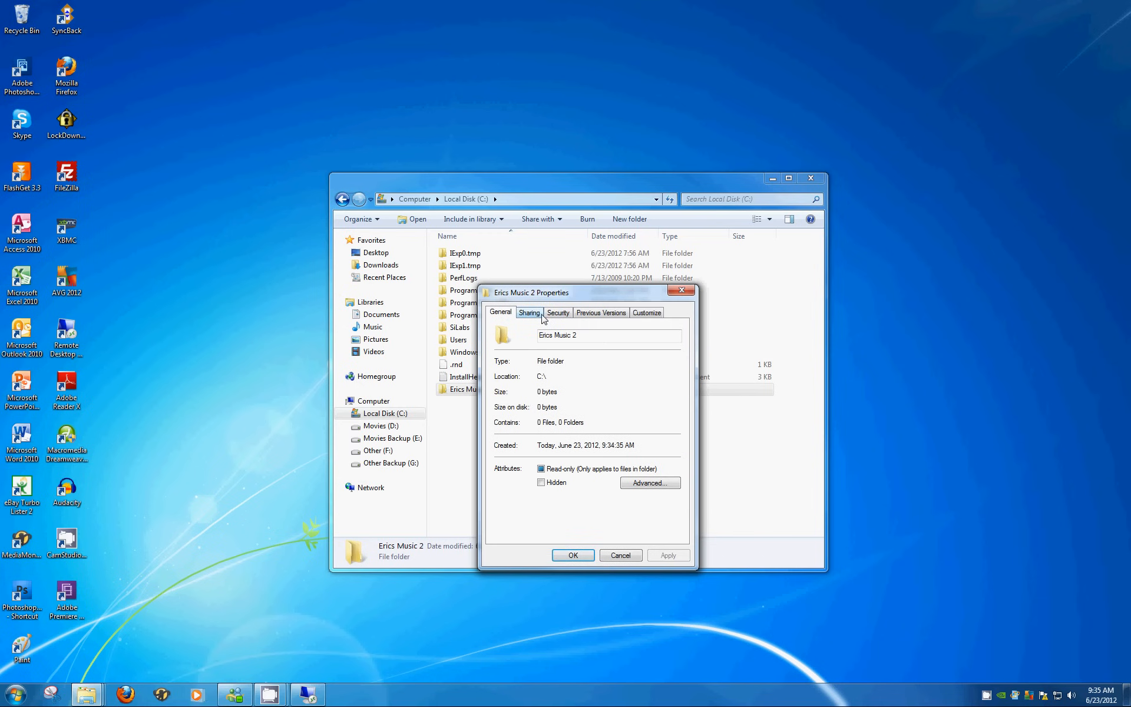
{"action": "left_click", "coordinate": [529, 312]}
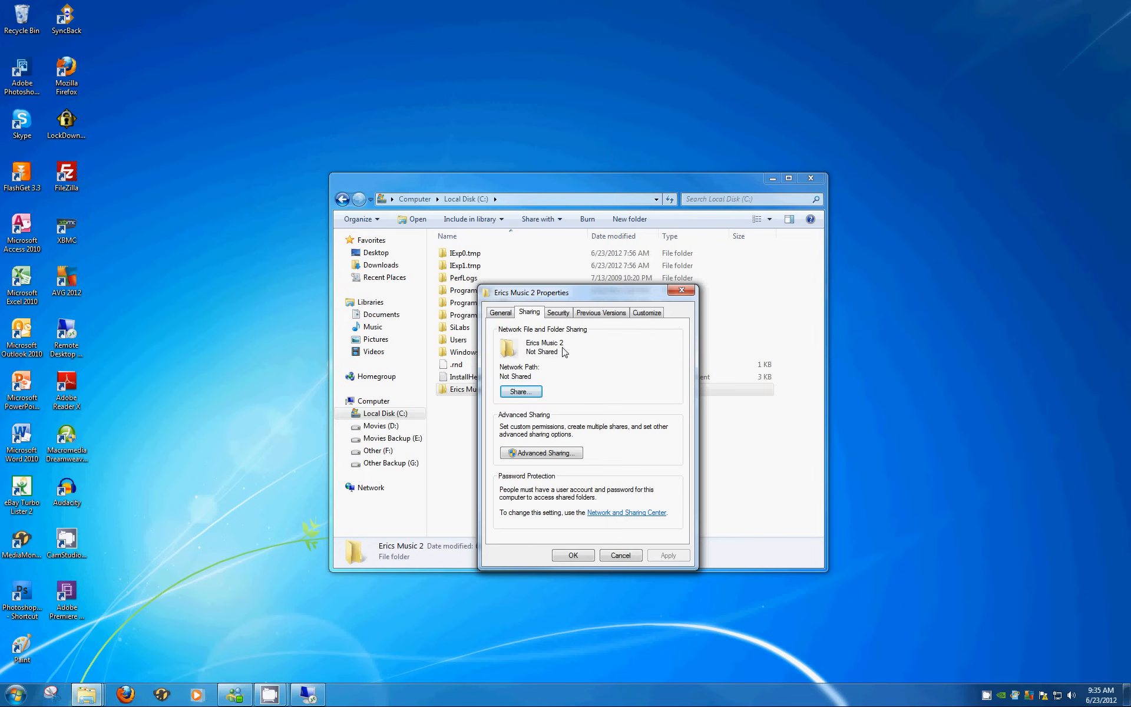
{"action": "mouse_move", "coordinate": [572, 370]}
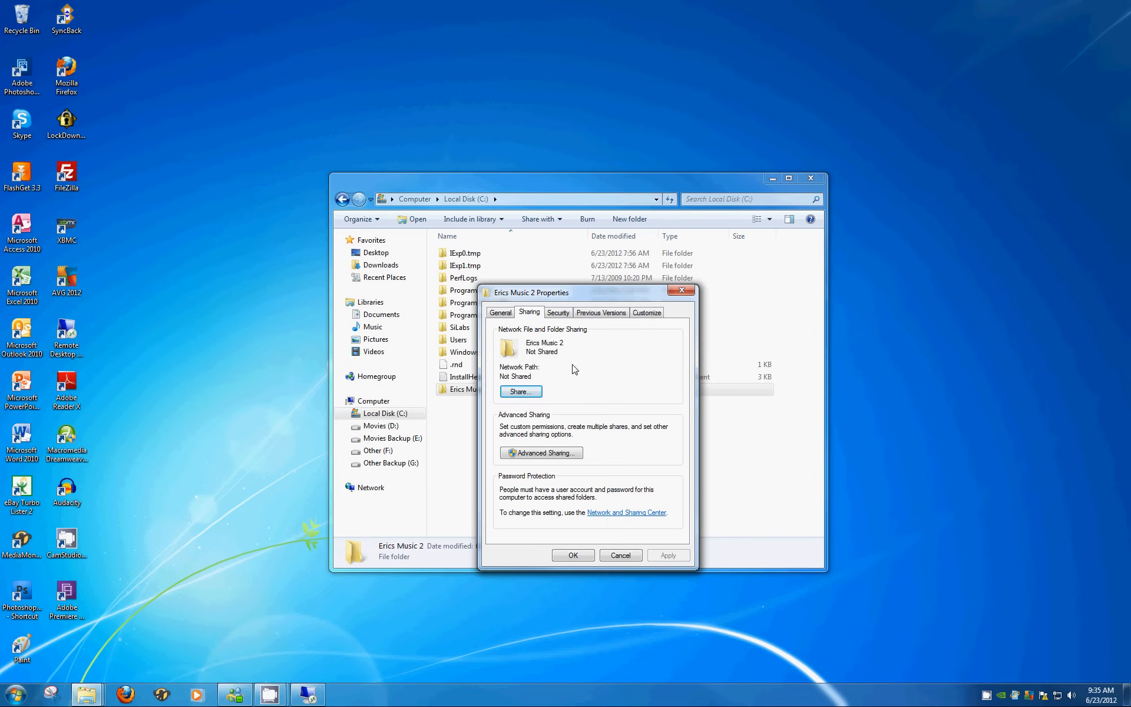
{"action": "mouse_move", "coordinate": [543, 360]}
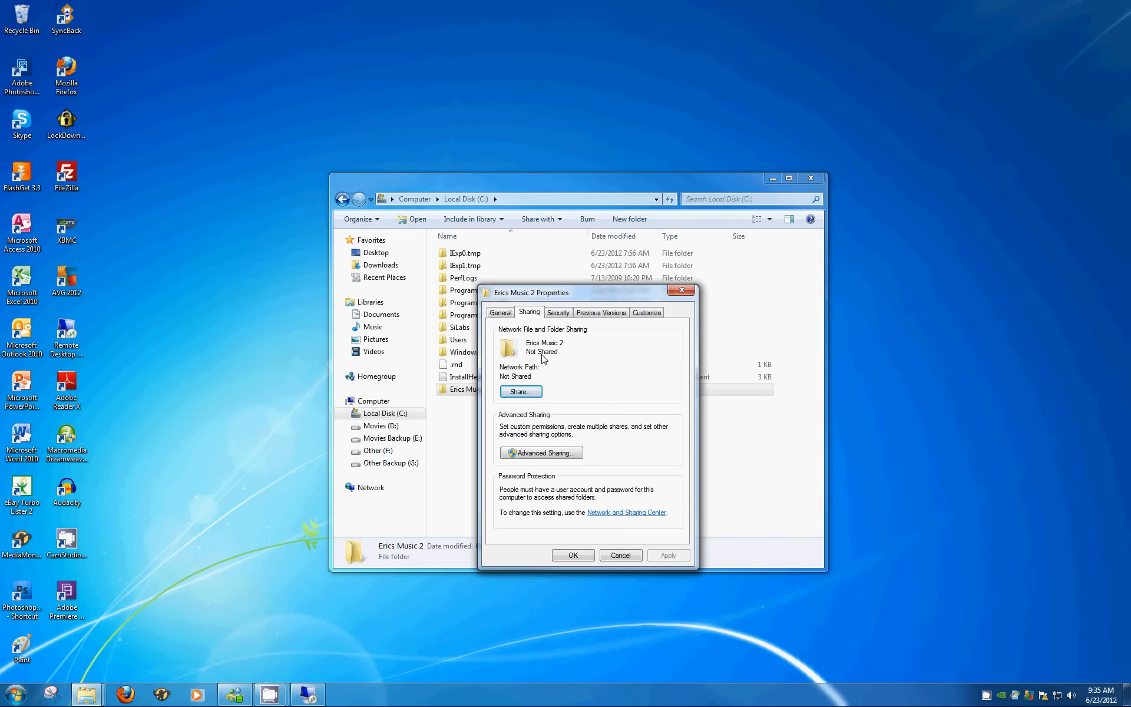
{"action": "mouse_move", "coordinate": [601, 392]}
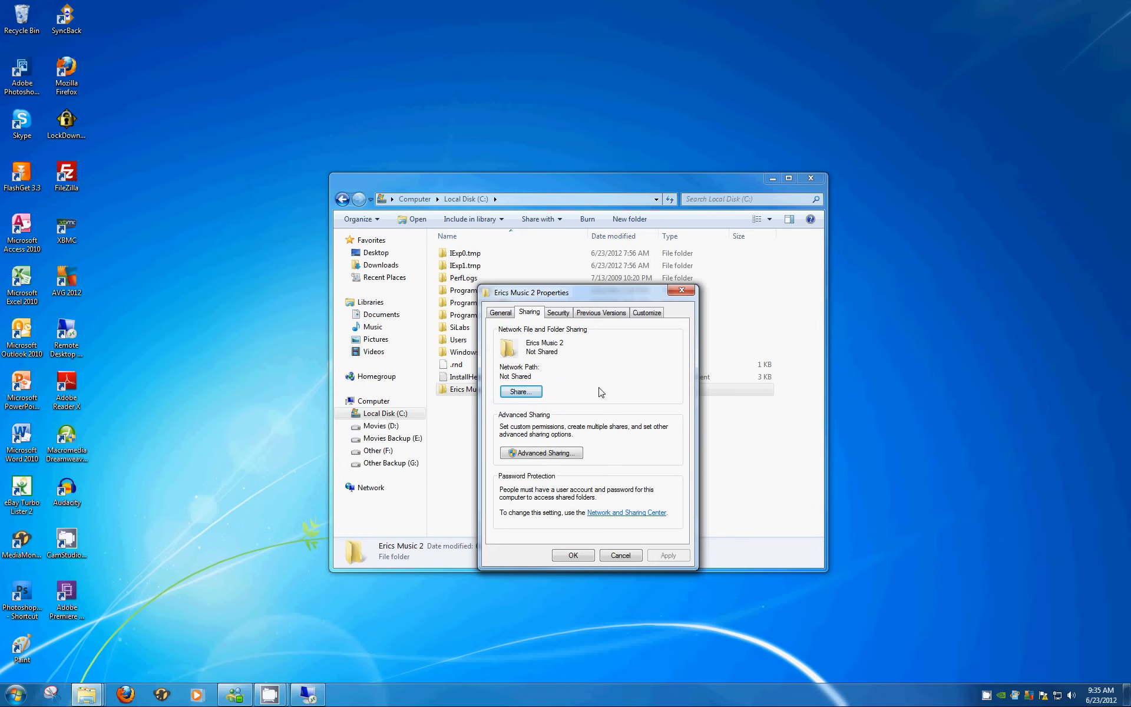
{"action": "mouse_move", "coordinate": [591, 355]}
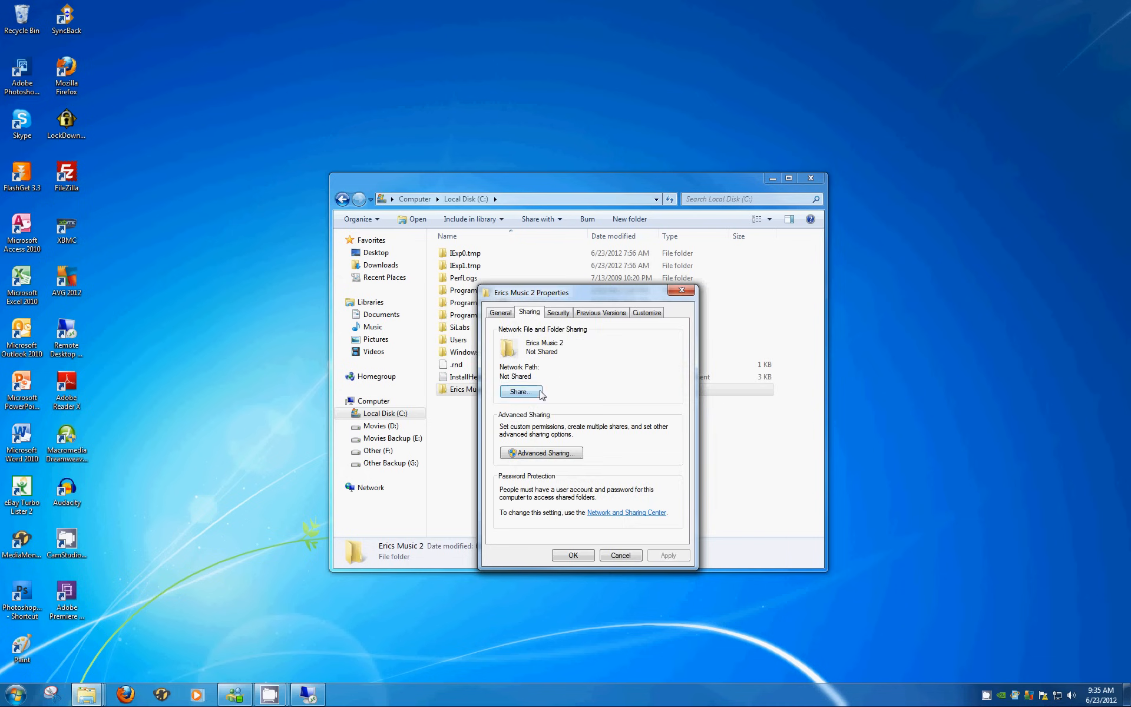
Share Erics Music 2 with Everyone and set Everyone's permission to Read/Write
{"action": "left_click", "coordinate": [518, 391]}
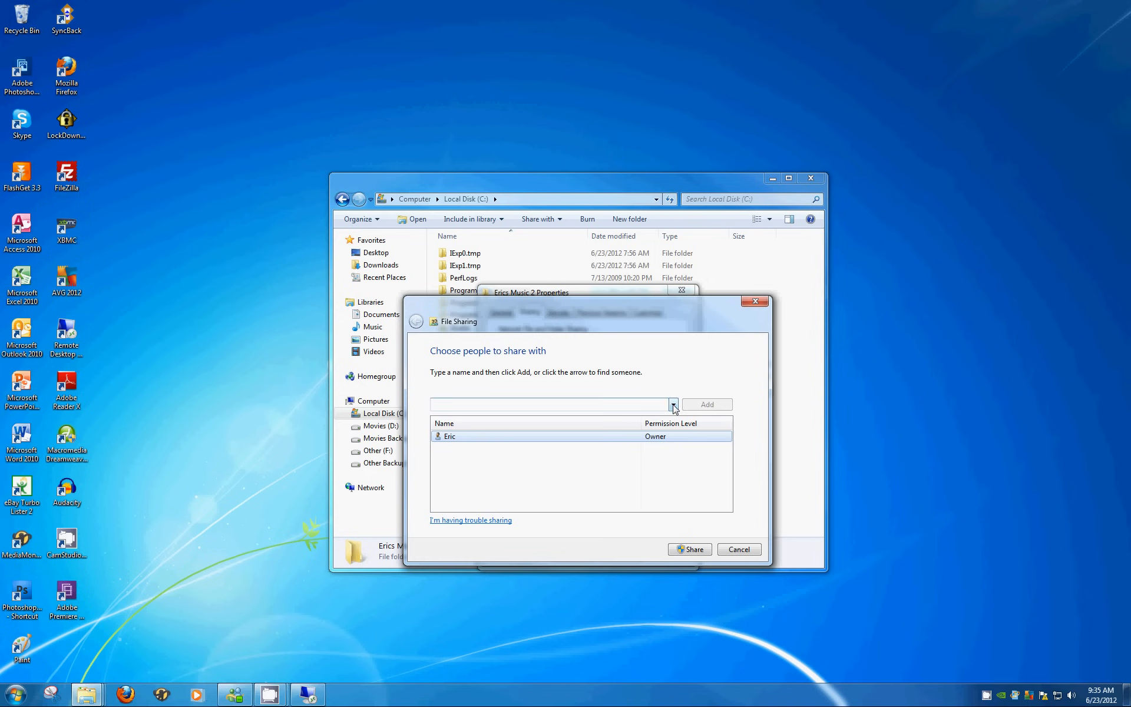
{"action": "left_click", "coordinate": [672, 405]}
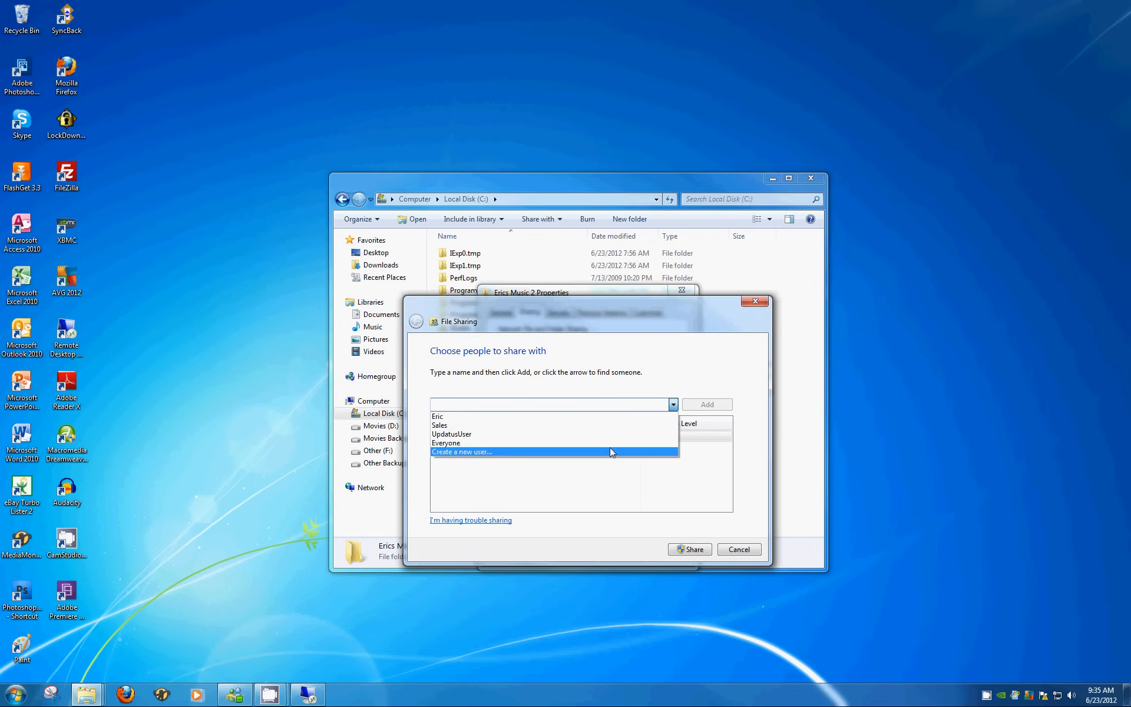
{"action": "mouse_move", "coordinate": [599, 443]}
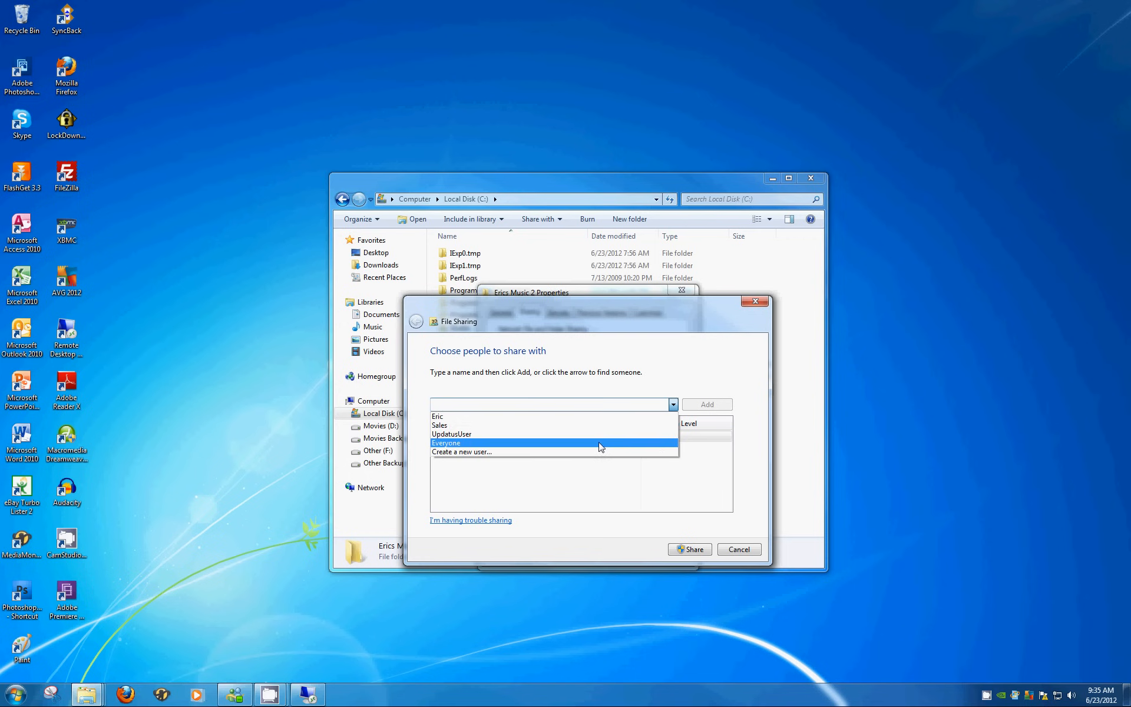
{"action": "mouse_move", "coordinate": [537, 445]}
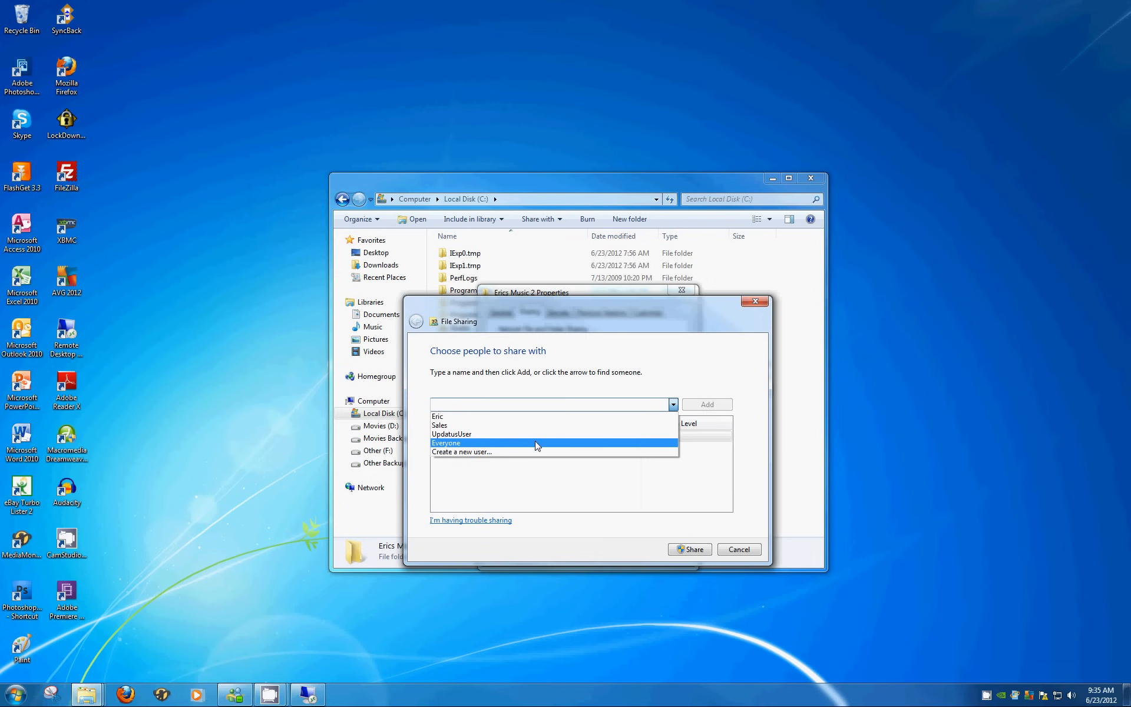
{"action": "mouse_move", "coordinate": [494, 447]}
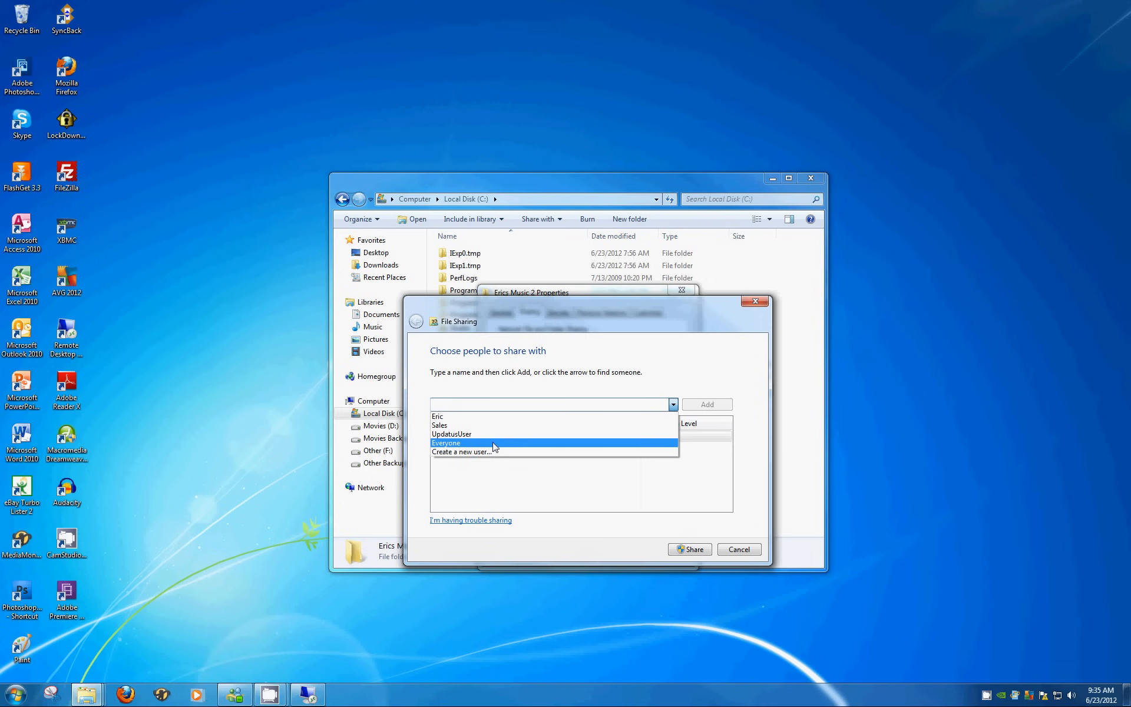
{"action": "left_click", "coordinate": [446, 443]}
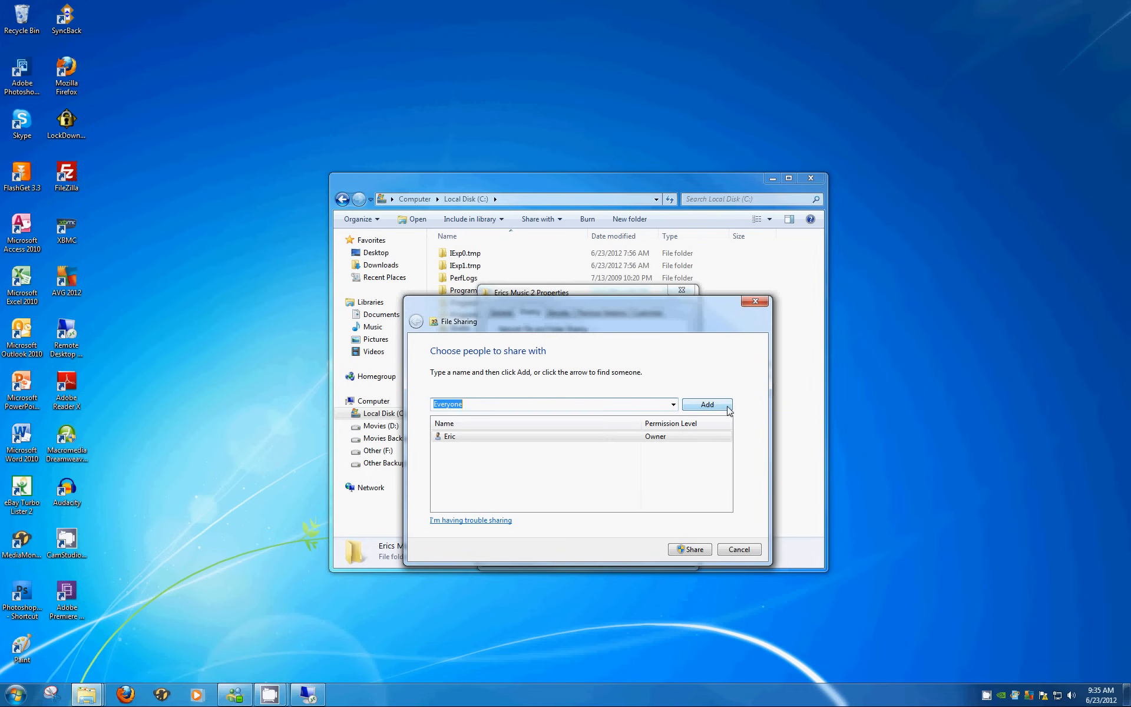
{"action": "left_click", "coordinate": [706, 404]}
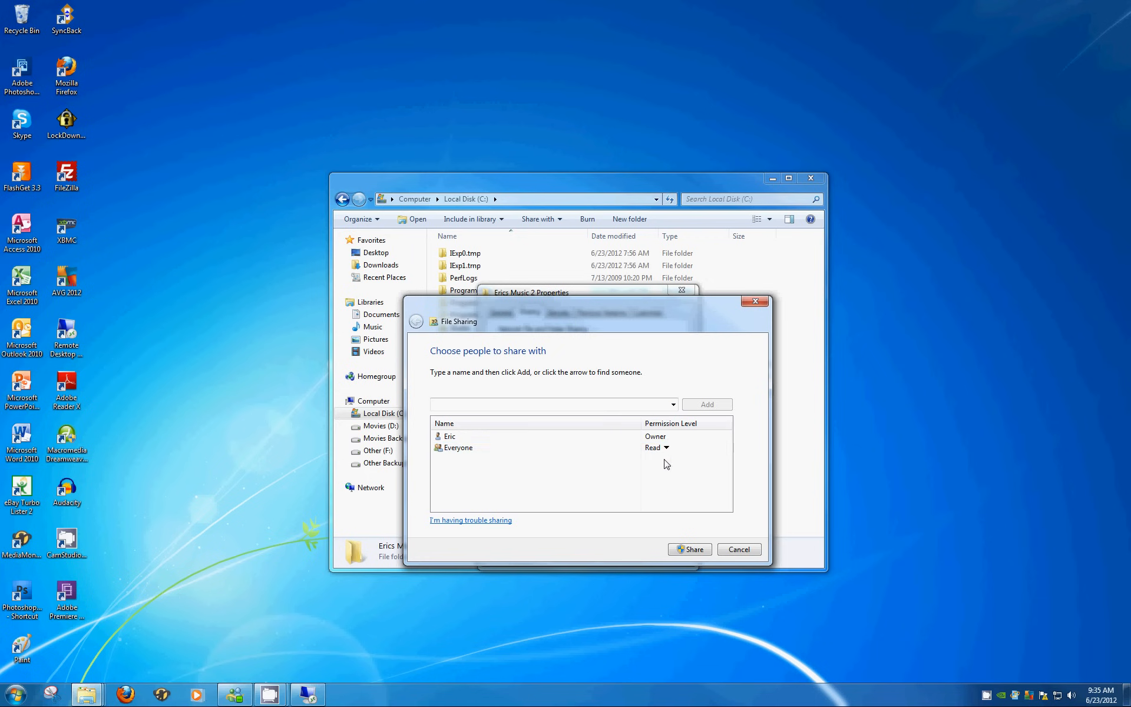
{"action": "mouse_move", "coordinate": [659, 469]}
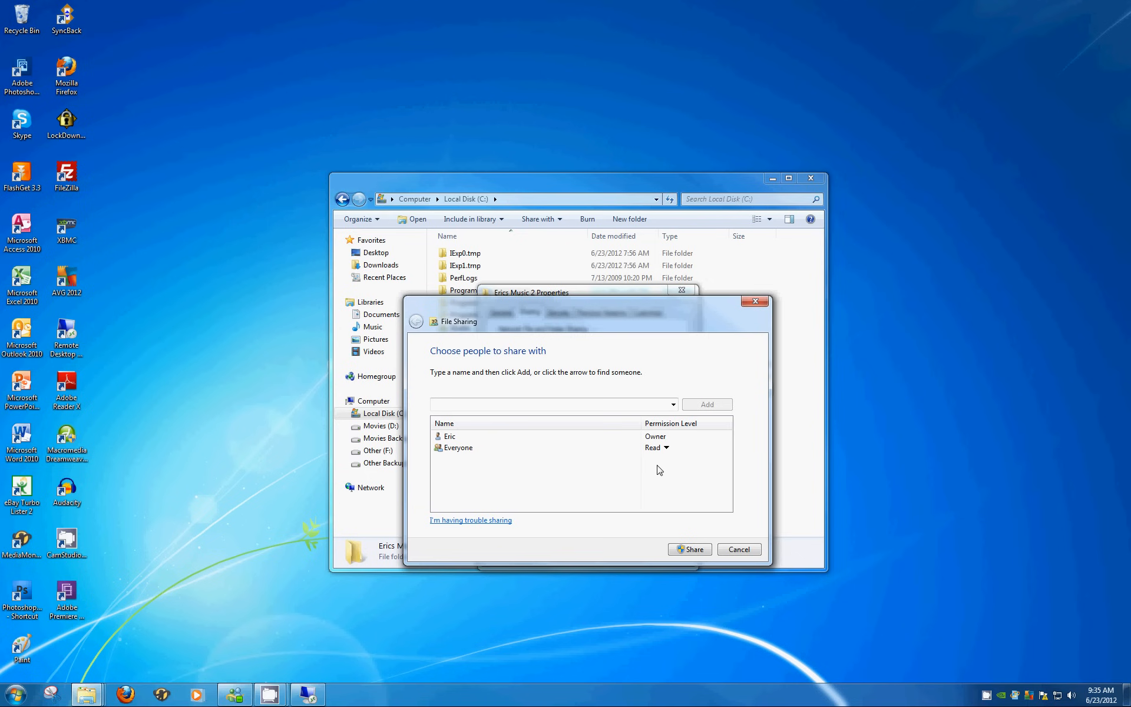
{"action": "mouse_move", "coordinate": [658, 466]}
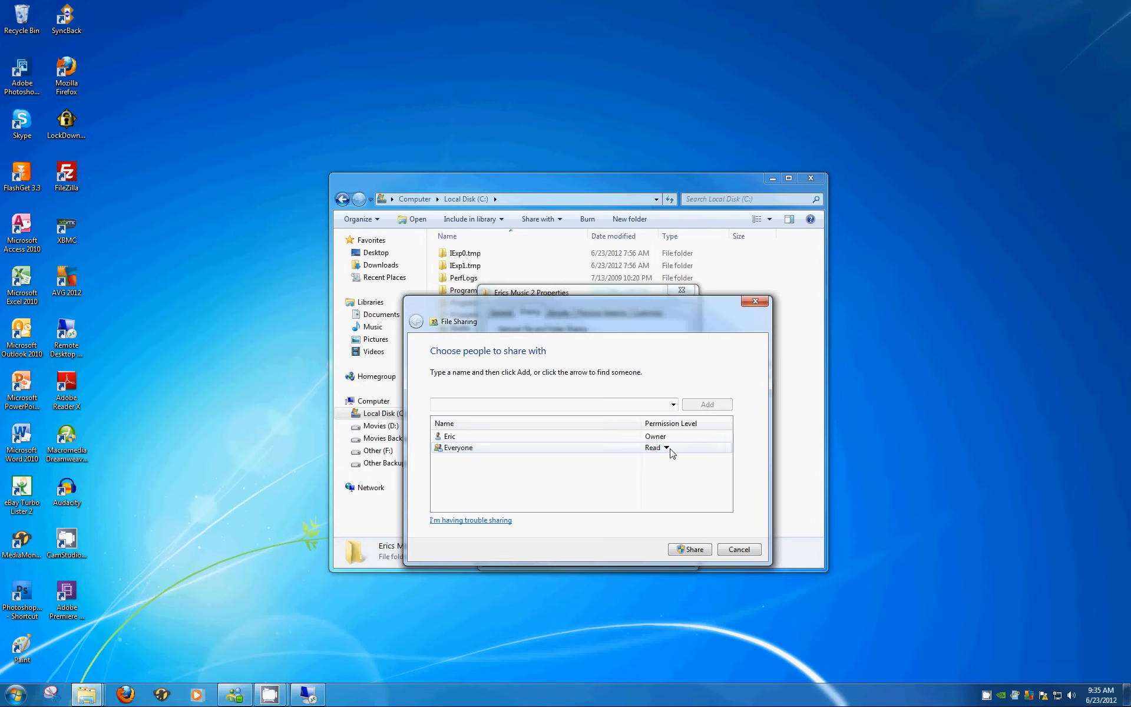
{"action": "left_click", "coordinate": [665, 447]}
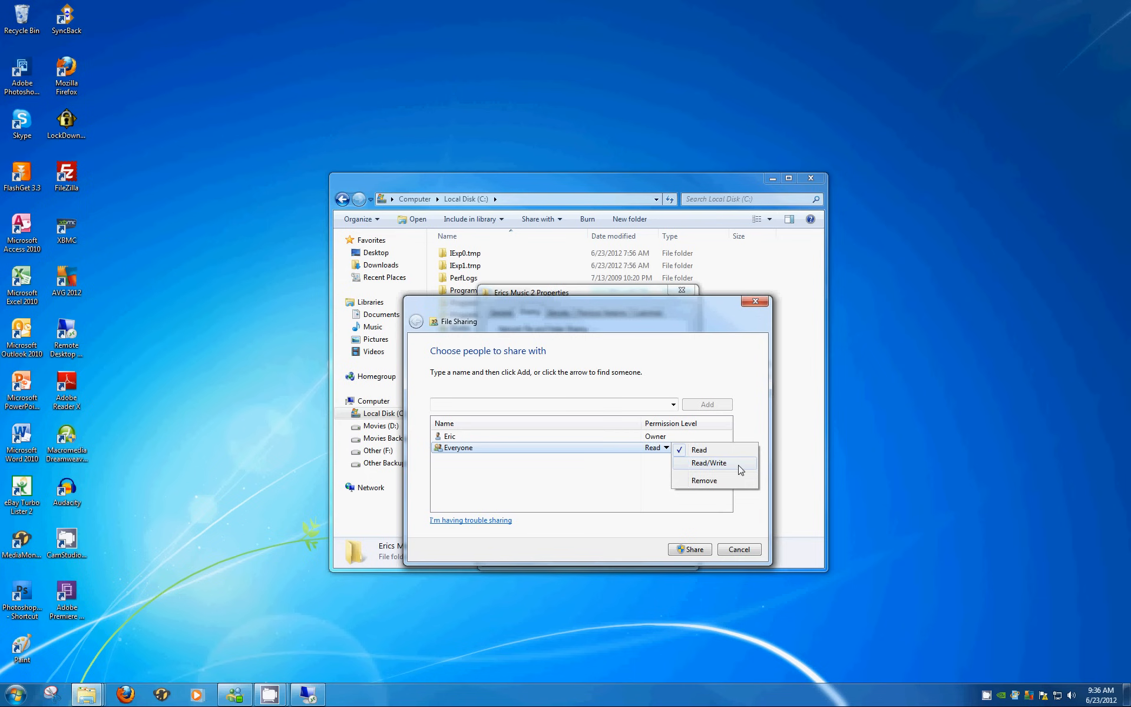
{"action": "left_click", "coordinate": [710, 462]}
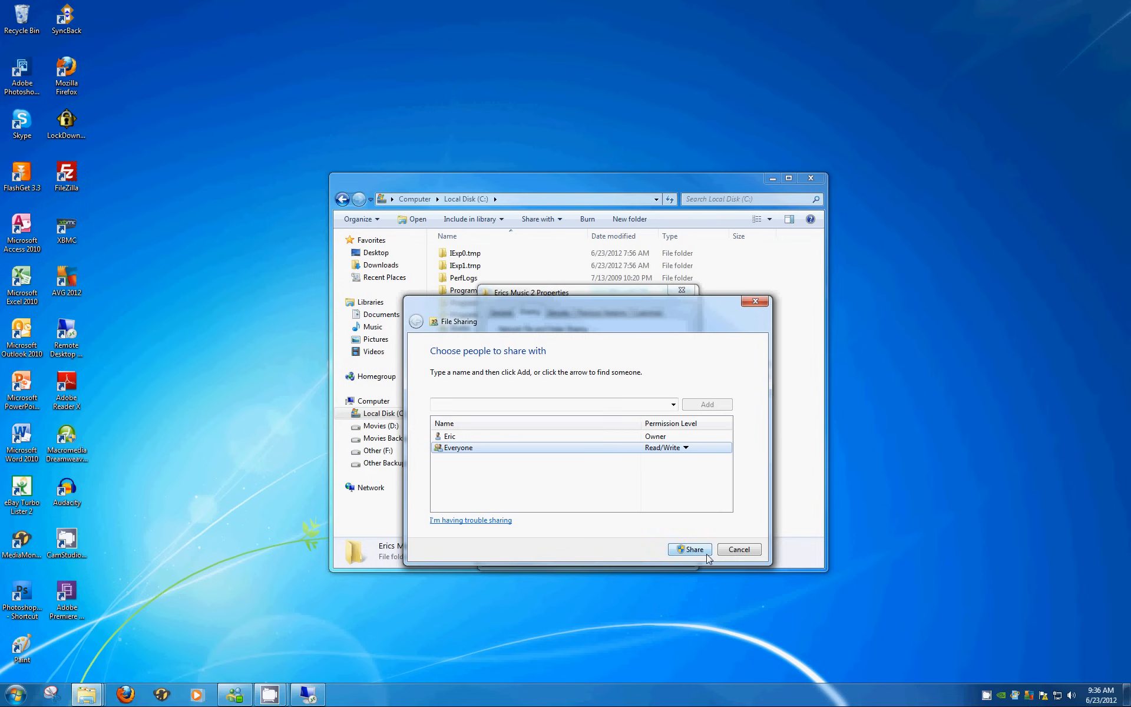
Apply sharing so the folder is confirmed at \\ERIC-PC\Erics Music 2
{"action": "left_click", "coordinate": [689, 549]}
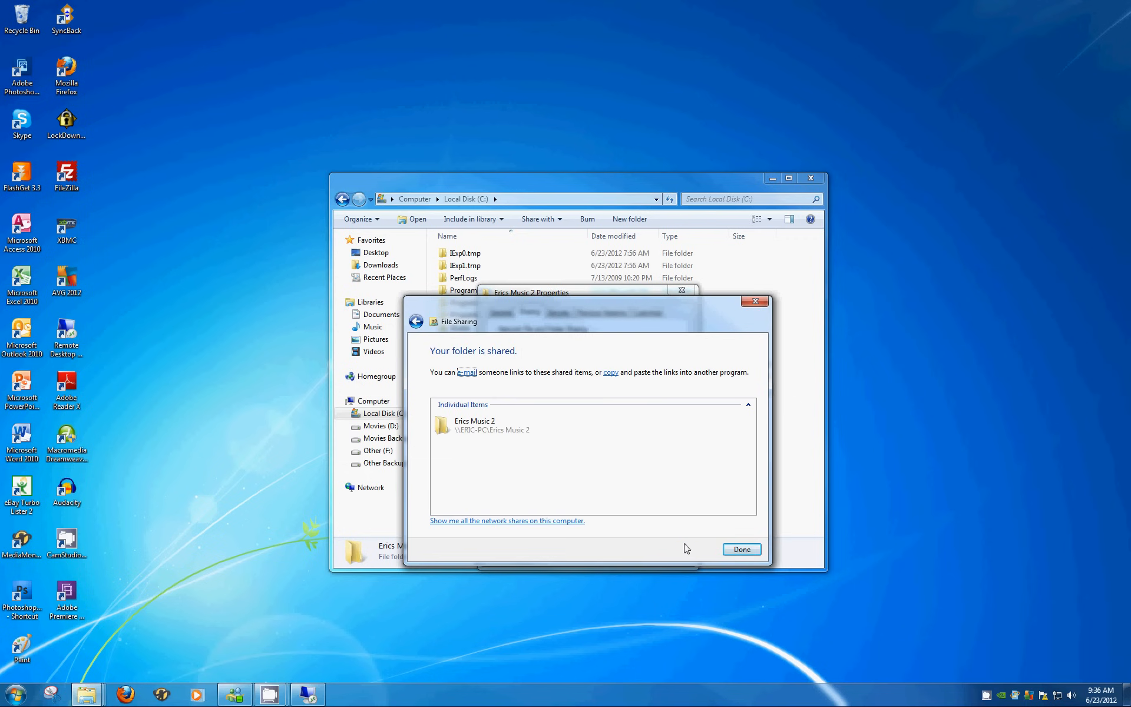
{"action": "mouse_move", "coordinate": [594, 494]}
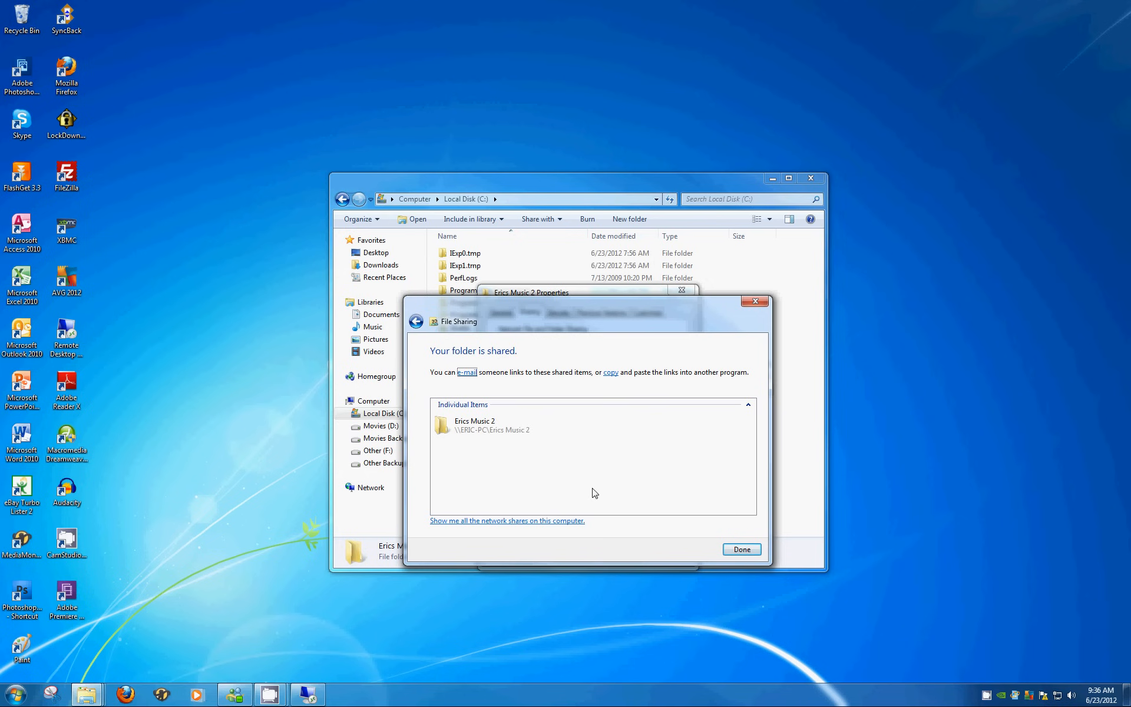
{"action": "mouse_move", "coordinate": [627, 499]}
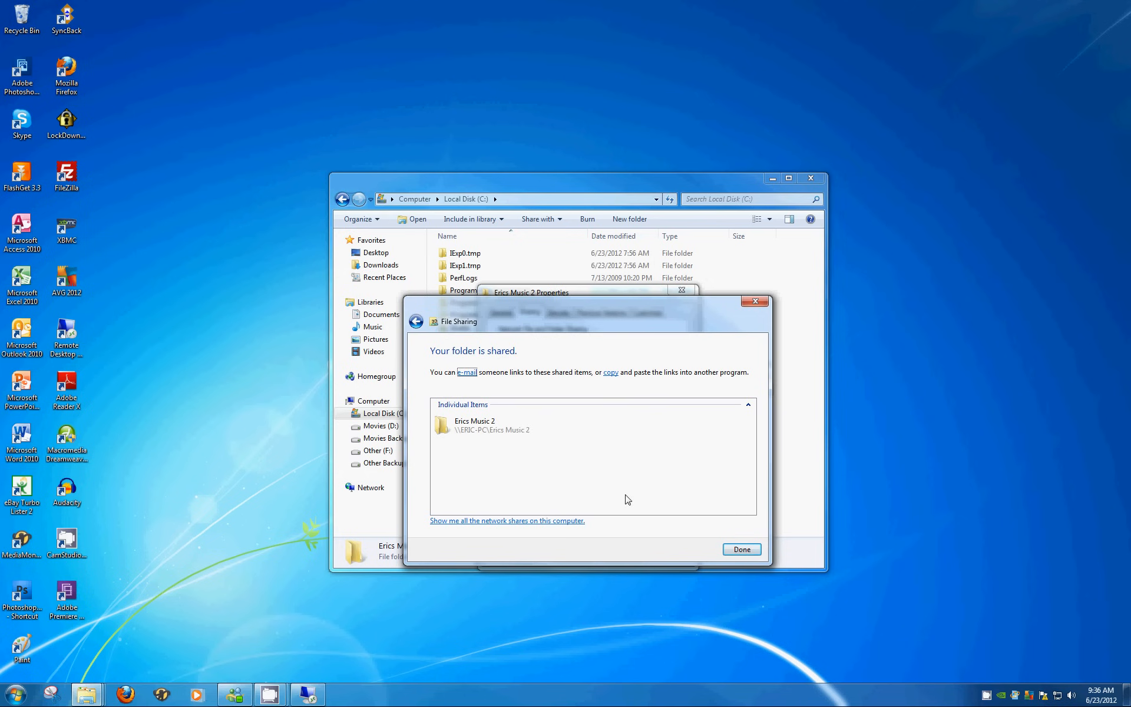
{"action": "mouse_move", "coordinate": [518, 466]}
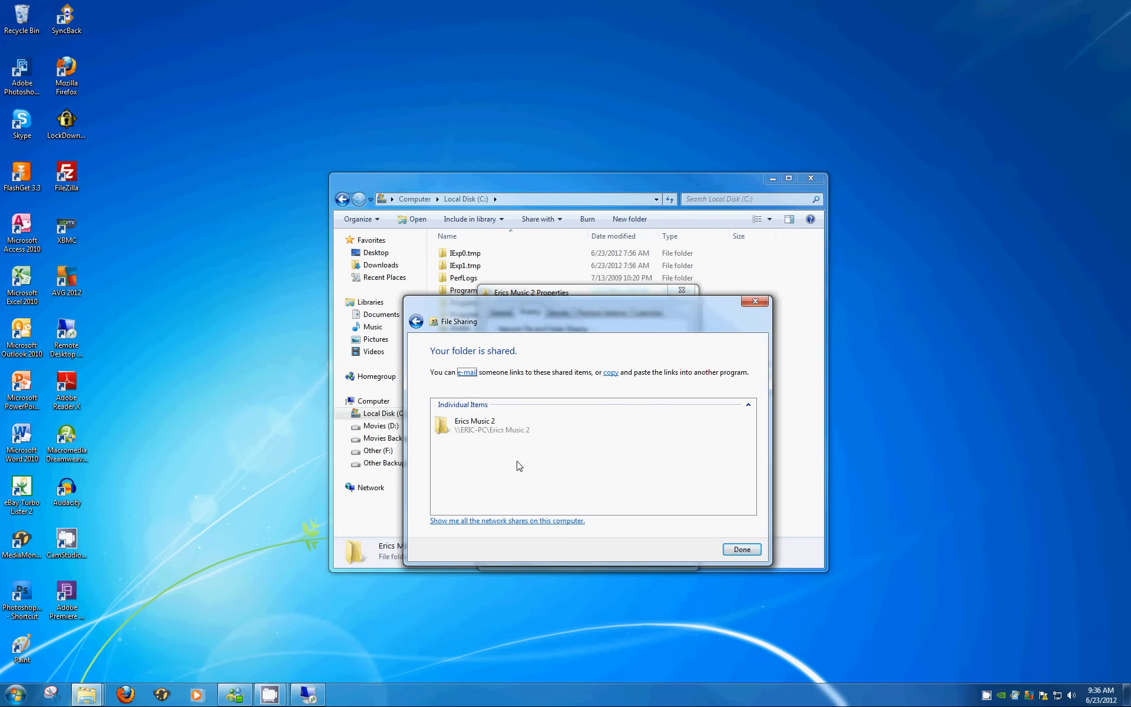
{"action": "mouse_move", "coordinate": [490, 457]}
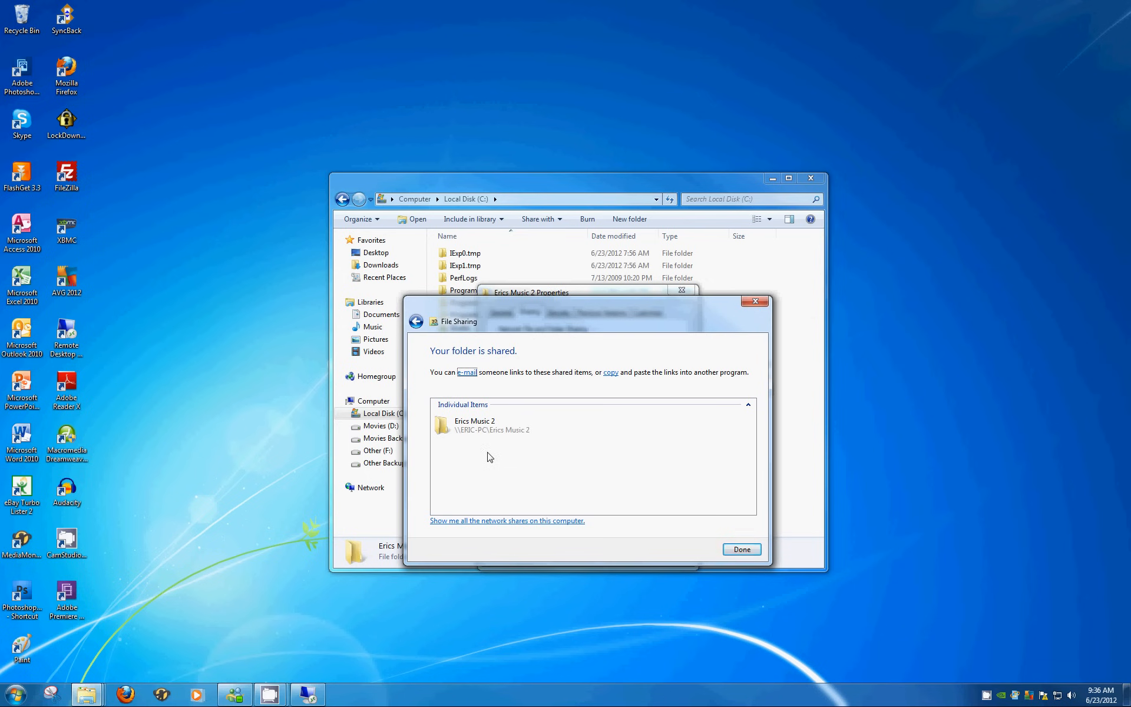
{"action": "left_click", "coordinate": [475, 425]}
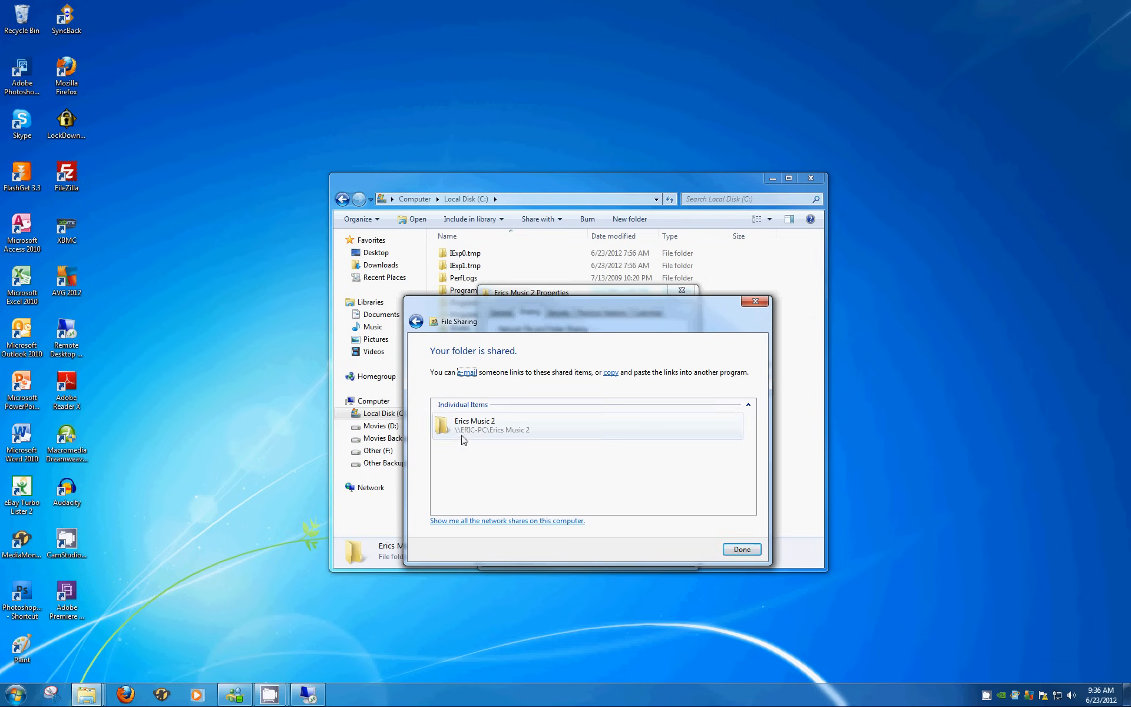
{"action": "mouse_move", "coordinate": [462, 443]}
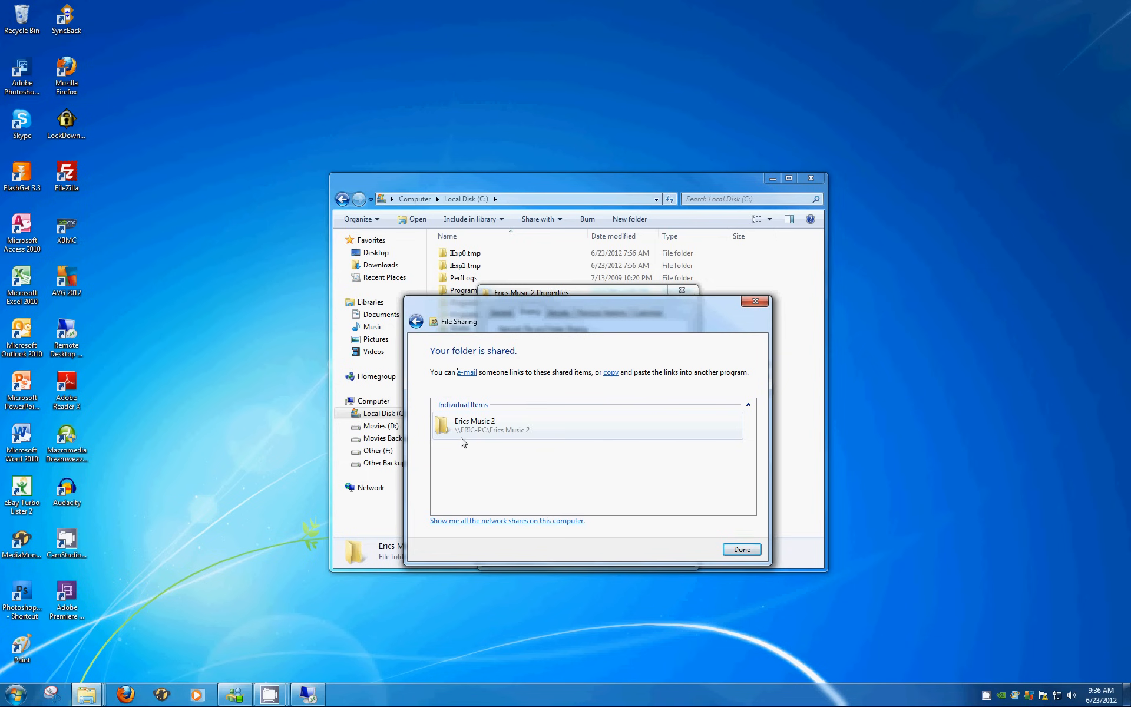
{"action": "mouse_move", "coordinate": [486, 442]}
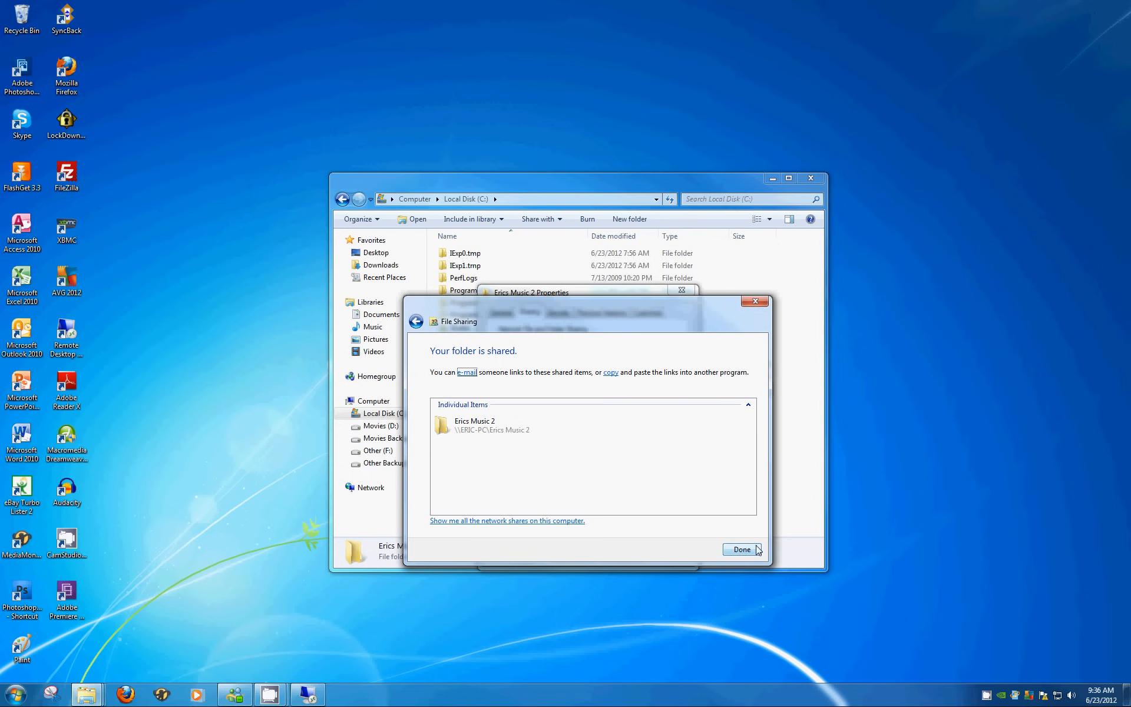
Close the sharing dialogs and paste the Adele-21 folder into Erics Music 2
{"action": "left_click", "coordinate": [742, 549]}
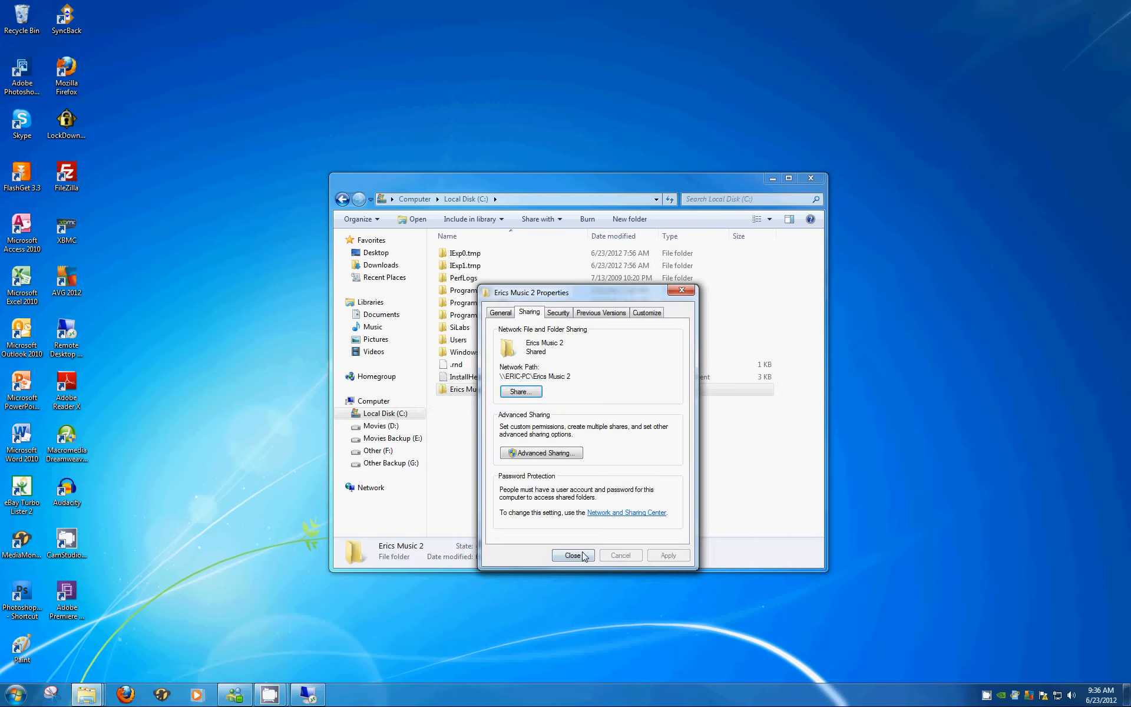
{"action": "left_click", "coordinate": [572, 555]}
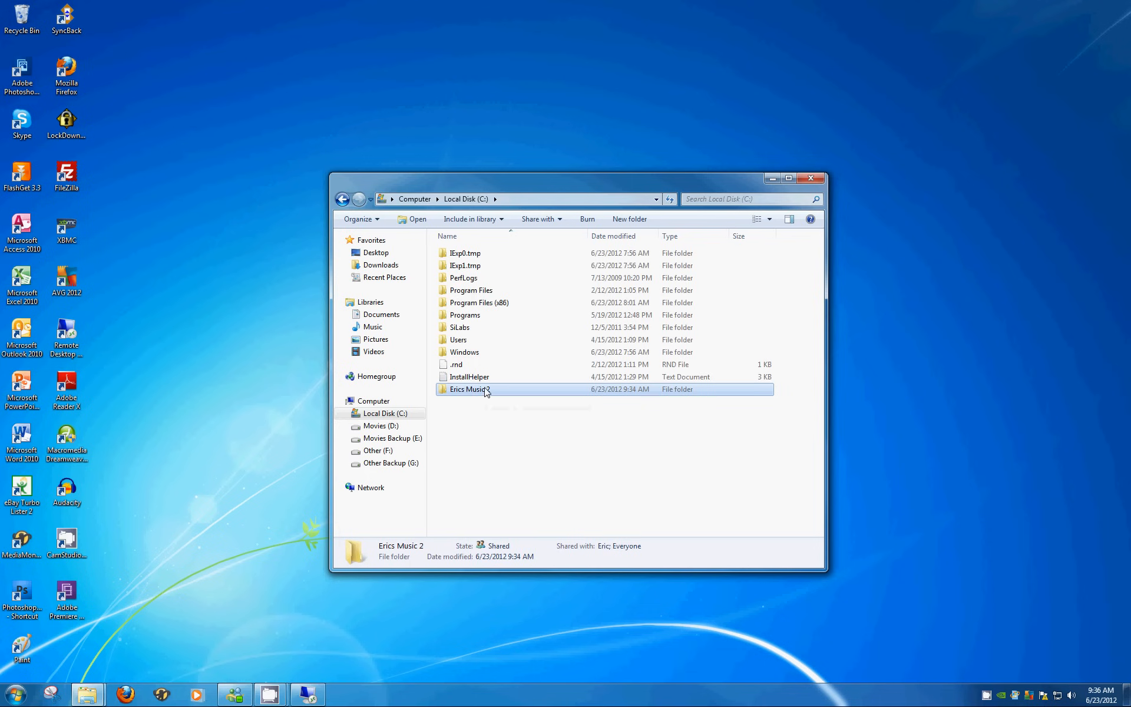
{"action": "double_click", "coordinate": [470, 388]}
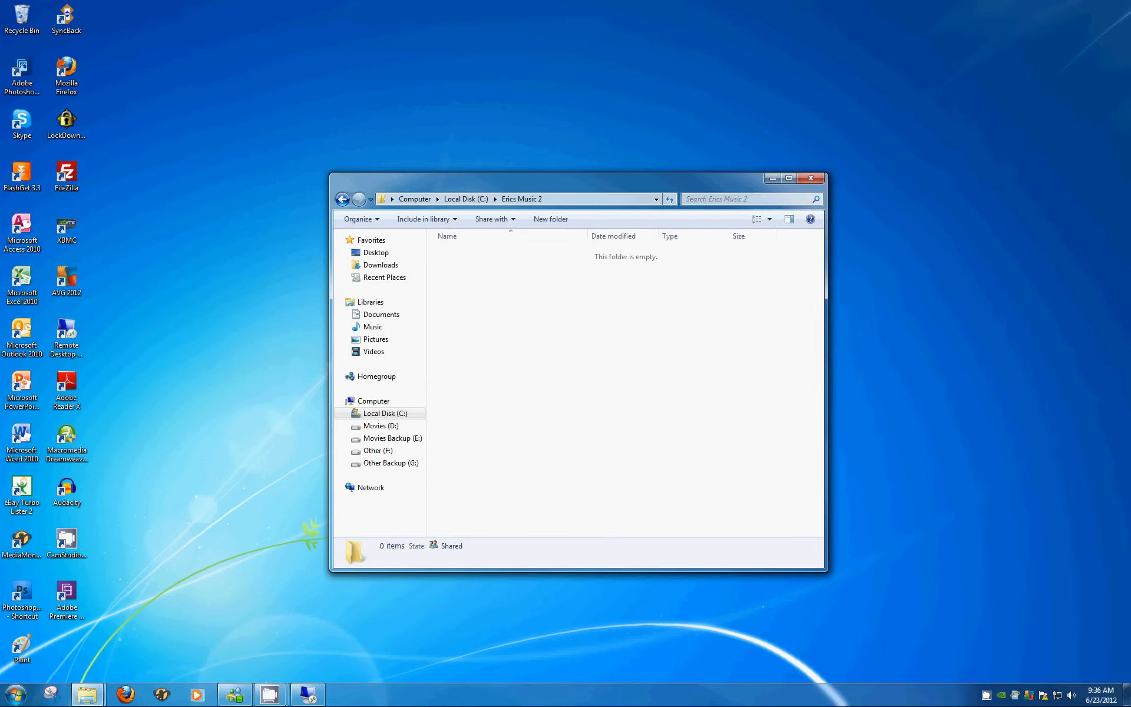
{"action": "mouse_move", "coordinate": [777, 427]}
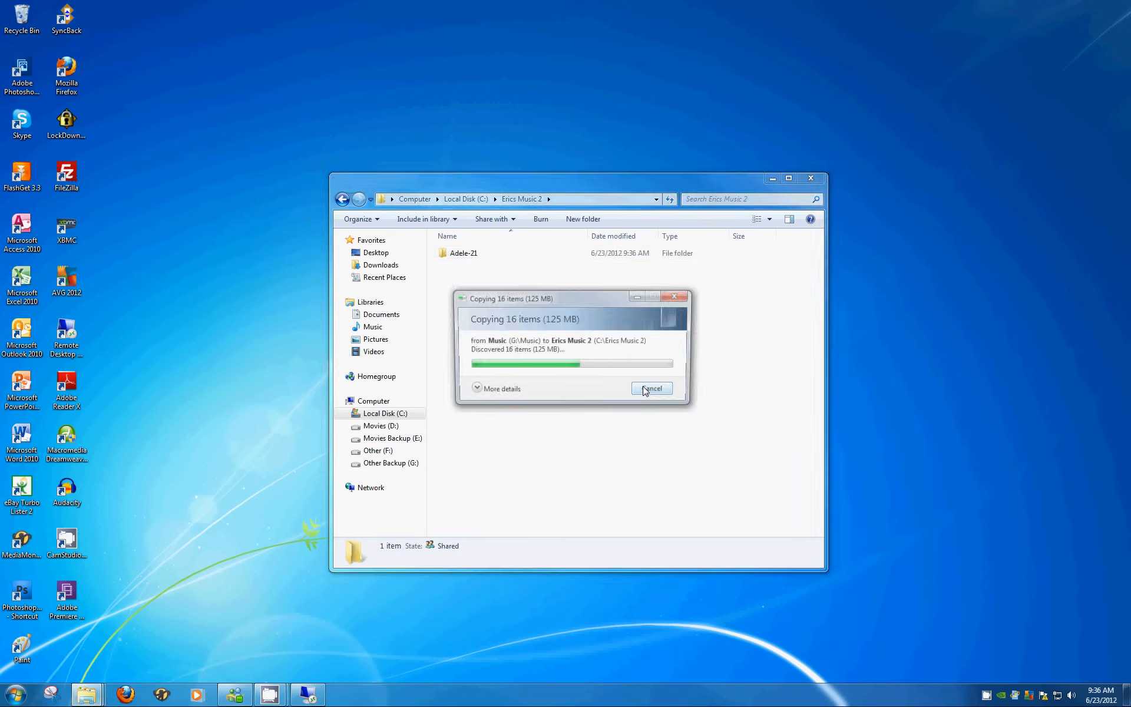
{"action": "left_click", "coordinate": [649, 388]}
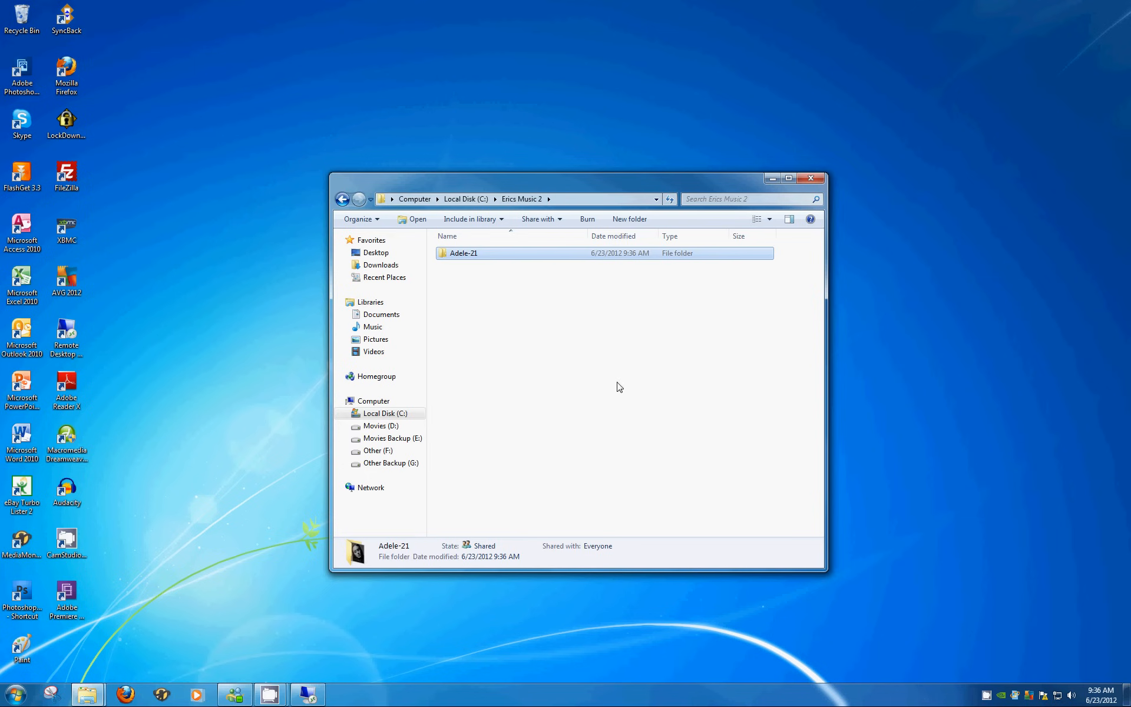
{"action": "mouse_move", "coordinate": [546, 269]}
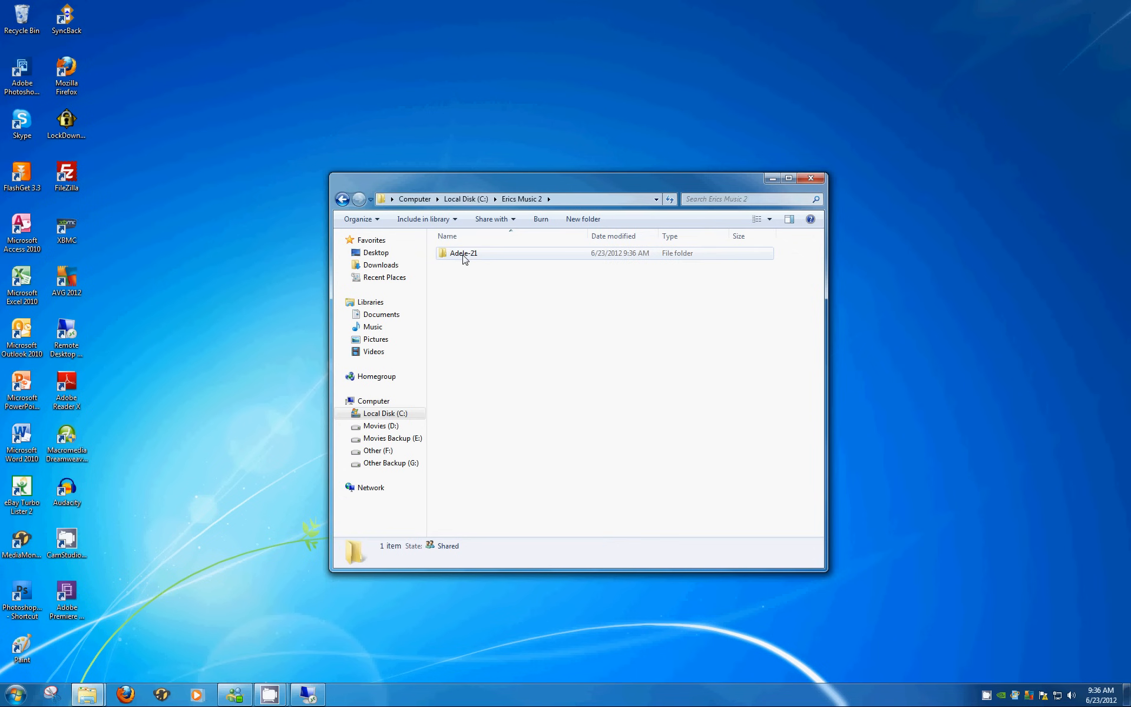
Open Adele-21 to check its 13 tracks, then return to Erics Music 2
{"action": "double_click", "coordinate": [462, 253]}
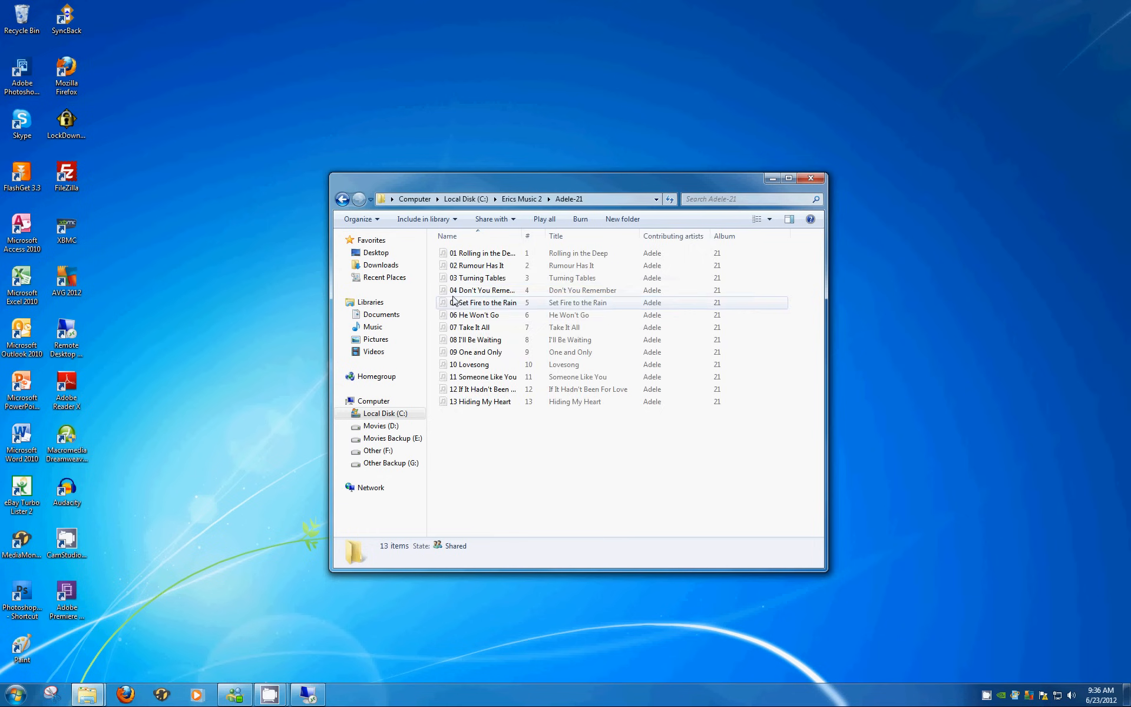
{"action": "left_click", "coordinate": [341, 199]}
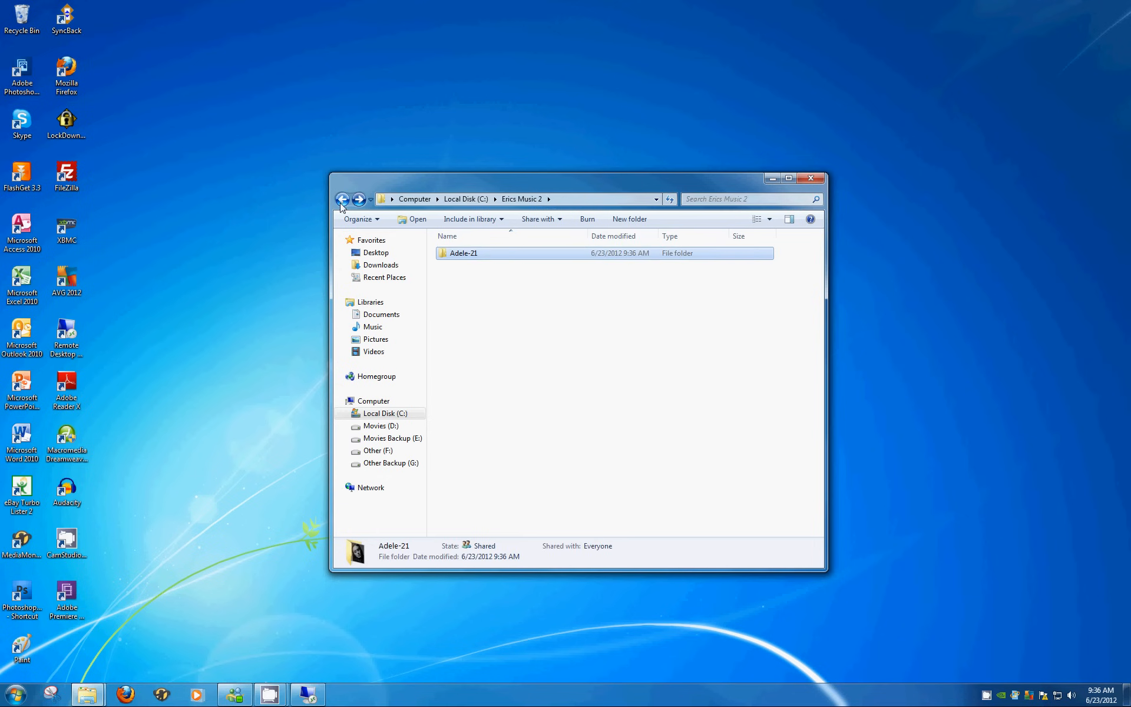
{"action": "left_click", "coordinate": [342, 199]}
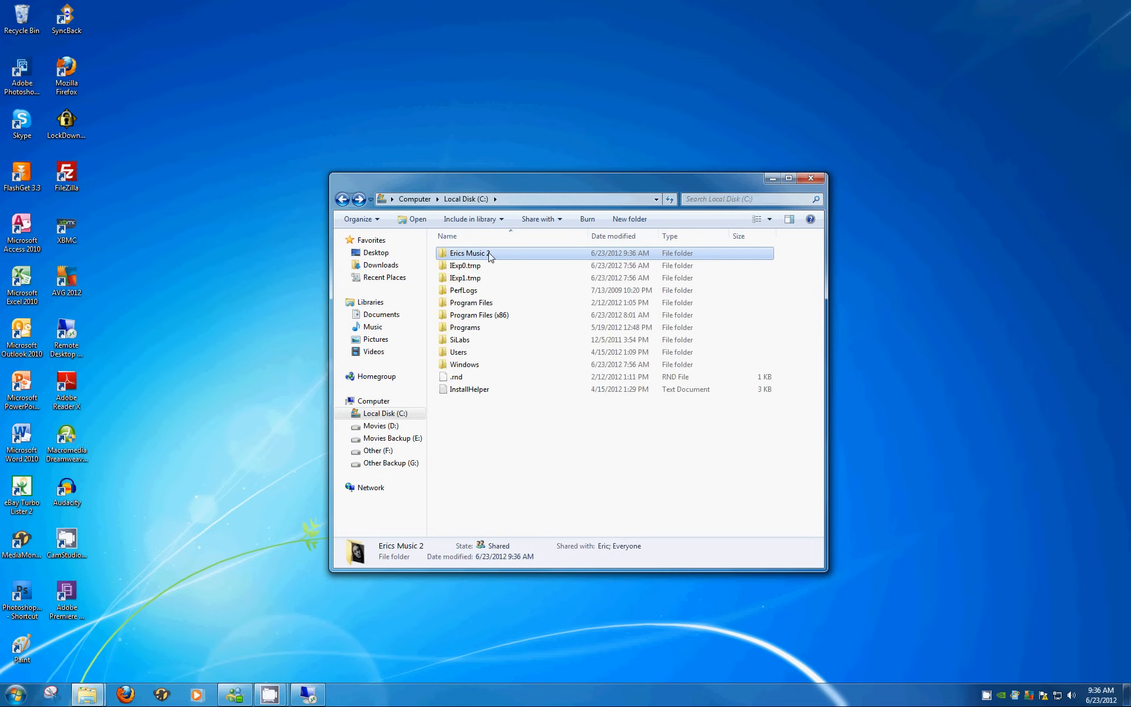
{"action": "double_click", "coordinate": [470, 253]}
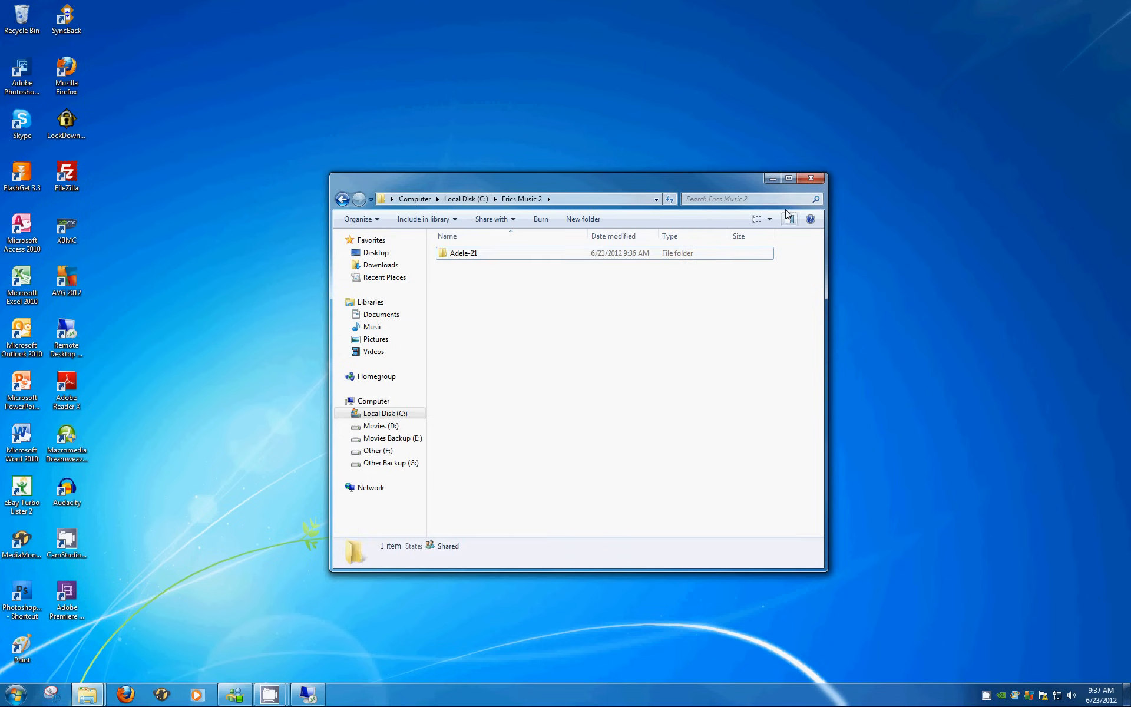
Close the file browser and restore the Shelly-PC remote desktop session to a large window
{"action": "left_click", "coordinate": [811, 177]}
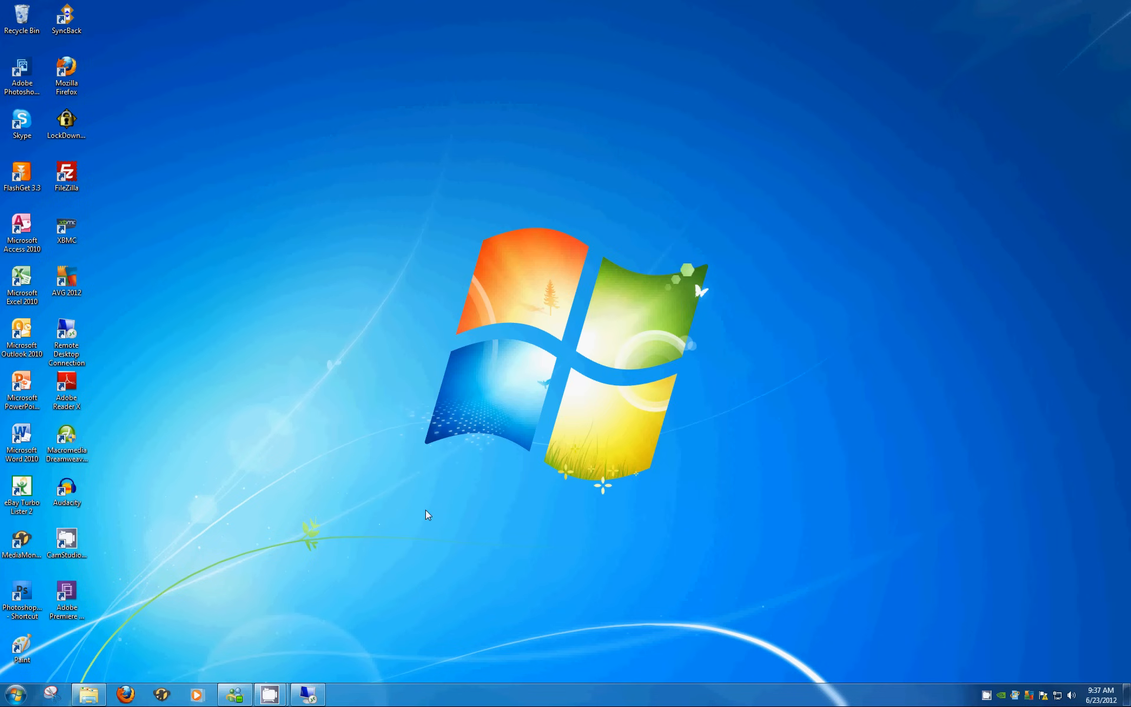
{"action": "mouse_move", "coordinate": [433, 513]}
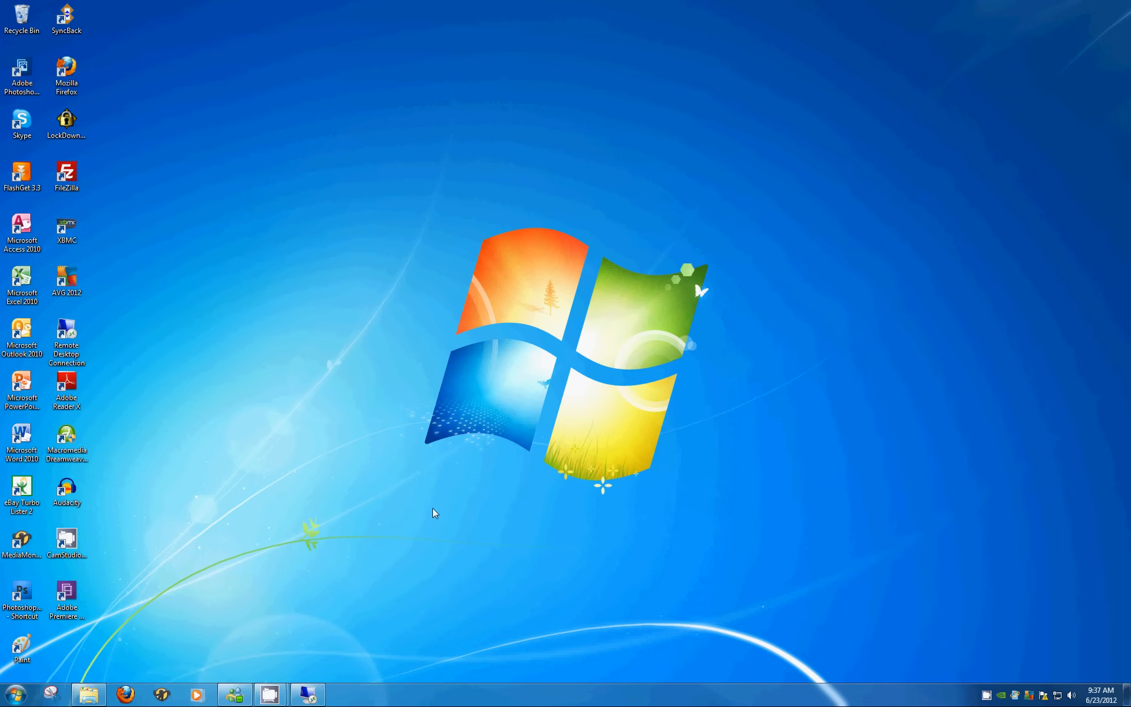
{"action": "mouse_move", "coordinate": [414, 505]}
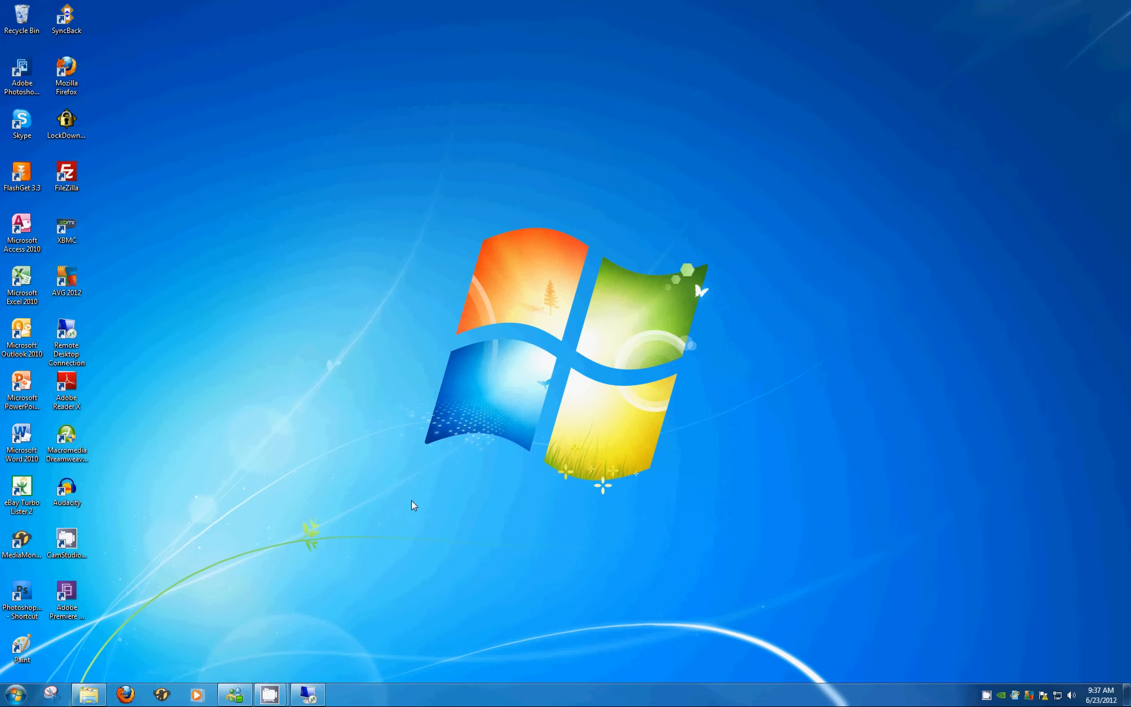
{"action": "left_click", "coordinate": [306, 694]}
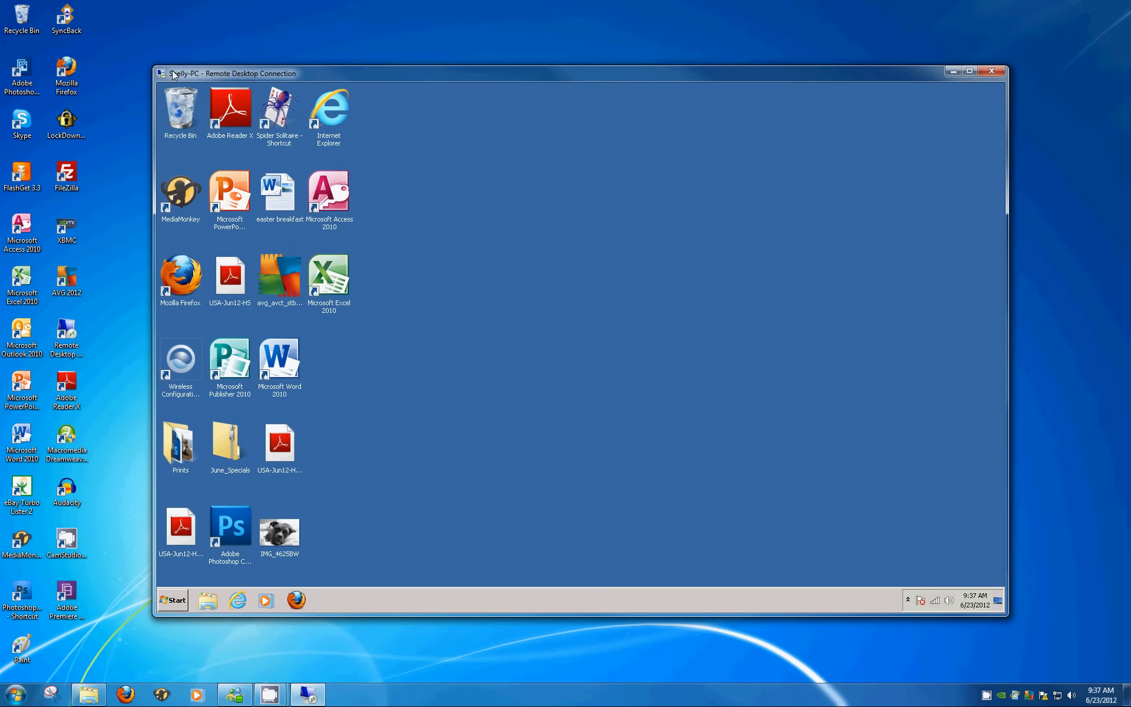
{"action": "mouse_move", "coordinate": [205, 61]}
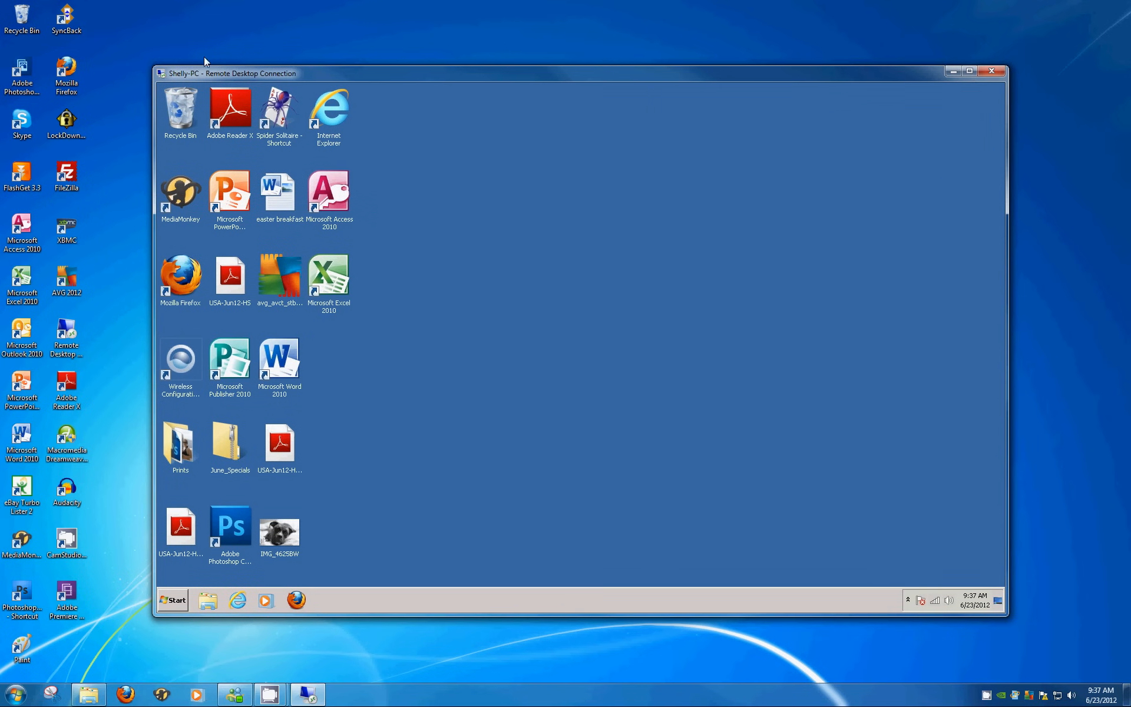
{"action": "mouse_move", "coordinate": [562, 321]}
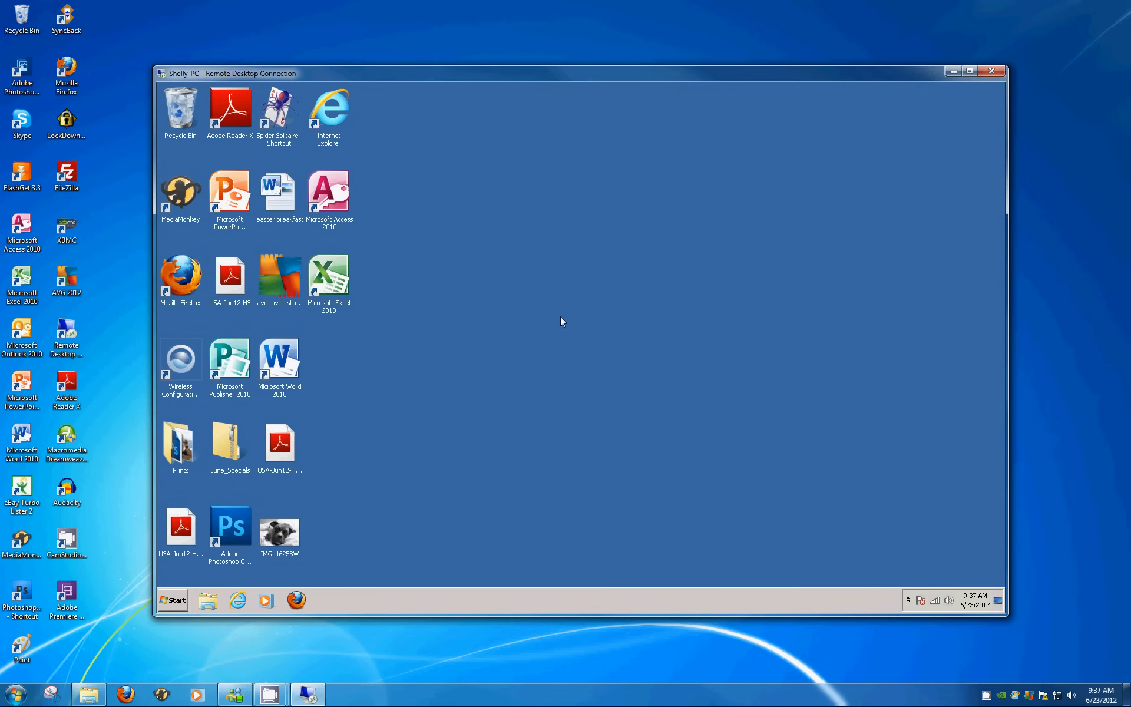
{"action": "mouse_move", "coordinate": [256, 539]}
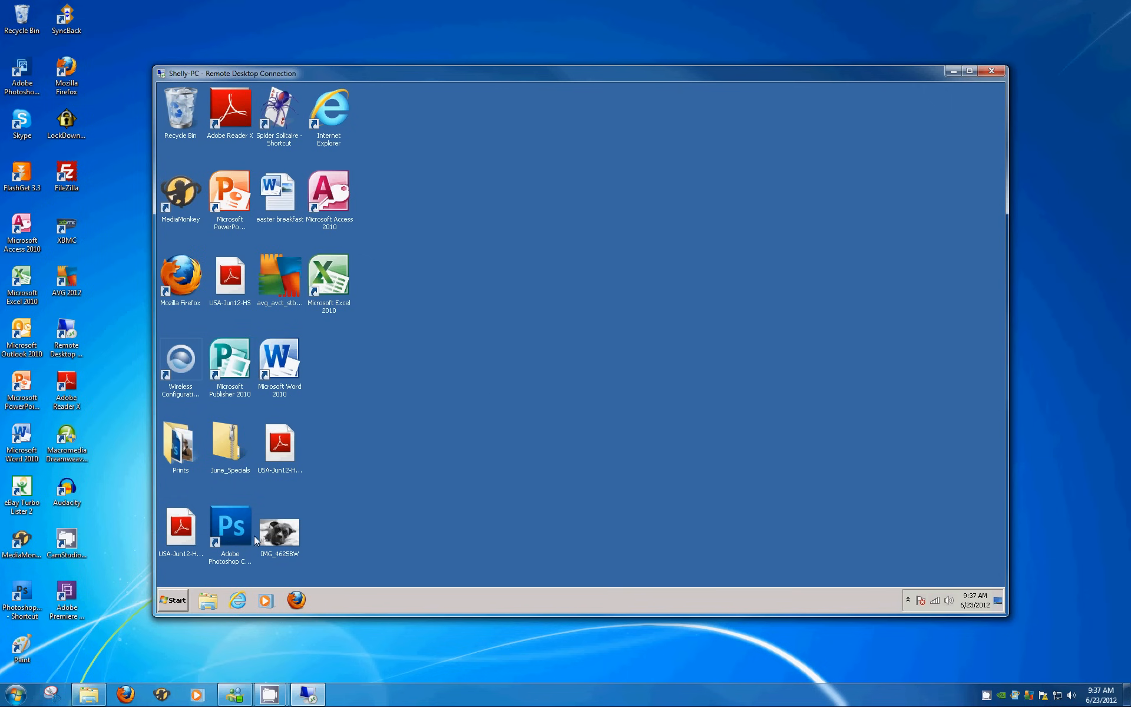
{"action": "mouse_move", "coordinate": [176, 600]}
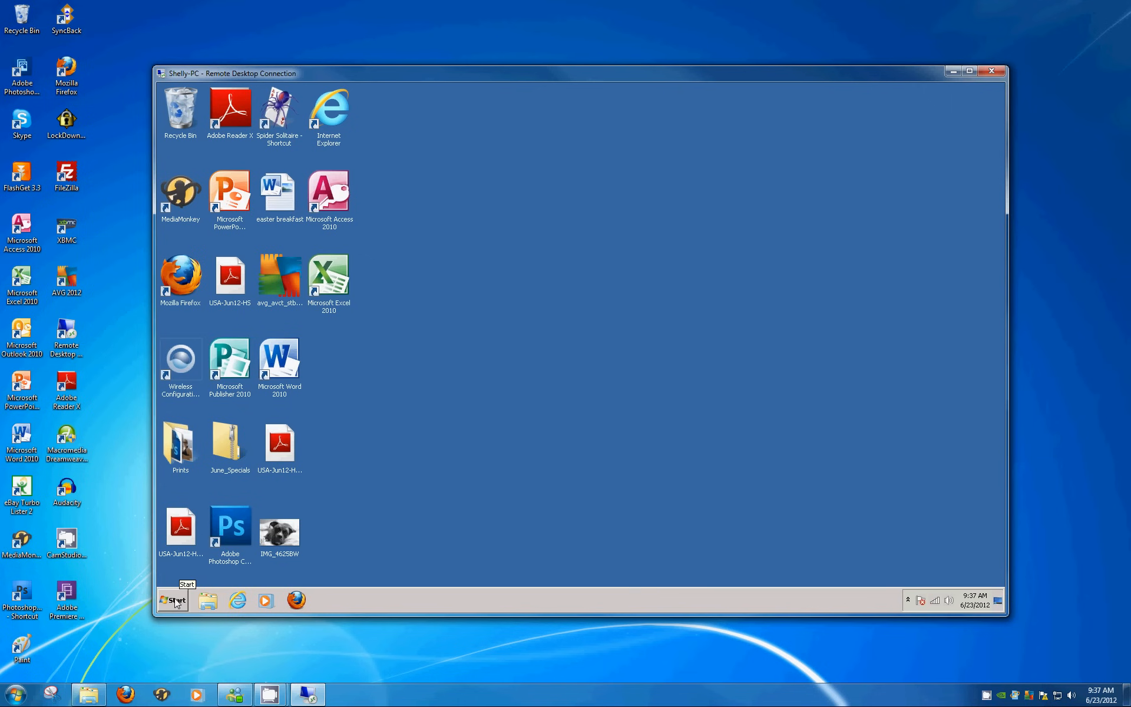
{"action": "mouse_move", "coordinate": [582, 118]}
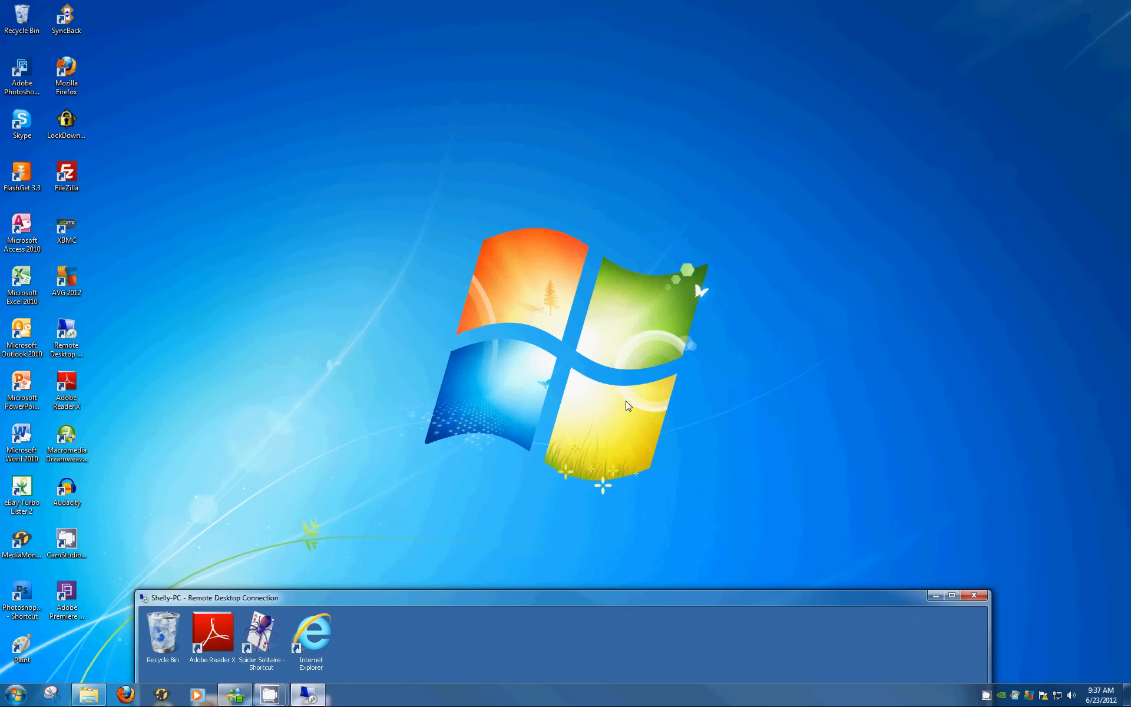
{"action": "left_click", "coordinate": [952, 597]}
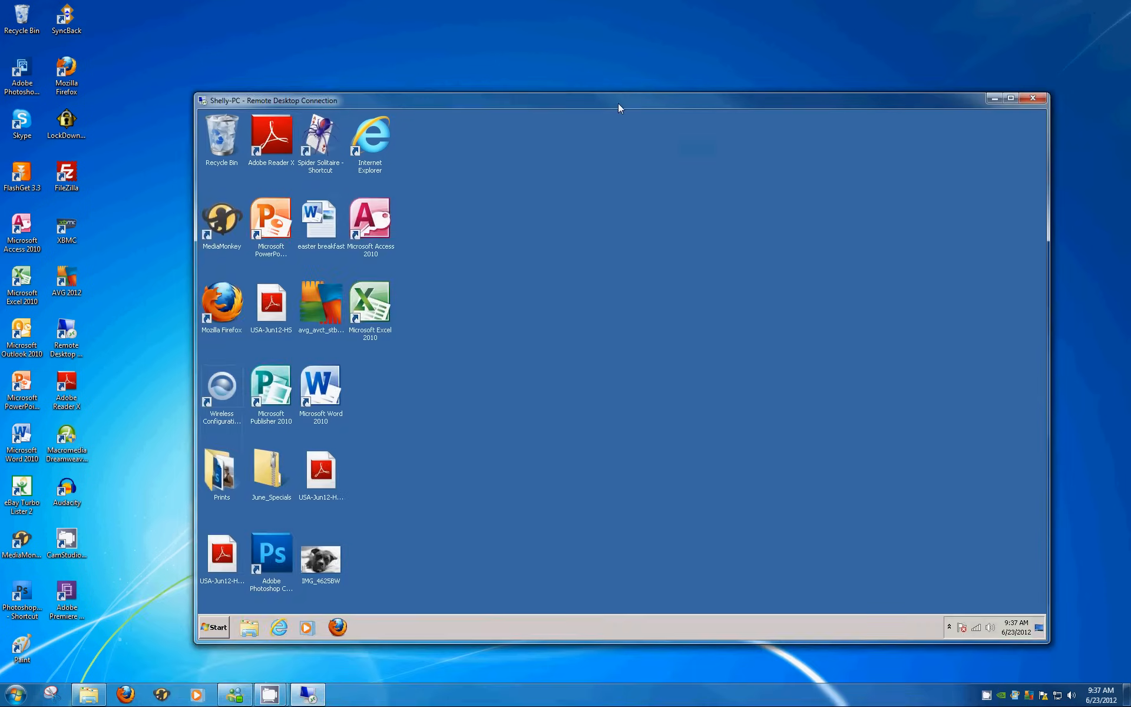
{"action": "mouse_move", "coordinate": [423, 584]}
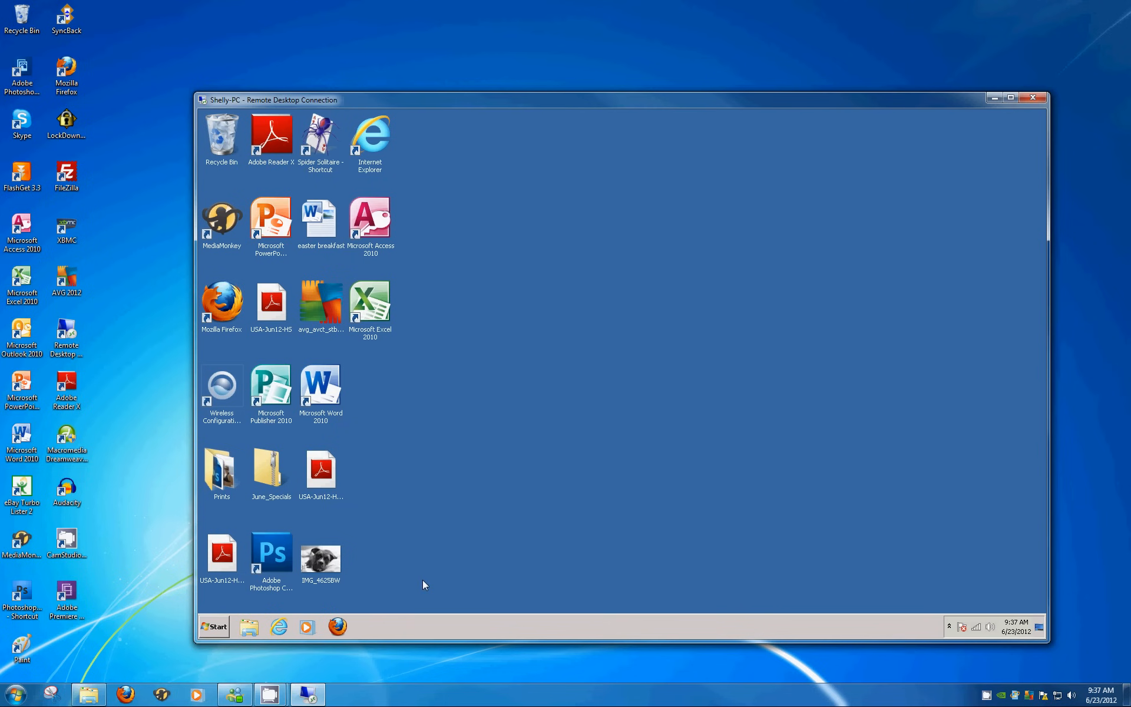
{"action": "mouse_move", "coordinate": [229, 617]}
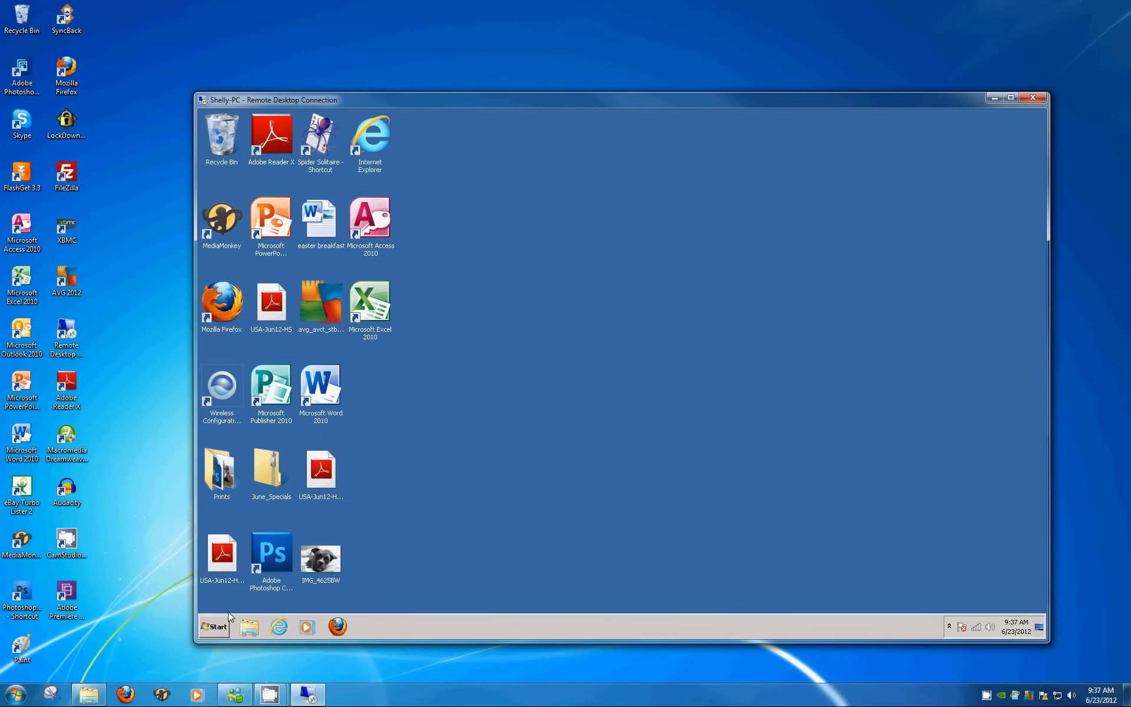
Open Map Network Drive from the remote PC's Start menu Computer right-click options
{"action": "left_click", "coordinate": [213, 627]}
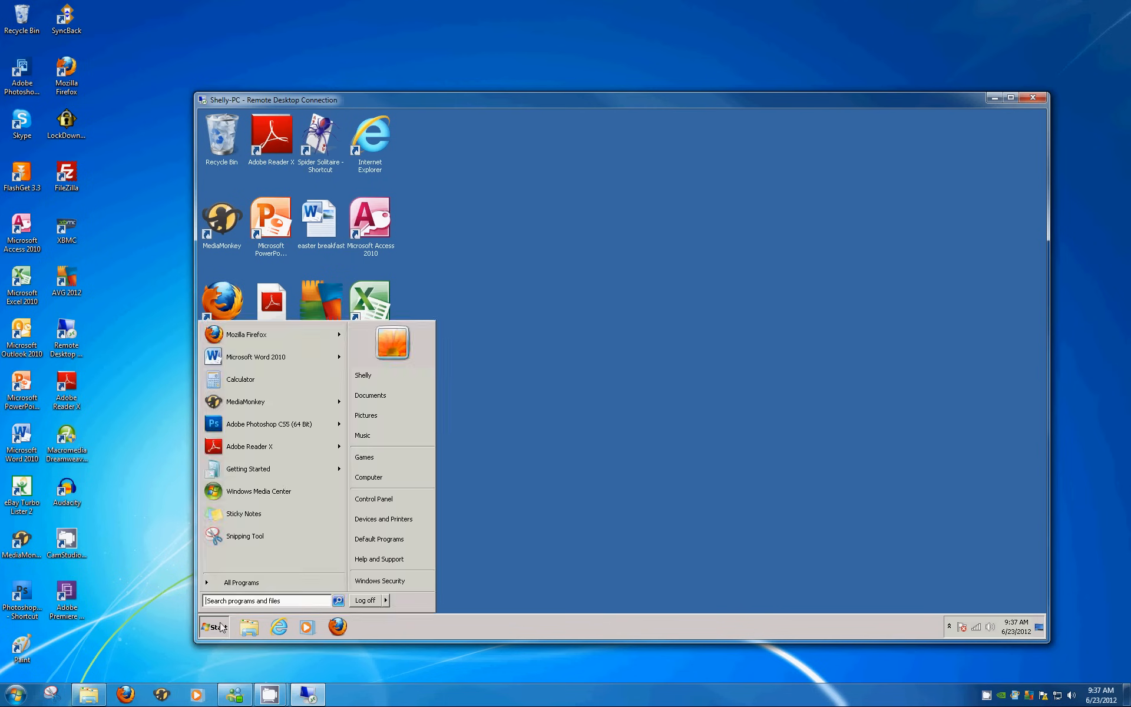
{"action": "left_click", "coordinate": [213, 627]}
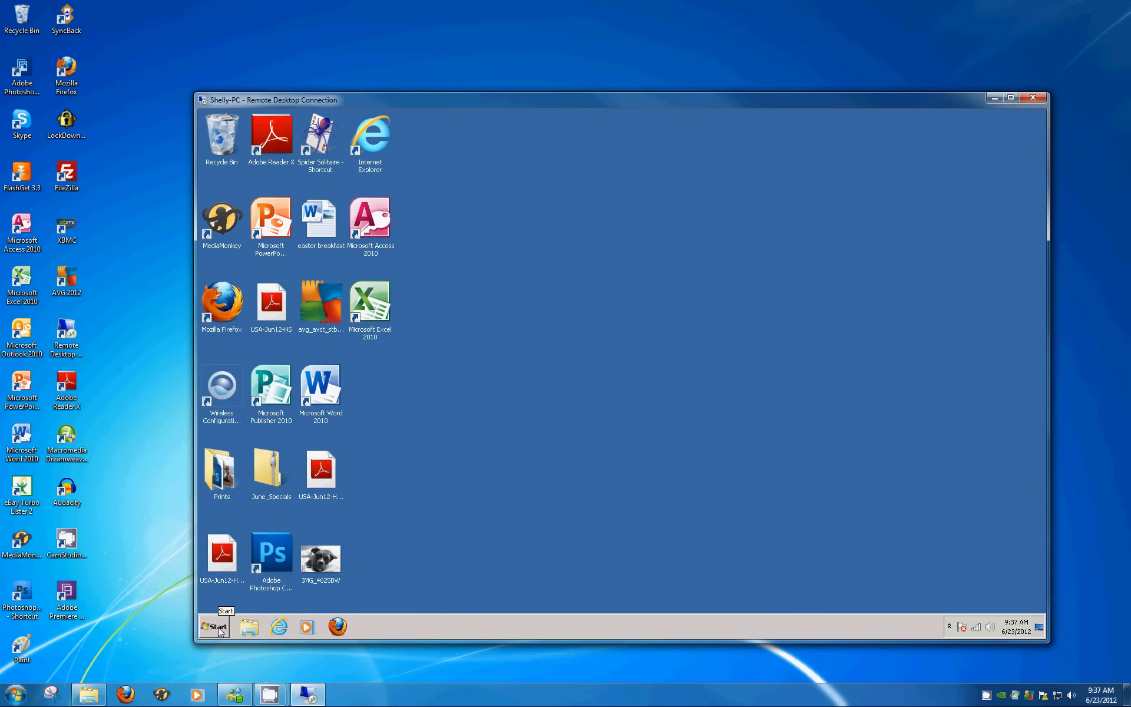
{"action": "left_click", "coordinate": [213, 627]}
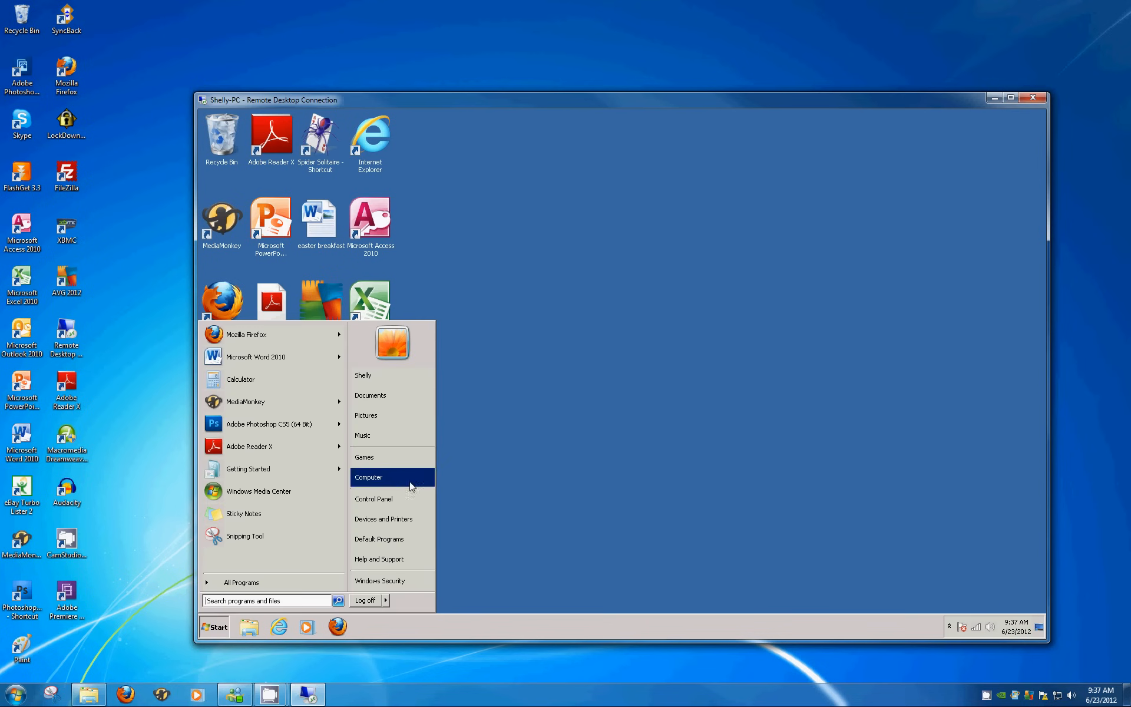
{"action": "right_click", "coordinate": [368, 477]}
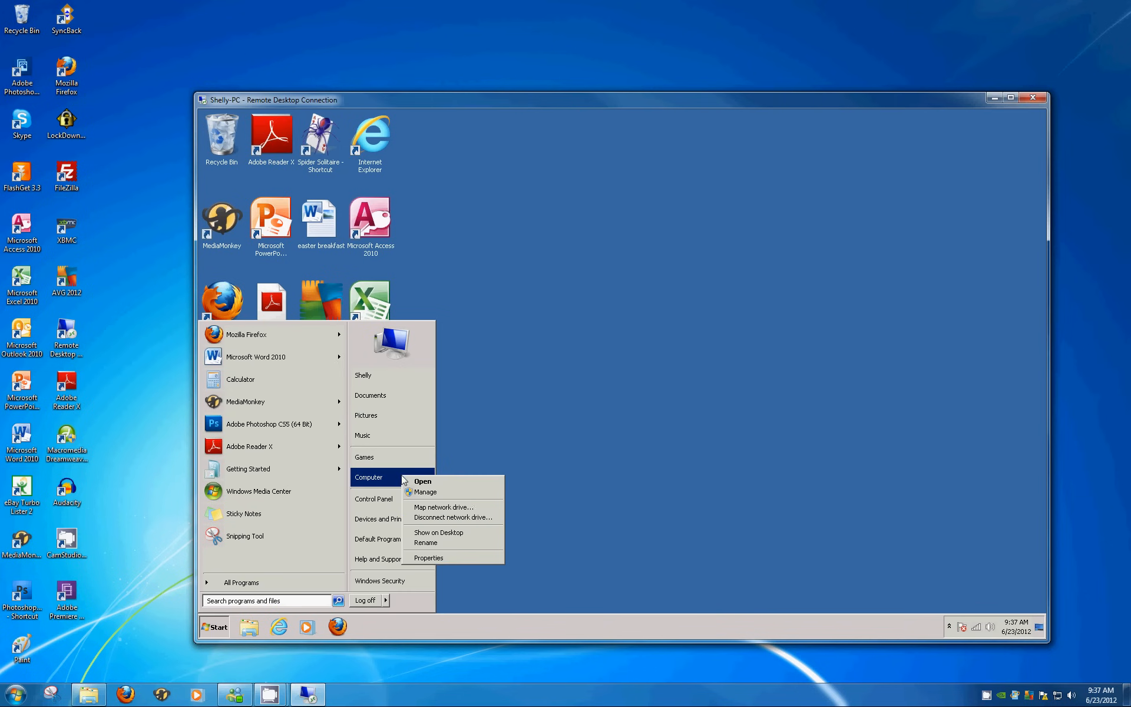
{"action": "mouse_move", "coordinate": [444, 507]}
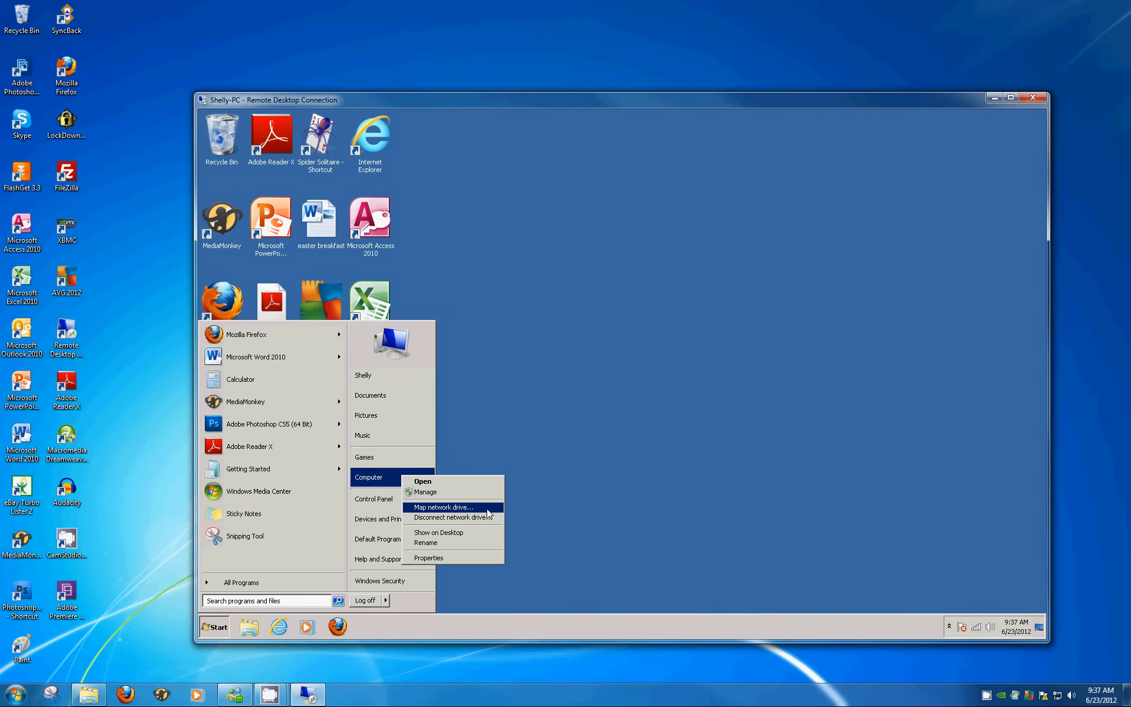
{"action": "left_click", "coordinate": [442, 506]}
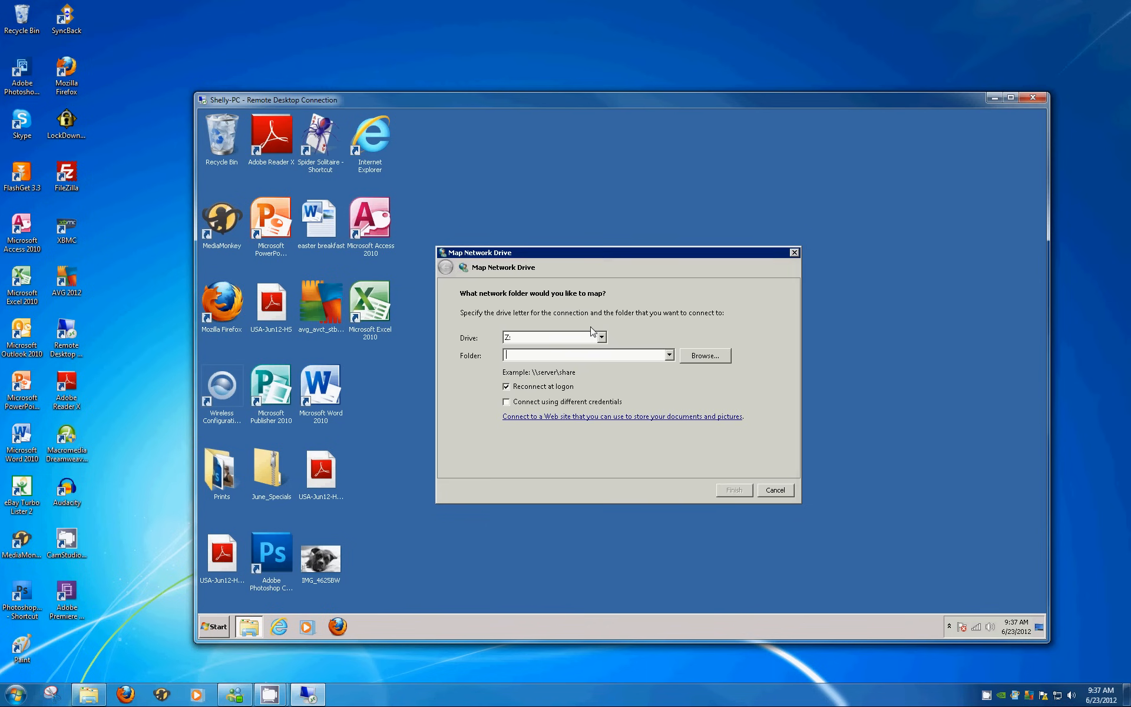
{"action": "mouse_move", "coordinate": [601, 337]}
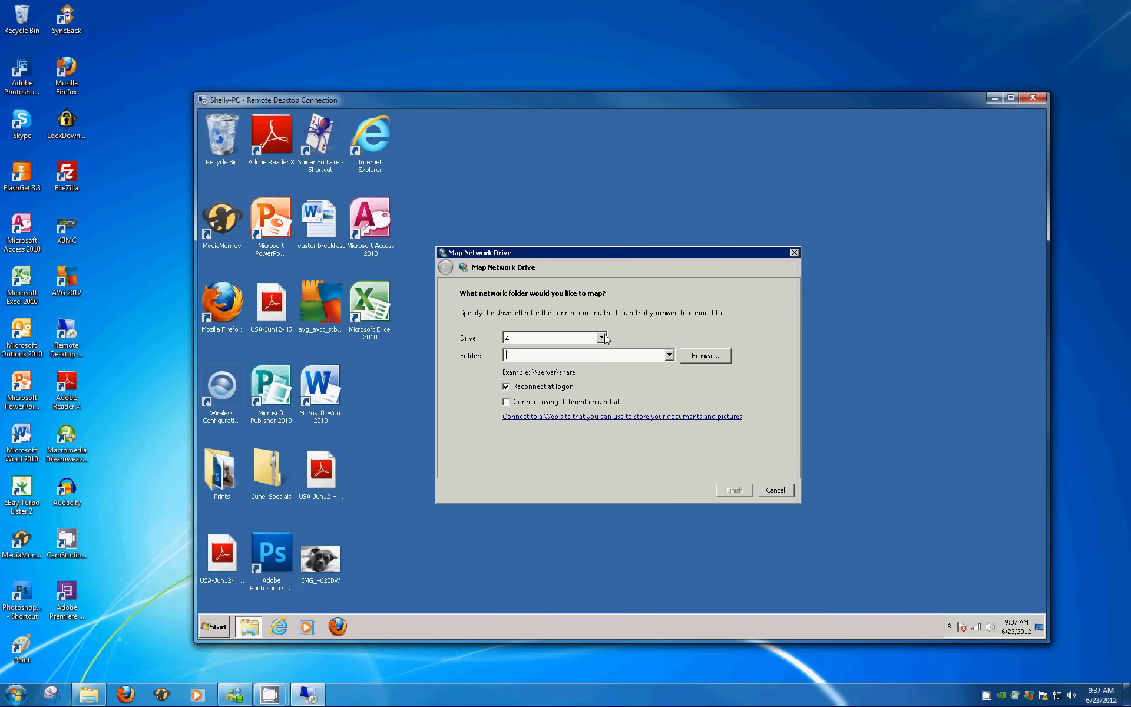
Choose M: from the Drive dropdown in Map Network Drive
{"action": "left_click", "coordinate": [601, 337]}
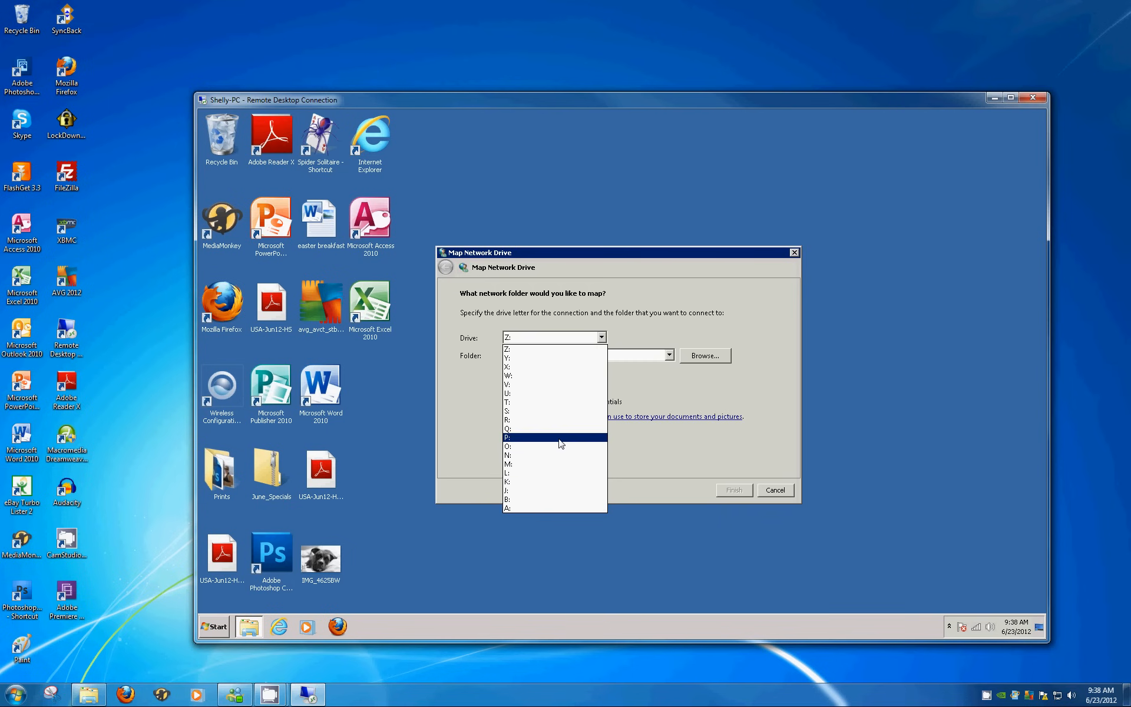
{"action": "mouse_move", "coordinate": [559, 447]}
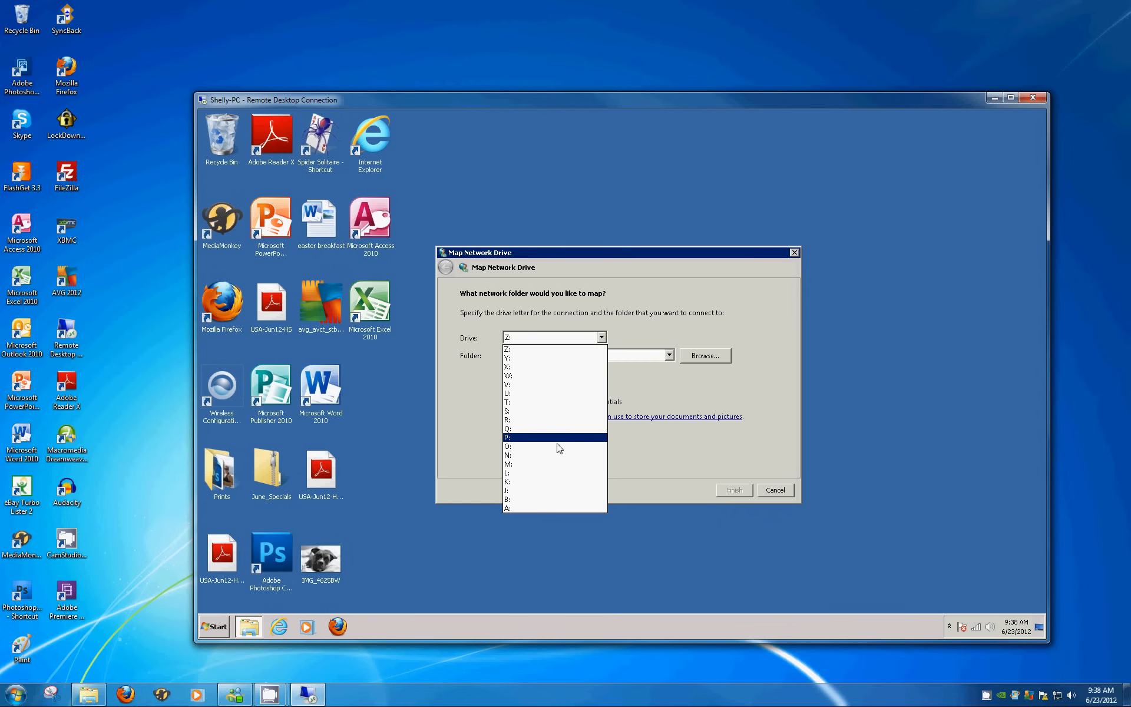
{"action": "mouse_move", "coordinate": [541, 464]}
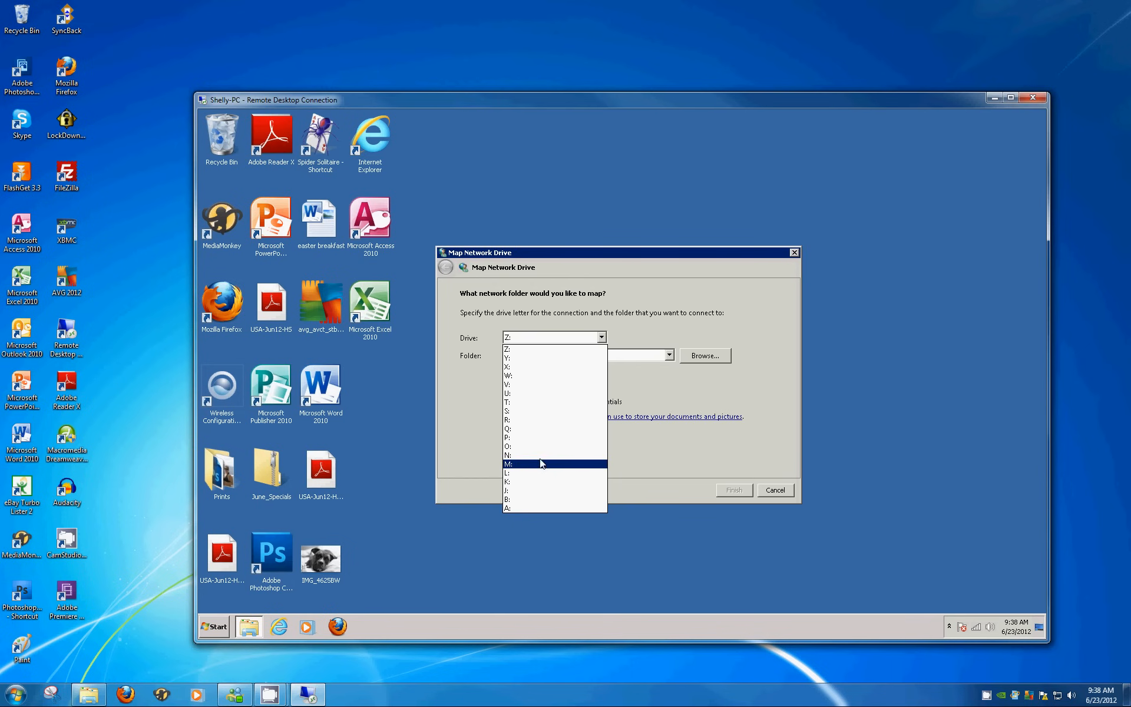
{"action": "mouse_move", "coordinate": [534, 470]}
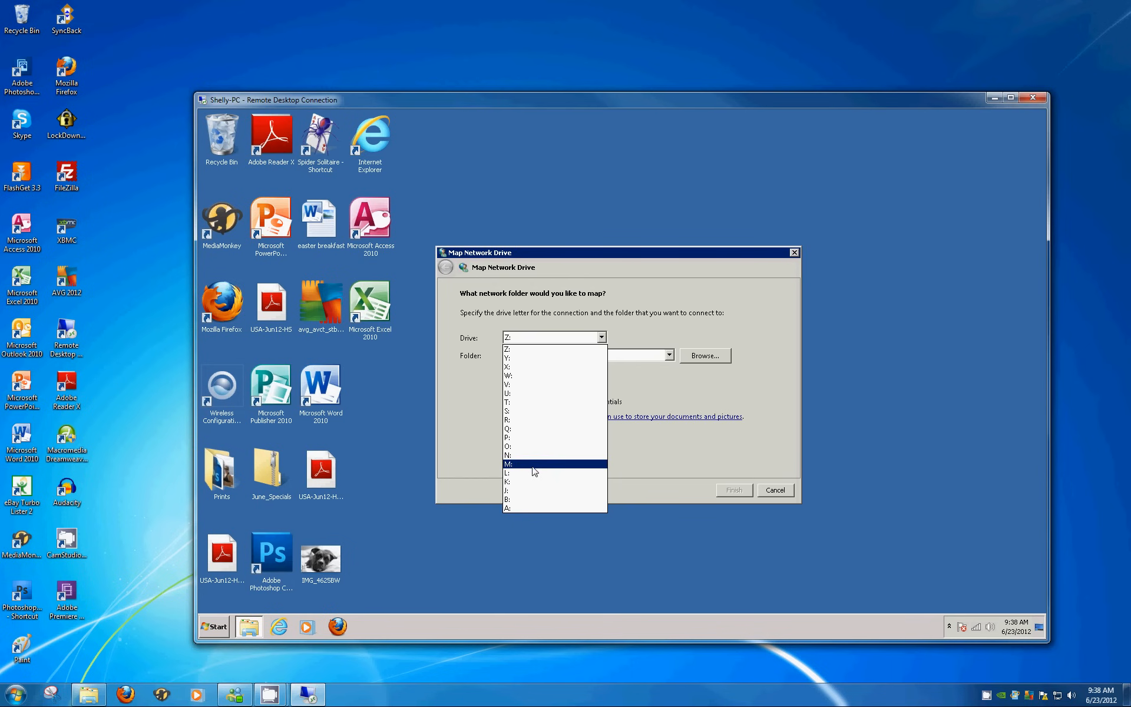
{"action": "left_click", "coordinate": [508, 463]}
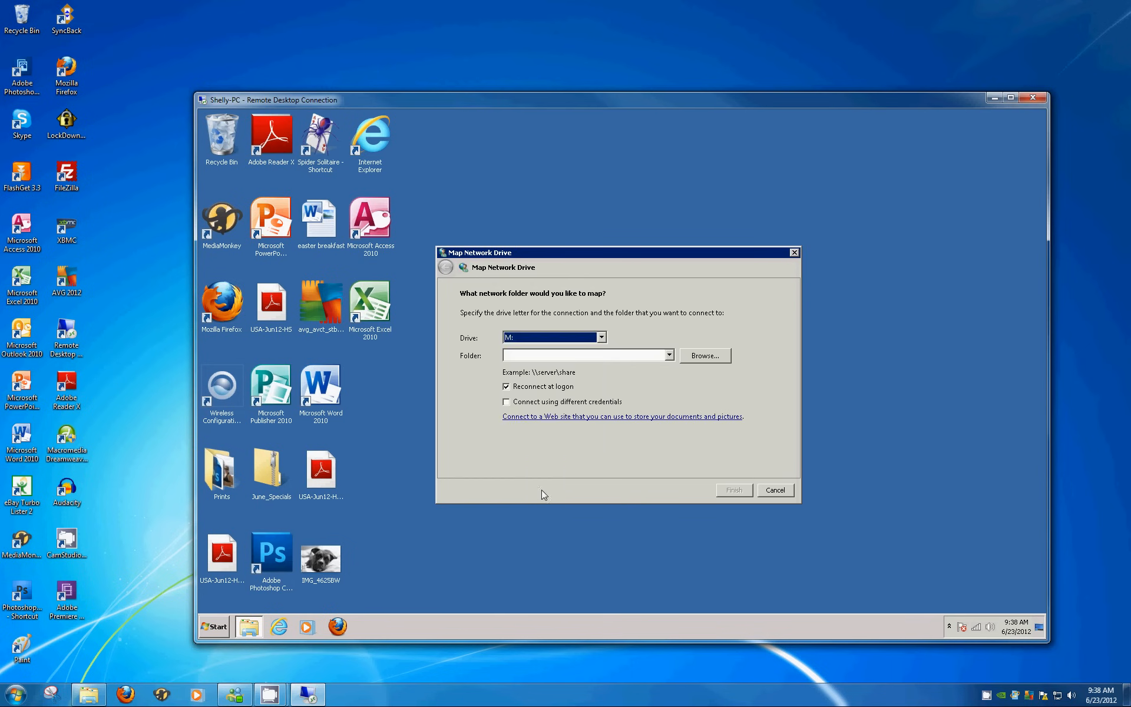
{"action": "mouse_move", "coordinate": [473, 363]}
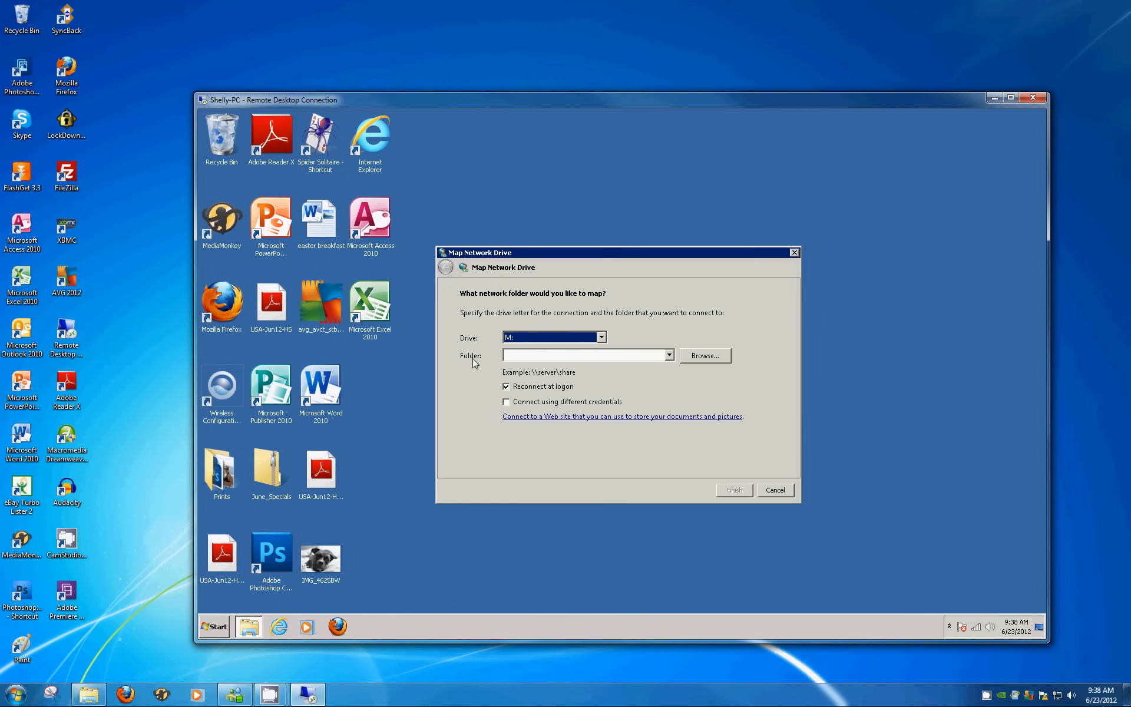
{"action": "mouse_move", "coordinate": [624, 339]}
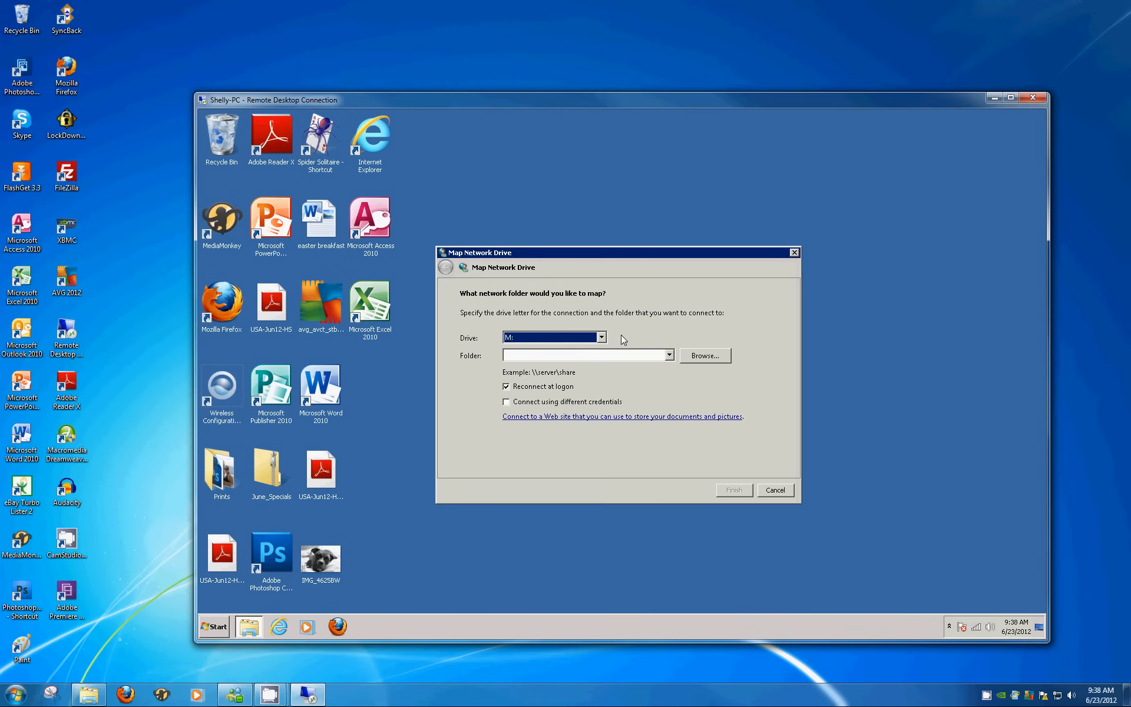
{"action": "mouse_move", "coordinate": [599, 340]}
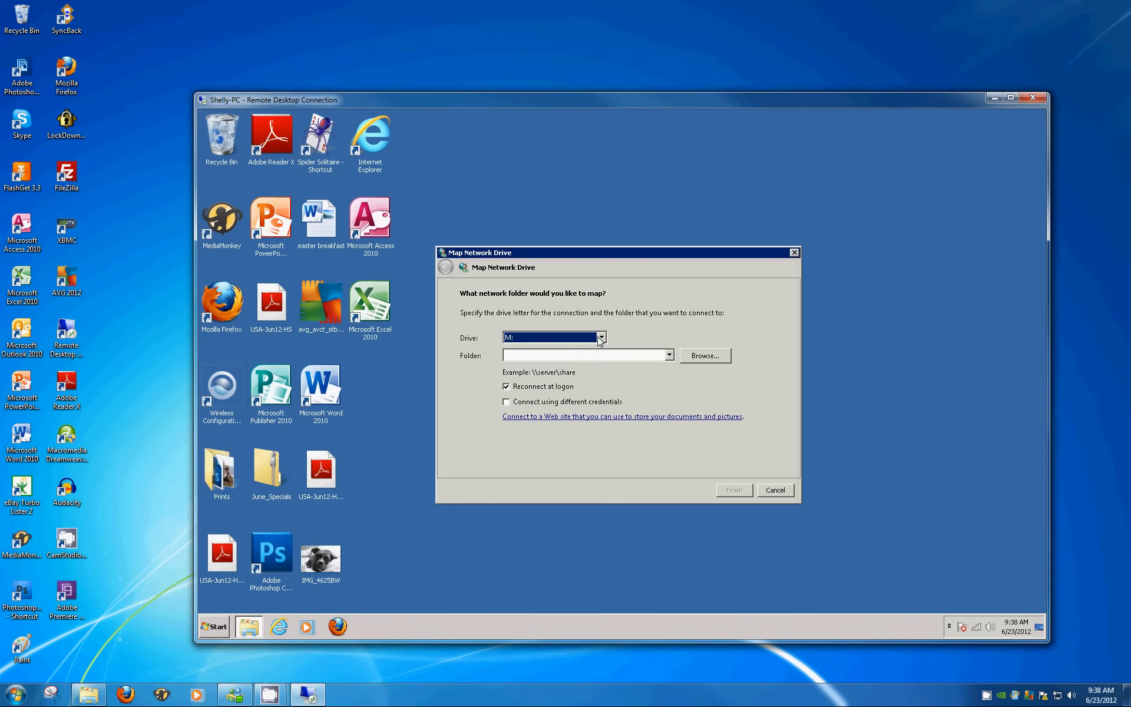
{"action": "mouse_move", "coordinate": [664, 343]}
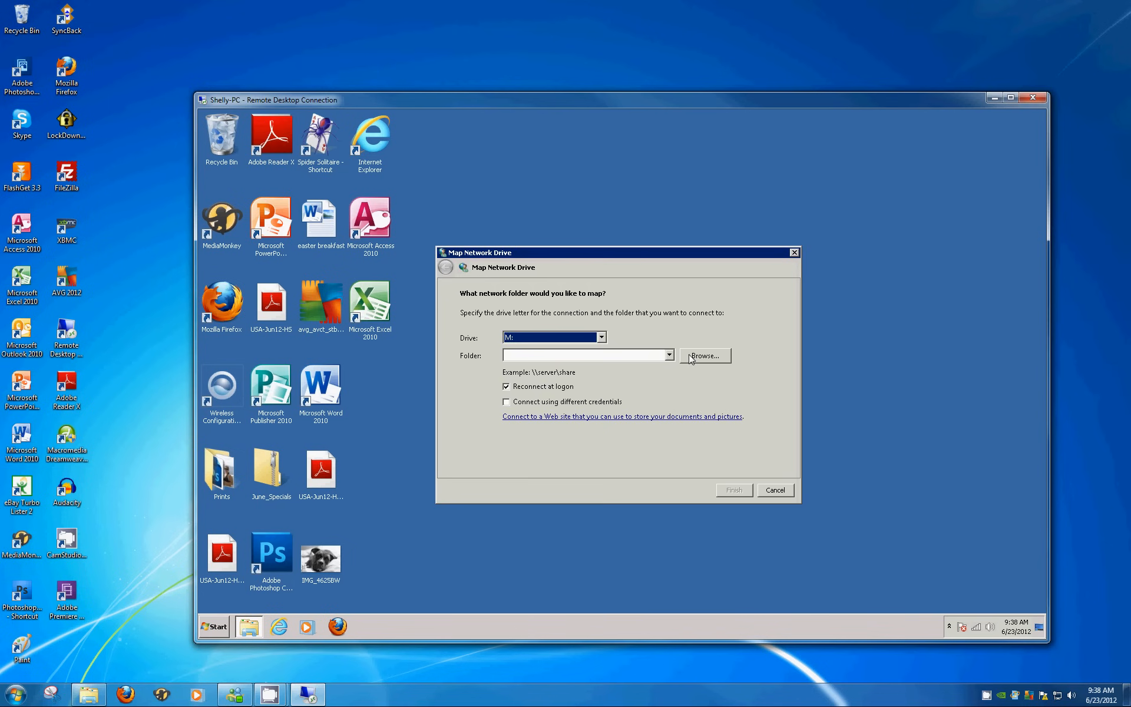
{"action": "mouse_move", "coordinate": [730, 357]}
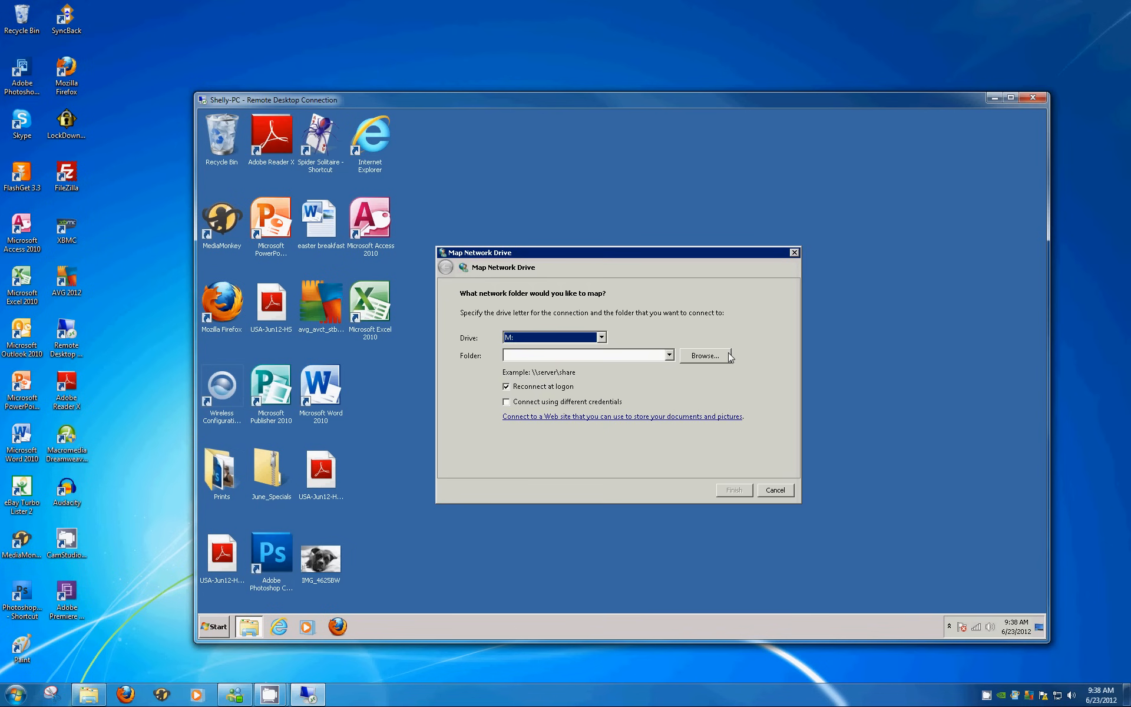
Browse into ERIC-PC's shares and select the Erics Music 2 folder
{"action": "left_click", "coordinate": [705, 354]}
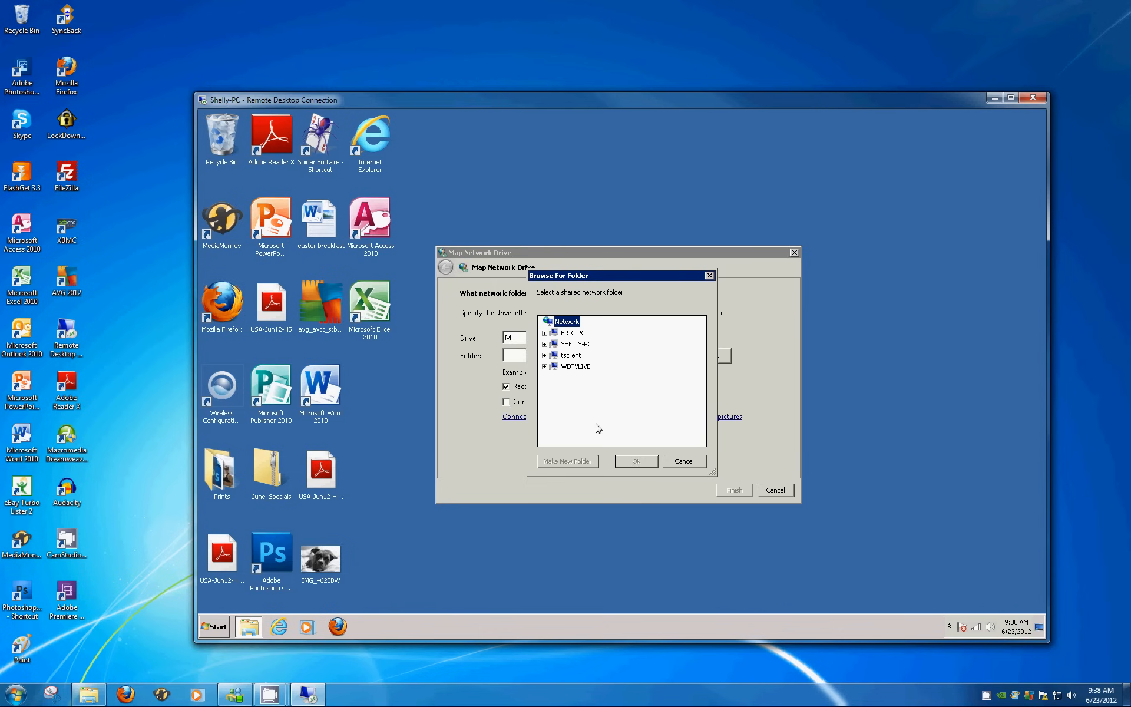
{"action": "mouse_move", "coordinate": [620, 349]}
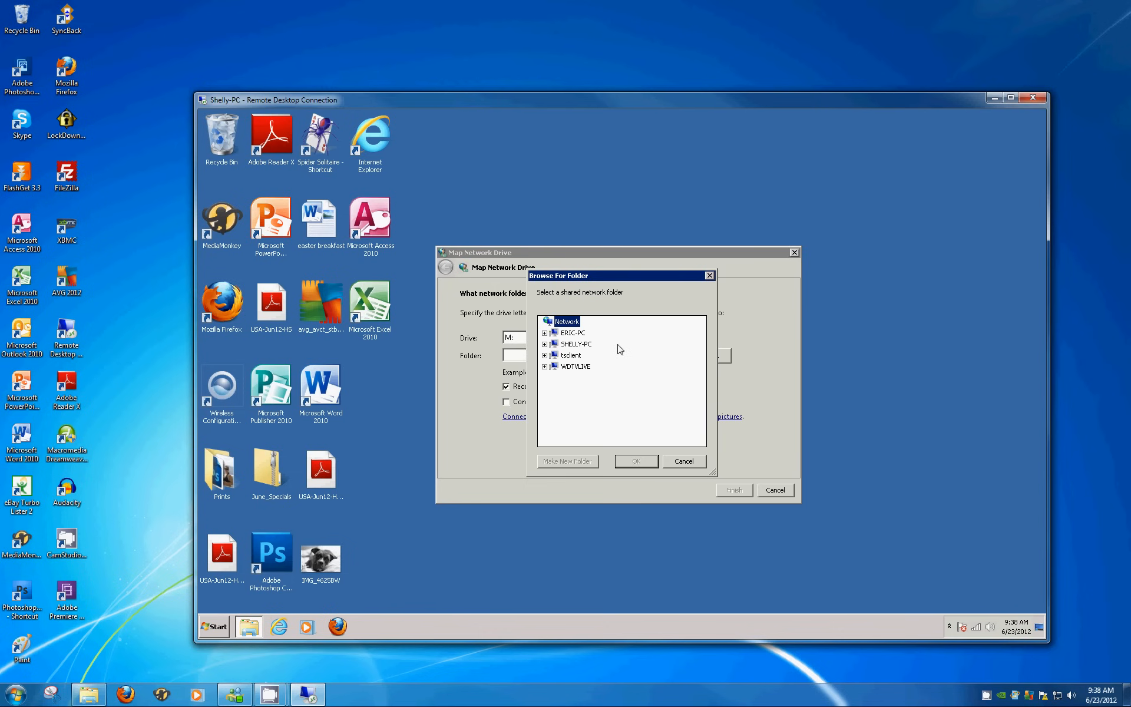
{"action": "mouse_move", "coordinate": [573, 332]}
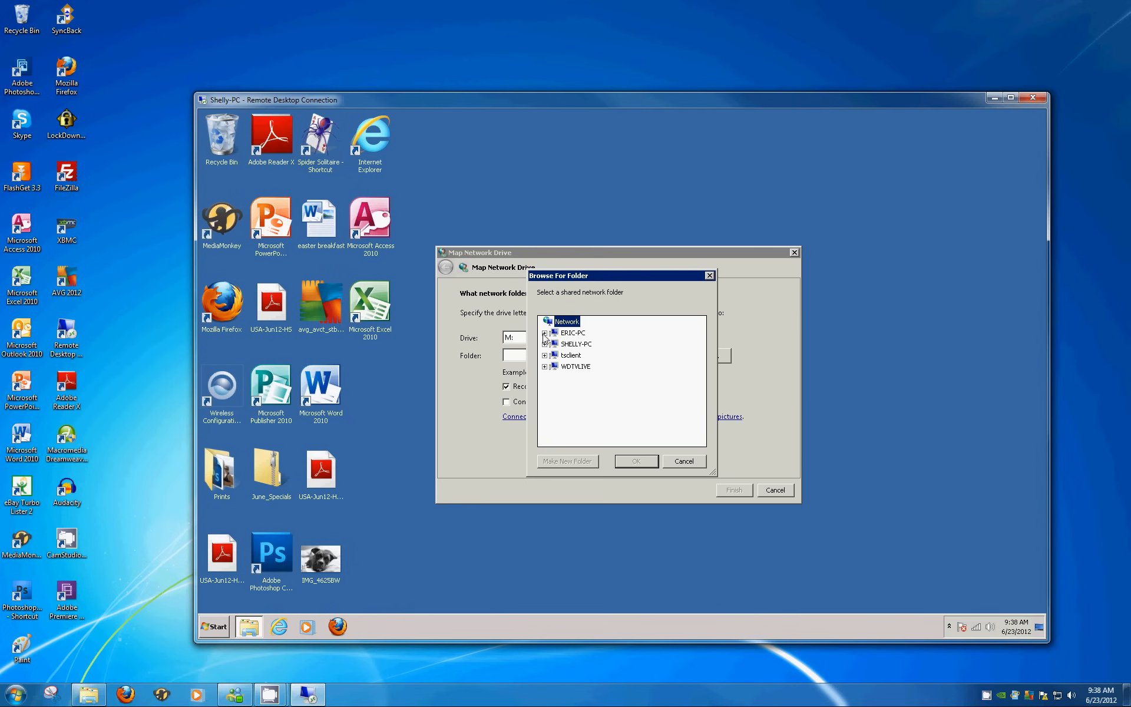
{"action": "left_click", "coordinate": [544, 332]}
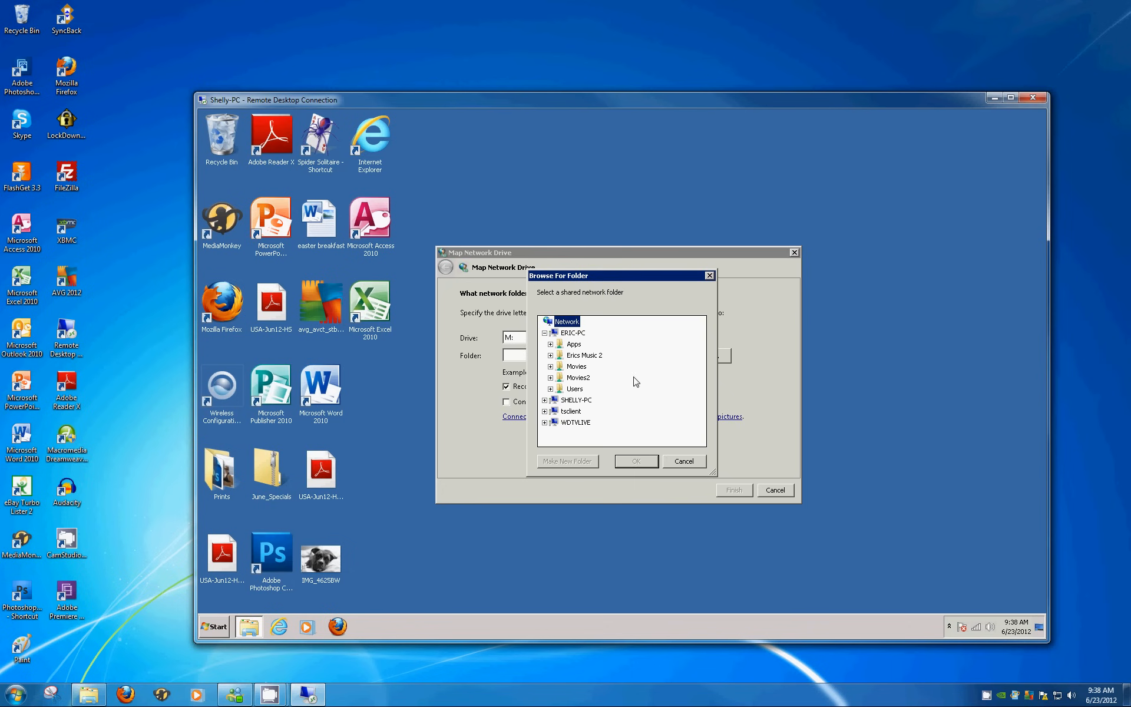
{"action": "left_click", "coordinate": [550, 354]}
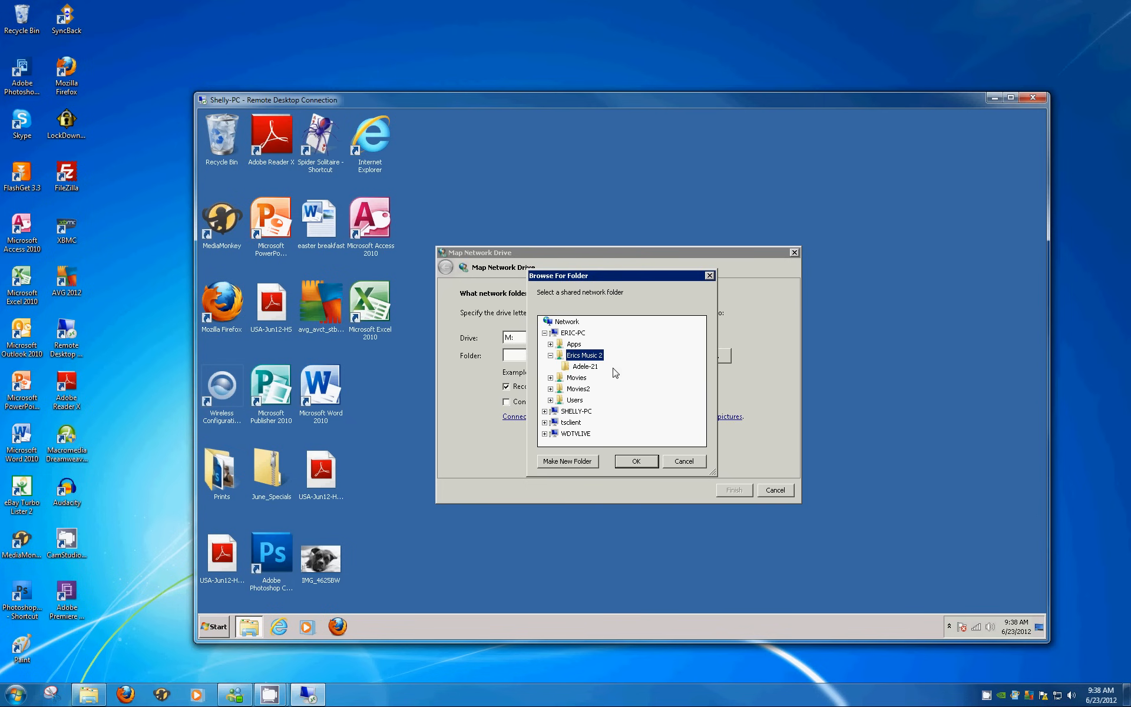
{"action": "mouse_move", "coordinate": [581, 366]}
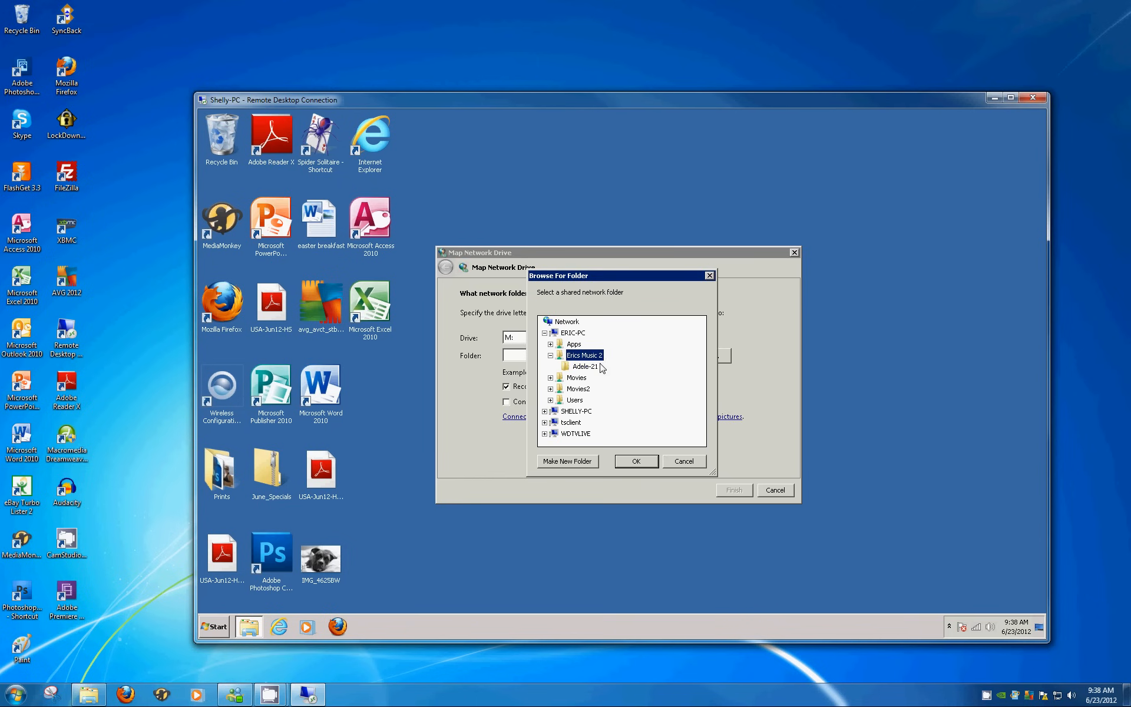
{"action": "mouse_move", "coordinate": [613, 388]}
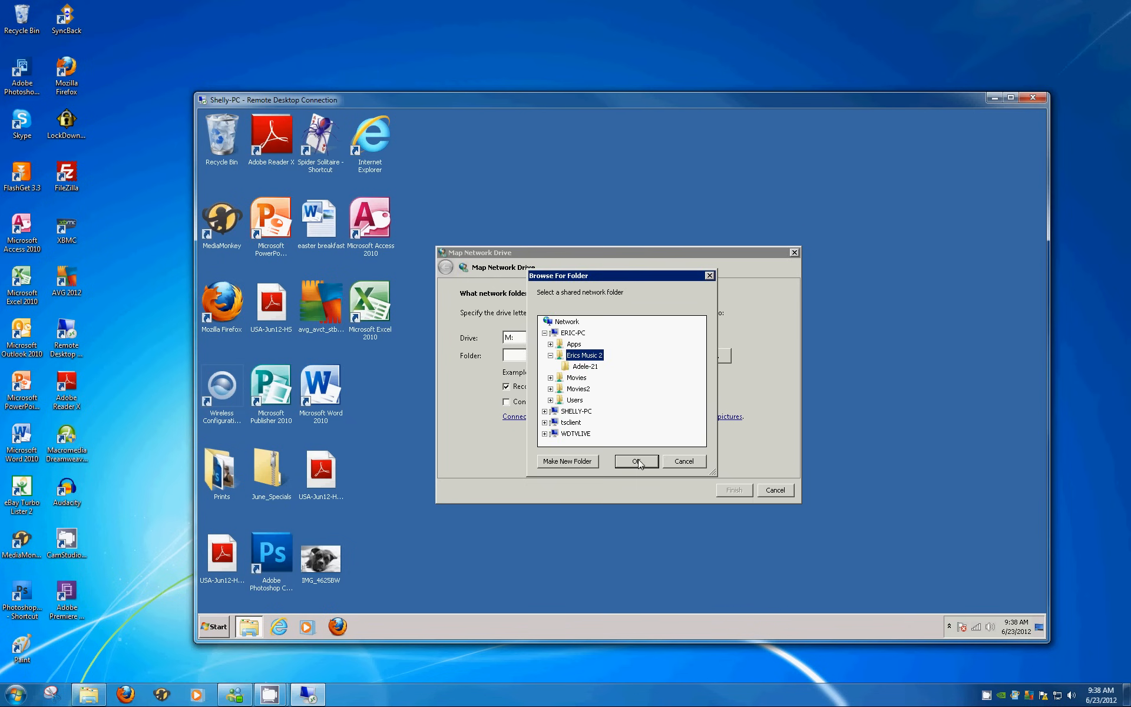
Confirm \\ERIC-PC\Erics Music 2 as the folder for drive M:
{"action": "left_click", "coordinate": [634, 461]}
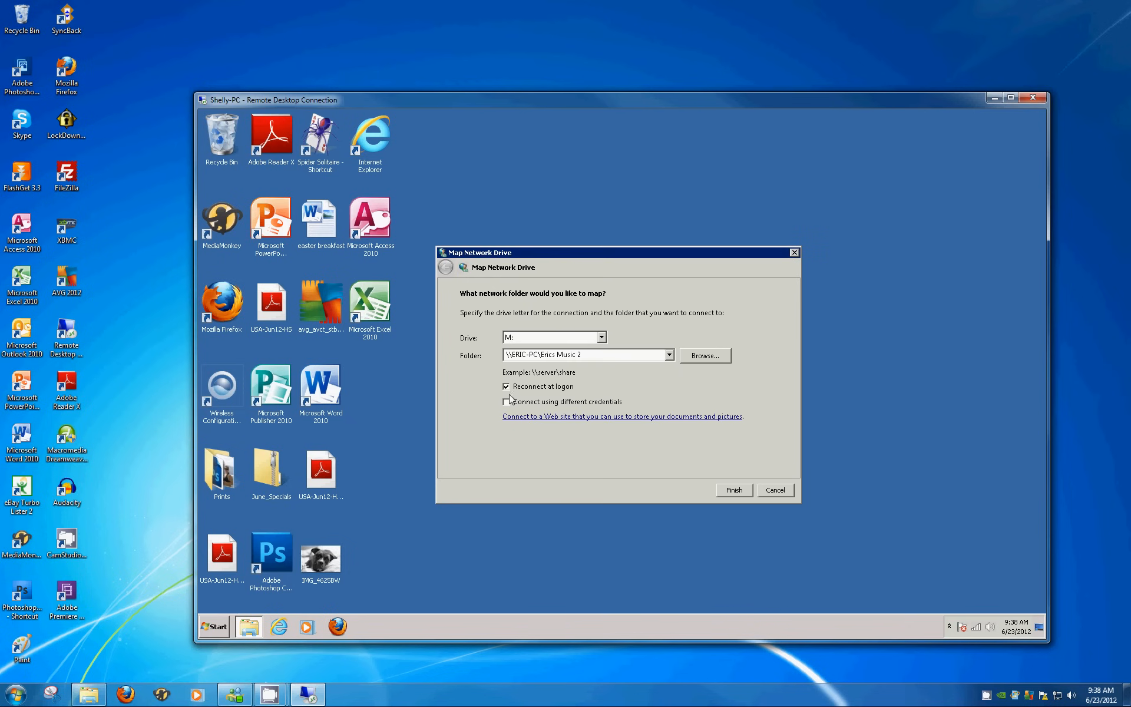
{"action": "mouse_move", "coordinate": [568, 390]}
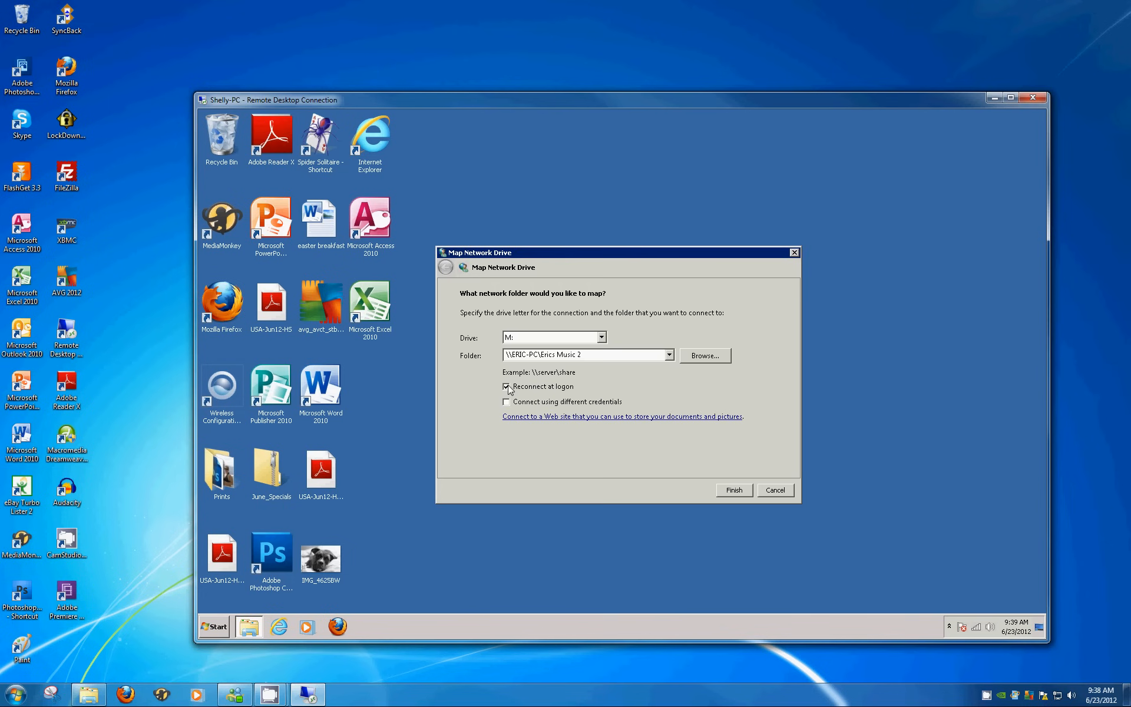
{"action": "mouse_move", "coordinate": [579, 393]}
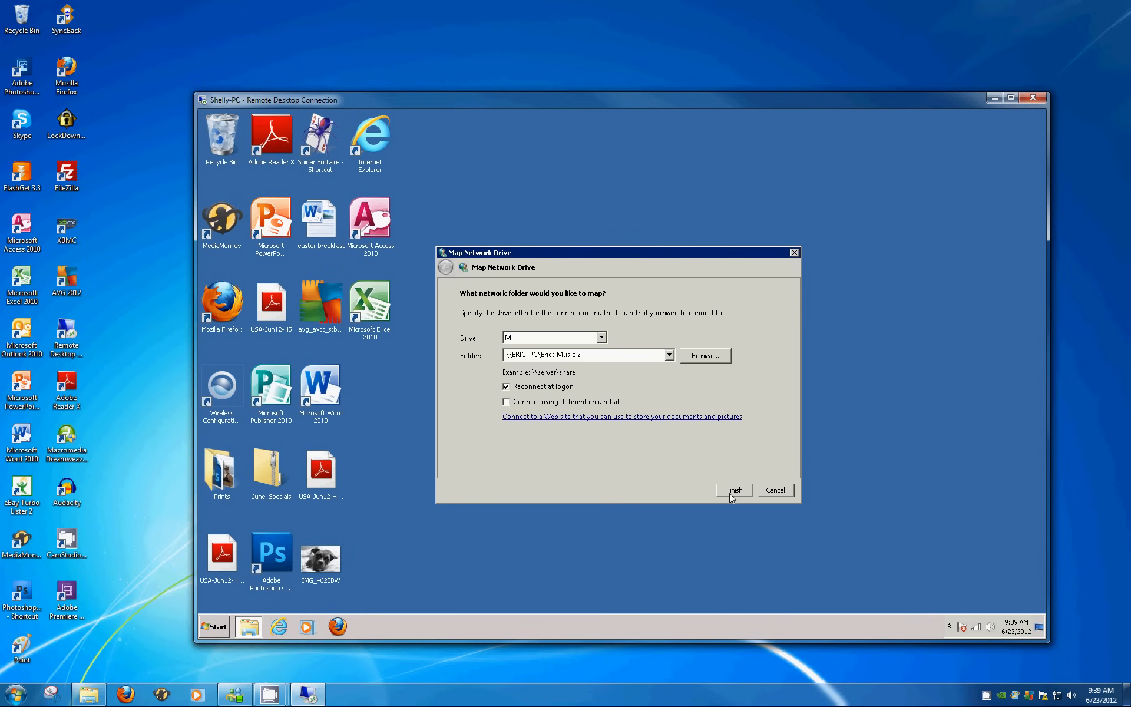
Finish mapping M:, view the Adele-21 tracks, then return to the share's top level
{"action": "left_click", "coordinate": [733, 491]}
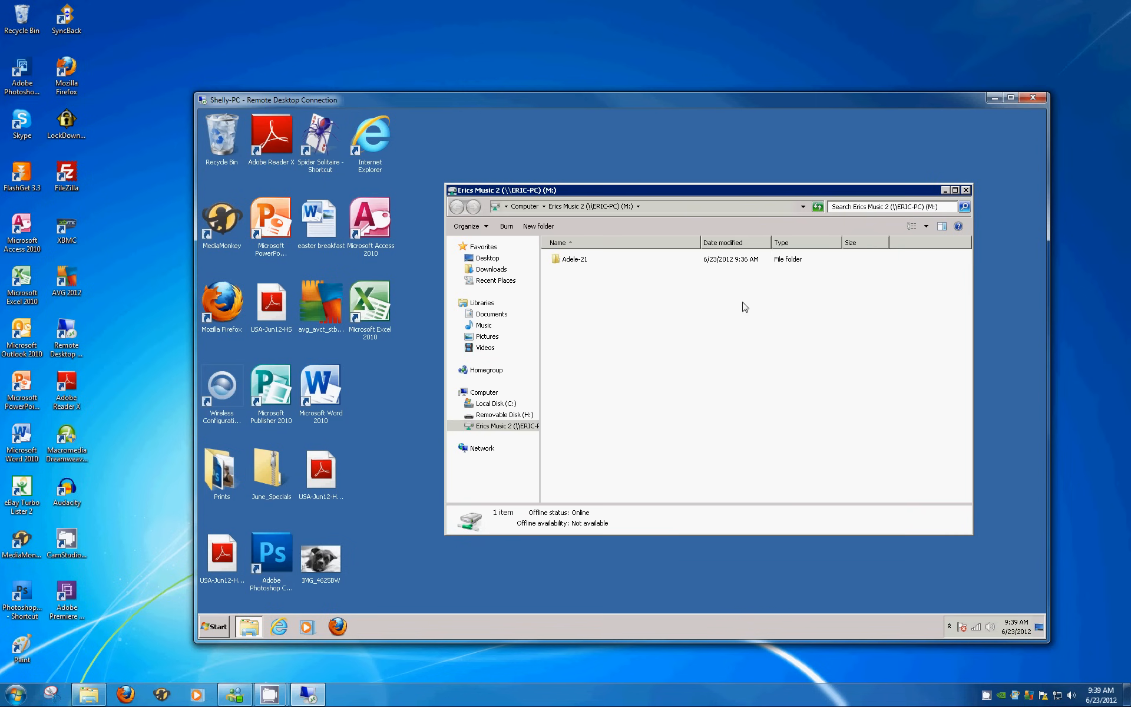
{"action": "mouse_move", "coordinate": [608, 437]}
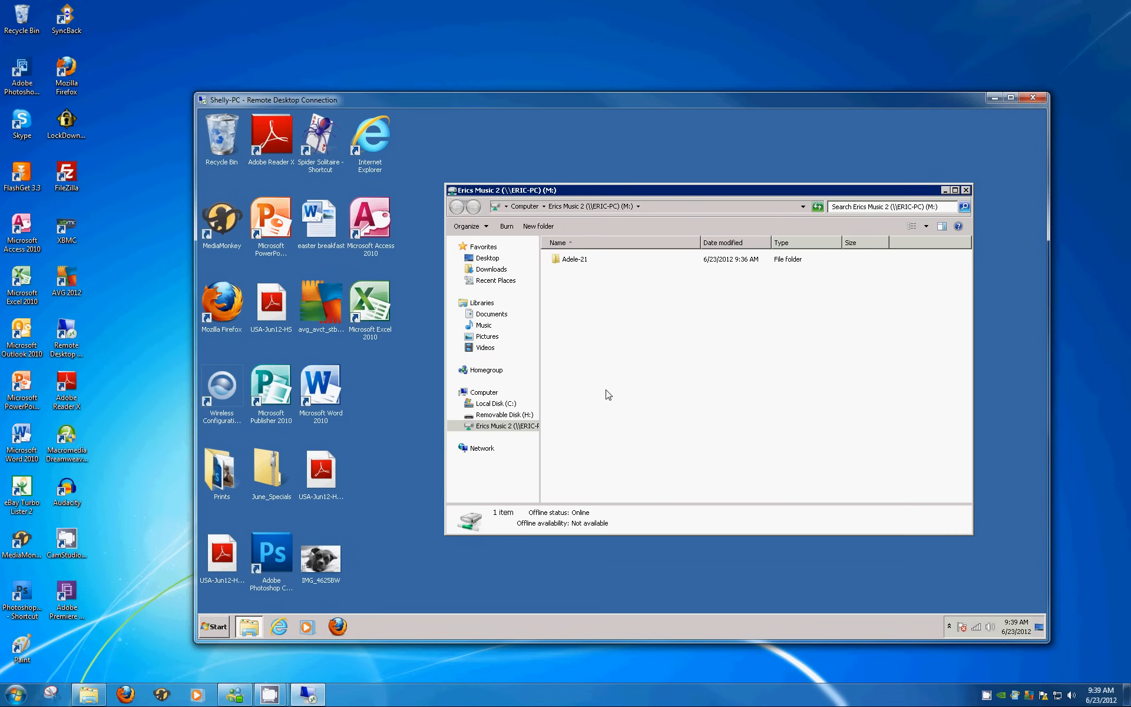
{"action": "mouse_move", "coordinate": [587, 267]}
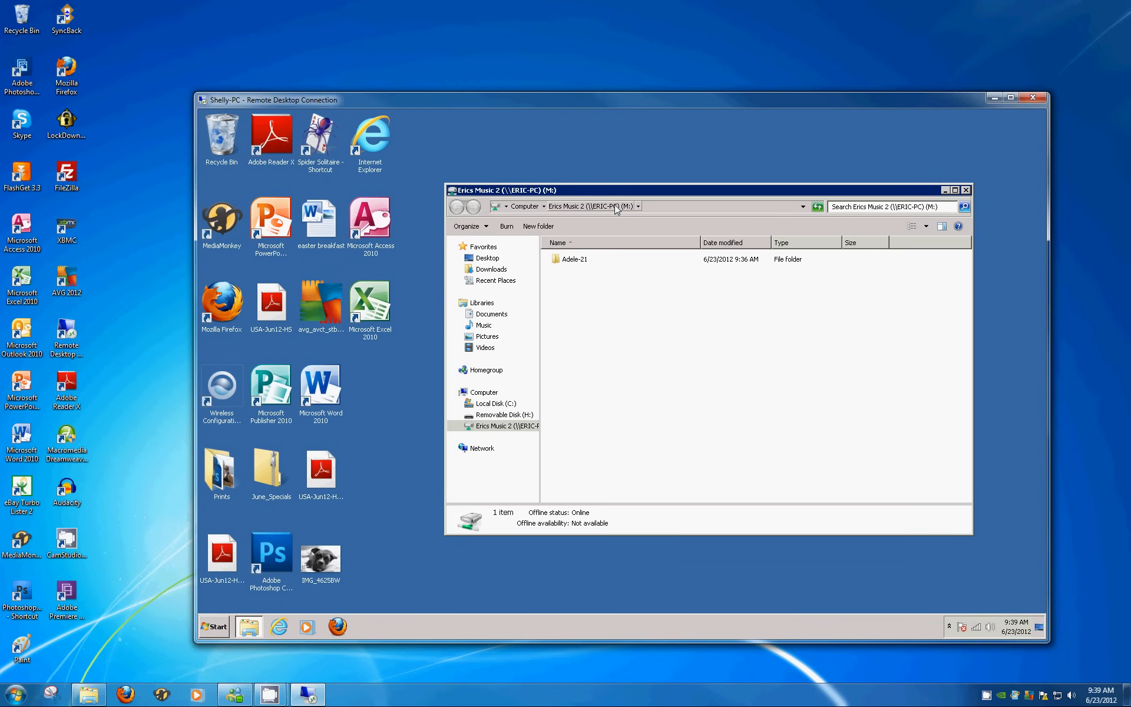
{"action": "mouse_move", "coordinate": [615, 211]}
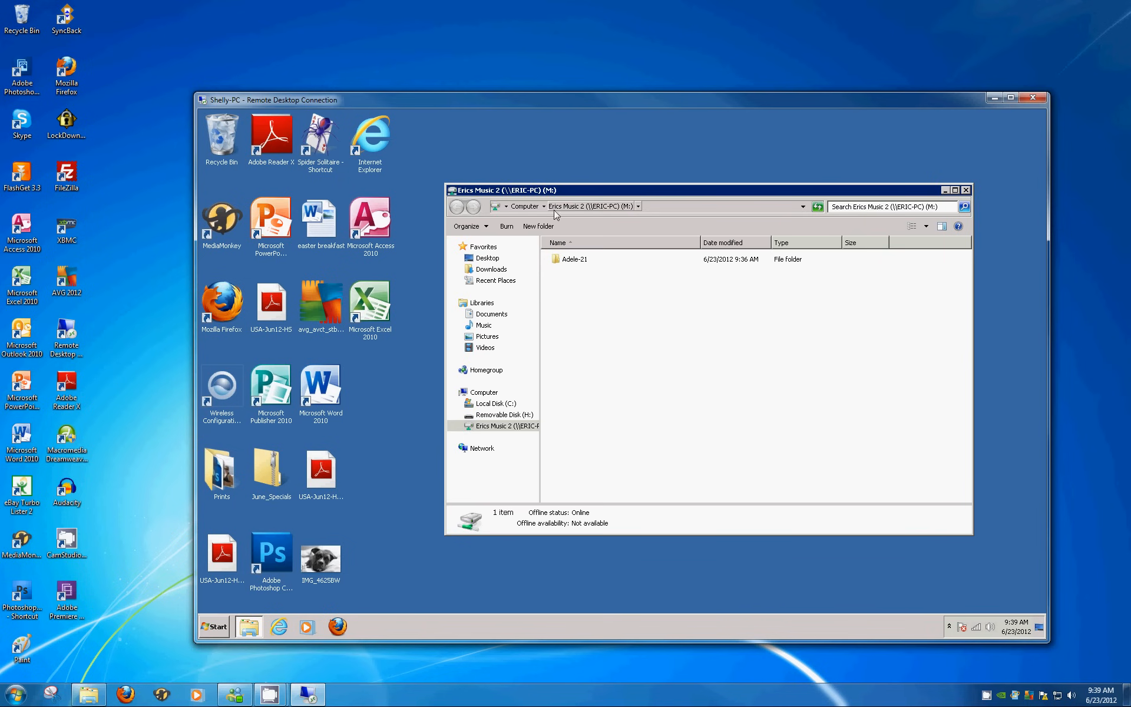
{"action": "mouse_move", "coordinate": [567, 215]}
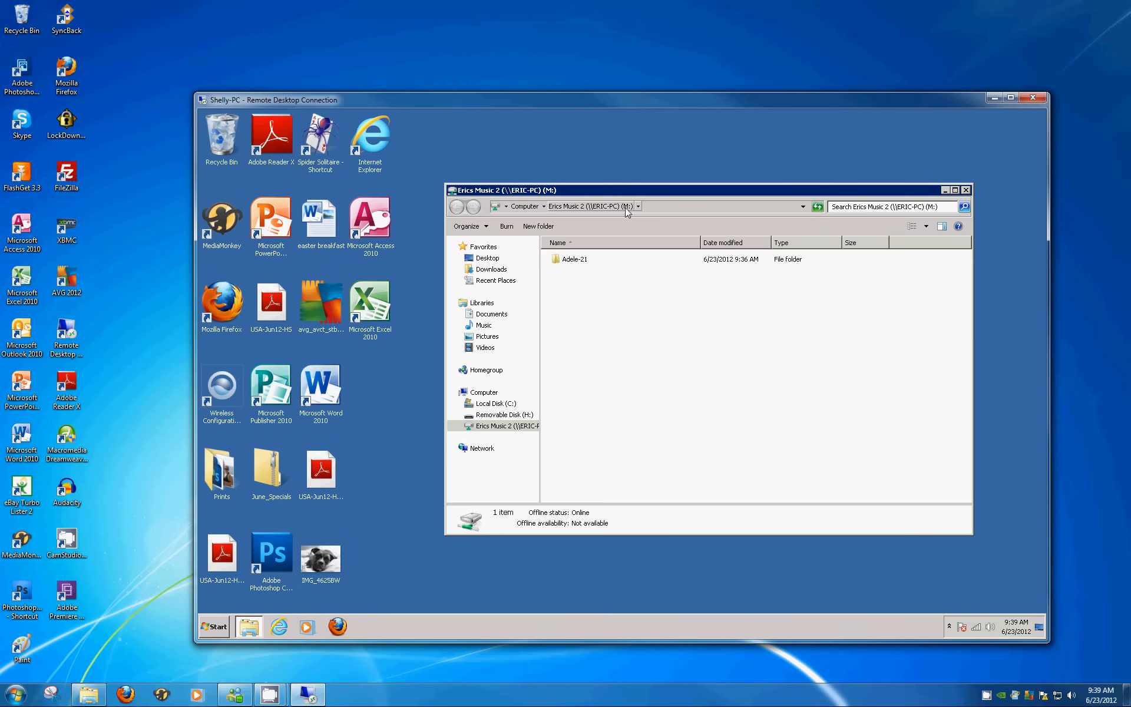
{"action": "mouse_move", "coordinate": [611, 333]}
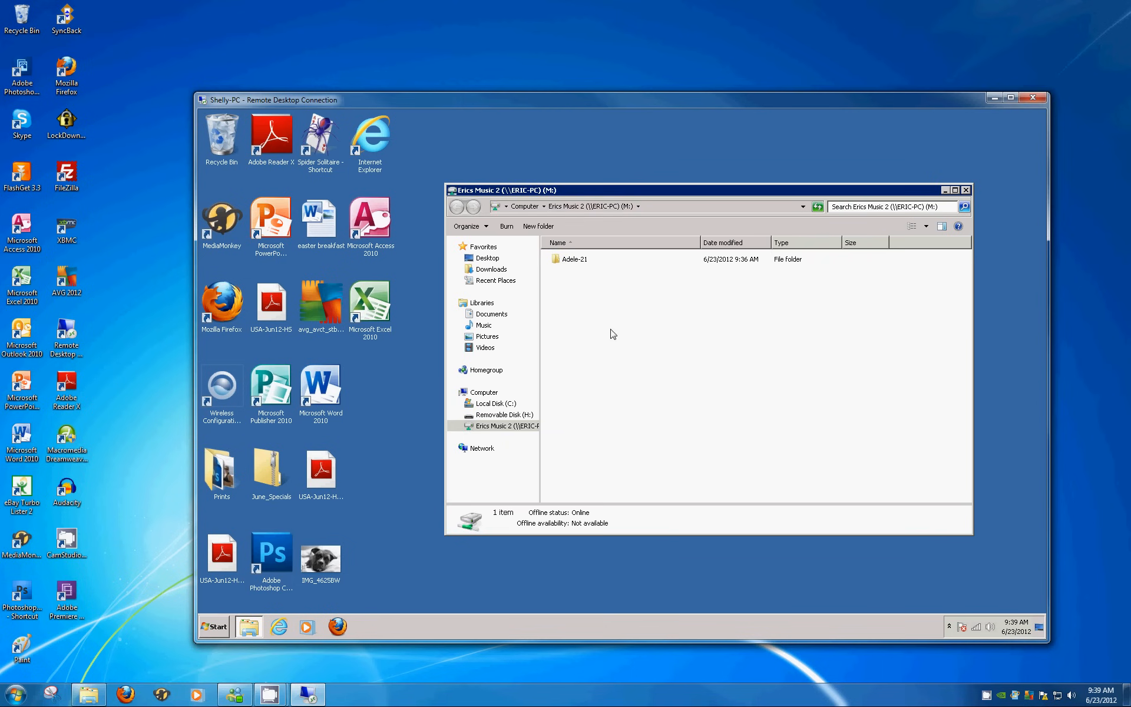
{"action": "double_click", "coordinate": [575, 259]}
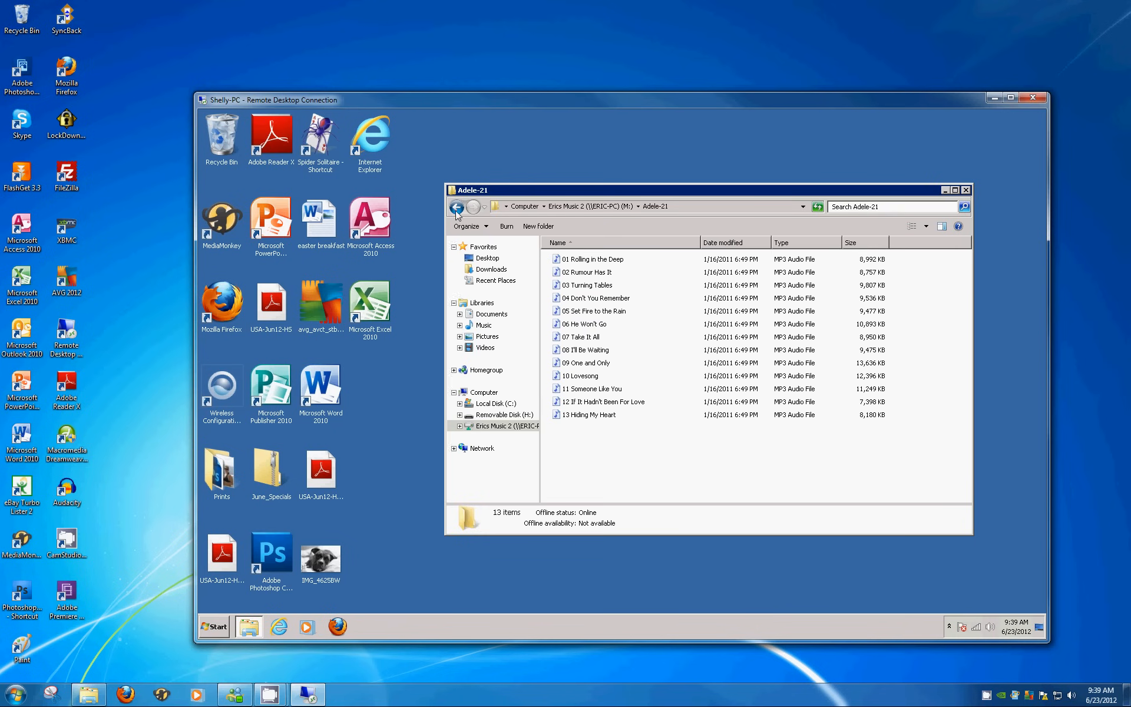
{"action": "left_click", "coordinate": [456, 206]}
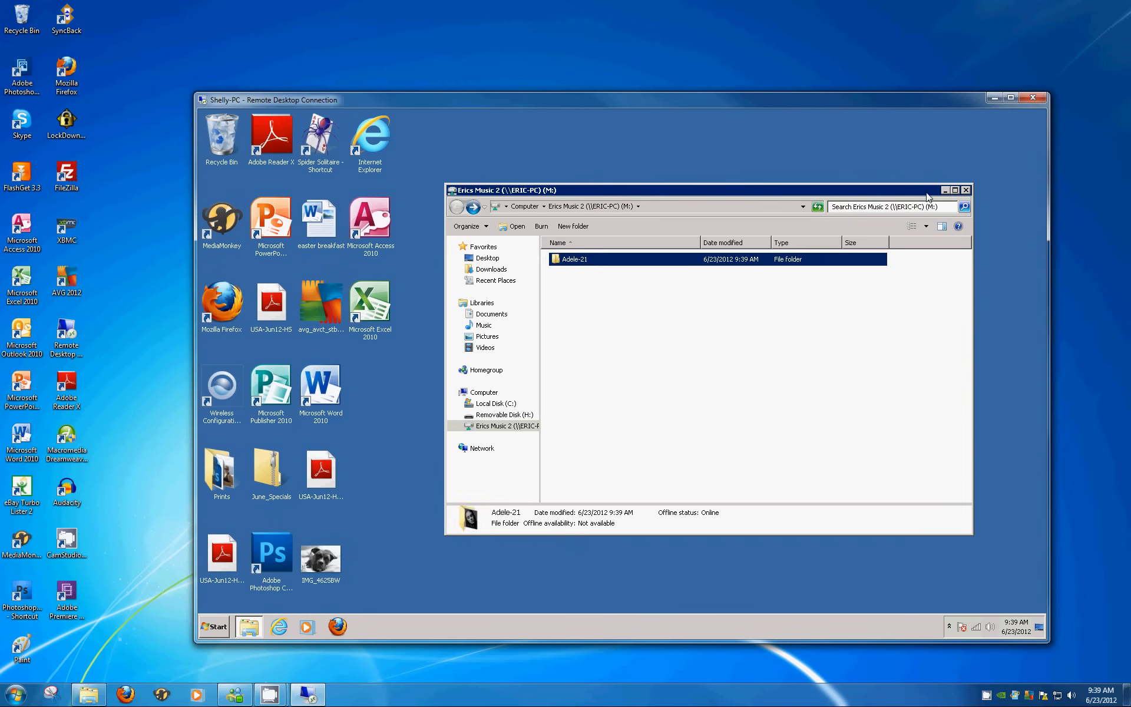
Close the share window and open Computer, selecting Erics Music 2 (\\ERIC-PC) (M:)
{"action": "left_click", "coordinate": [965, 189]}
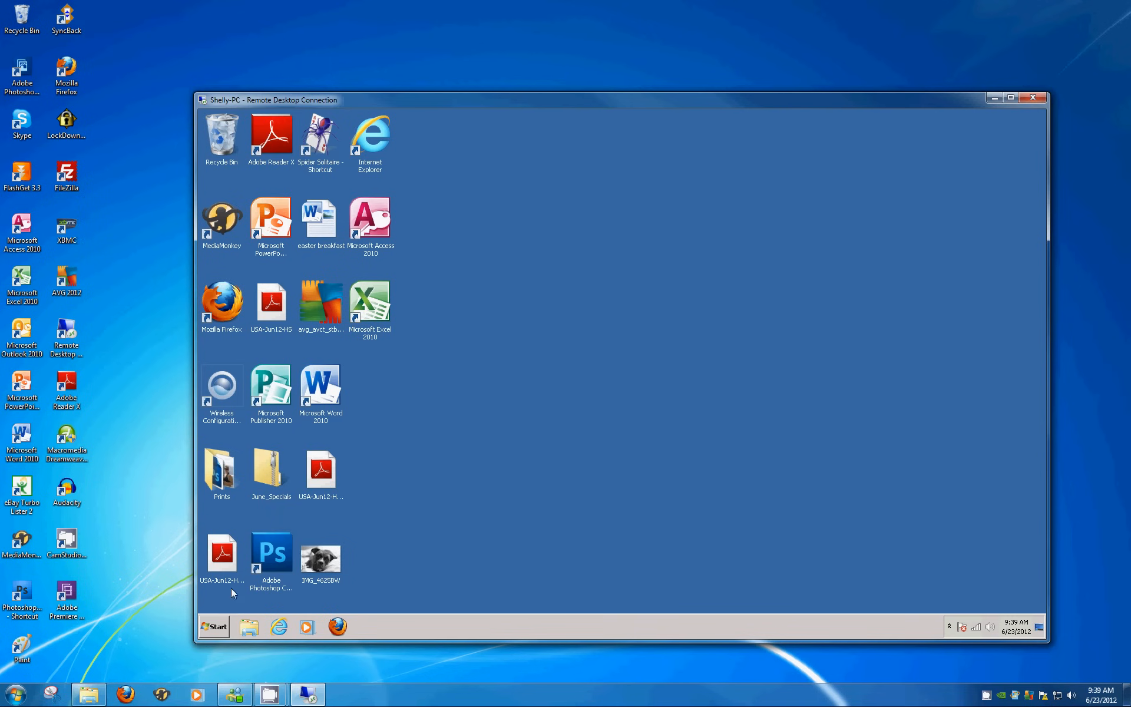
{"action": "left_click", "coordinate": [213, 626]}
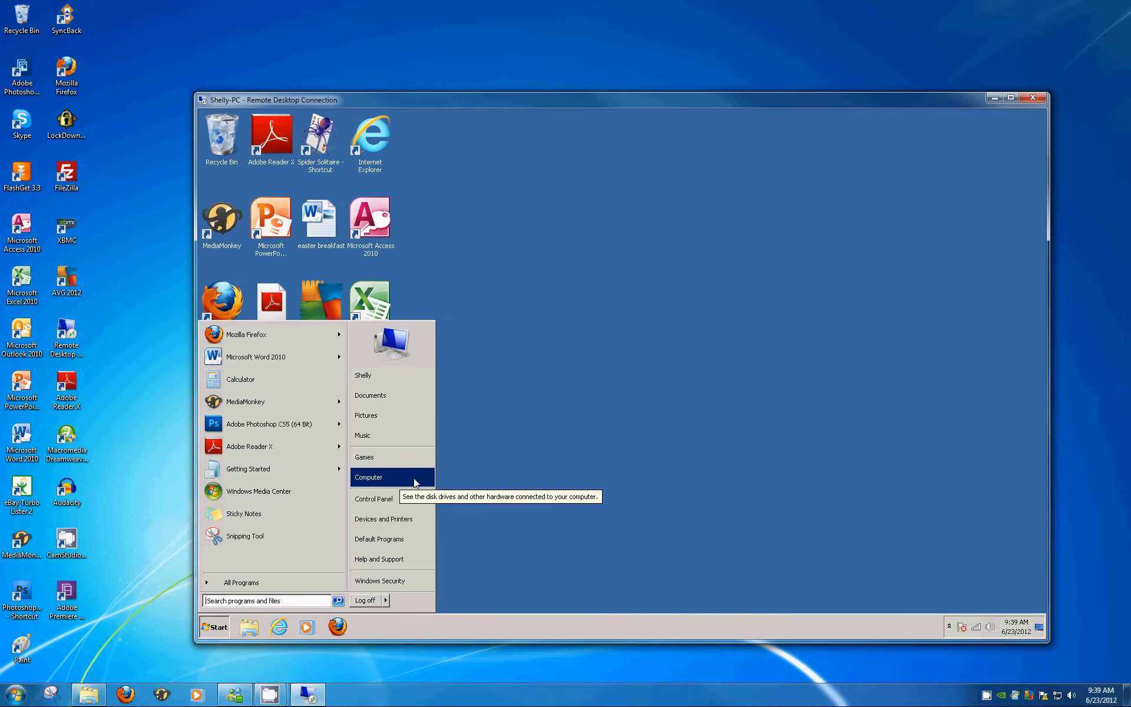
{"action": "left_click", "coordinate": [368, 477]}
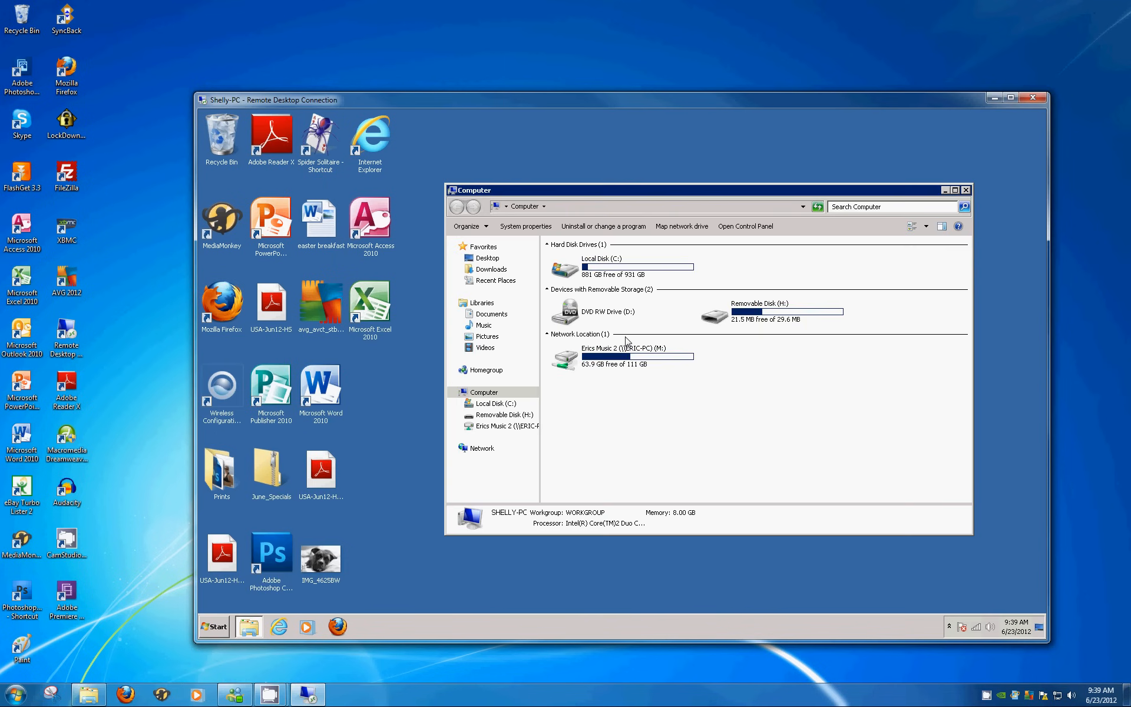
{"action": "left_click", "coordinate": [620, 356]}
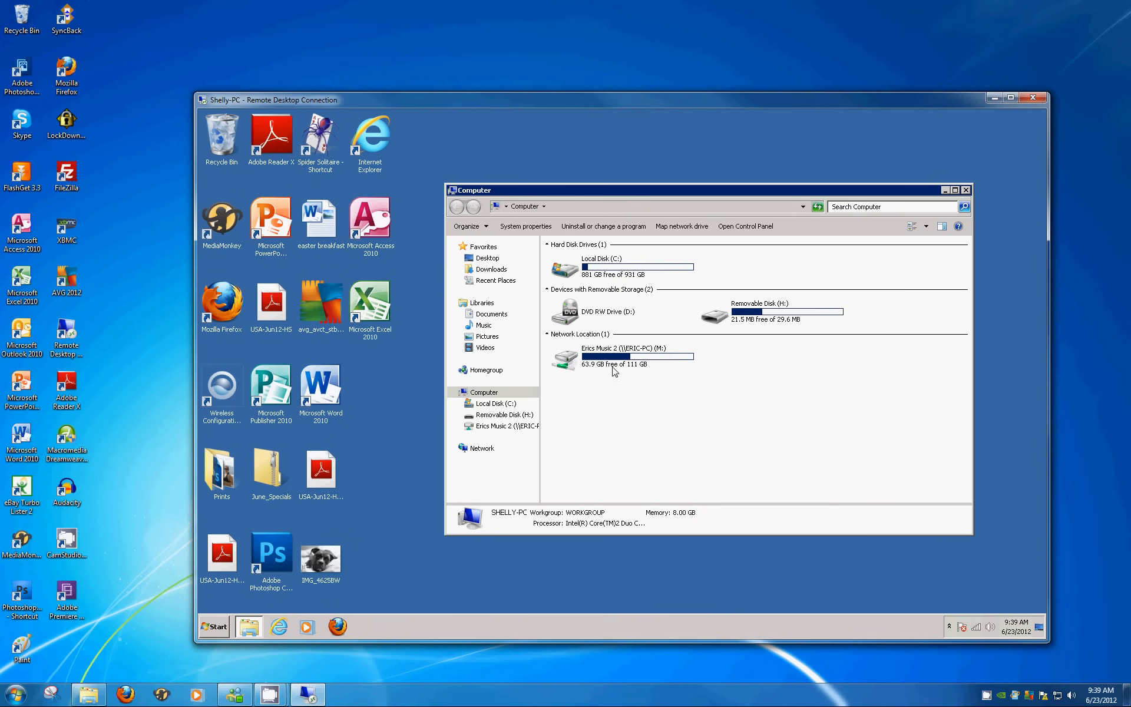
{"action": "mouse_move", "coordinate": [653, 358]}
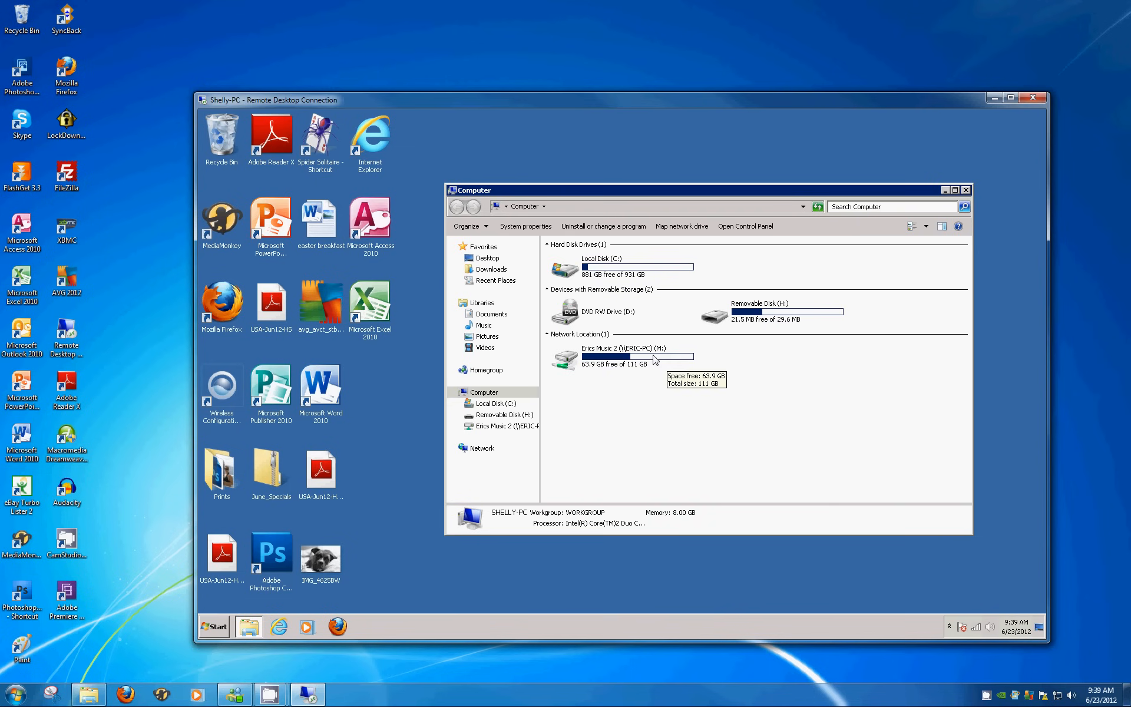
Create a desktop shortcut from the Erics Music 2 (M:) drive's right-click menu
{"action": "right_click", "coordinate": [656, 360]}
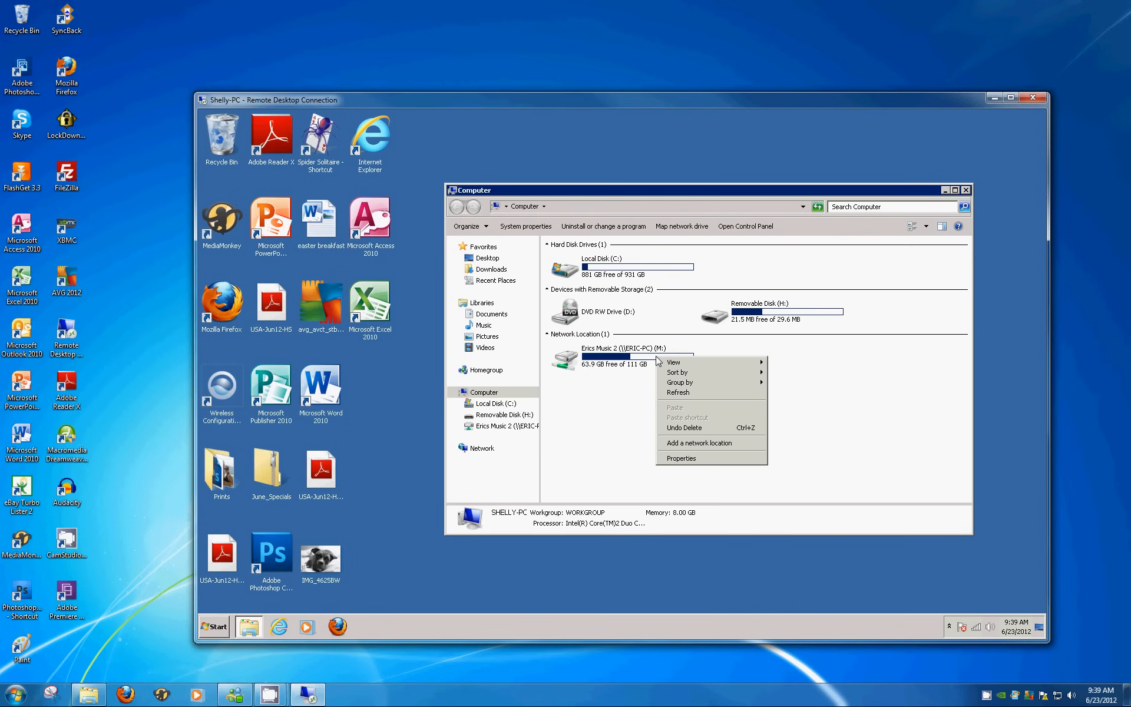
{"action": "left_click", "coordinate": [620, 356]}
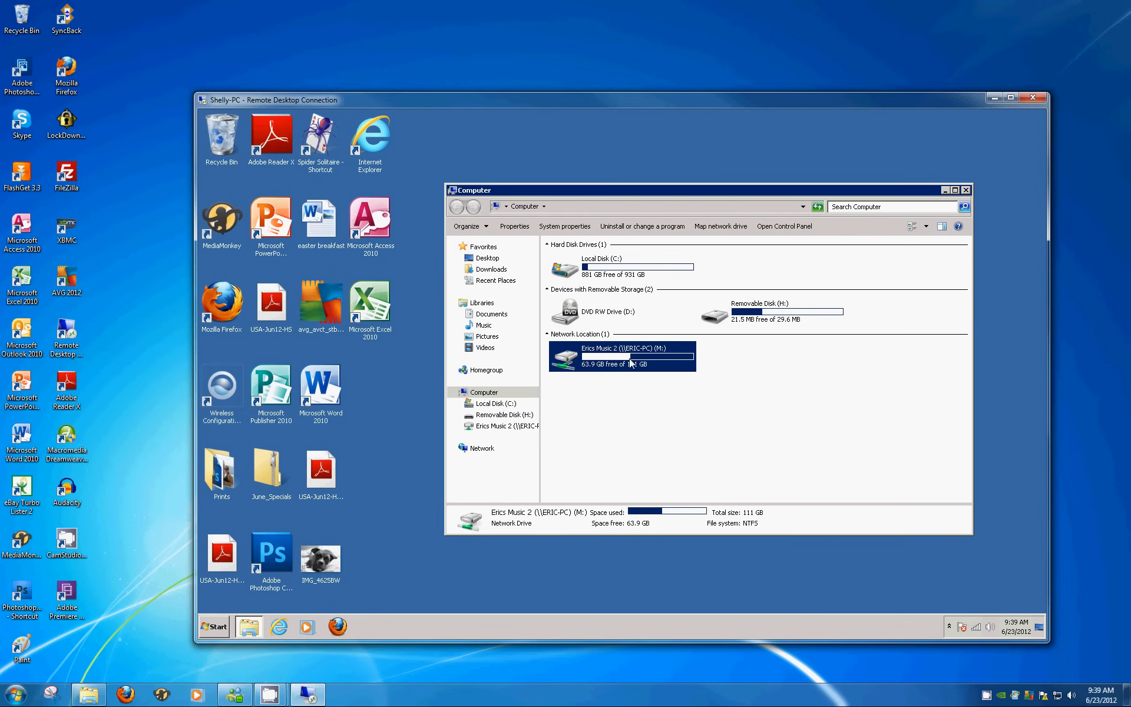
{"action": "right_click", "coordinate": [620, 356]}
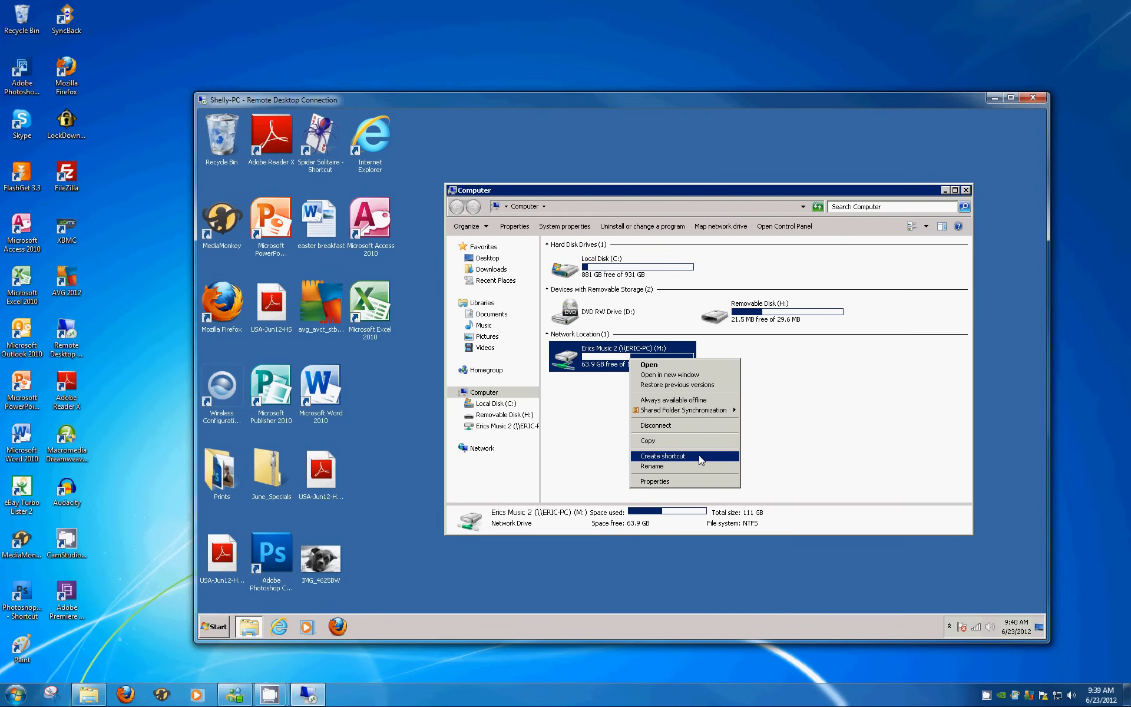
{"action": "left_click", "coordinate": [663, 456]}
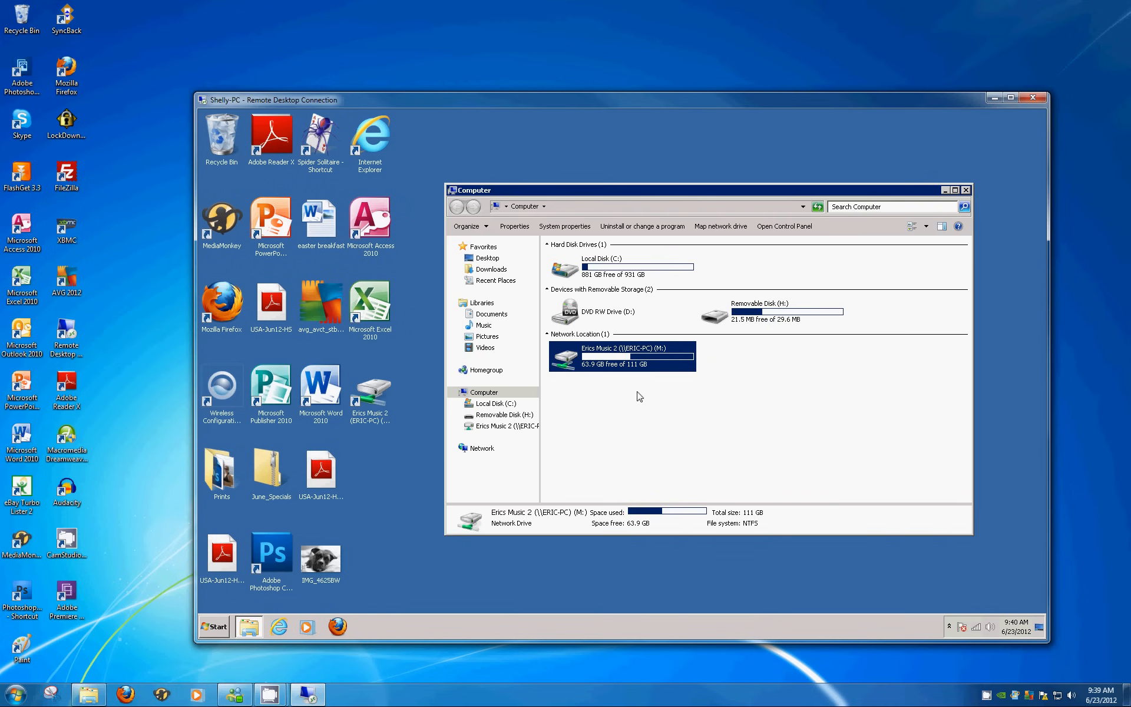
{"action": "left_click", "coordinate": [370, 390]}
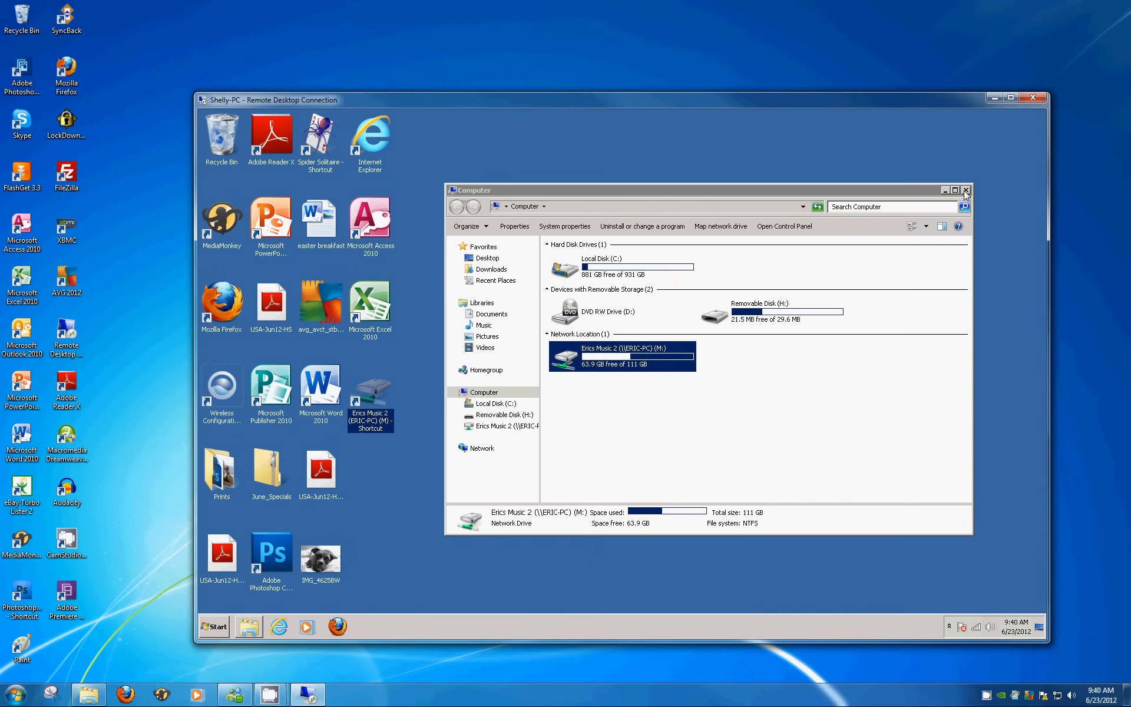
Close the Computer window and start renaming the new drive shortcut on the desktop
{"action": "left_click", "coordinate": [965, 190]}
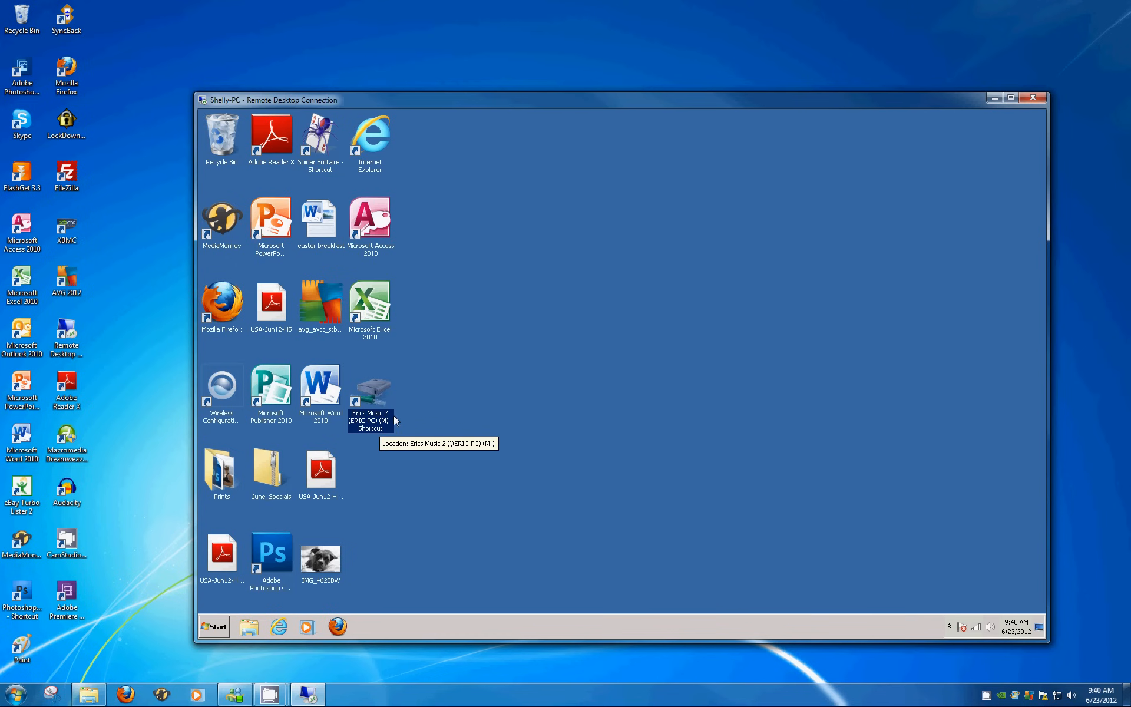
{"action": "mouse_move", "coordinate": [376, 434]}
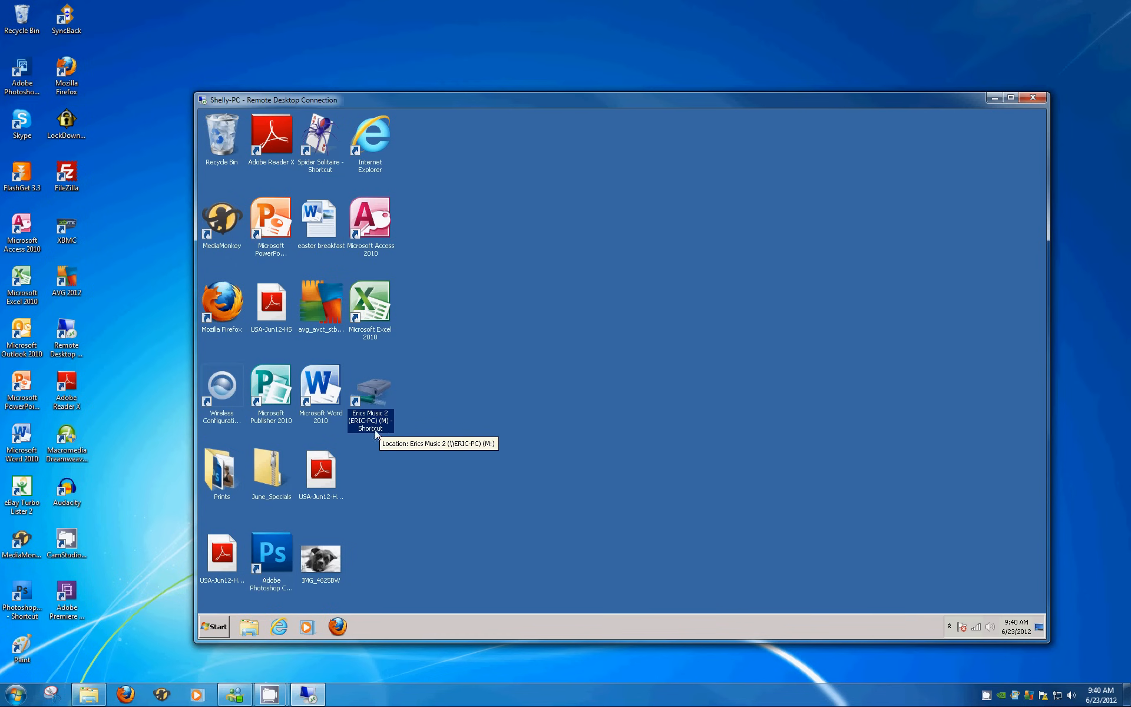
{"action": "mouse_move", "coordinate": [377, 400]}
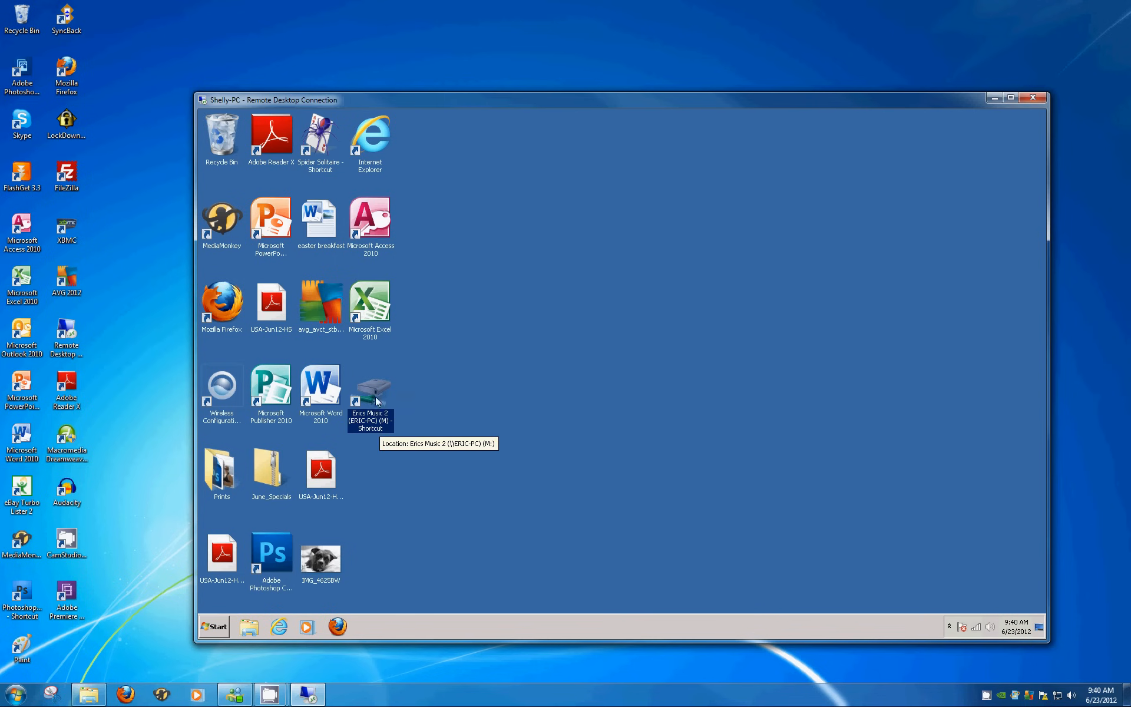
{"action": "right_click", "coordinate": [370, 395]}
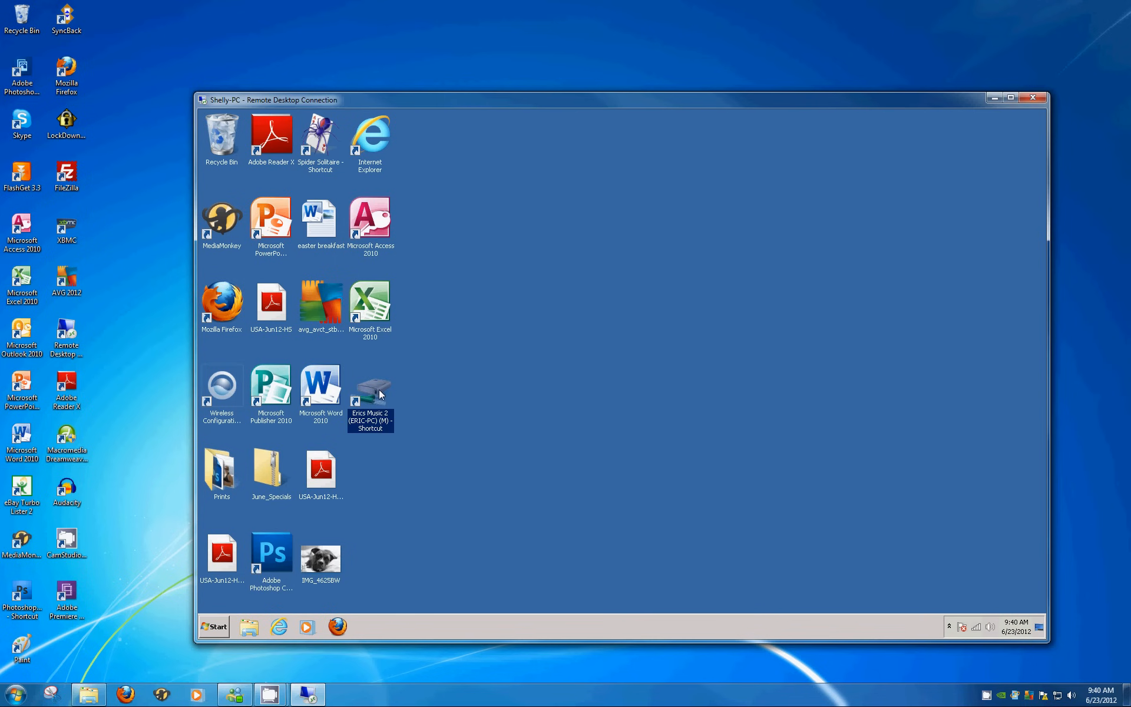
{"action": "right_click", "coordinate": [370, 389]}
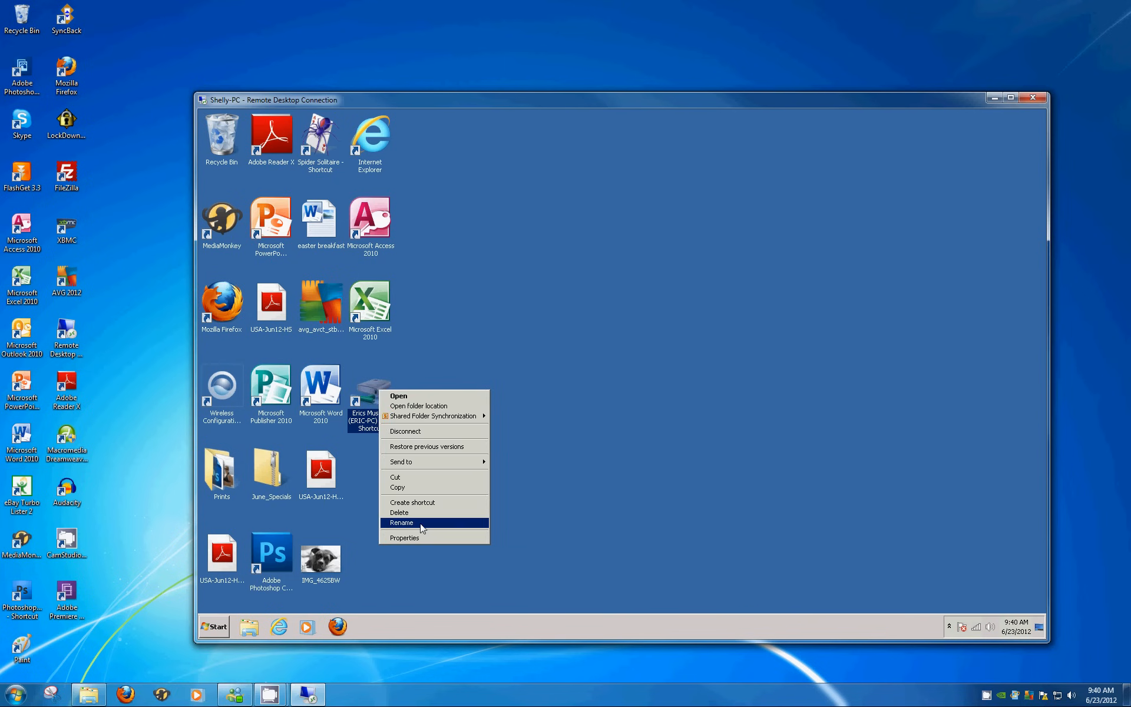
{"action": "left_click", "coordinate": [422, 528]}
{"action": "type", "text": "Erics Music"}
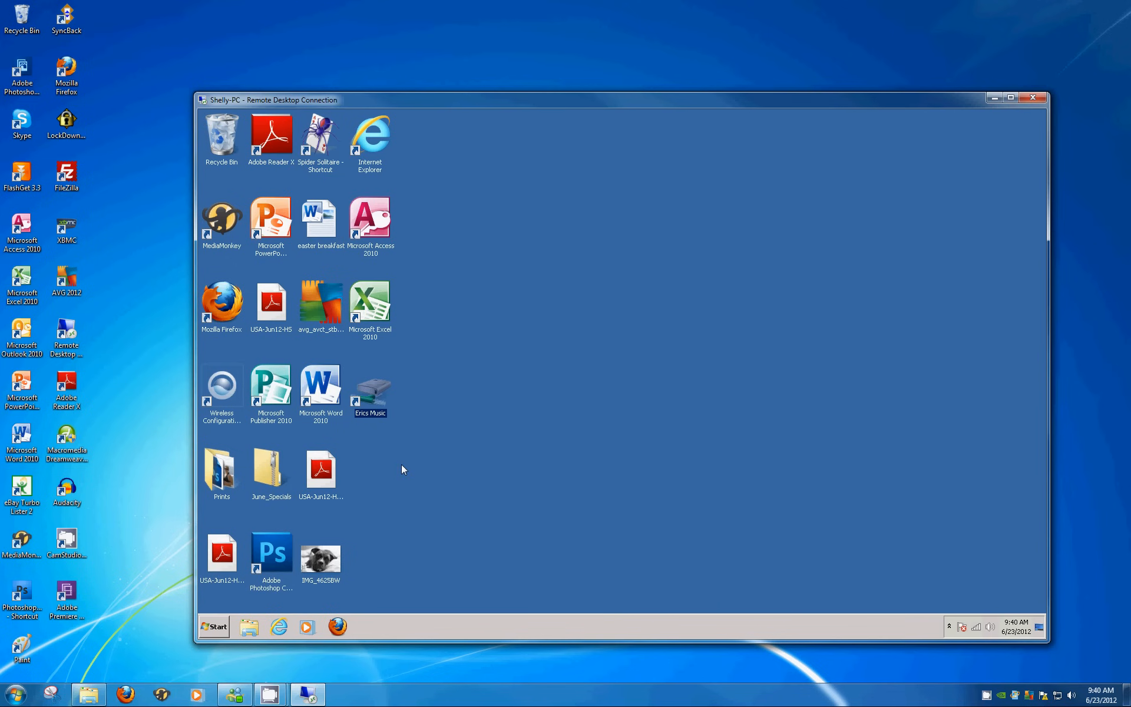
{"action": "mouse_move", "coordinate": [381, 395]}
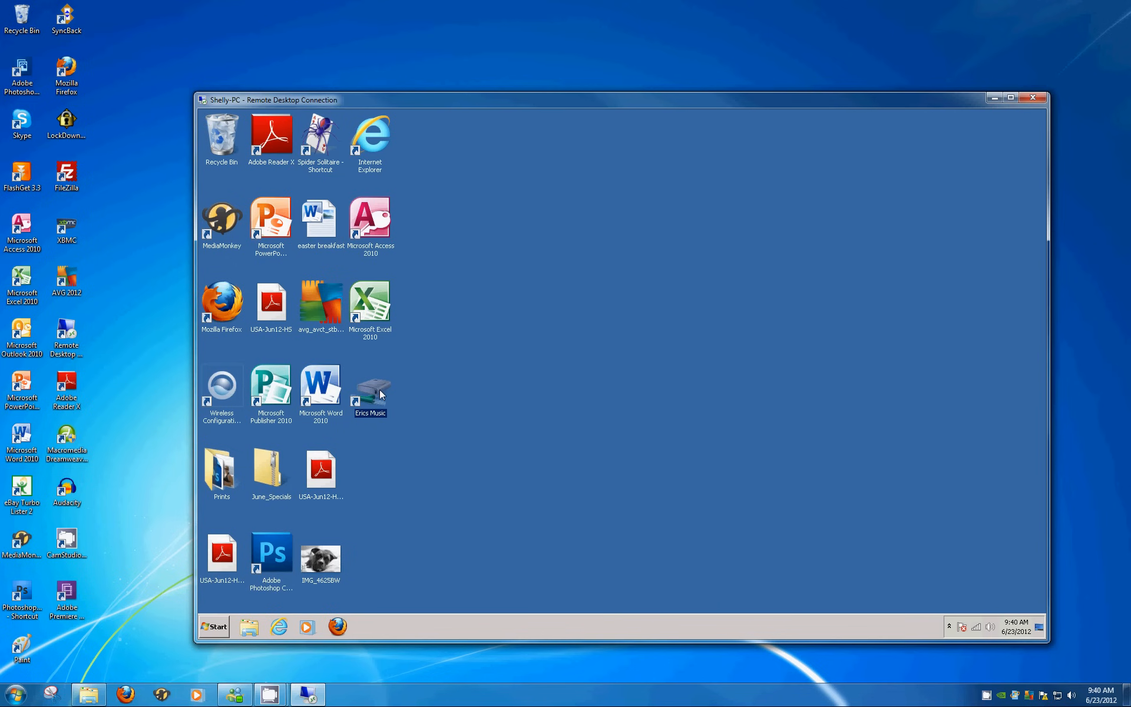
Change the Erics Music shortcut's icon to the CD disc icon in its Properties
{"action": "right_click", "coordinate": [369, 389]}
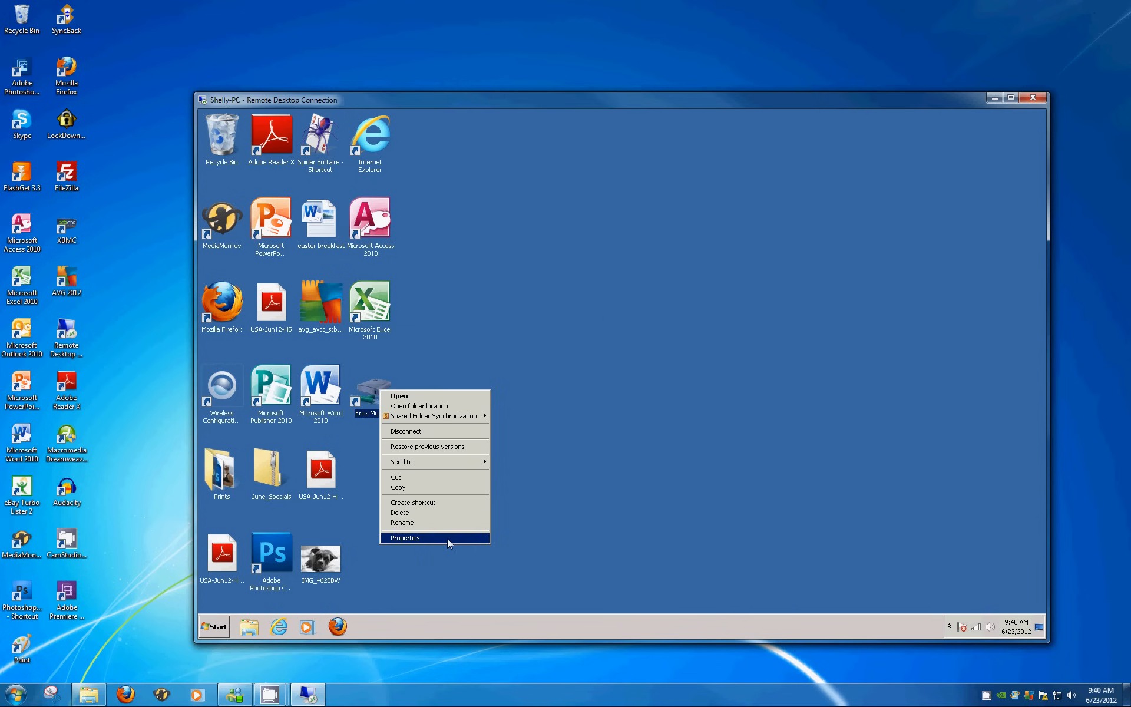
{"action": "left_click", "coordinate": [404, 538]}
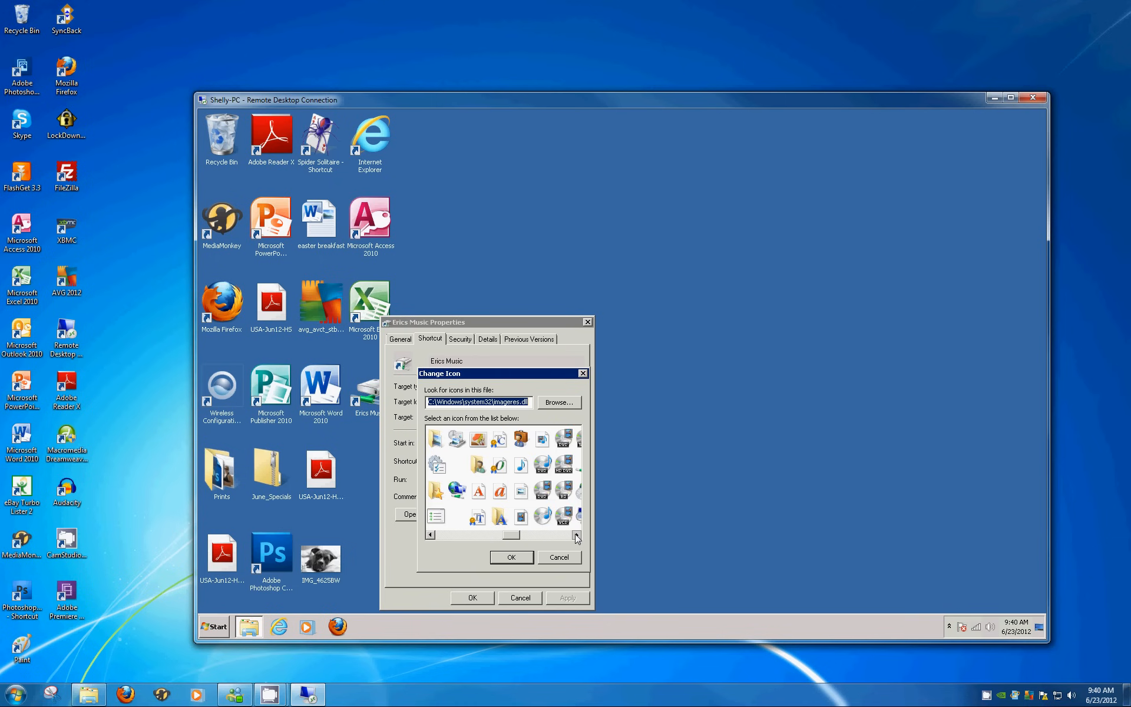
{"action": "left_click", "coordinate": [576, 537]}
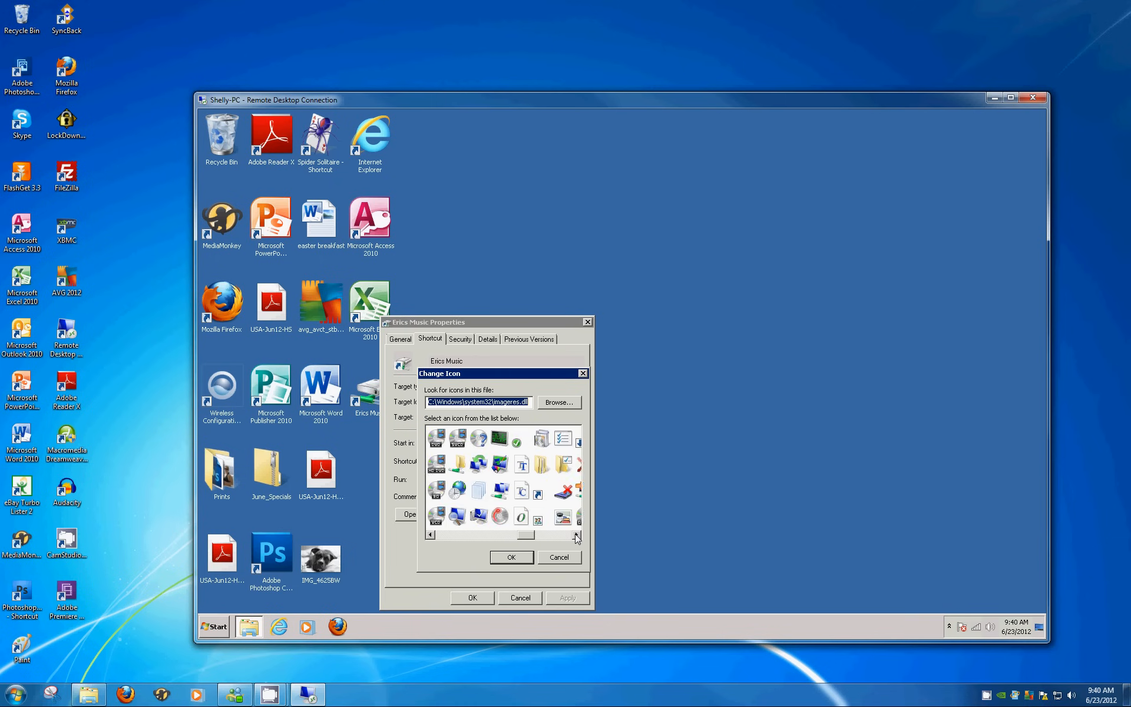
{"action": "left_click", "coordinate": [576, 534]}
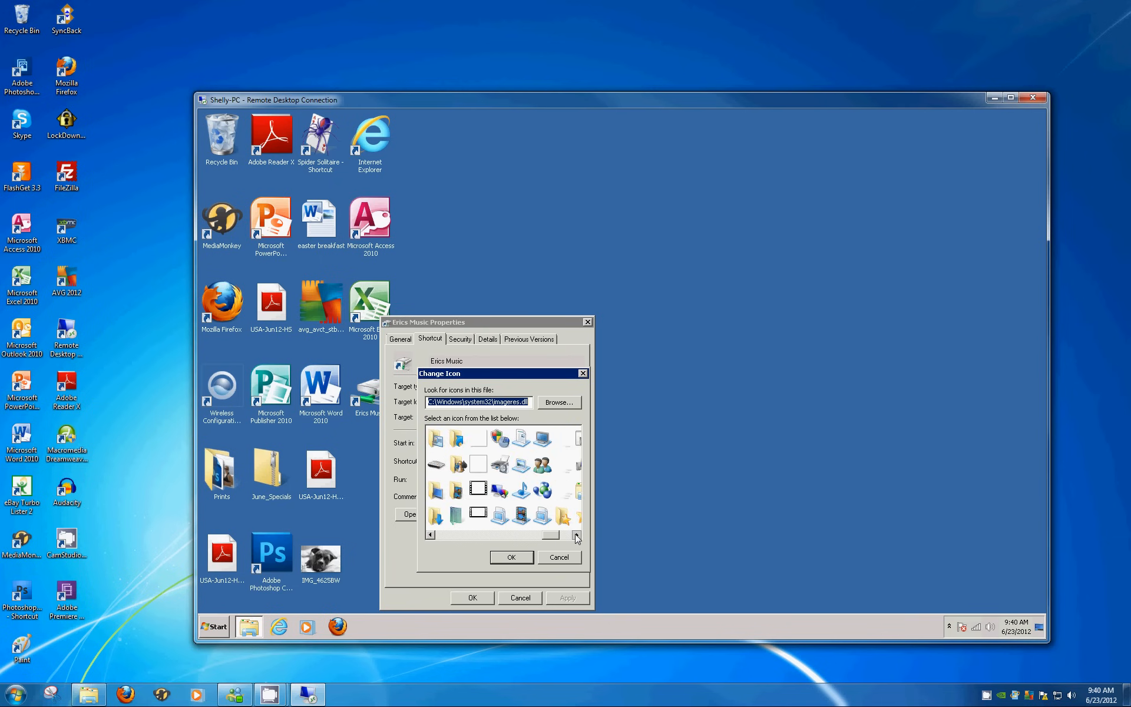
{"action": "left_click", "coordinate": [576, 534]}
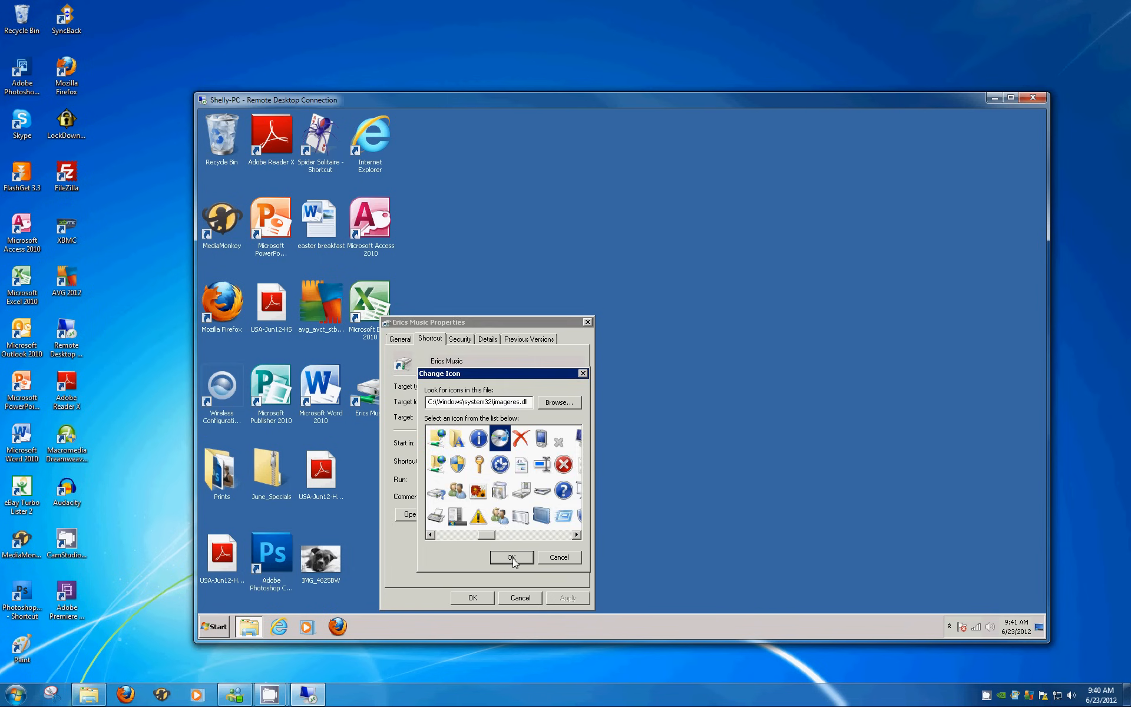
{"action": "left_click", "coordinate": [511, 557]}
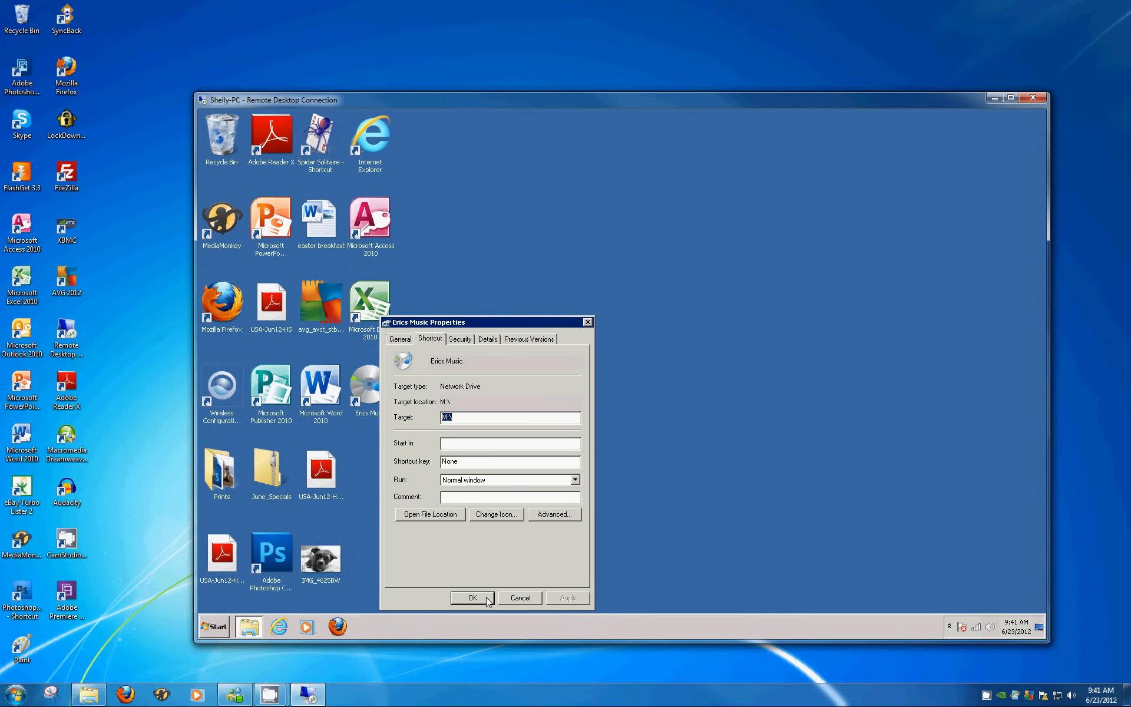
{"action": "left_click", "coordinate": [471, 597]}
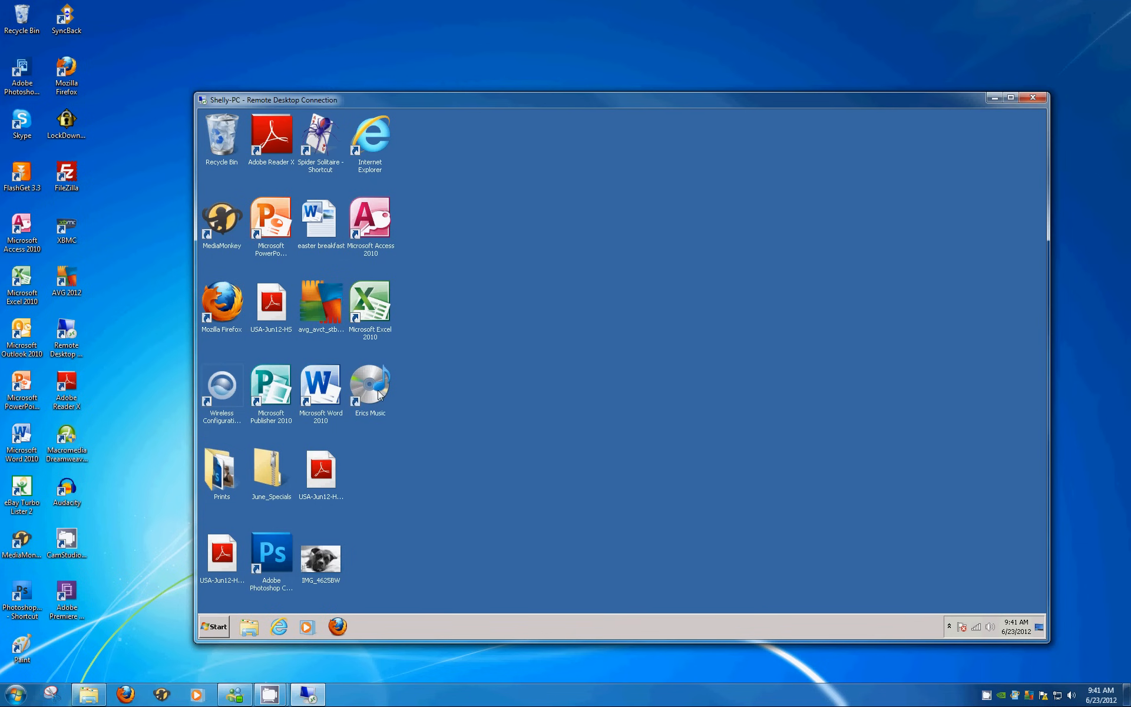
{"action": "mouse_move", "coordinate": [384, 413]}
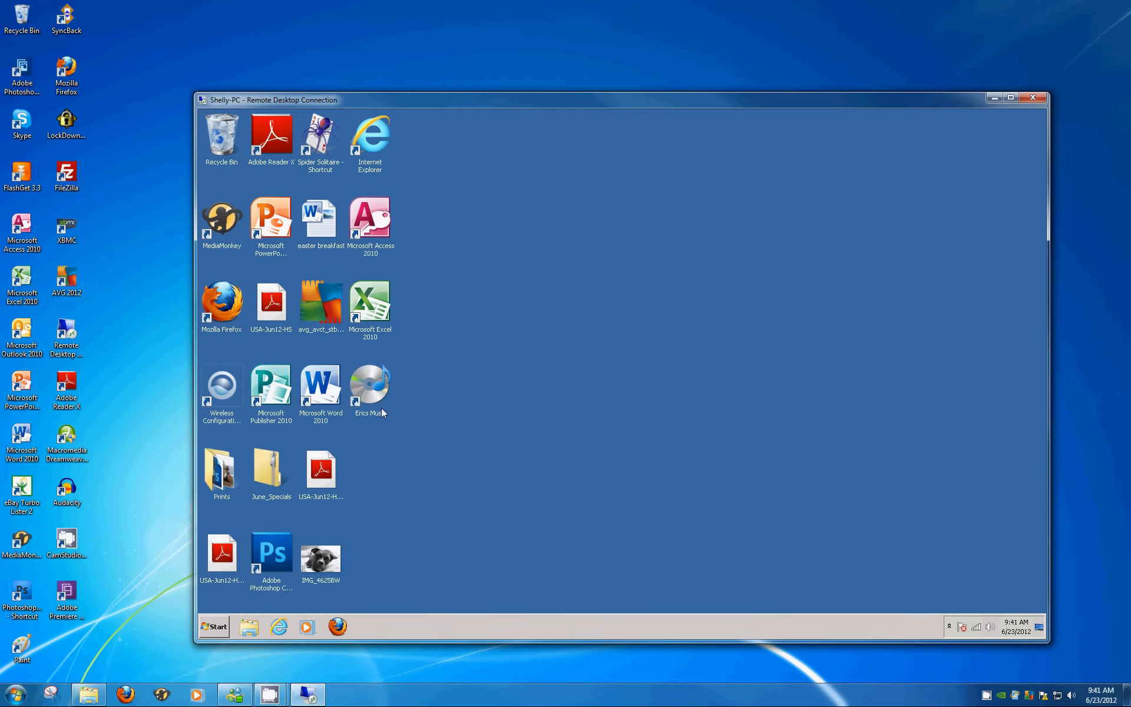
Paste the USA-Jun12-HS(3) PDF into the Erics Music 2 share on drive M:
{"action": "double_click", "coordinate": [369, 386]}
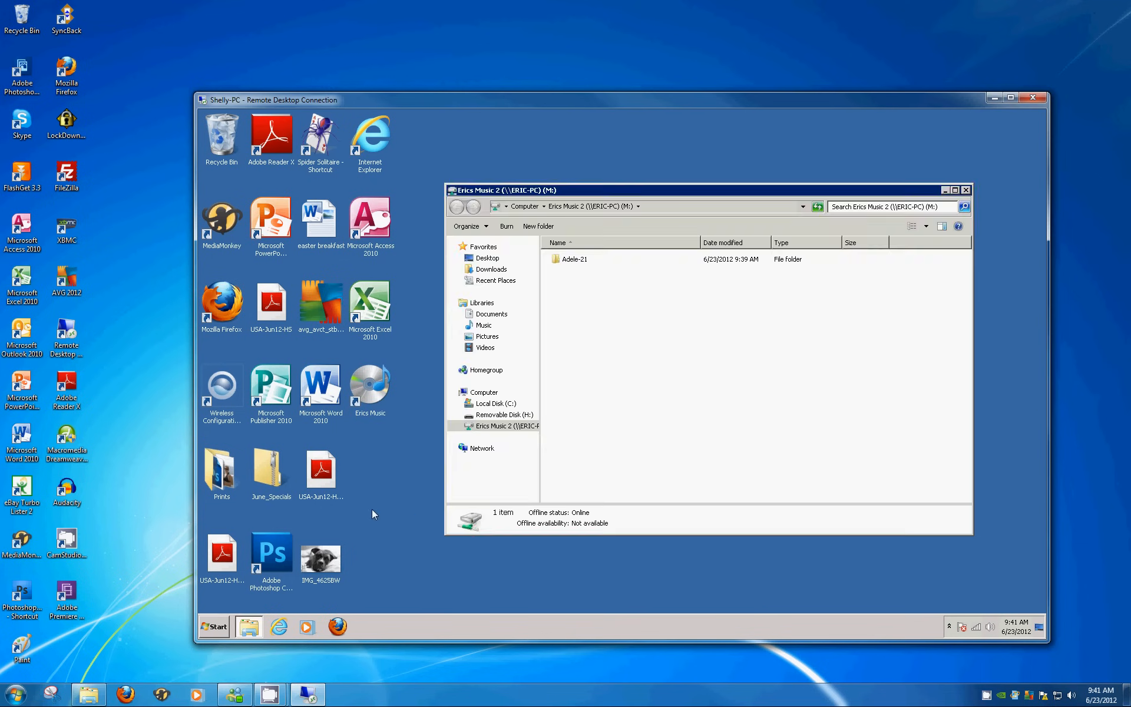
{"action": "mouse_move", "coordinate": [568, 471]}
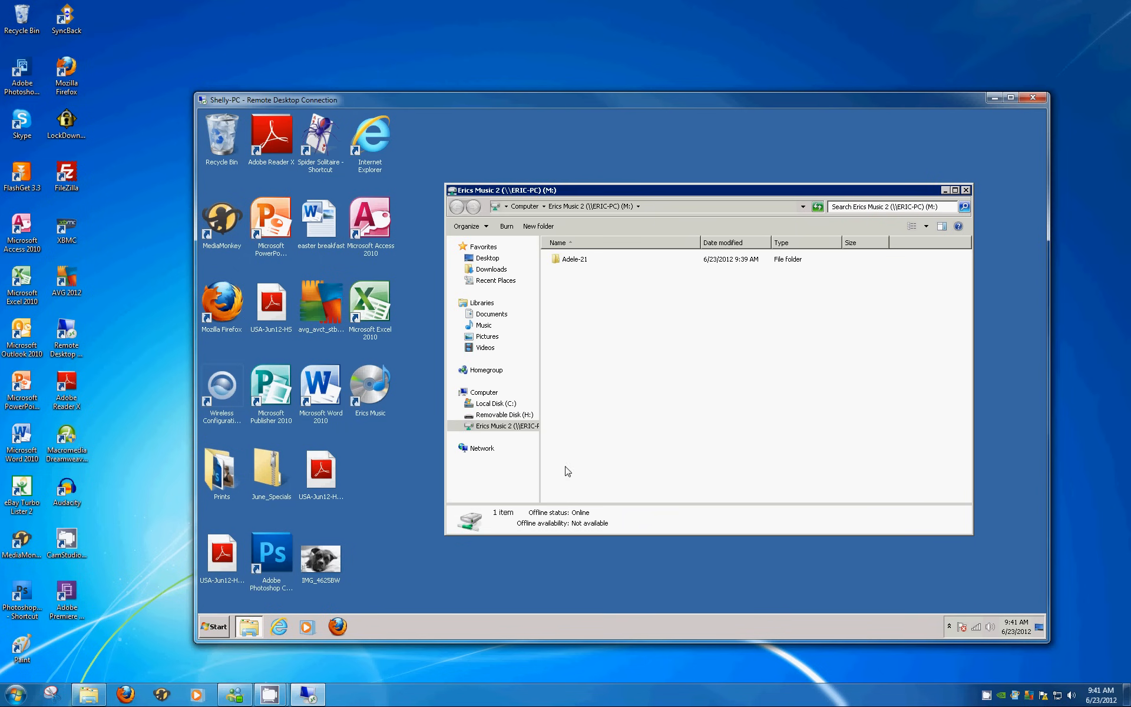
{"action": "mouse_move", "coordinate": [220, 549]}
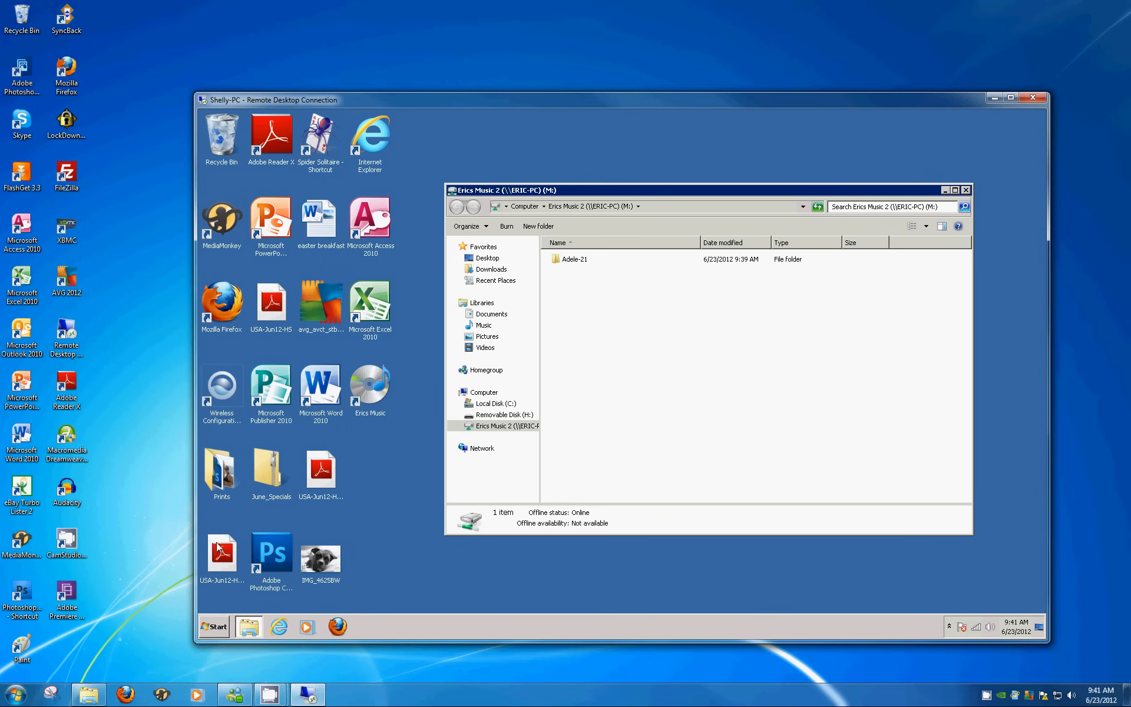
{"action": "right_click", "coordinate": [321, 473]}
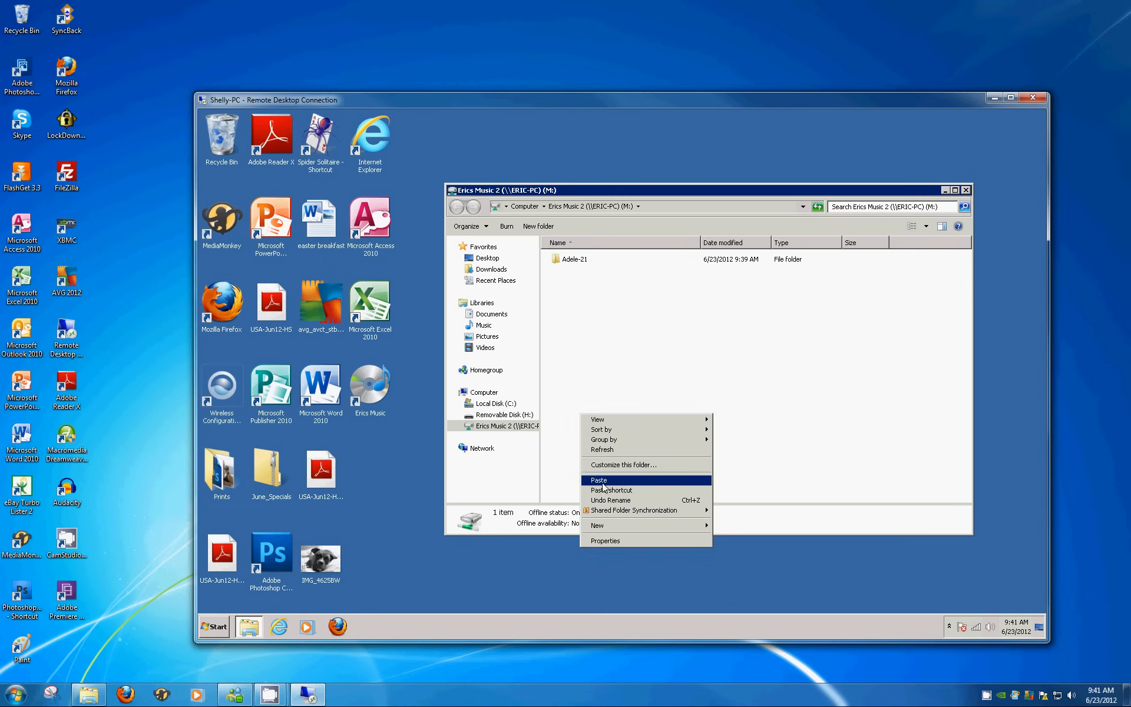
{"action": "left_click", "coordinate": [599, 480]}
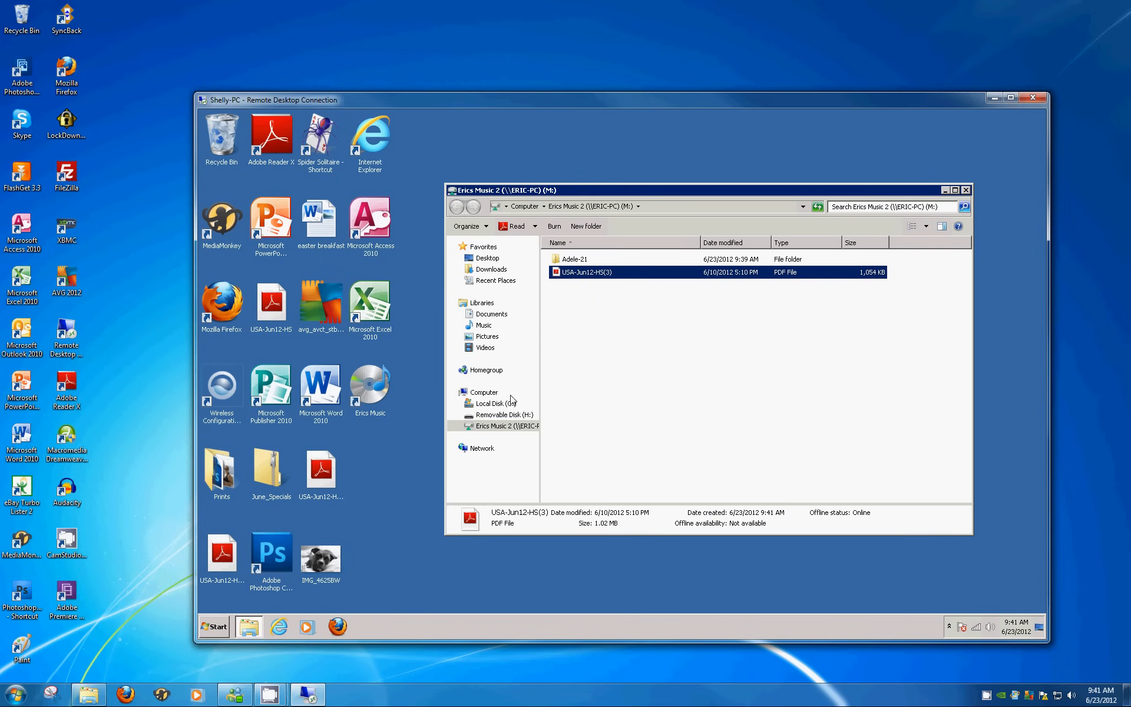
{"action": "left_click", "coordinate": [17, 695]}
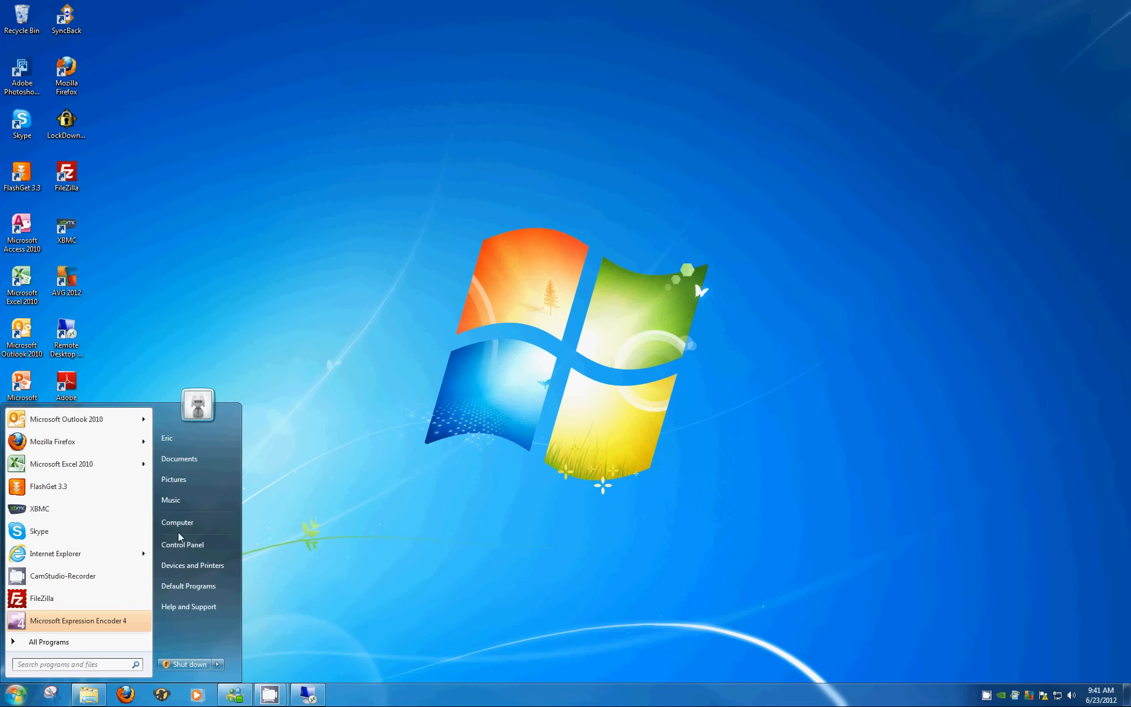
Browse to Erics Music 2 on the host's Local Disk (C:) and select the USA-Jun12-HS(3) PDF
{"action": "left_click", "coordinate": [176, 522]}
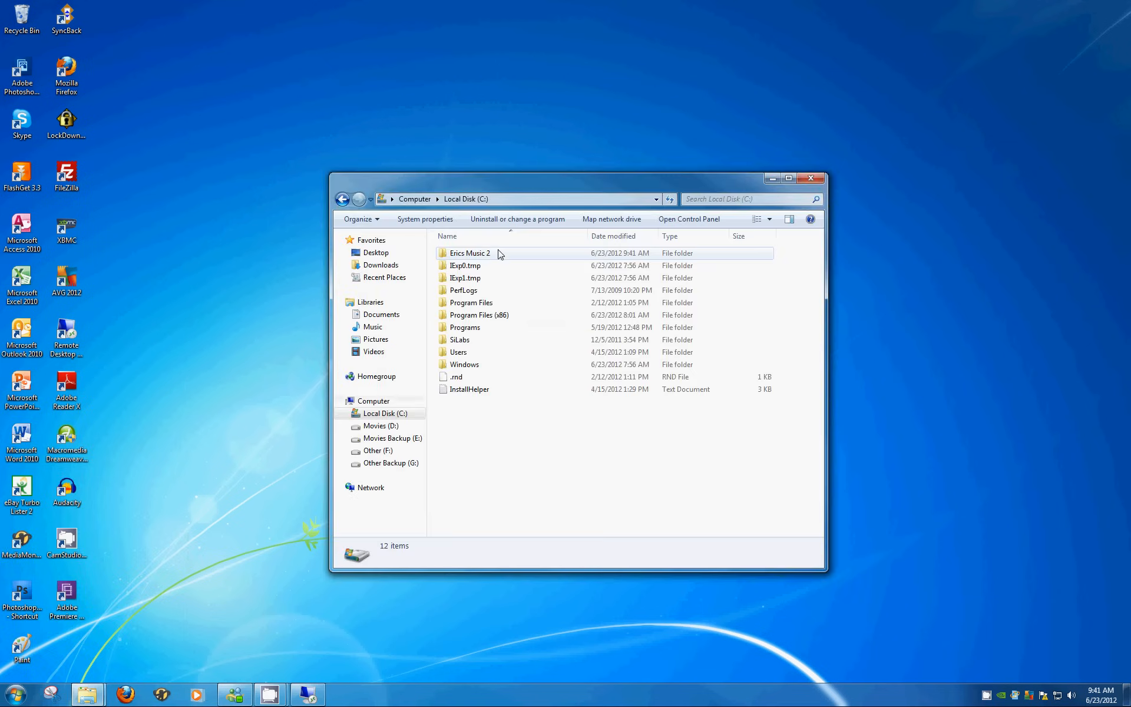
{"action": "double_click", "coordinate": [473, 253]}
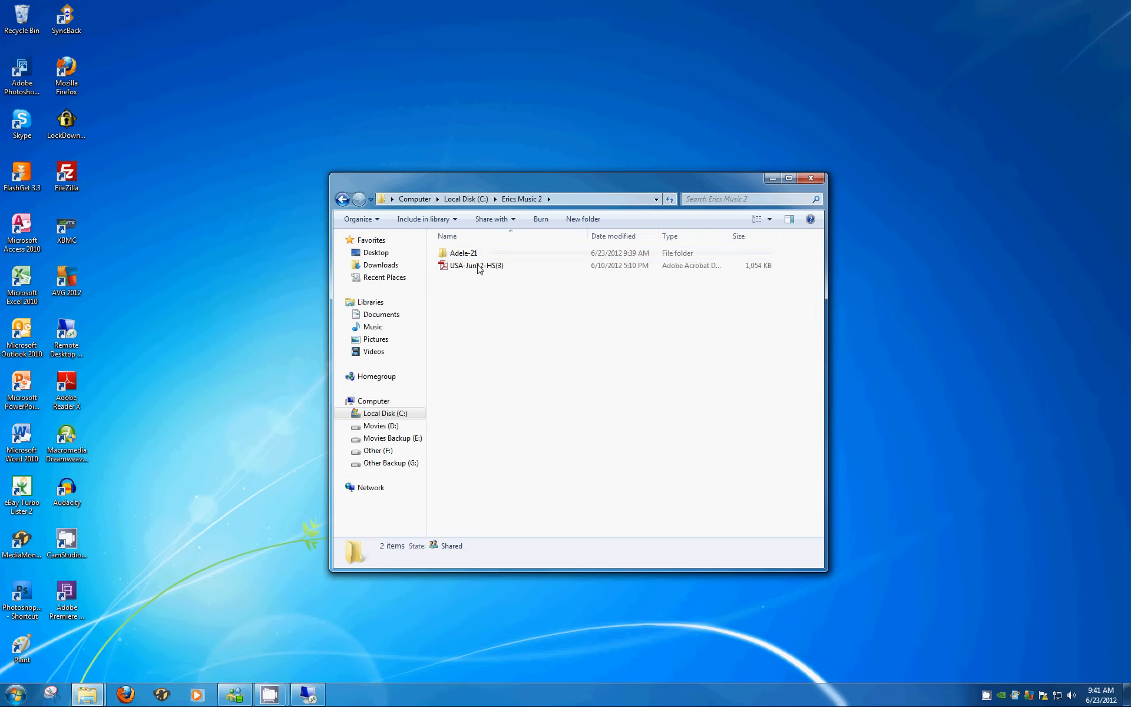
{"action": "left_click", "coordinate": [476, 266]}
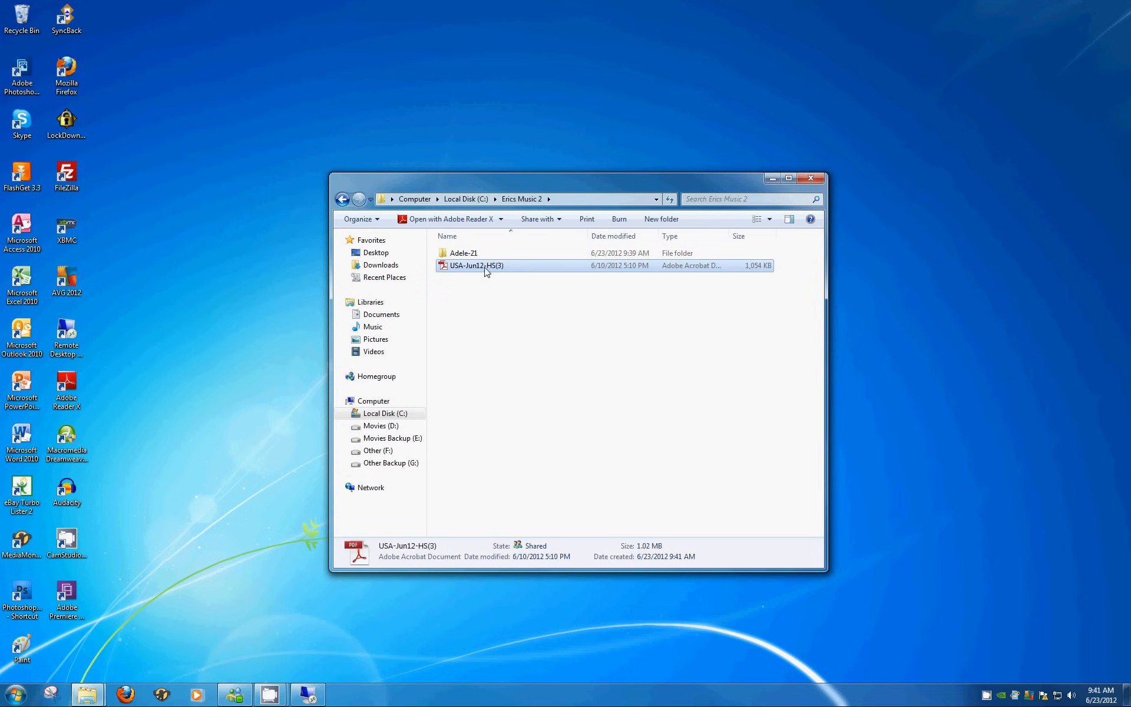
{"action": "mouse_move", "coordinate": [476, 302]}
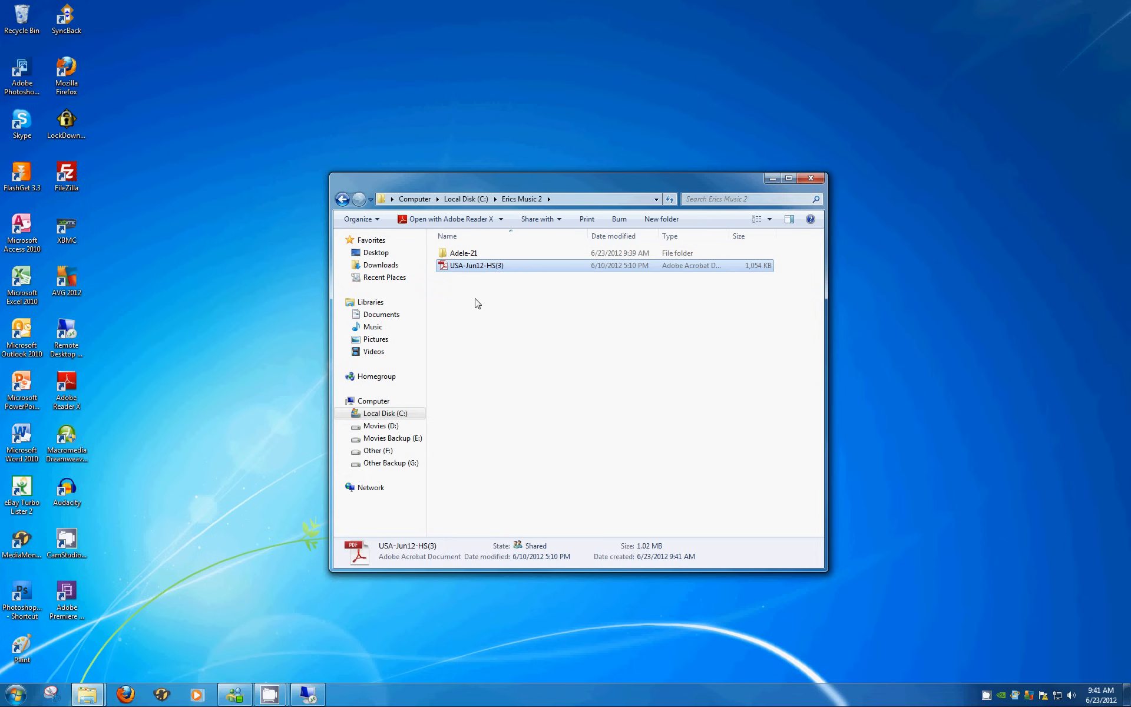
{"action": "mouse_move", "coordinate": [817, 170]}
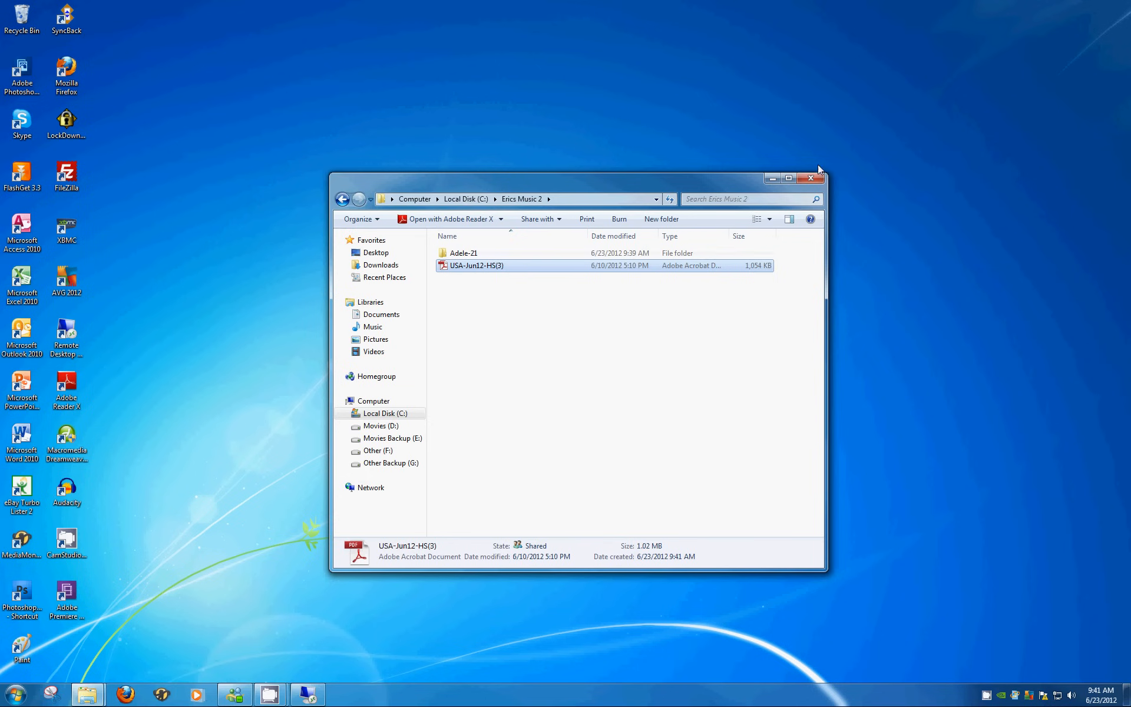
{"action": "mouse_move", "coordinate": [811, 178]}
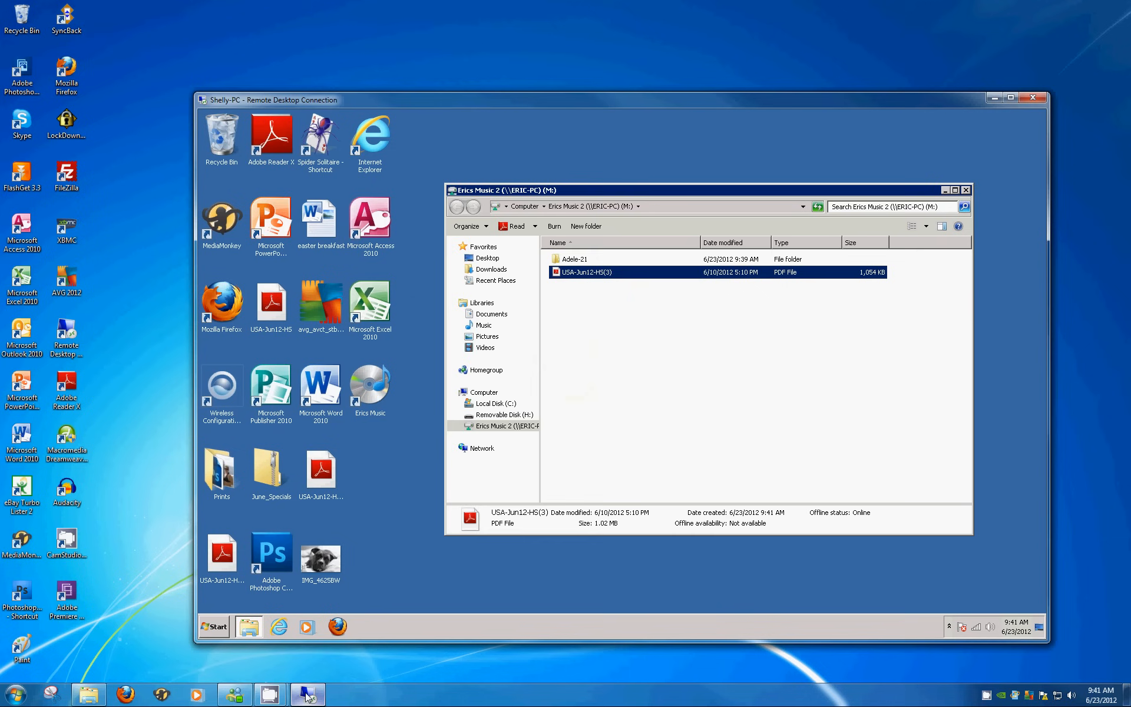
{"action": "mouse_move", "coordinate": [238, 537]}
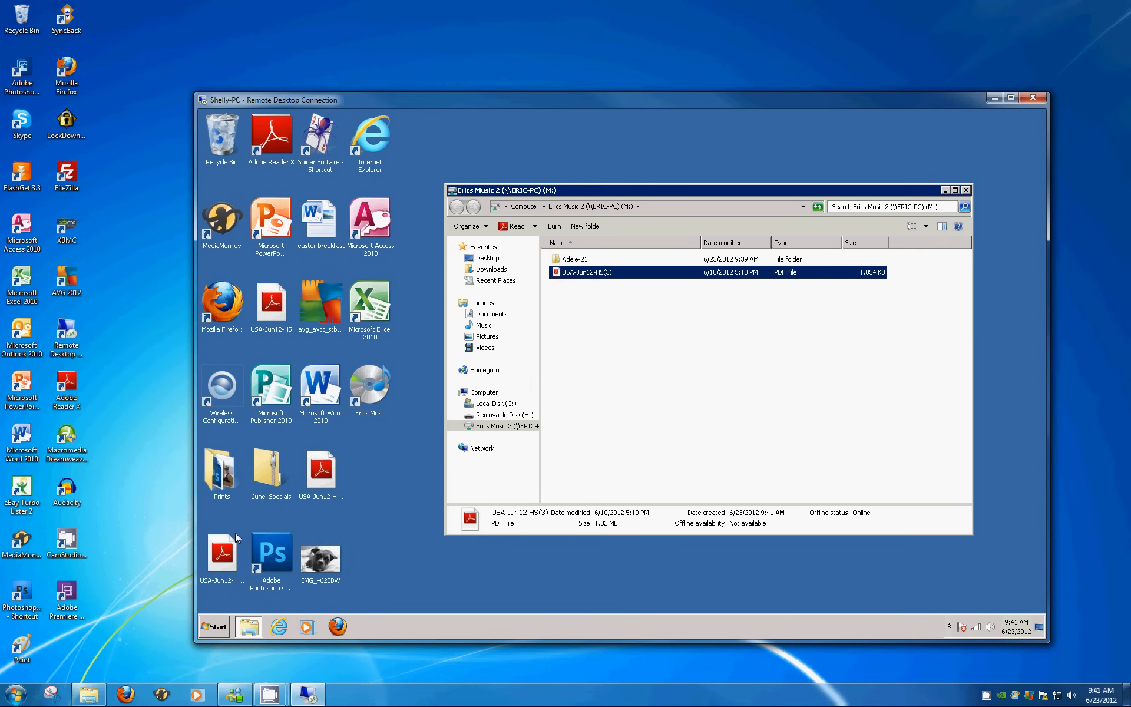
{"action": "mouse_move", "coordinate": [157, 486]}
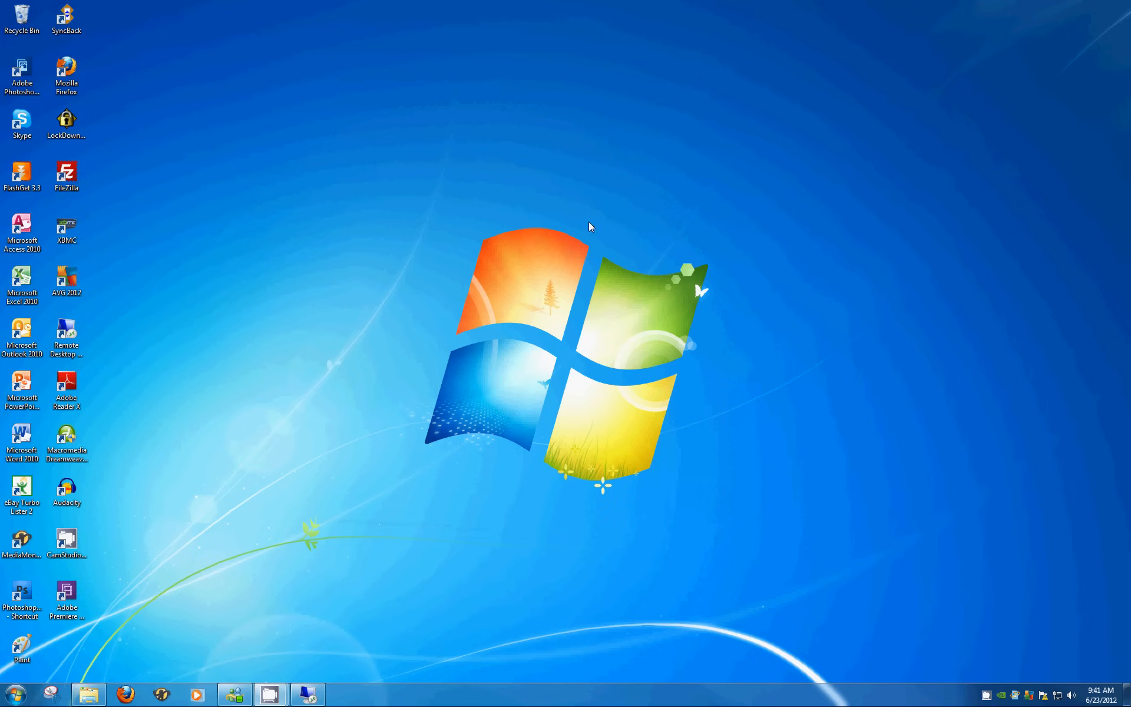
{"action": "mouse_move", "coordinate": [483, 244]}
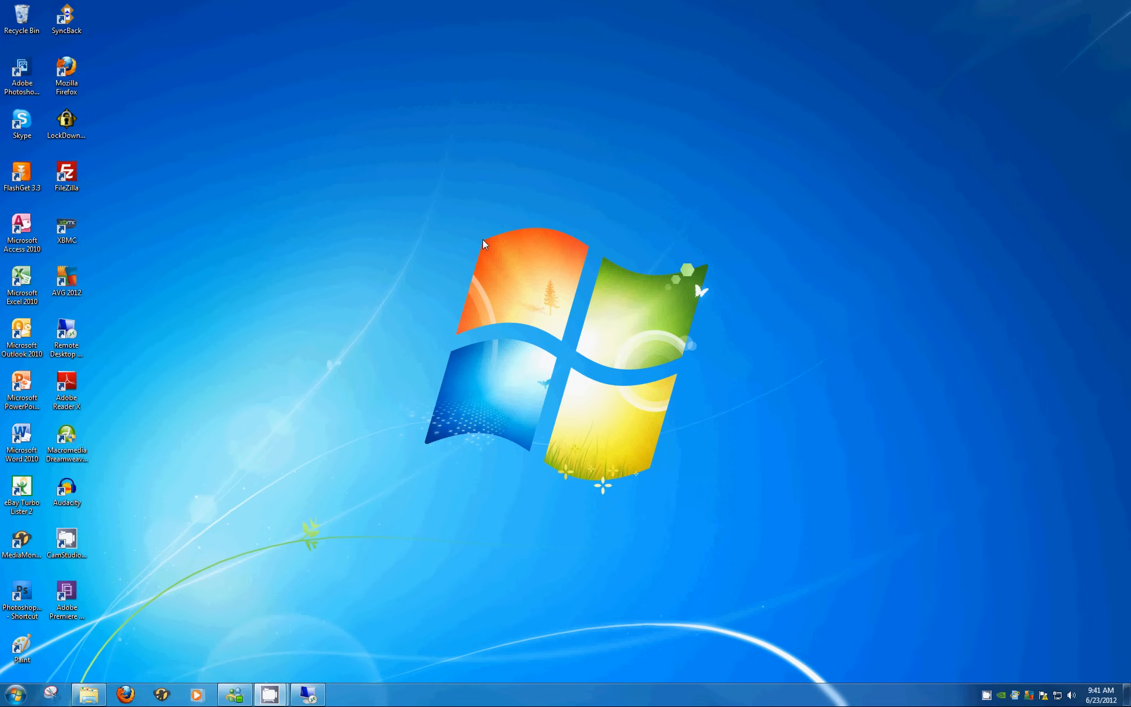
{"action": "mouse_move", "coordinate": [469, 420]}
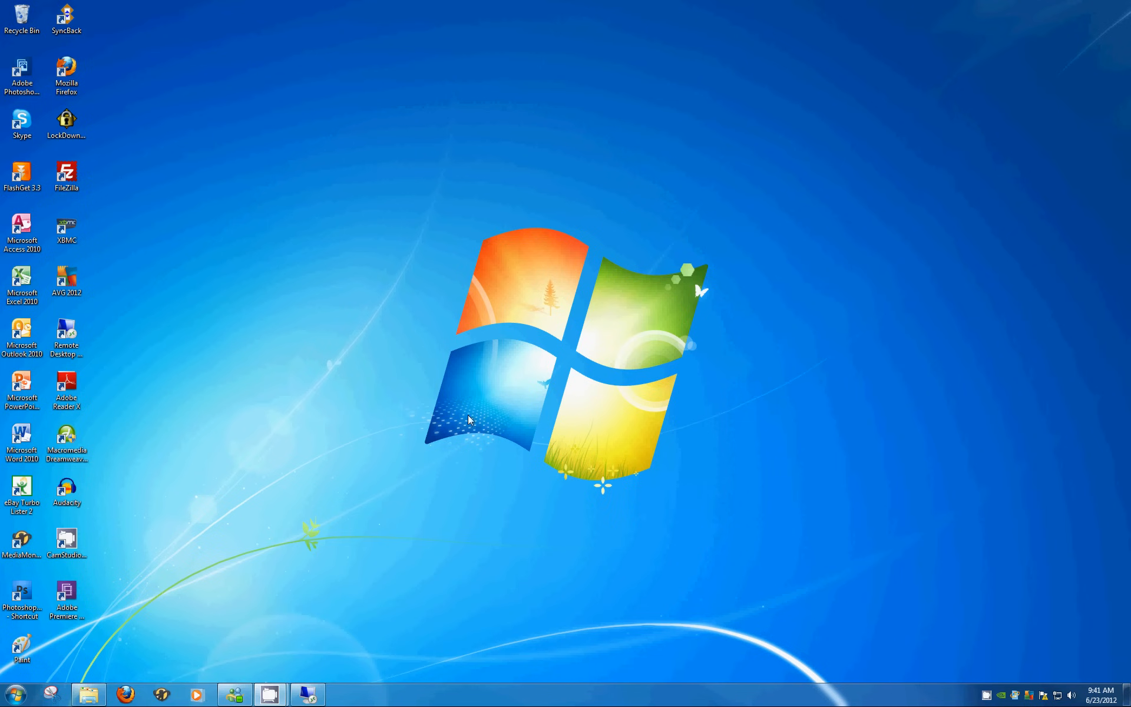
Bring back the Shelly-PC remote session showing drive M: with Adele-21 and the PDF
{"action": "left_click", "coordinate": [306, 694]}
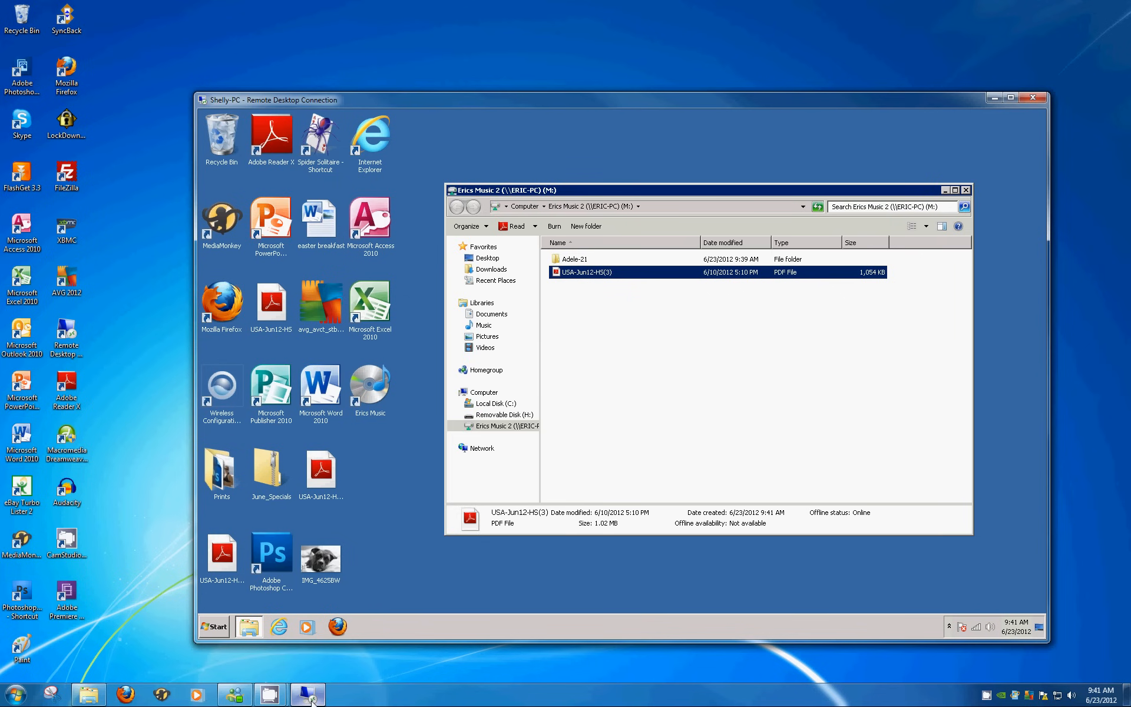
{"action": "mouse_move", "coordinate": [664, 383]}
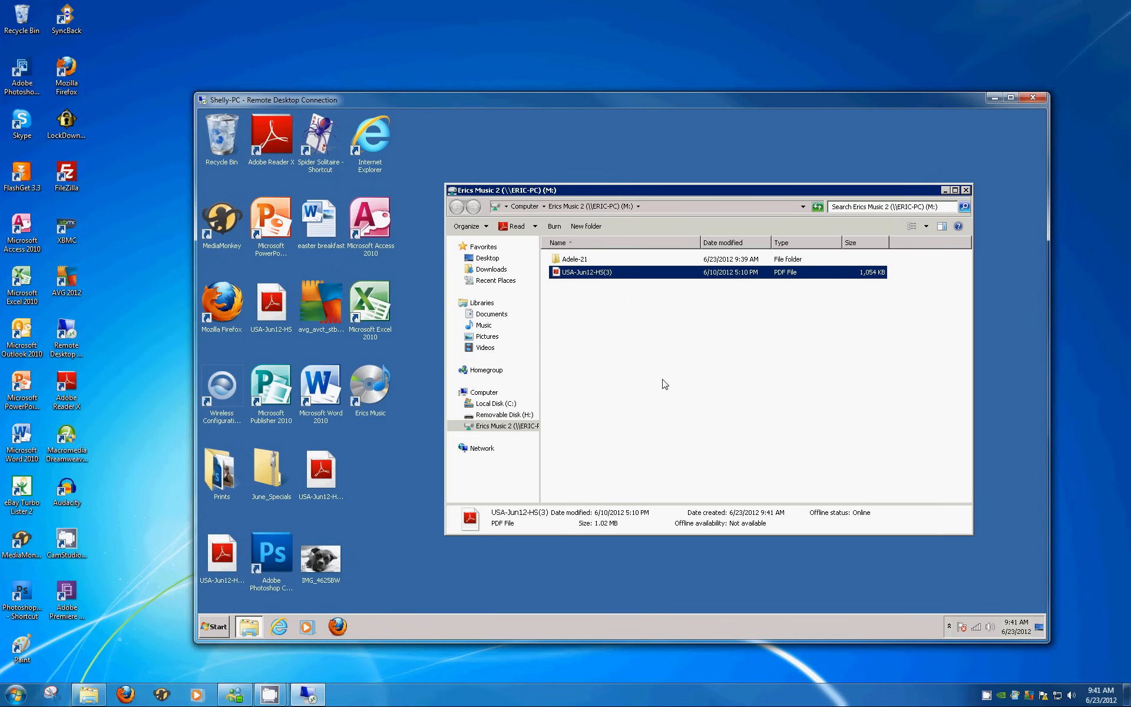
{"action": "mouse_move", "coordinate": [667, 247]}
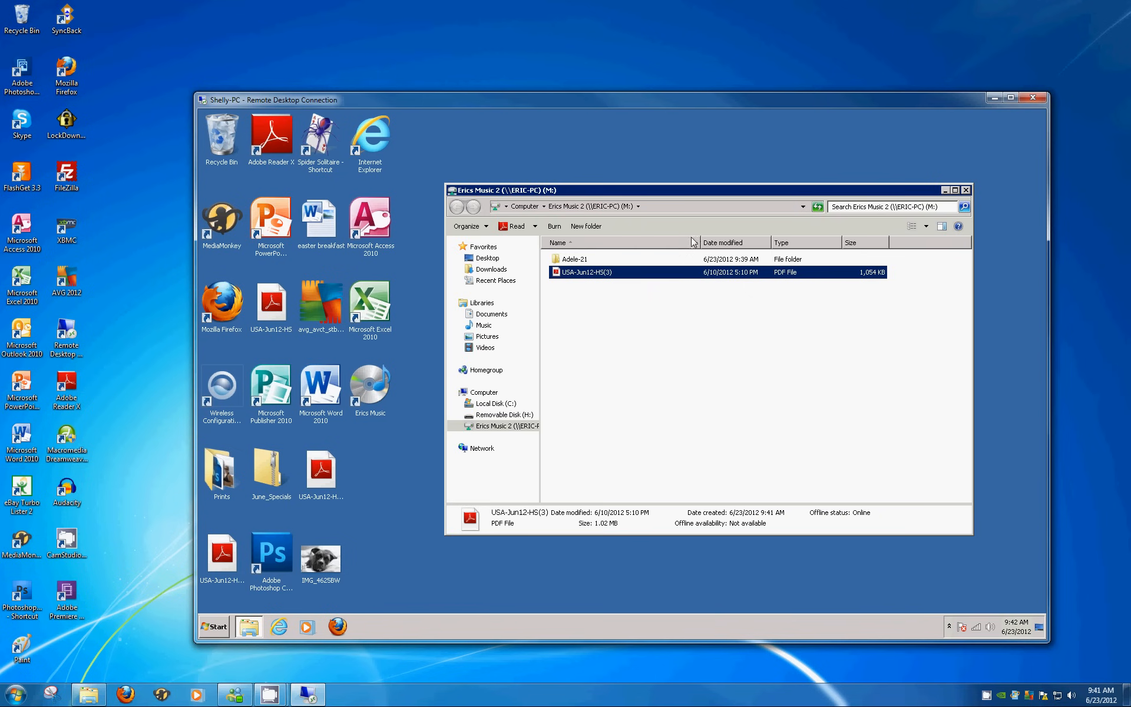
{"action": "mouse_move", "coordinate": [670, 228]}
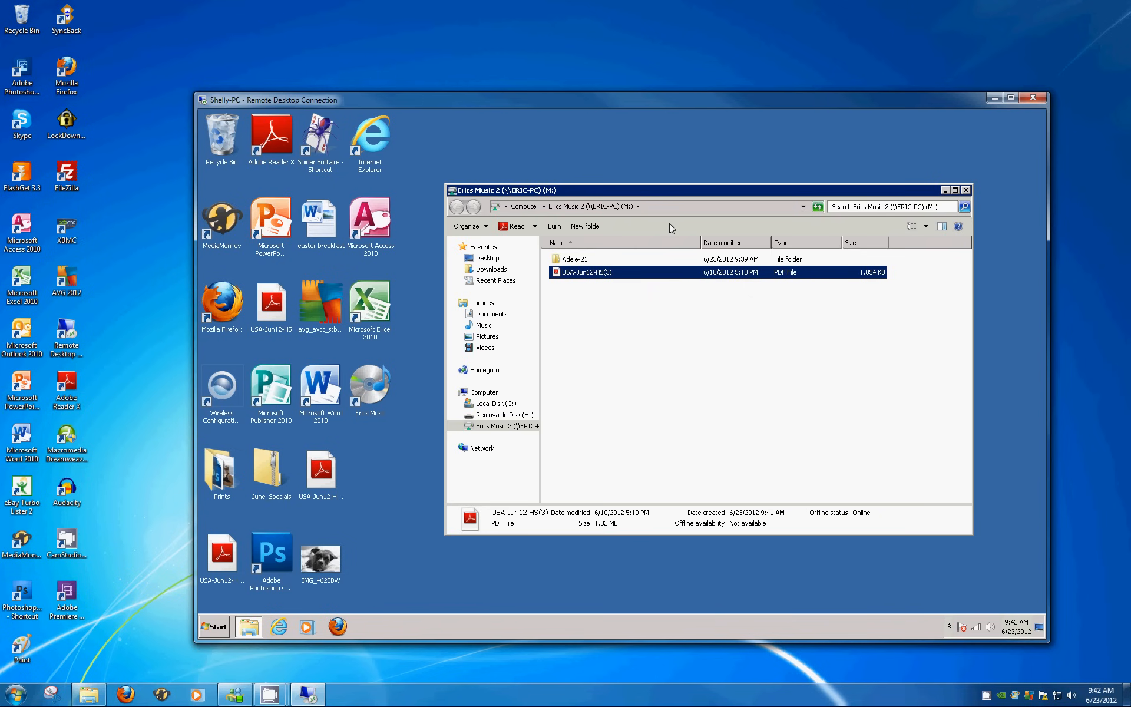